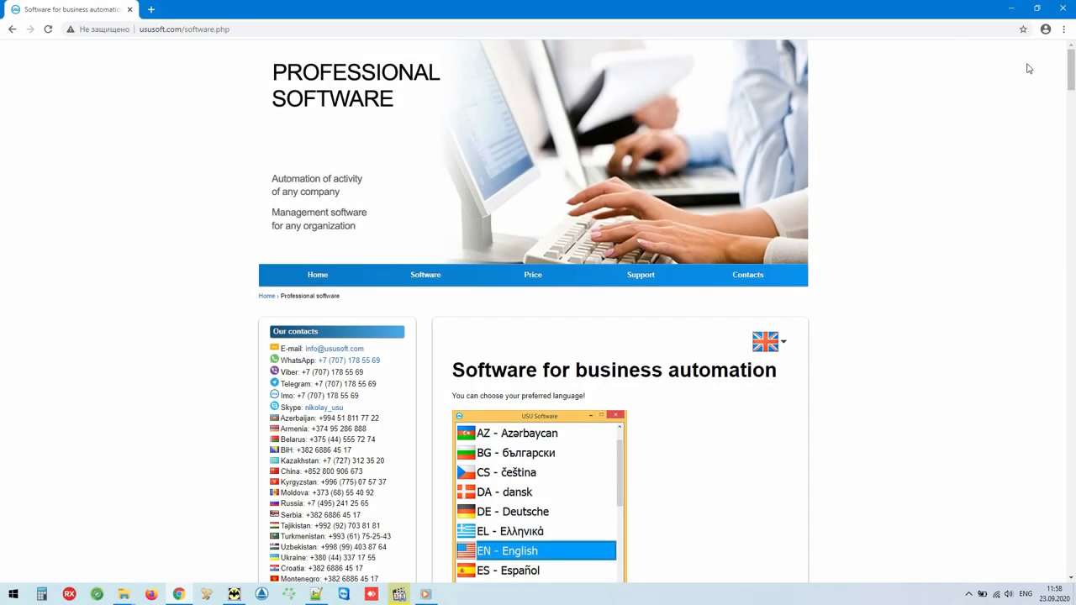
Scroll through the ususoft.com business software catalogue page.
scroll(down, 3)
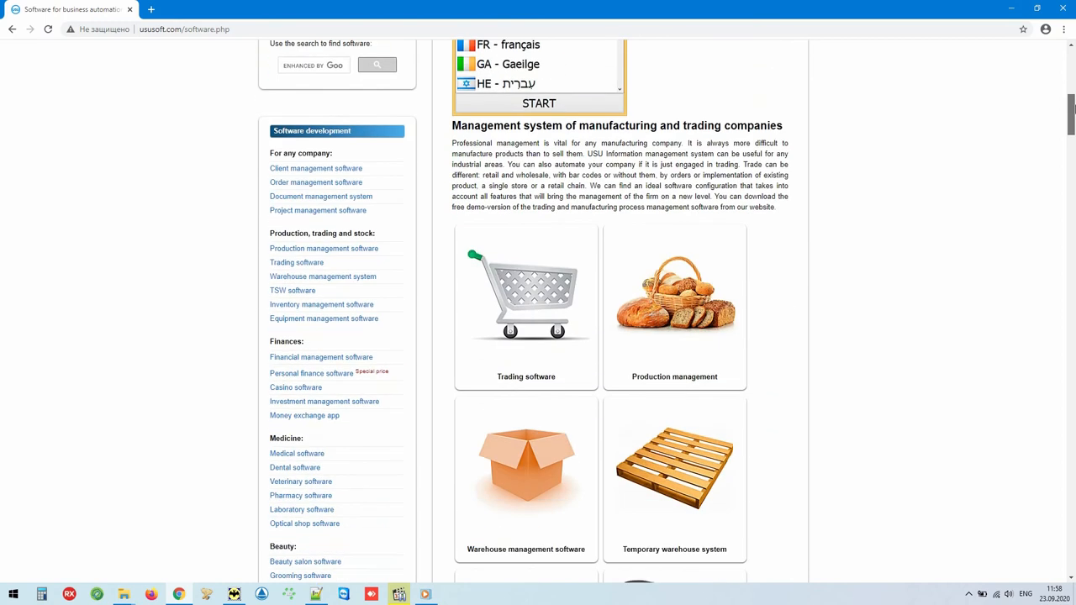
scroll(down, 3)
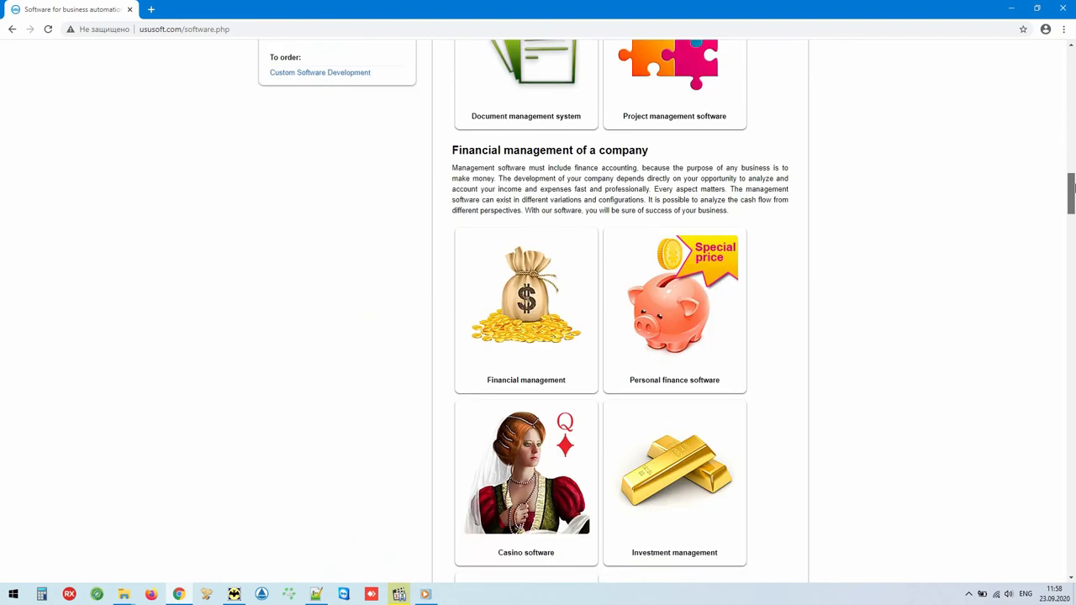
scroll(up, 3)
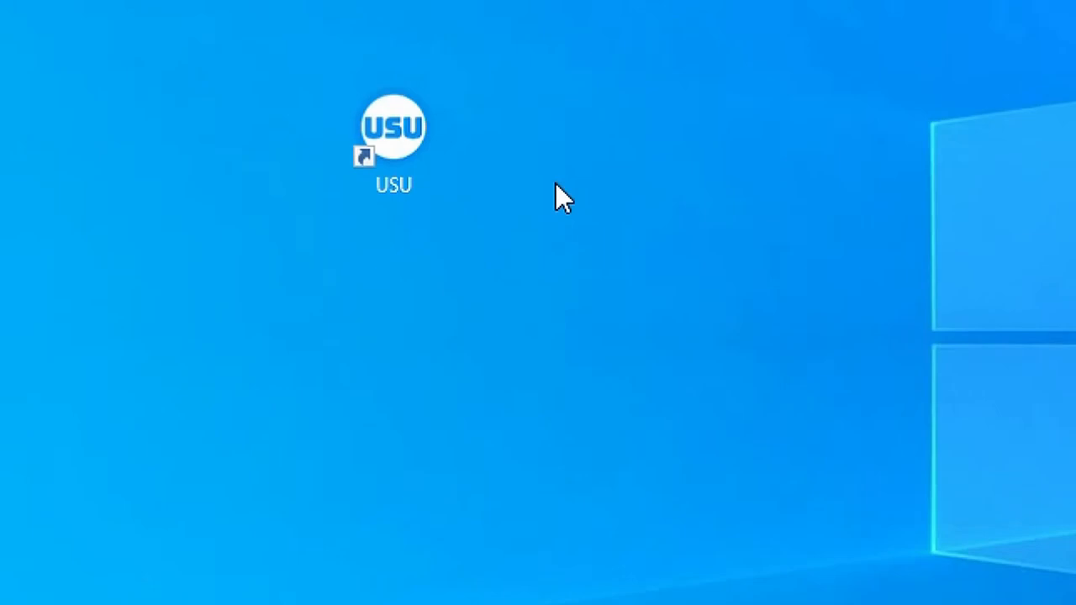
Launch USU Software in English and enter the user, password and MAIN role.
double_click(393, 126)
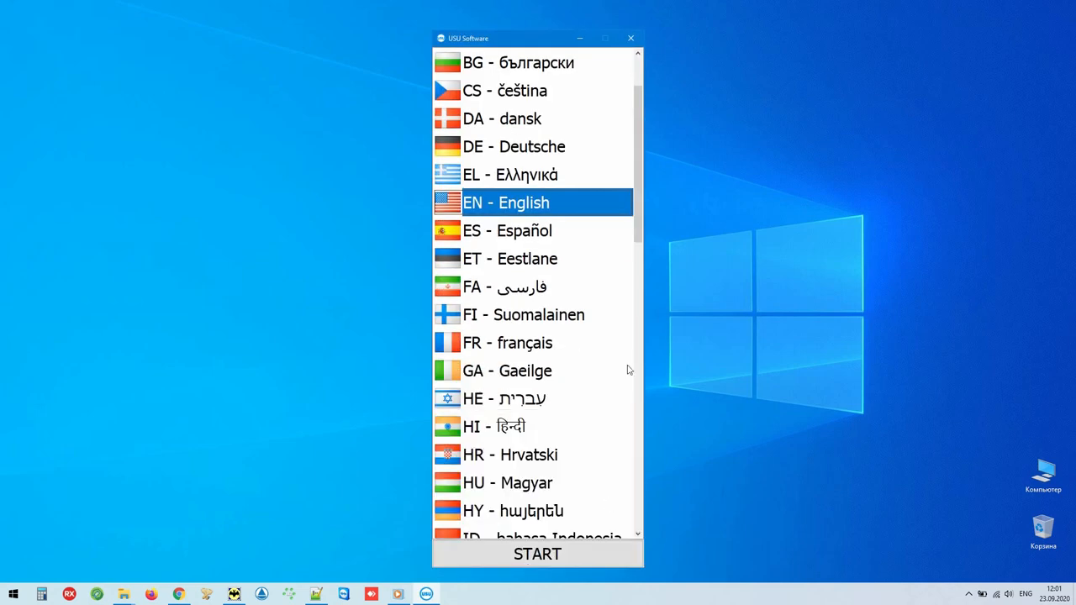
click(538, 554)
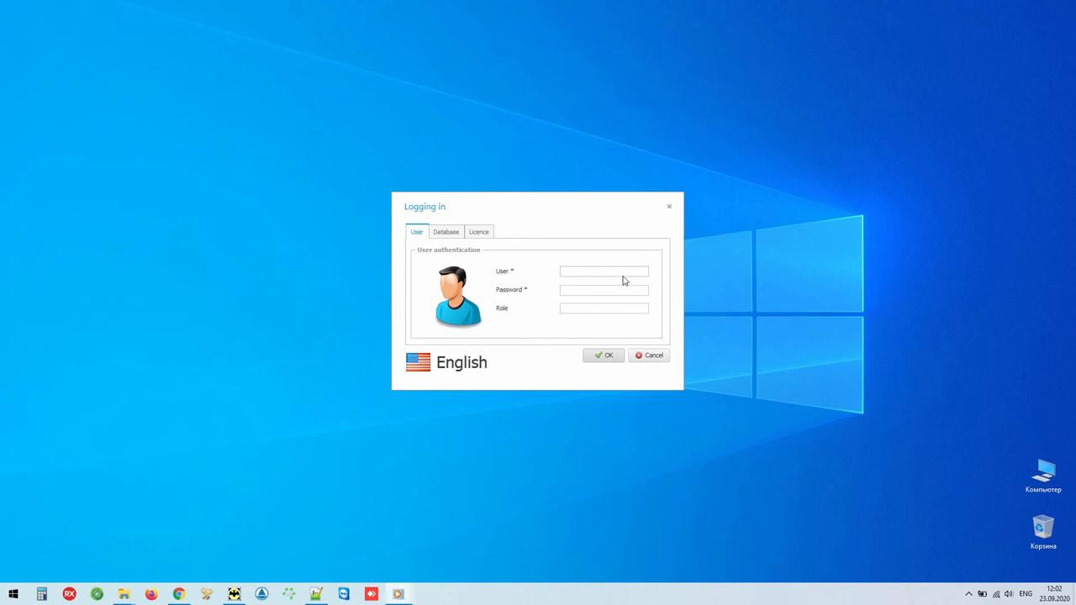
mouse_move(538, 286)
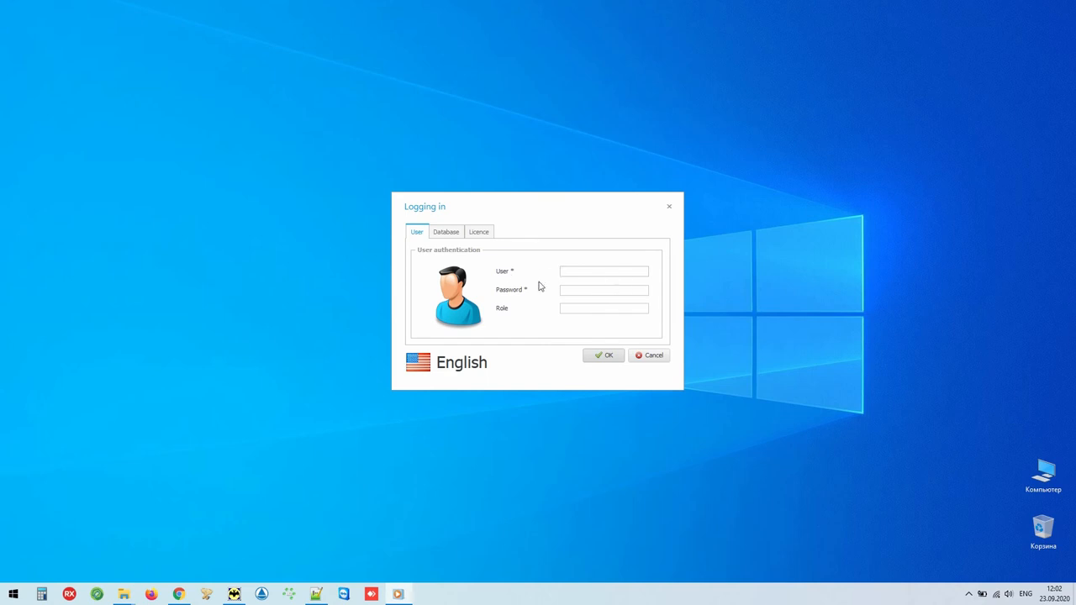
mouse_move(567, 322)
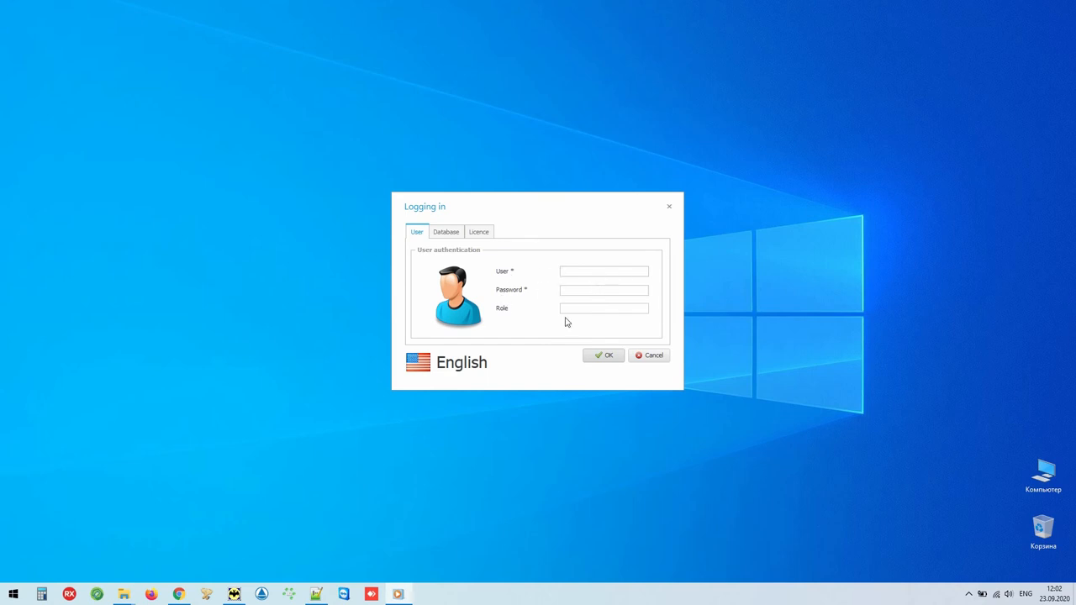
click(603, 308)
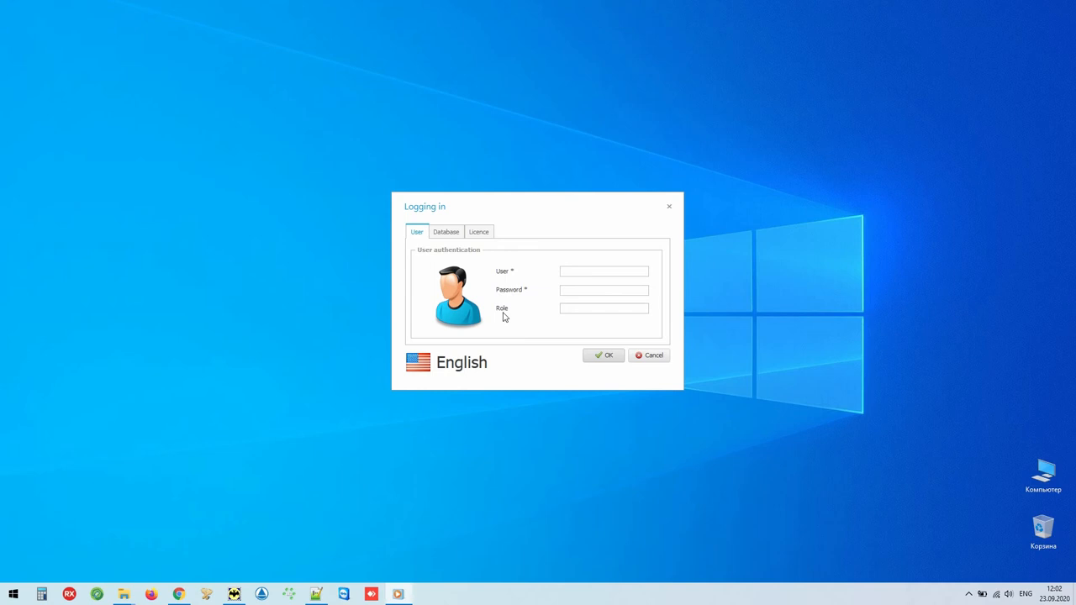
click(604, 308)
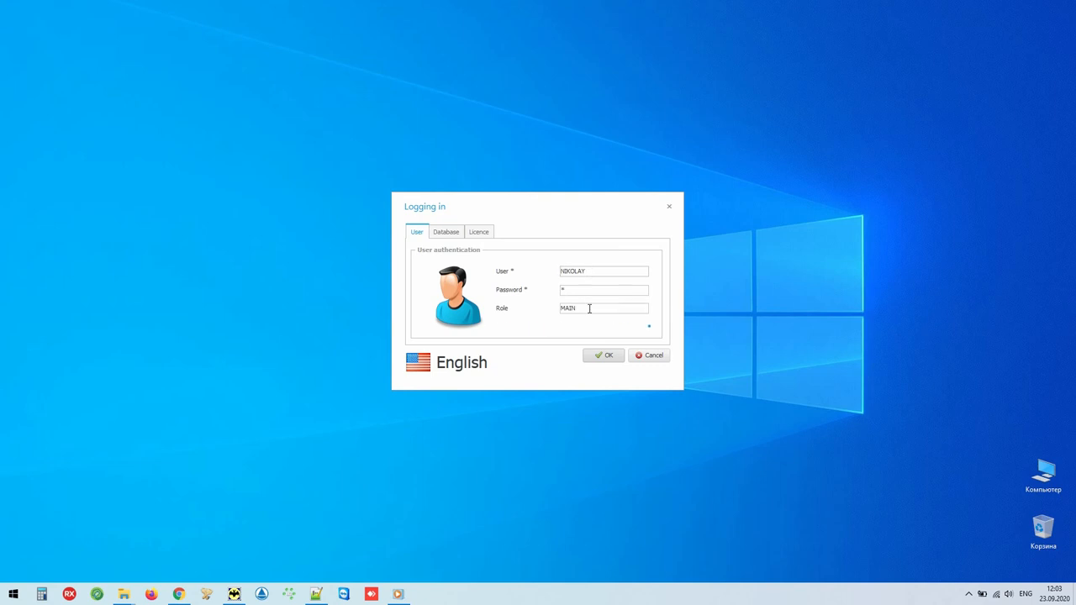
Log in, preview a different interface theme, then exit the theme chooser.
click(602, 355)
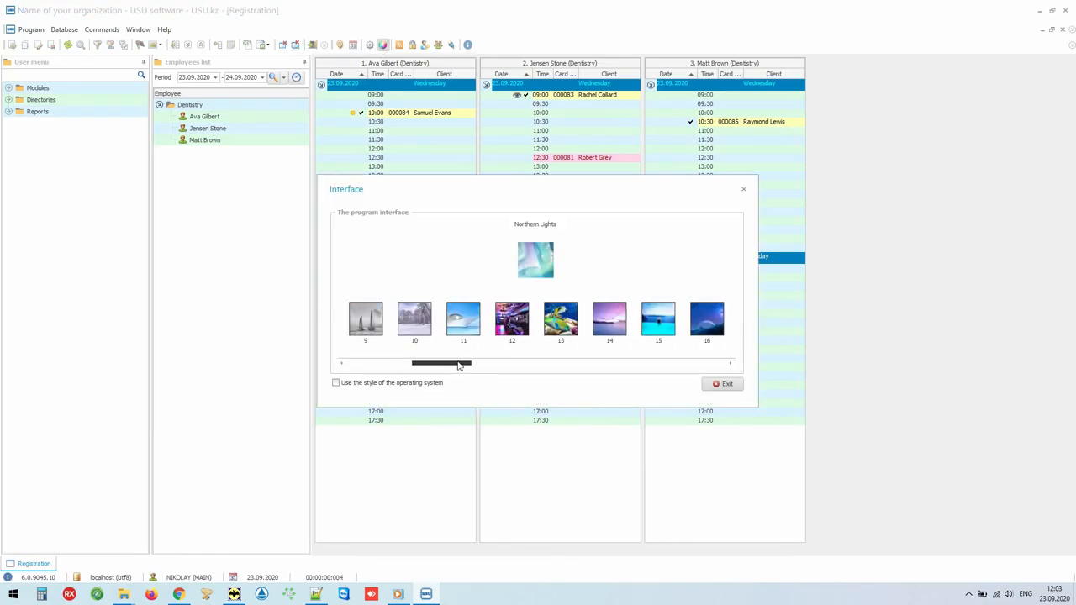
drag(441, 364, 629, 363)
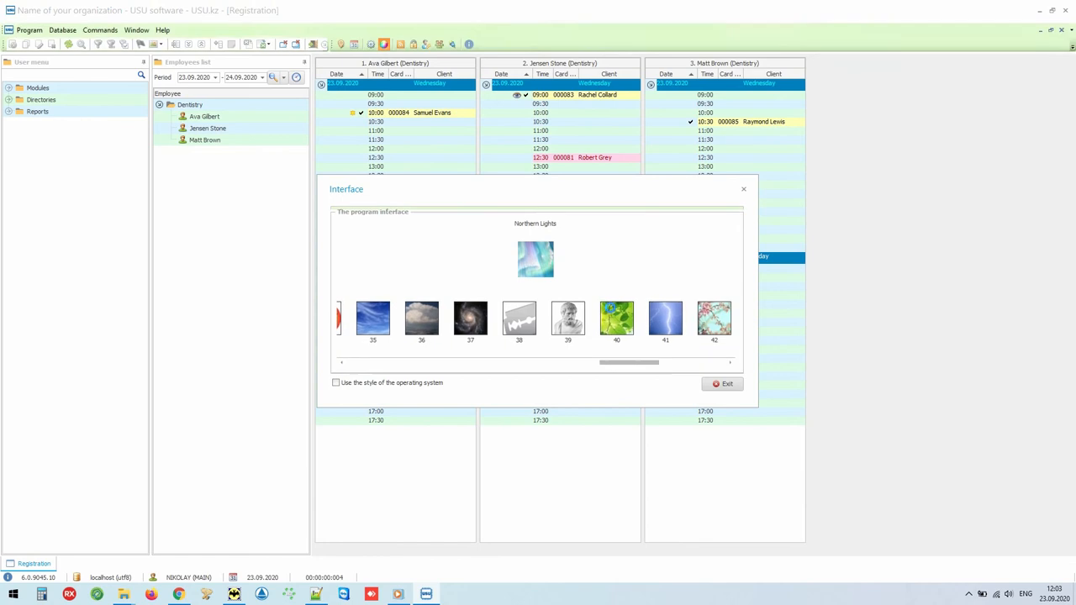
click(665, 317)
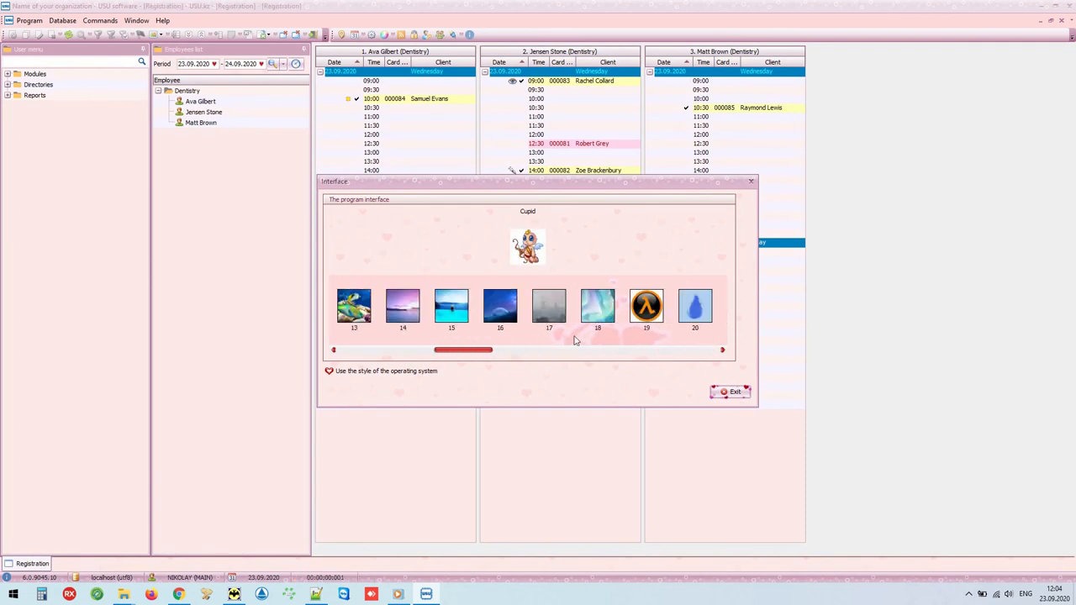
click(730, 392)
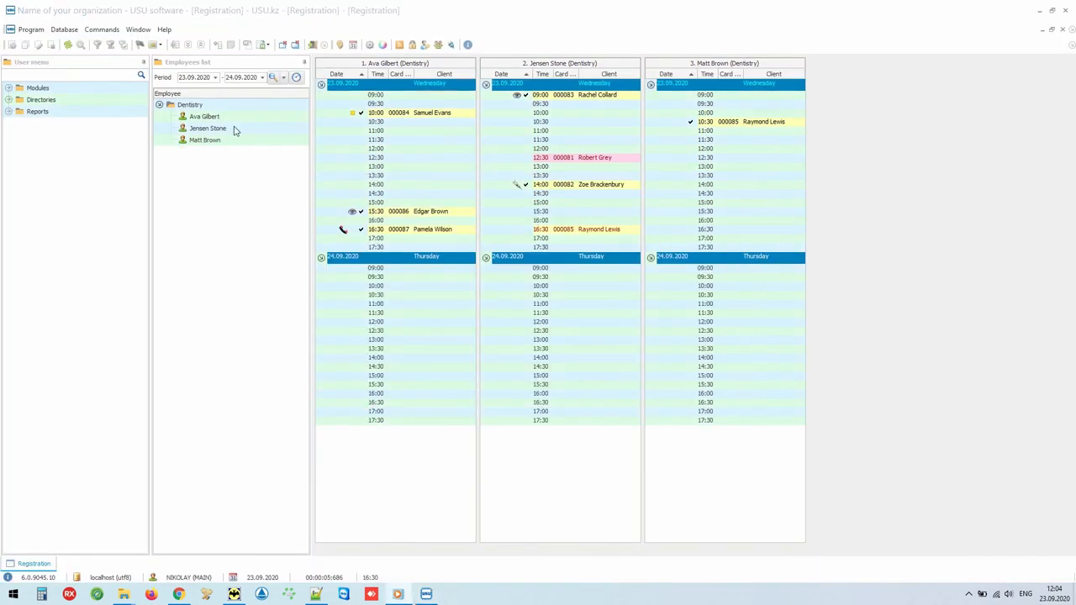
Select the Dentistry department, close the Registration schedule, and go to Modules > Patients.
click(190, 104)
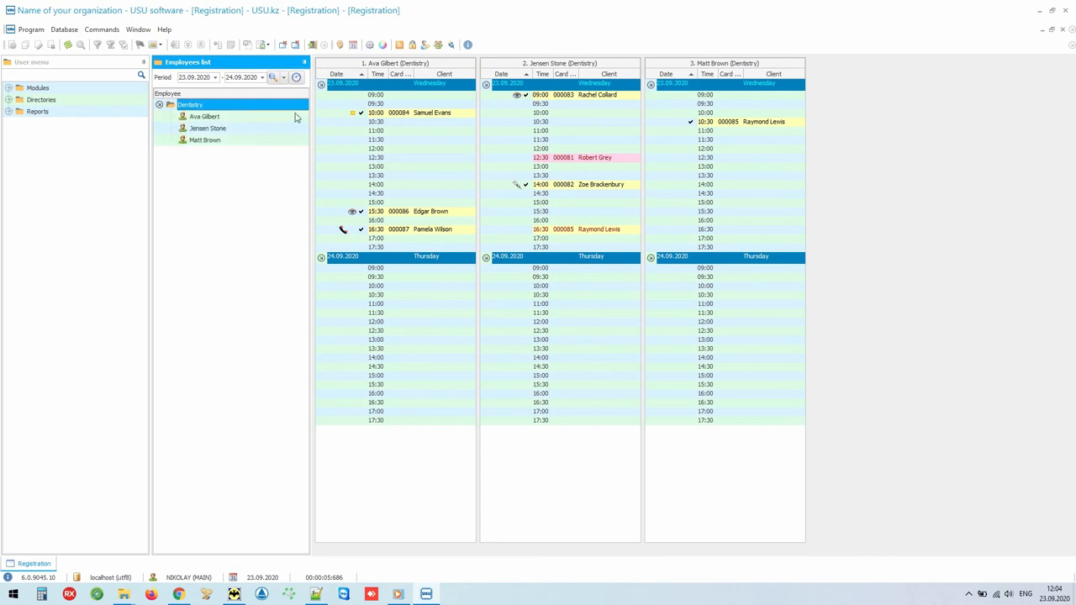
mouse_move(283, 46)
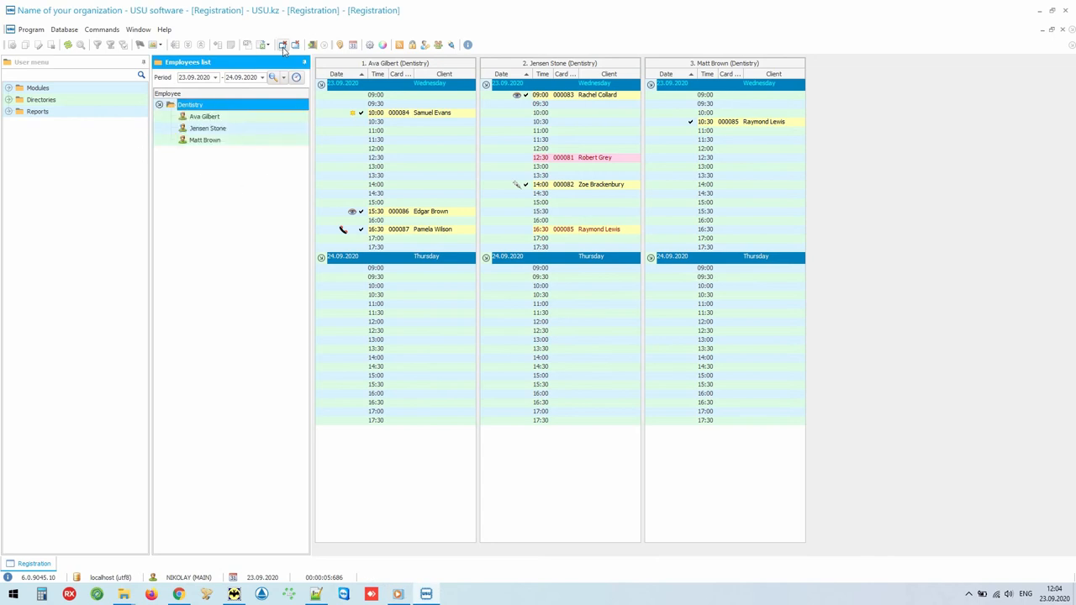
click(284, 45)
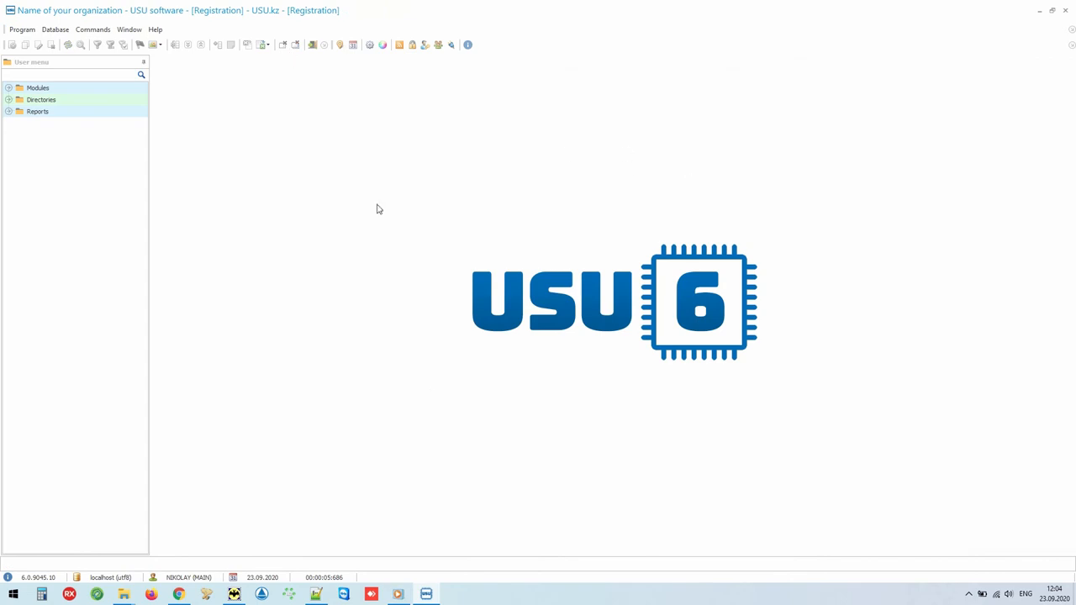
mouse_move(513, 155)
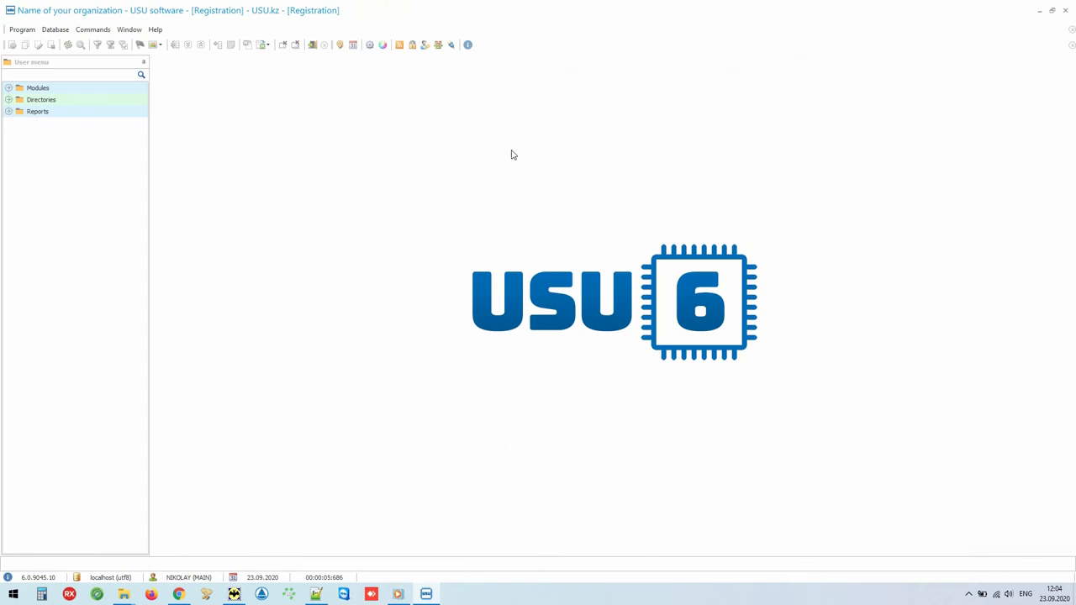
click(353, 45)
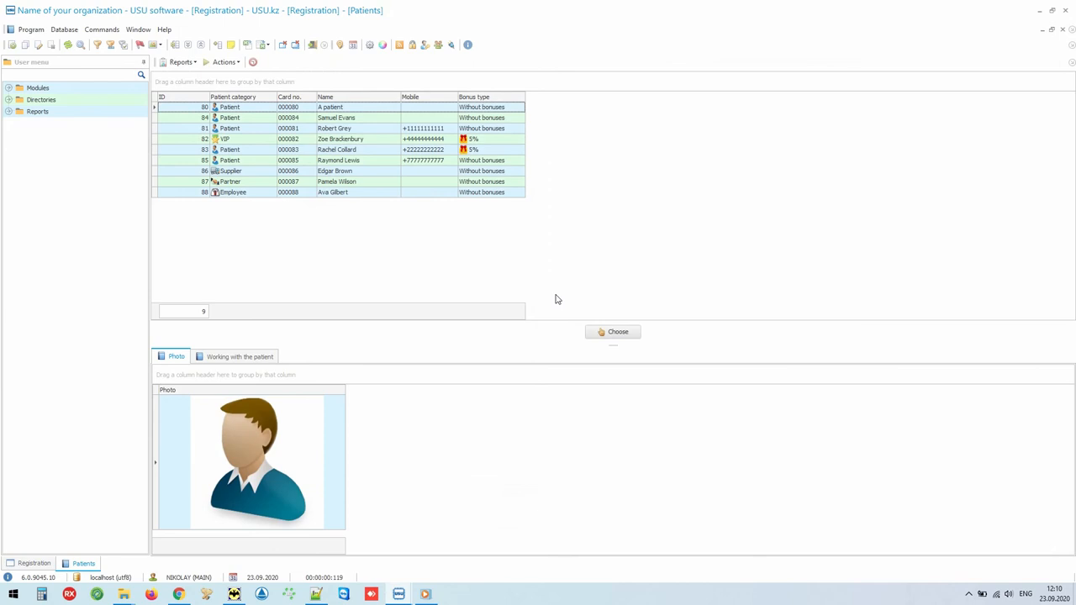
click(344, 96)
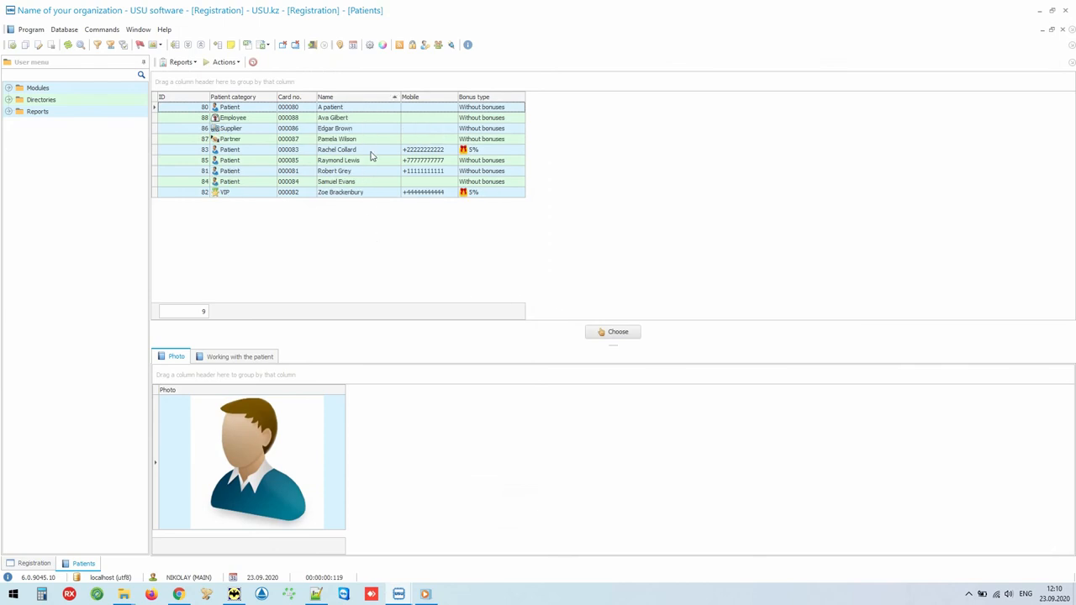
mouse_move(364, 121)
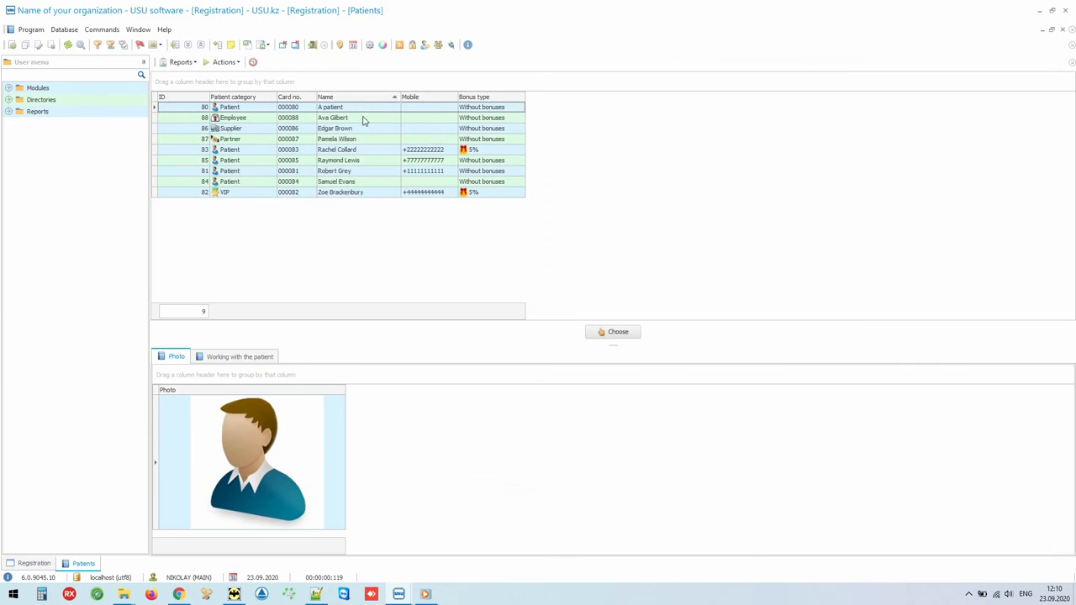
mouse_move(345, 108)
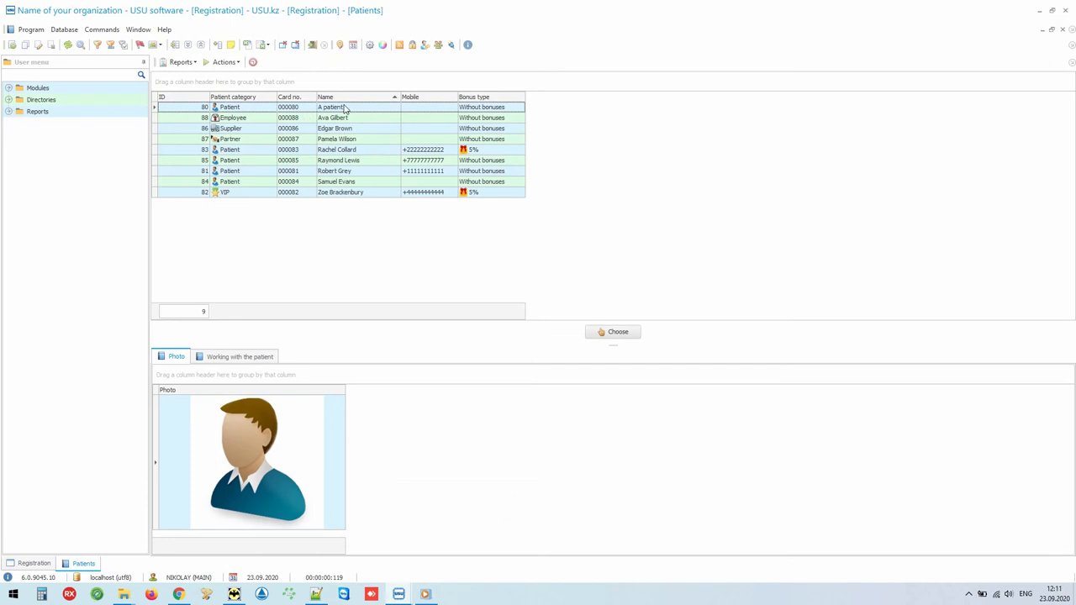
mouse_move(422, 115)
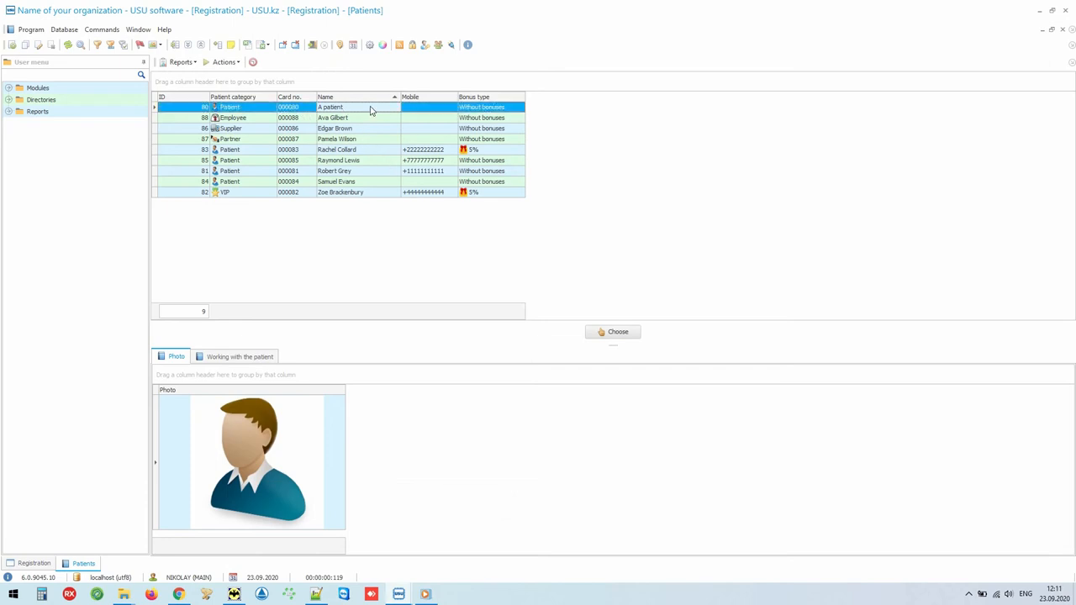
click(337, 139)
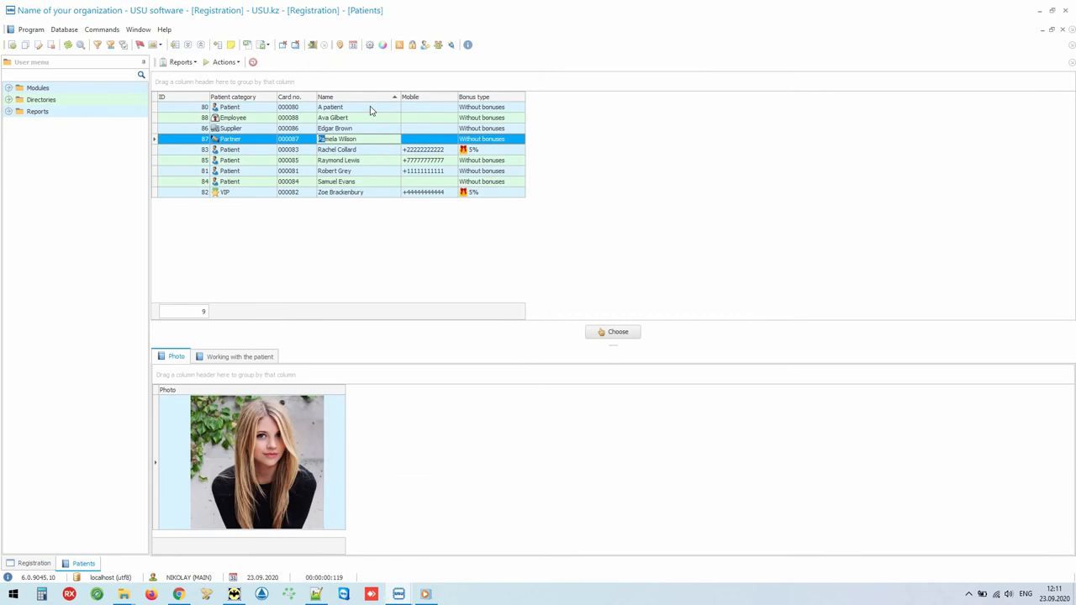
mouse_move(186, 412)
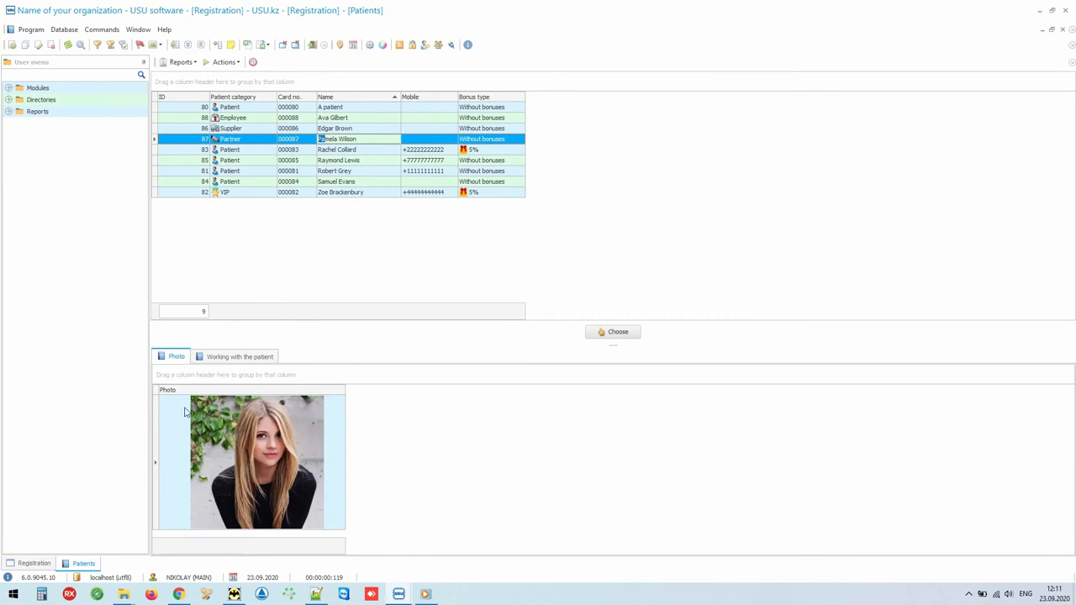
mouse_move(386, 263)
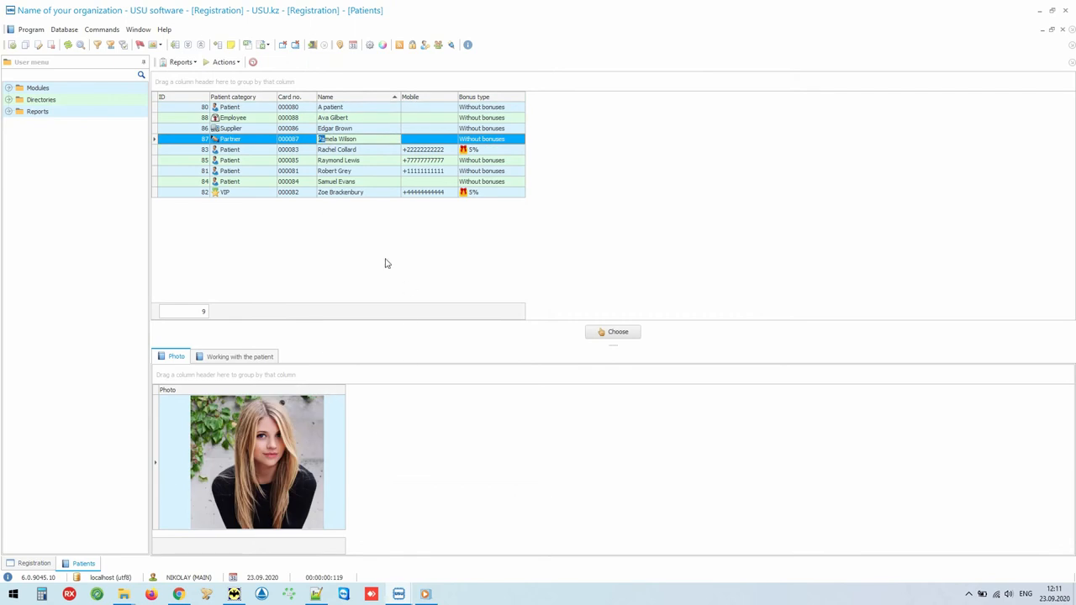
mouse_move(333, 244)
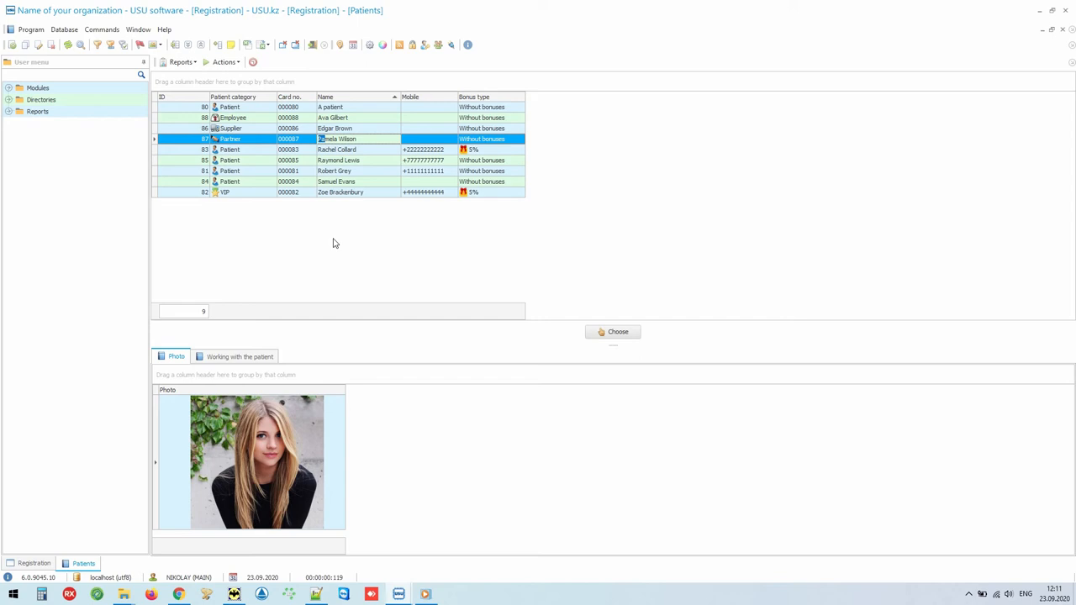
Add and save patient 'New client' with a +3333 mobile number.
right_click(343, 248)
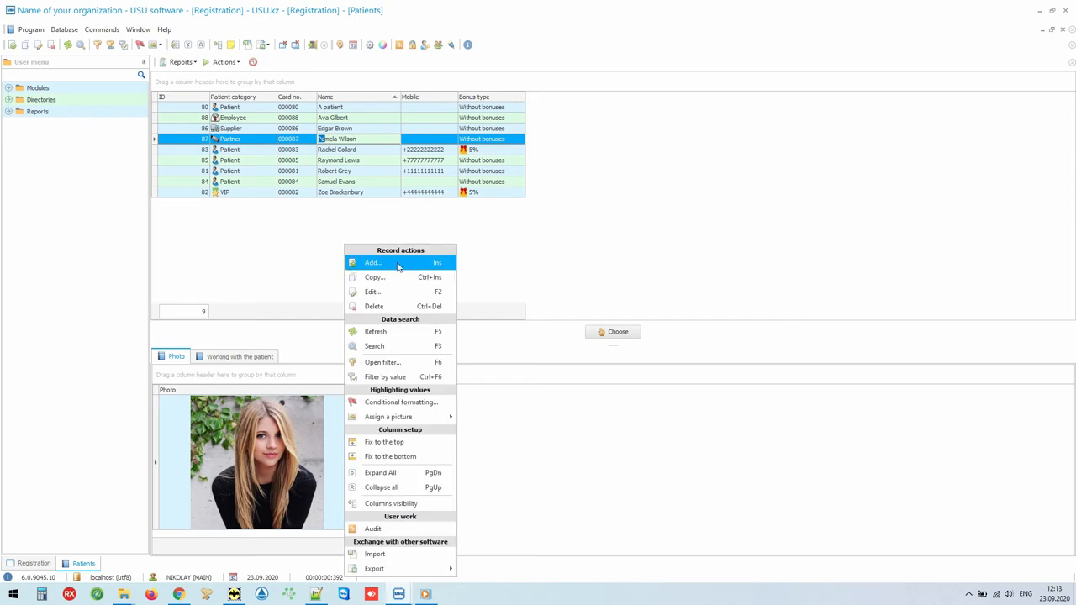
click(373, 262)
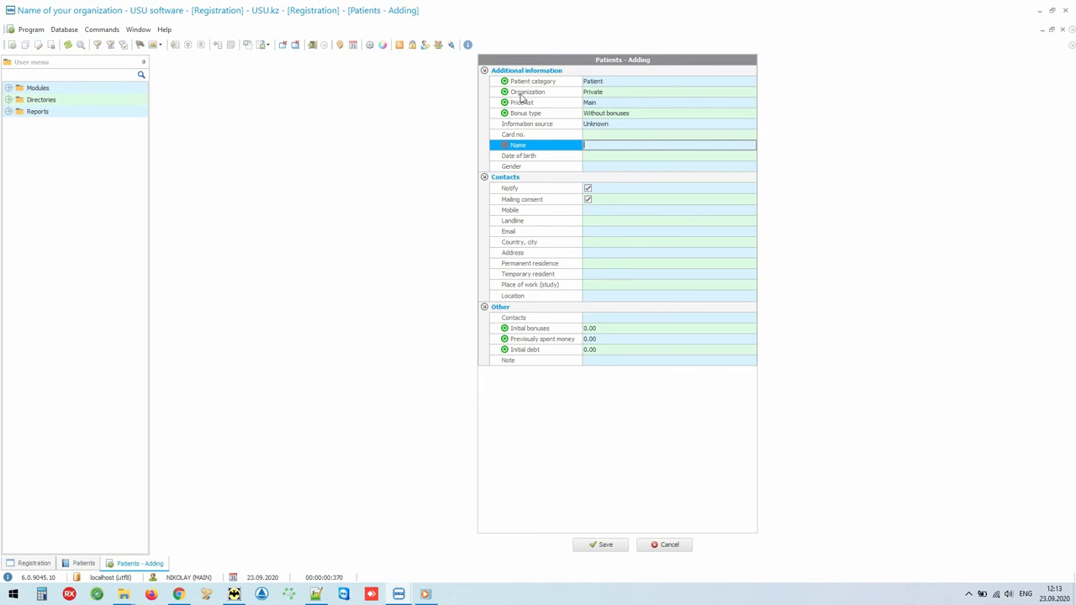
mouse_move(493, 126)
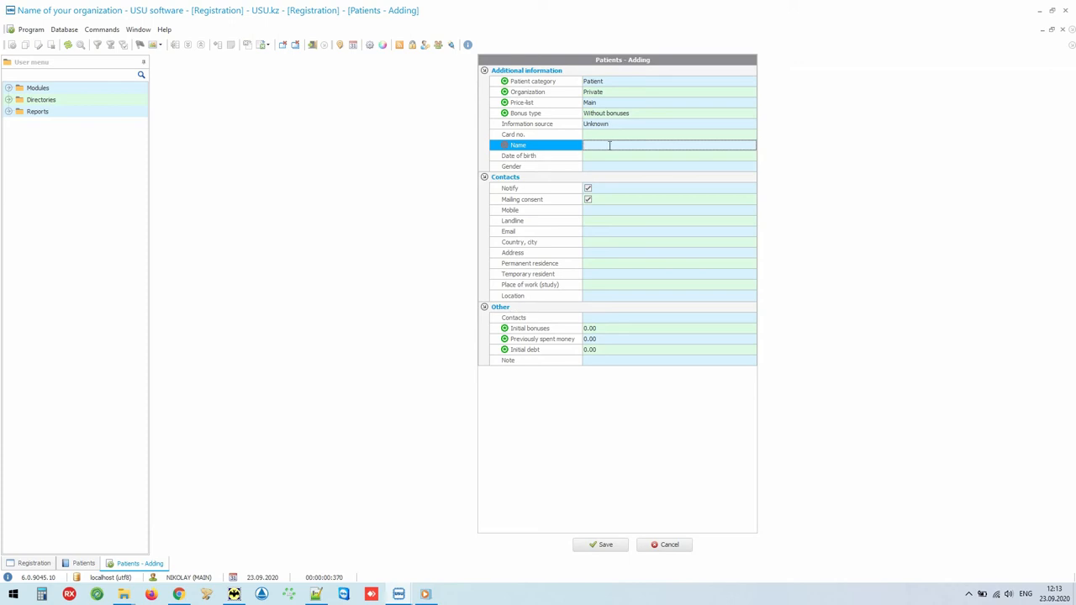
text(New client)
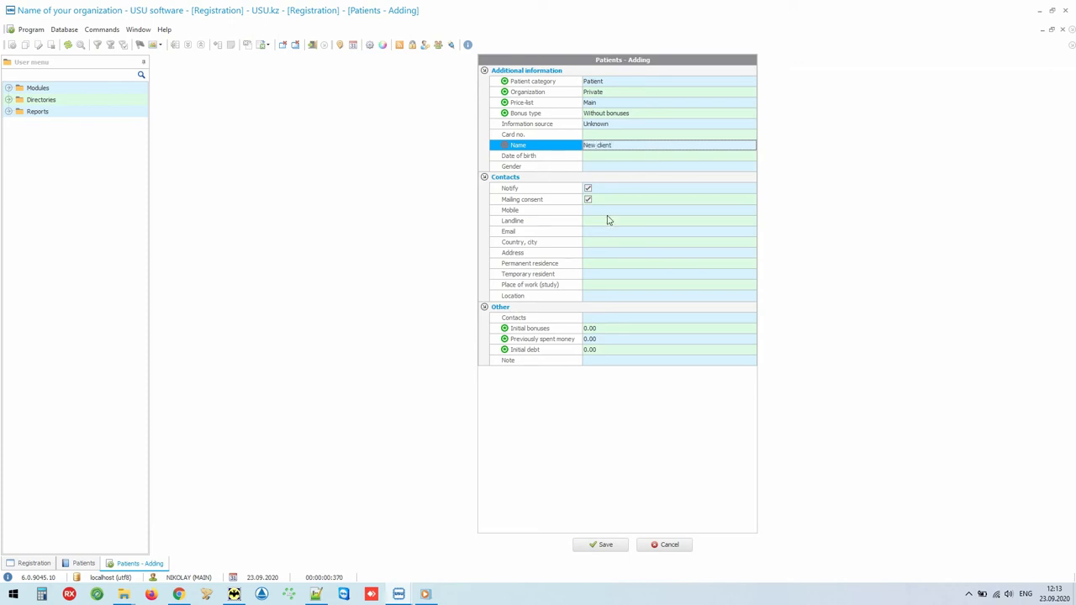
text(+33333333333)
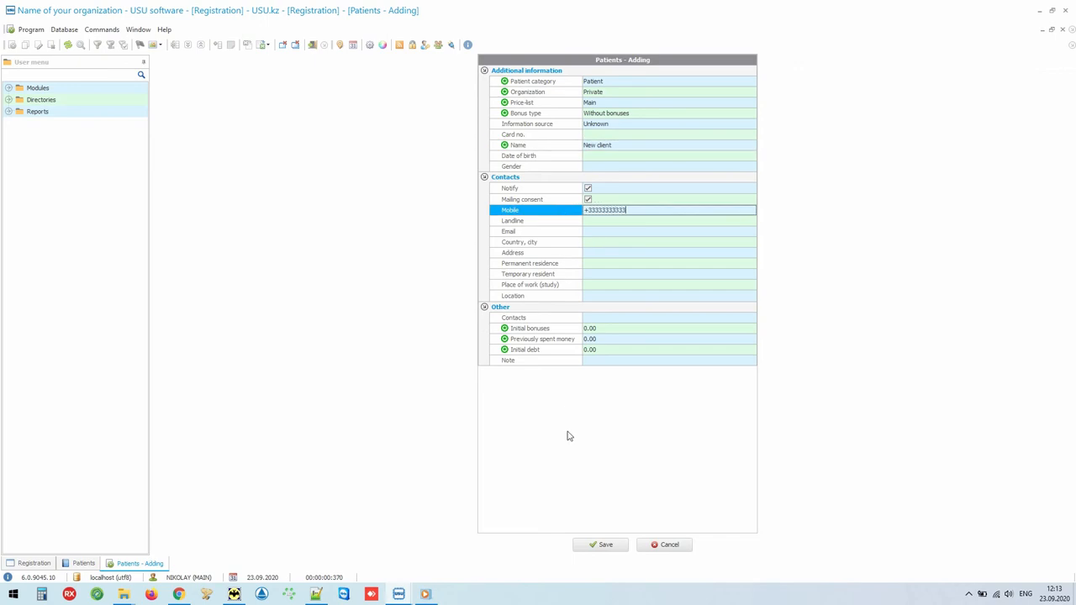
click(600, 544)
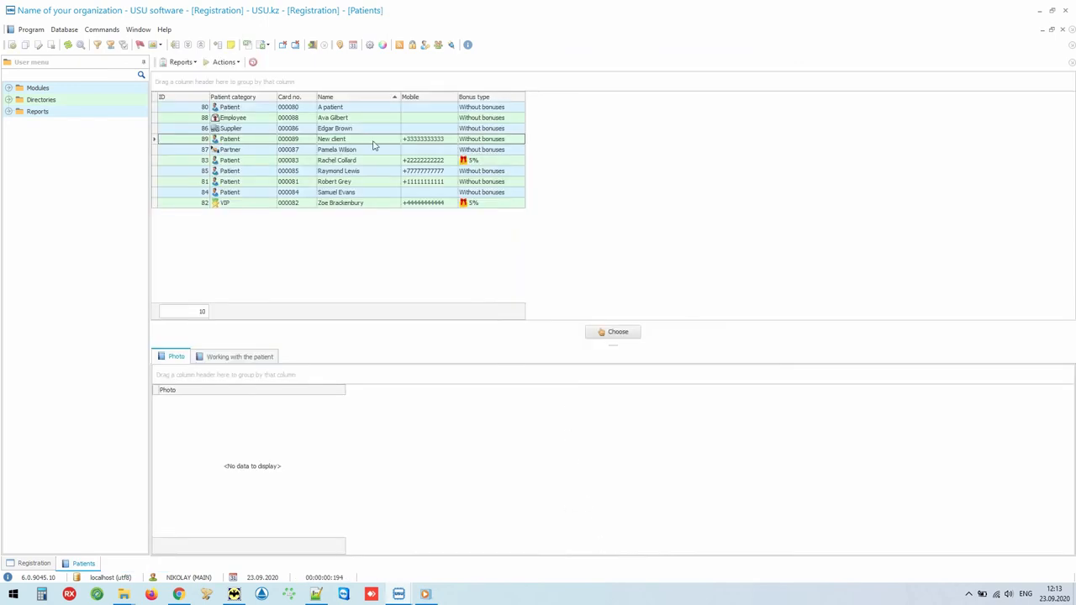
click(336, 139)
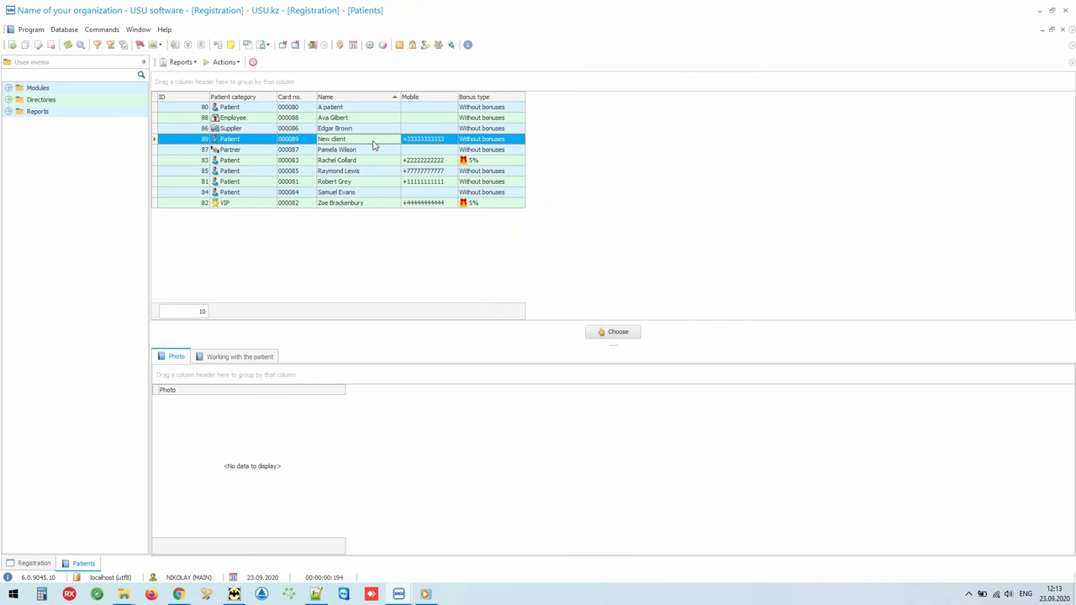
click(336, 149)
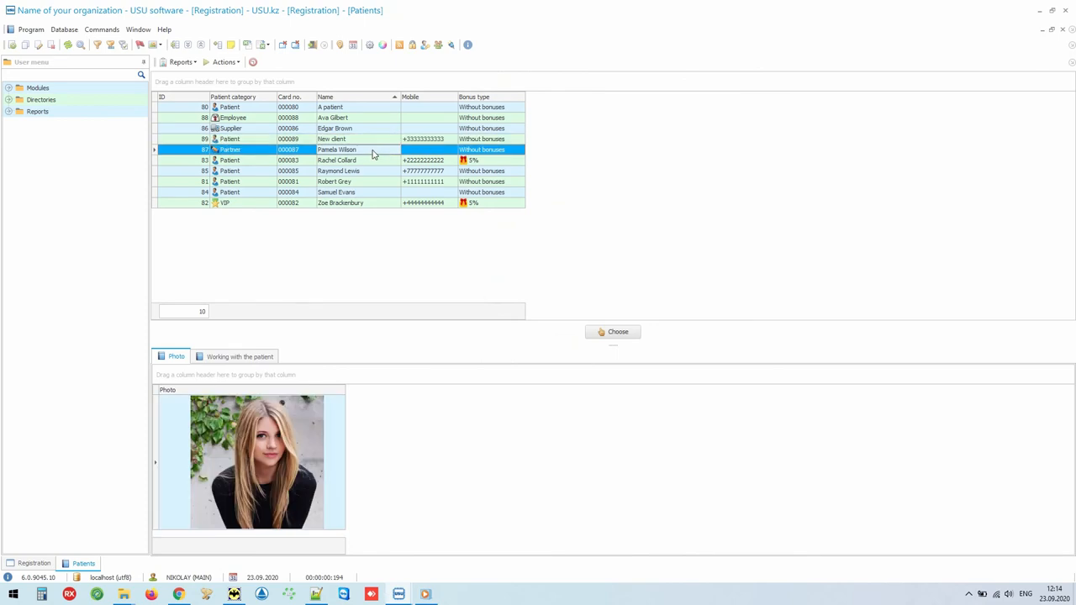
click(339, 170)
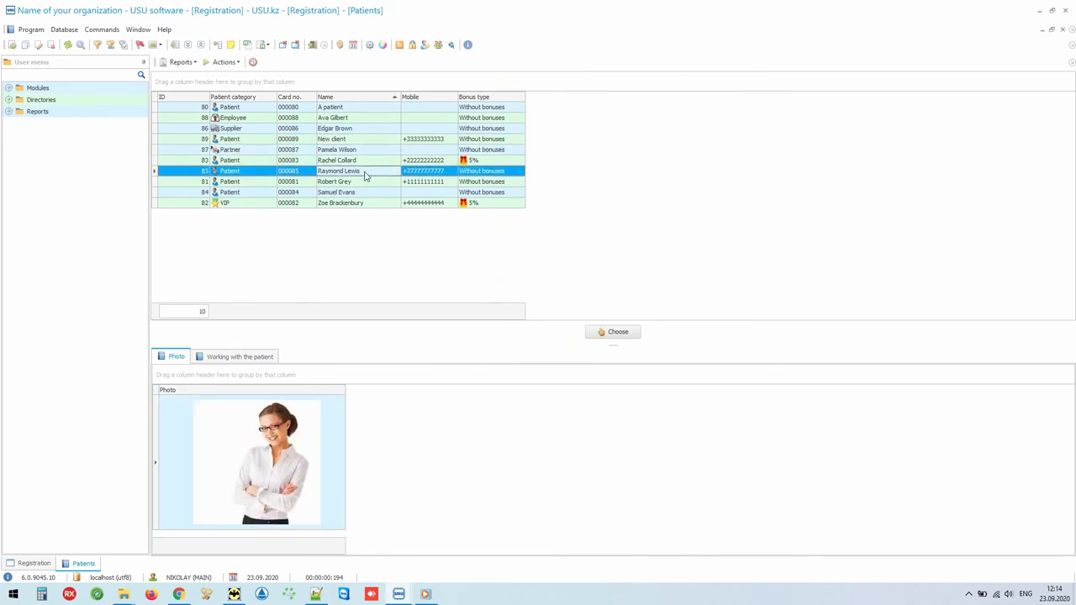
click(333, 182)
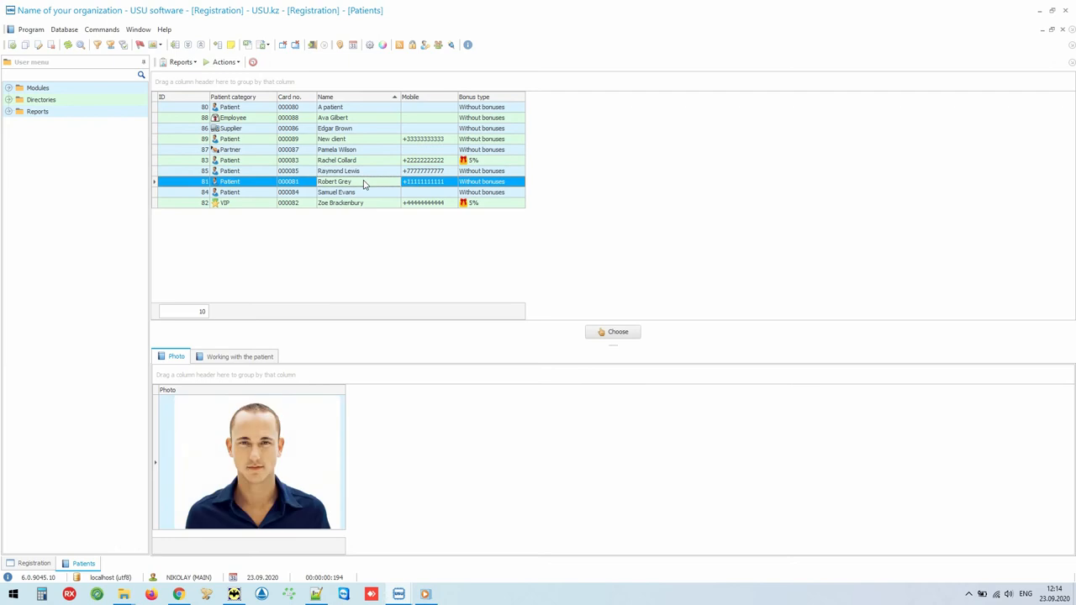
click(336, 192)
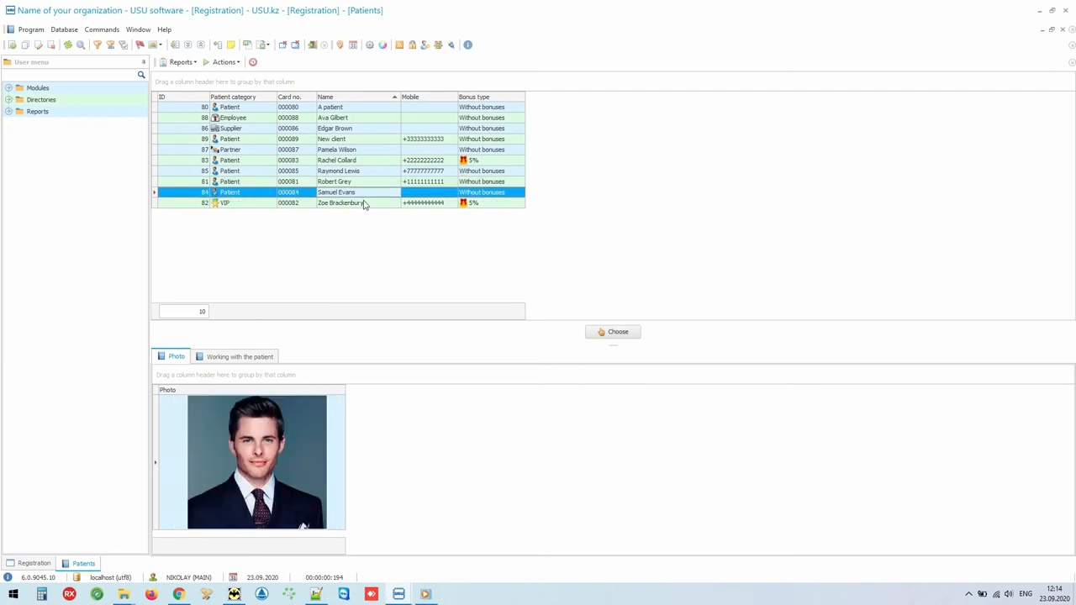
click(340, 202)
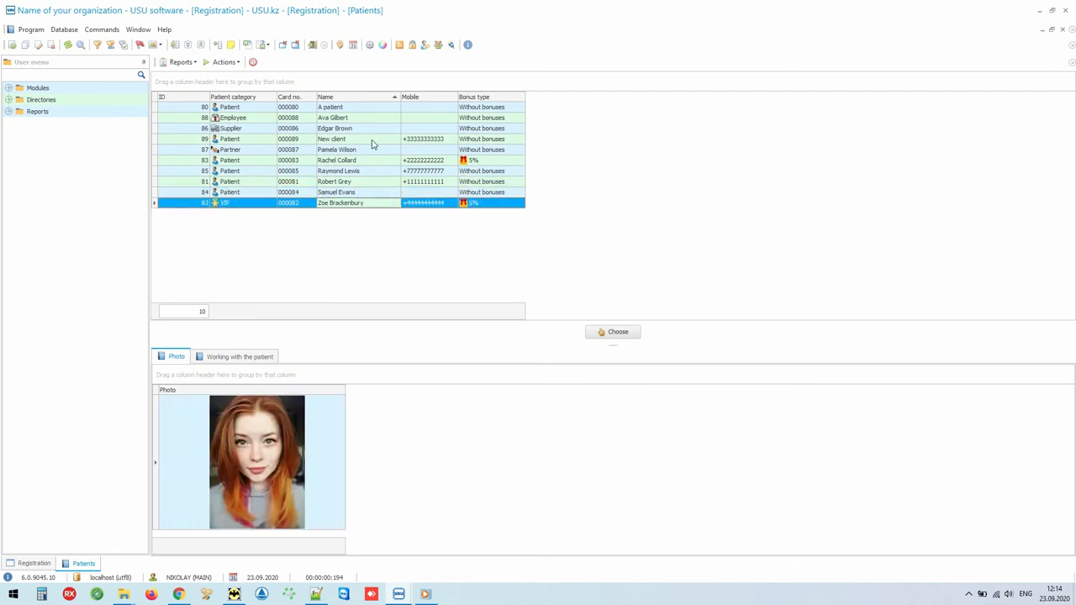
click(332, 138)
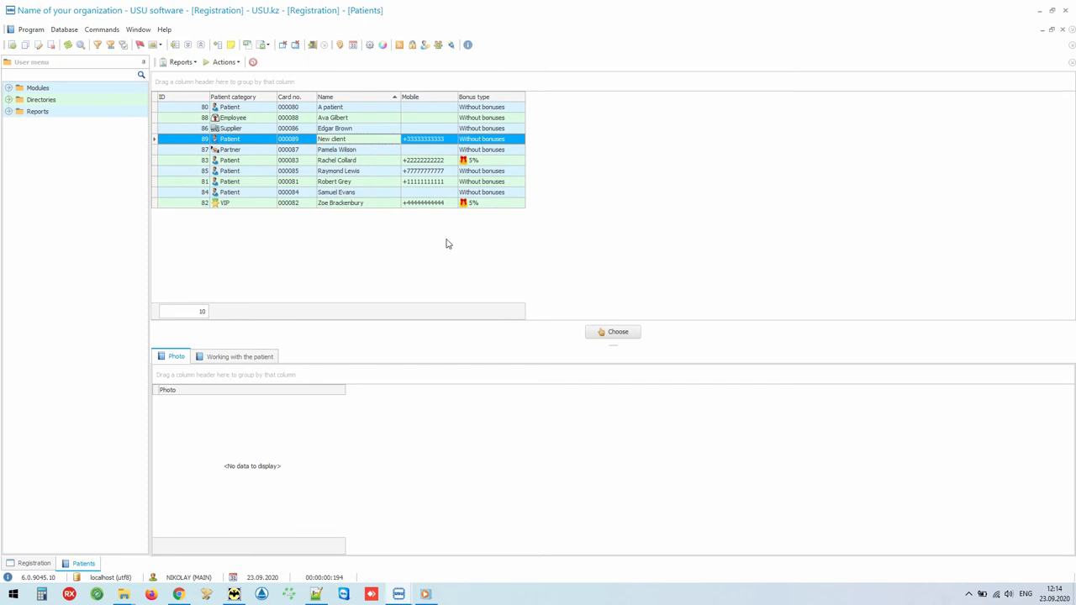
click(613, 331)
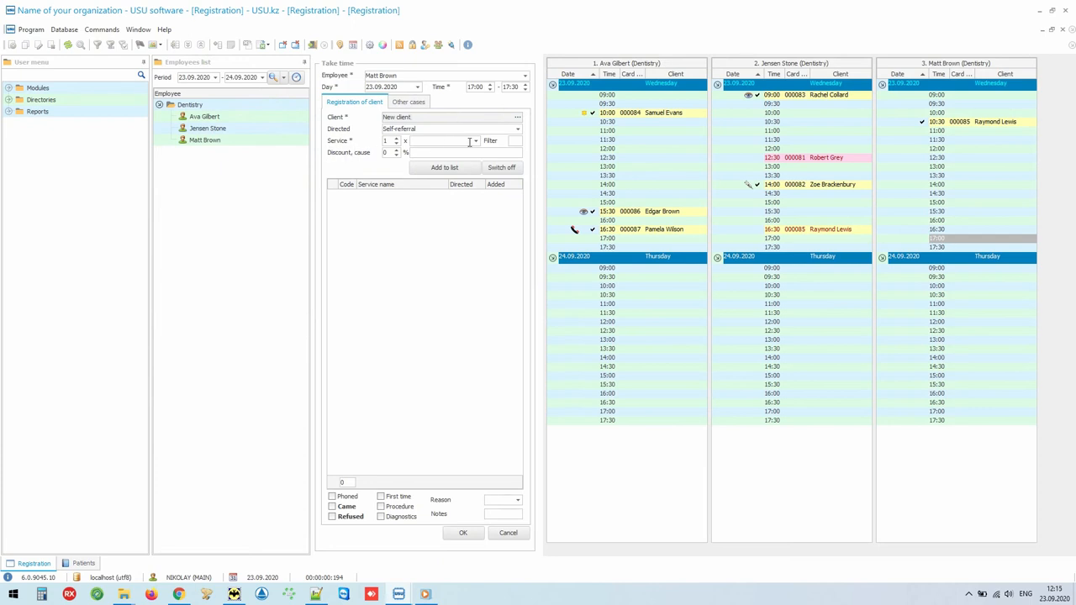
Add first dentist appointment and caries treatment services, tick Came, and confirm the booking.
click(474, 140)
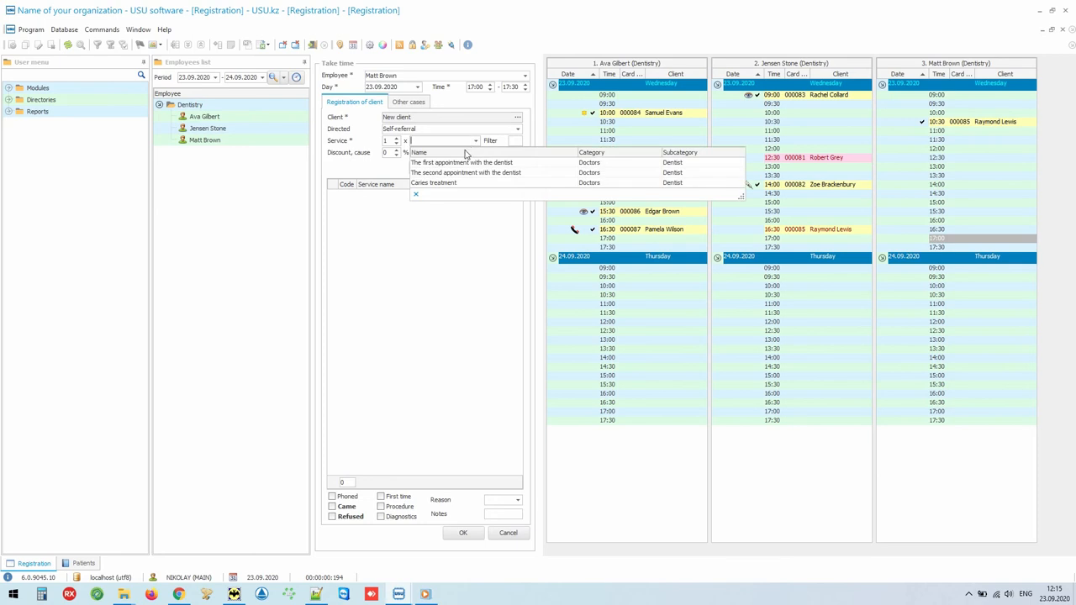
click(461, 163)
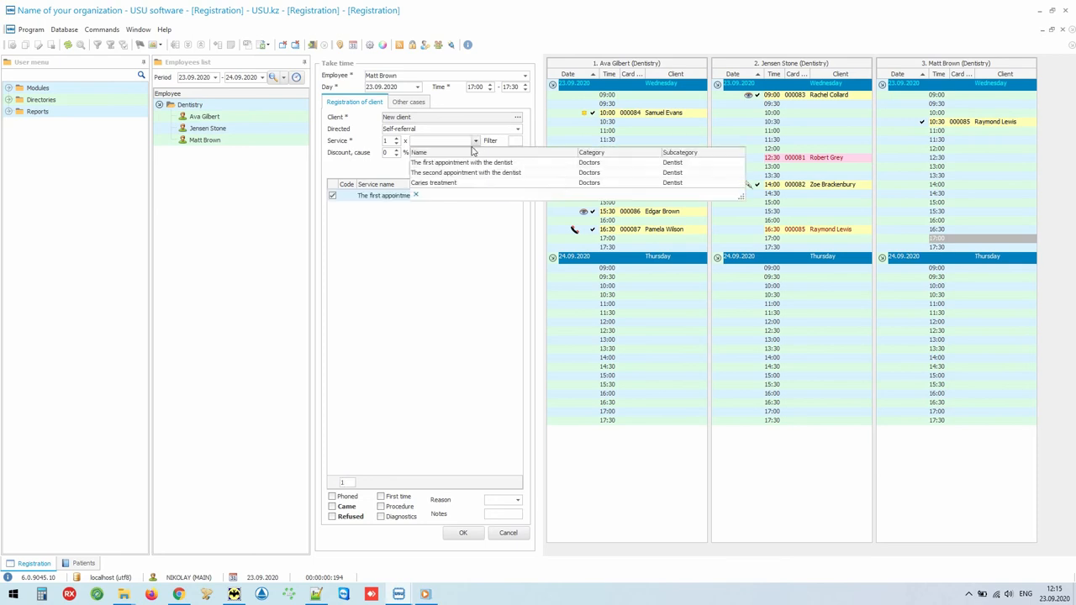
click(434, 182)
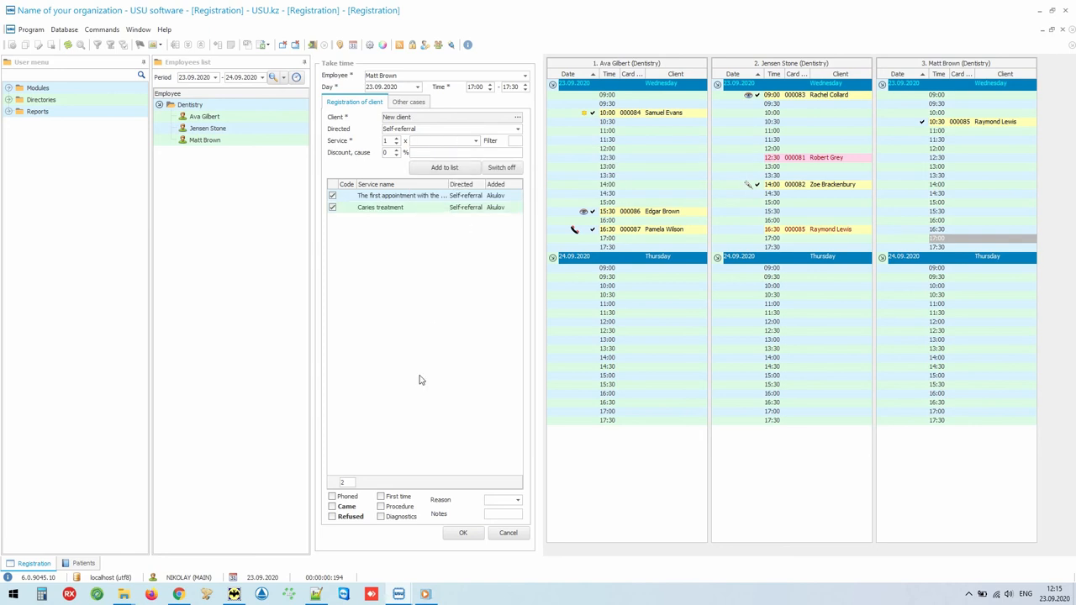
click(332, 507)
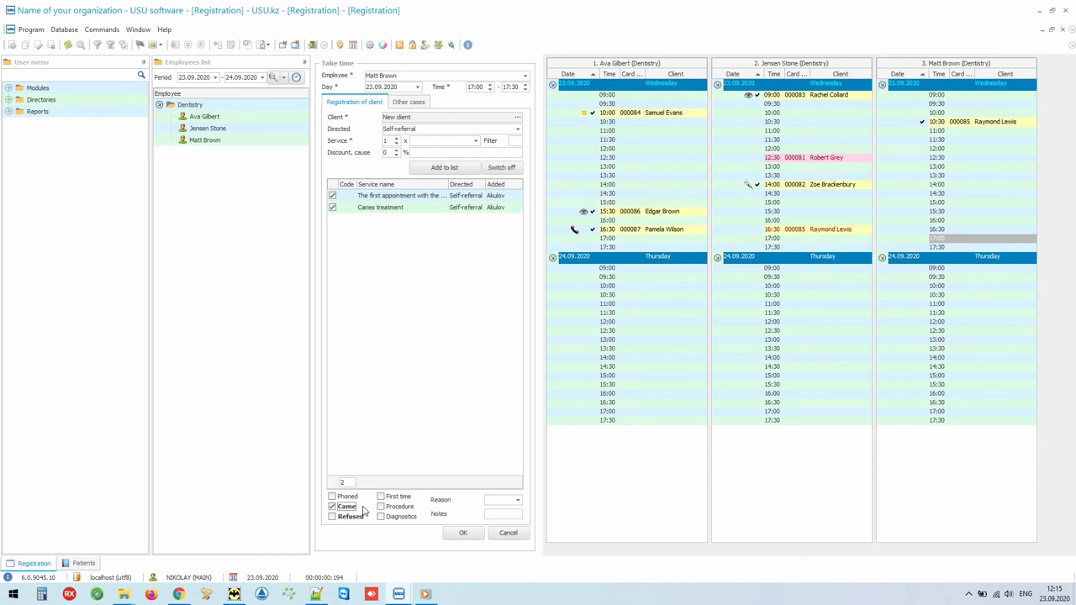
click(462, 533)
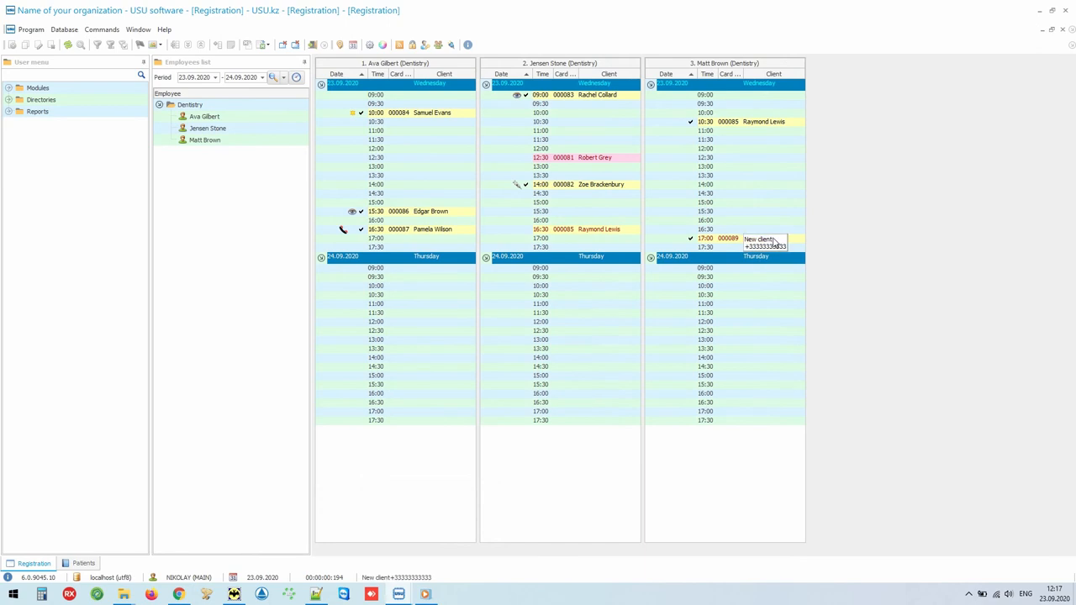
mouse_move(778, 242)
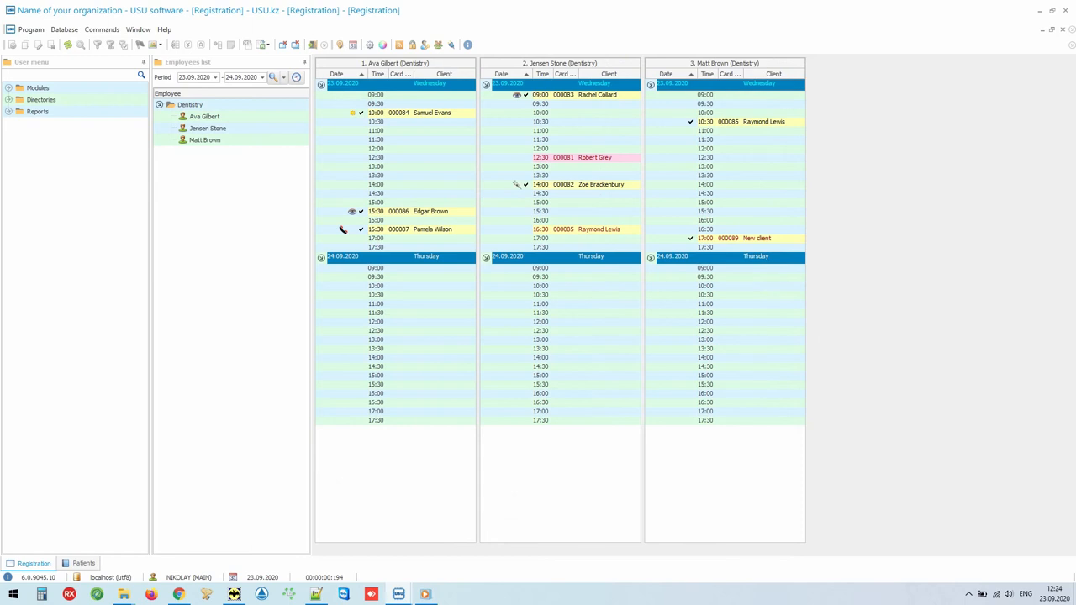
mouse_move(821, 242)
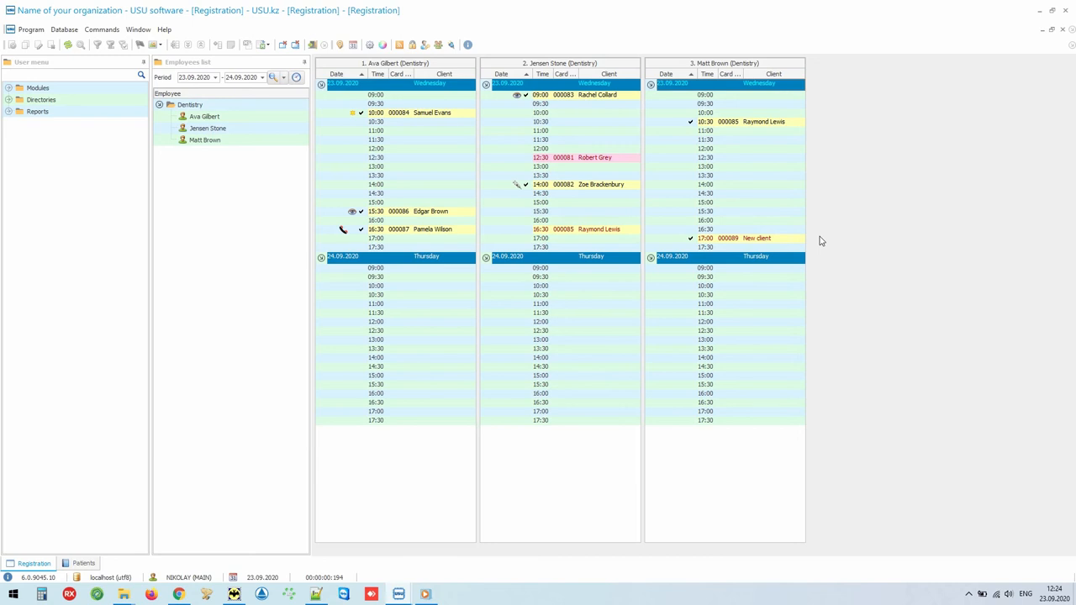
mouse_move(825, 242)
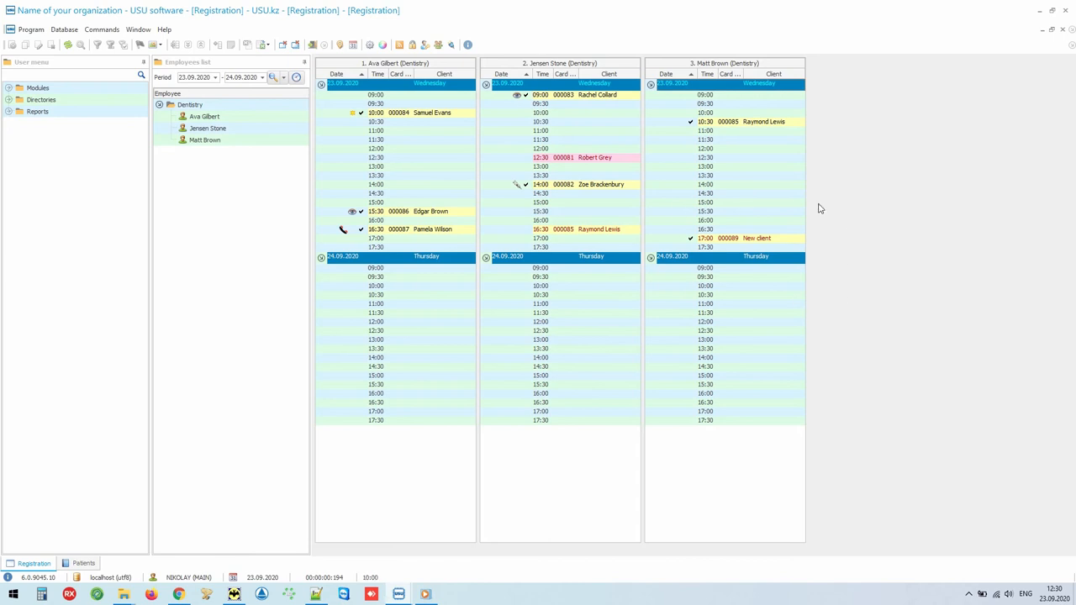
mouse_move(844, 245)
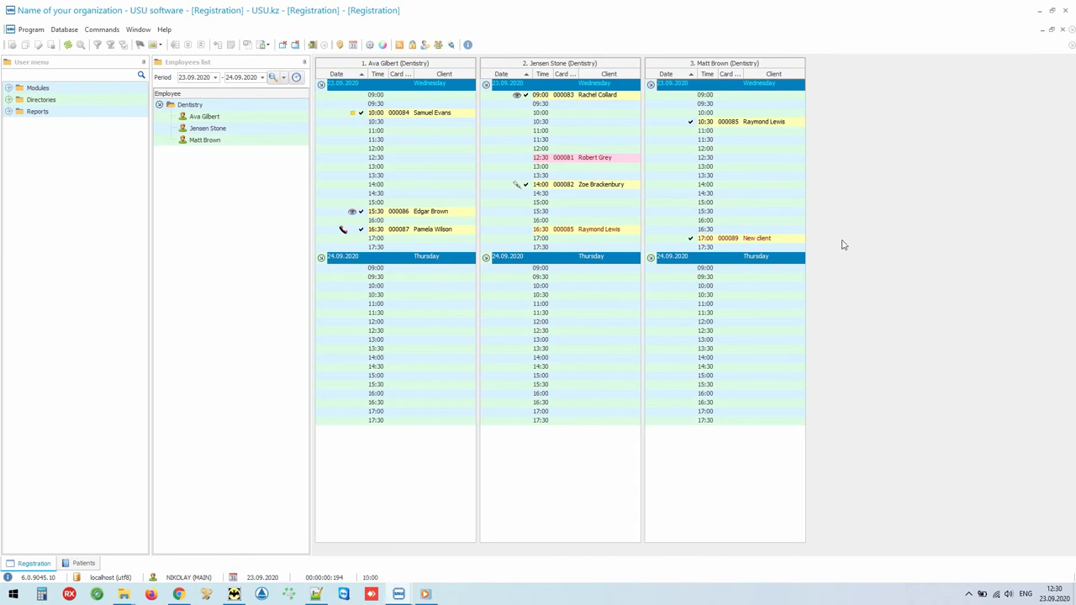
mouse_move(778, 238)
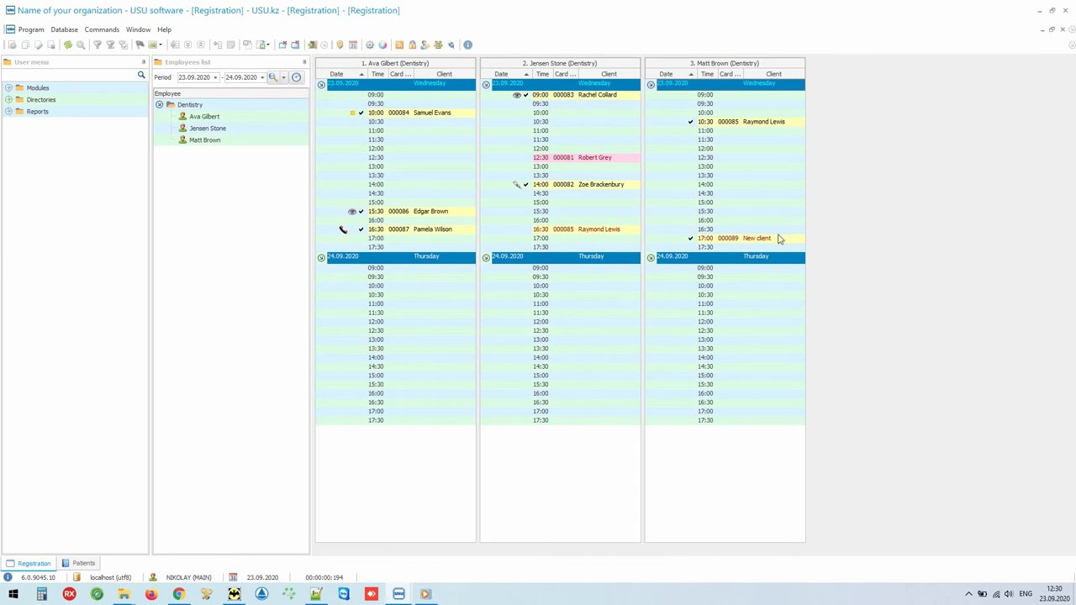
Open New client's Current history and select the caries treatment and first appointment charges.
right_click(757, 238)
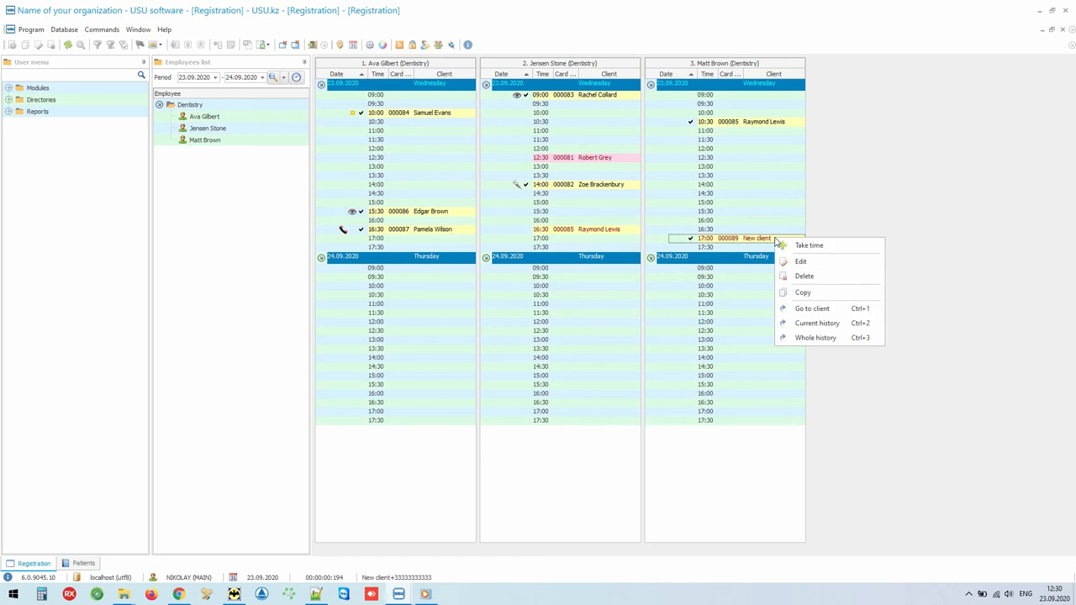
mouse_move(815, 323)
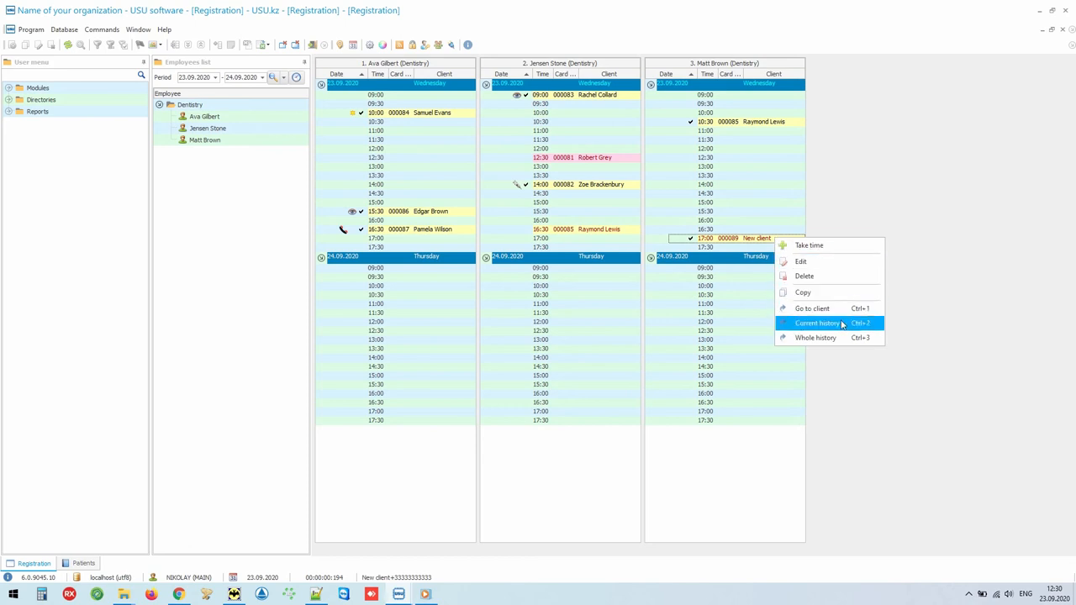
mouse_move(845, 326)
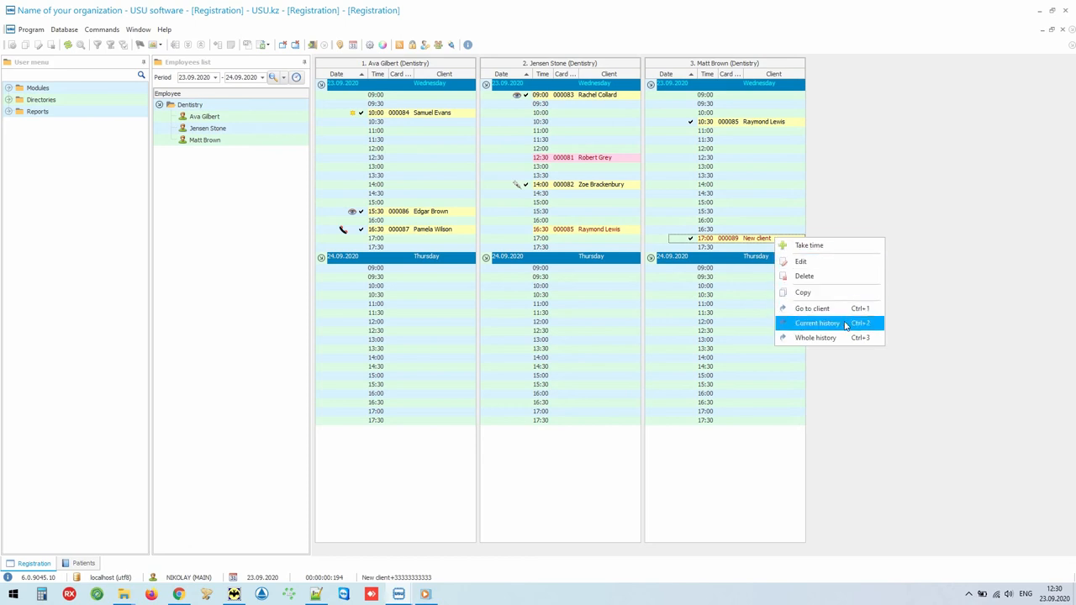
click(817, 323)
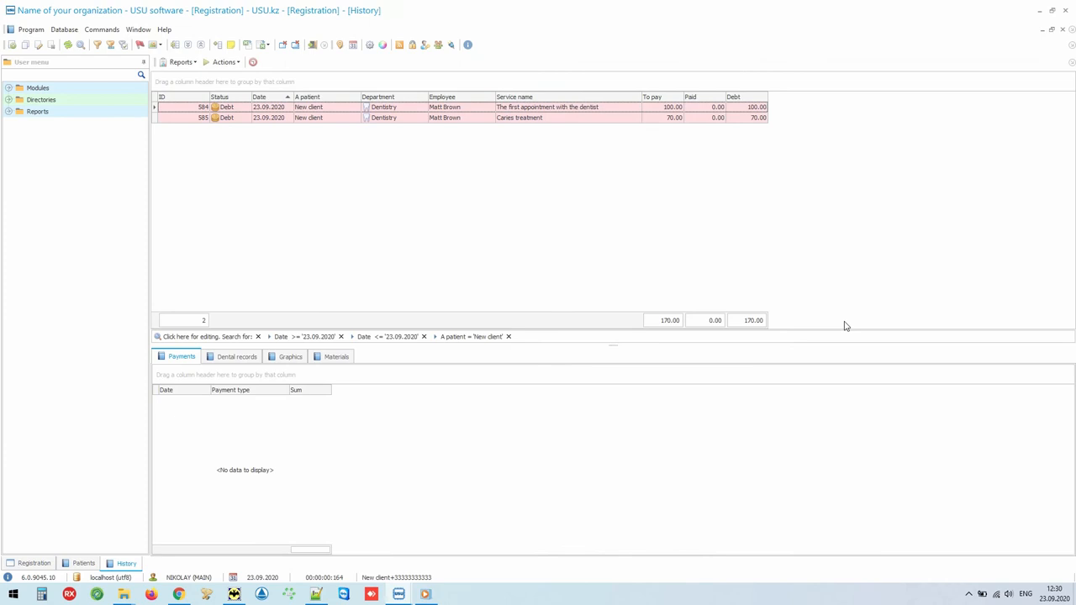
click(547, 107)
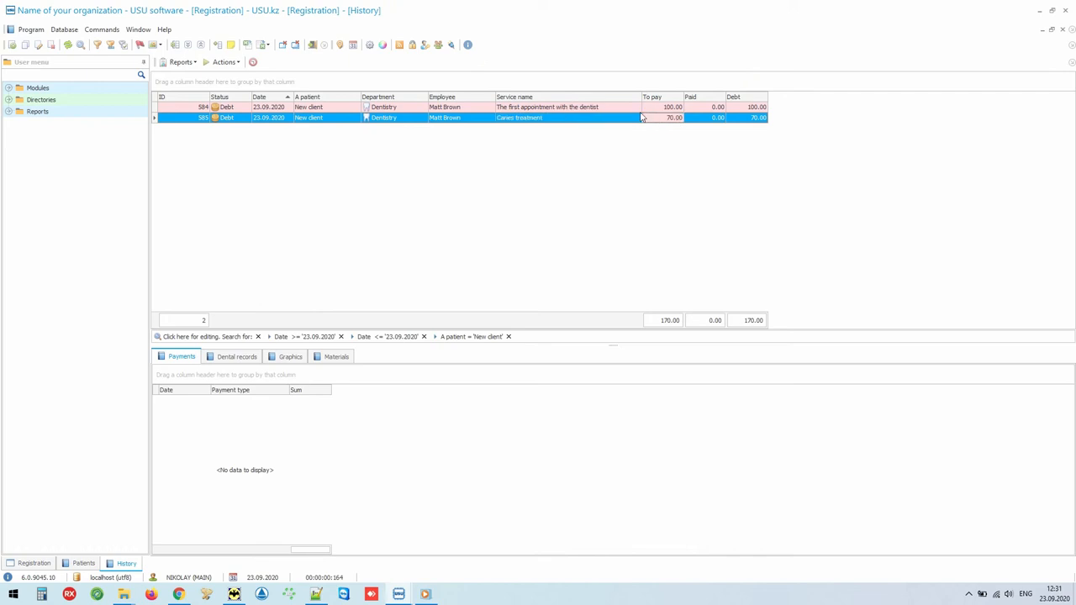
click(547, 107)
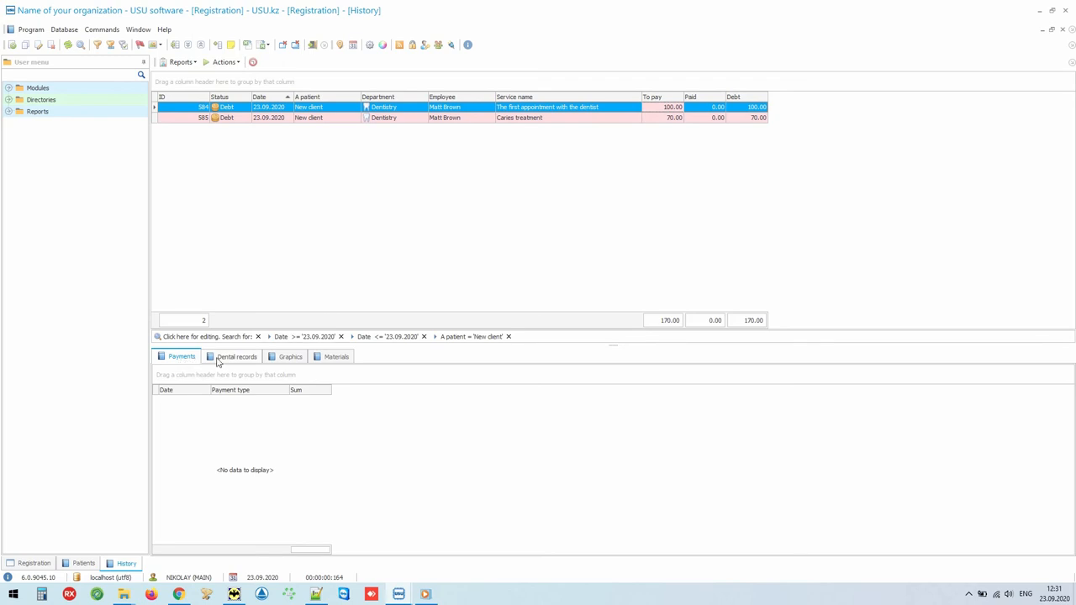
mouse_move(336, 356)
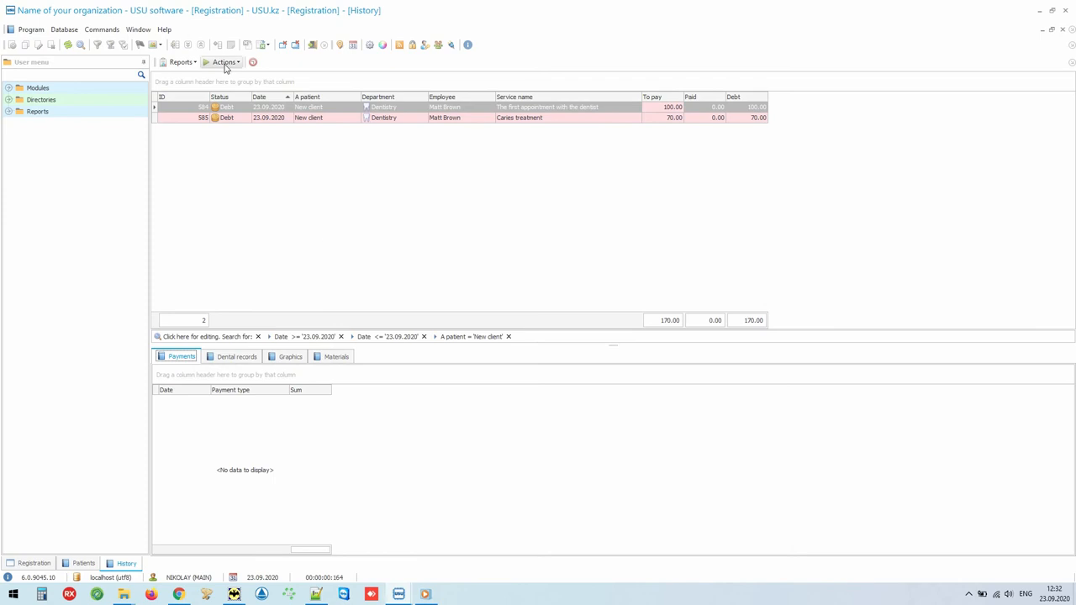
Record a 170.00 cash payment via Actions > Make payment.
click(224, 62)
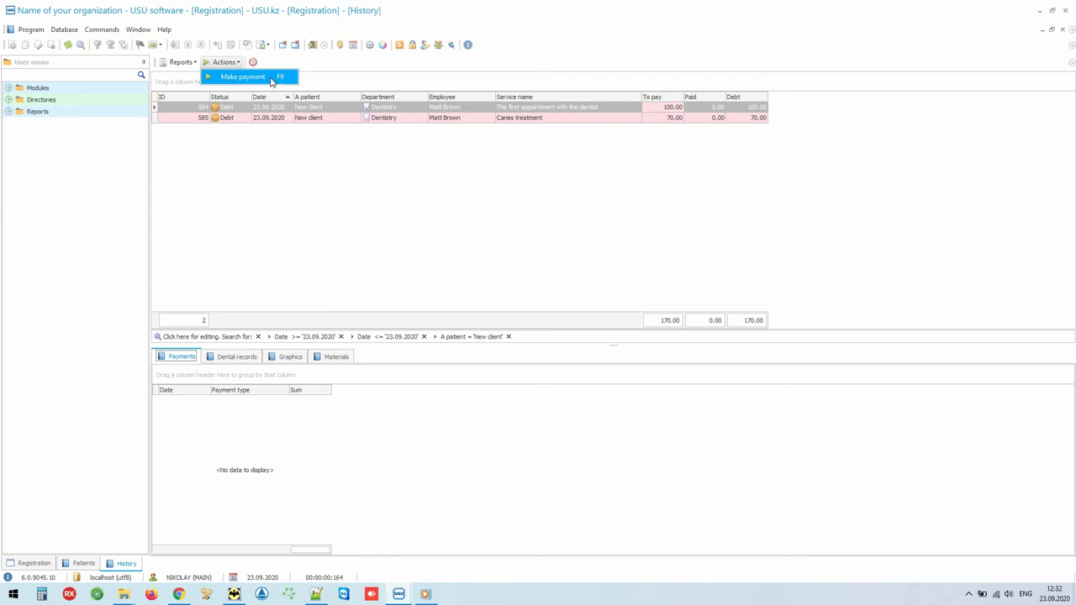
click(243, 77)
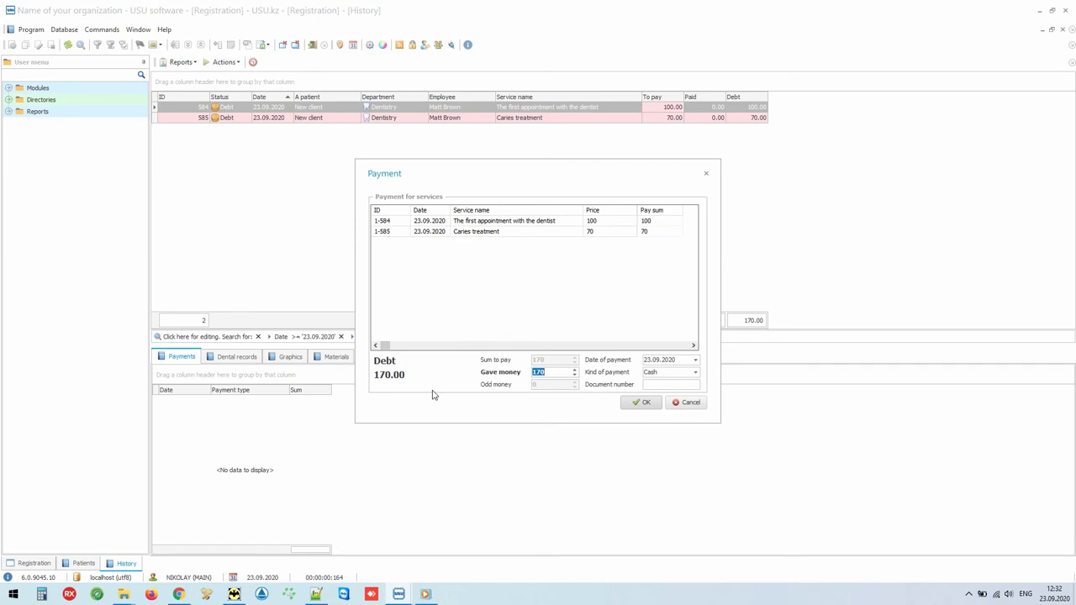
click(695, 372)
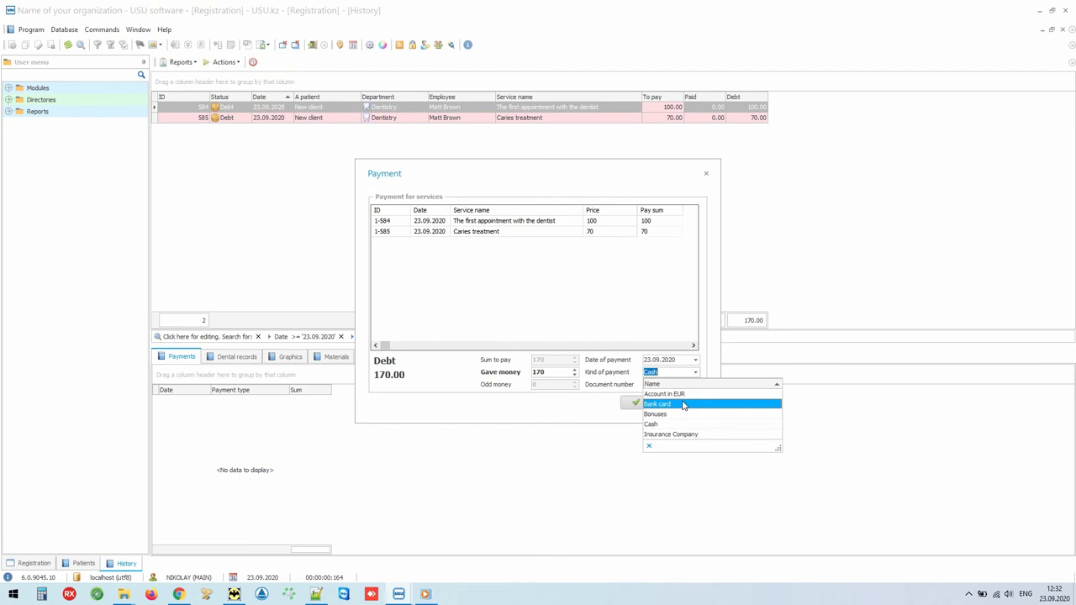
mouse_move(677, 414)
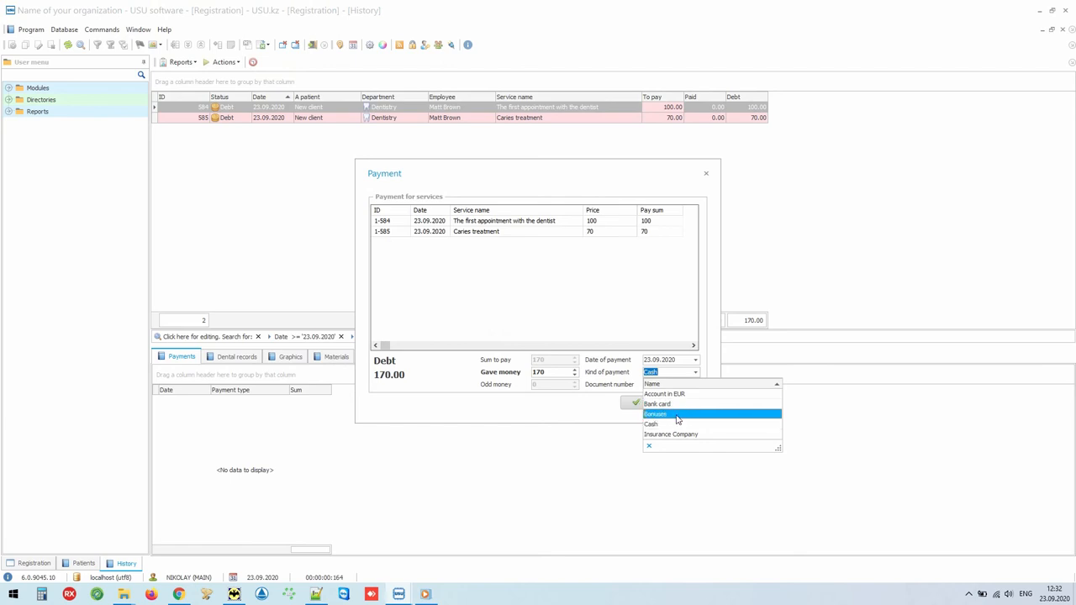
mouse_move(694, 424)
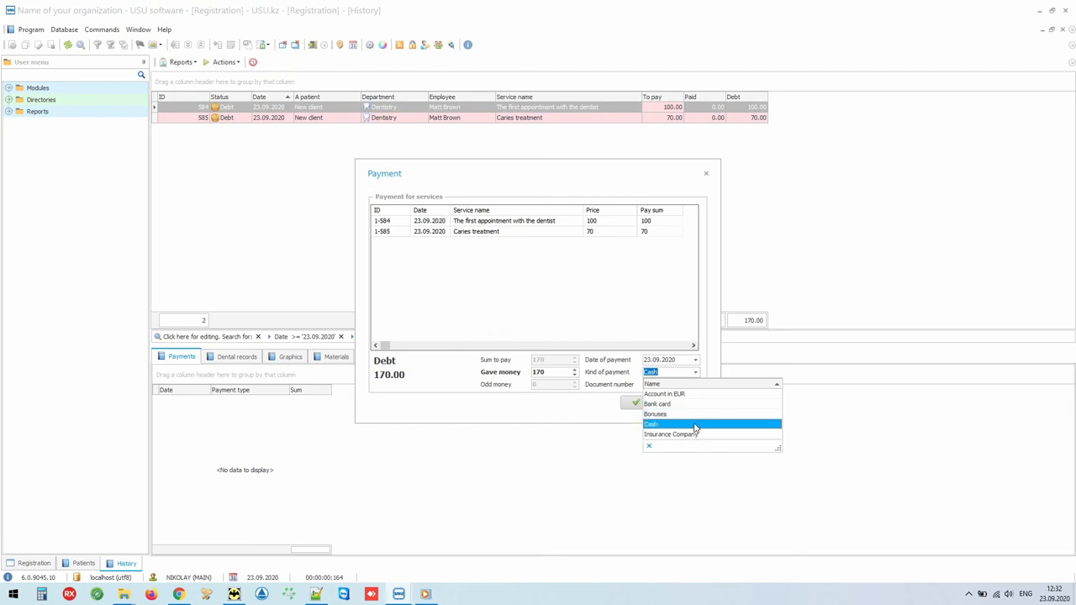
click(651, 424)
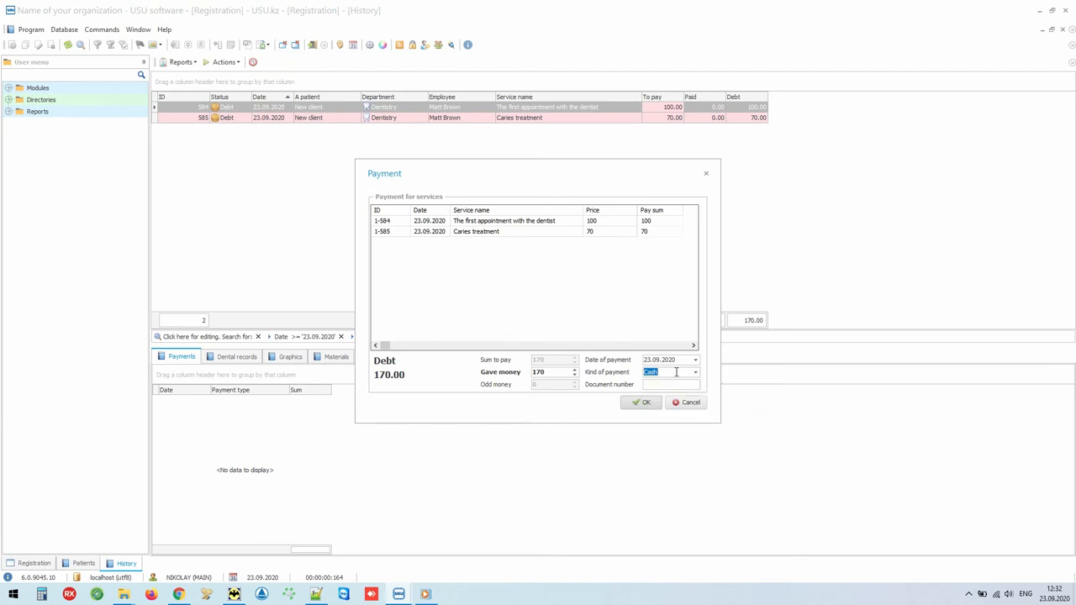
click(641, 401)
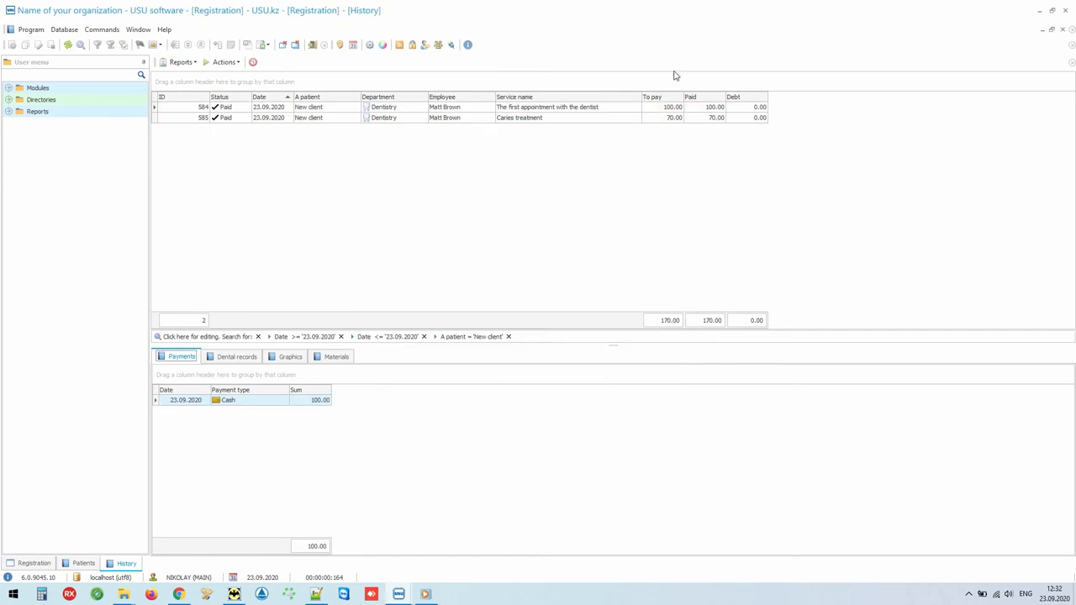
mouse_move(743, 116)
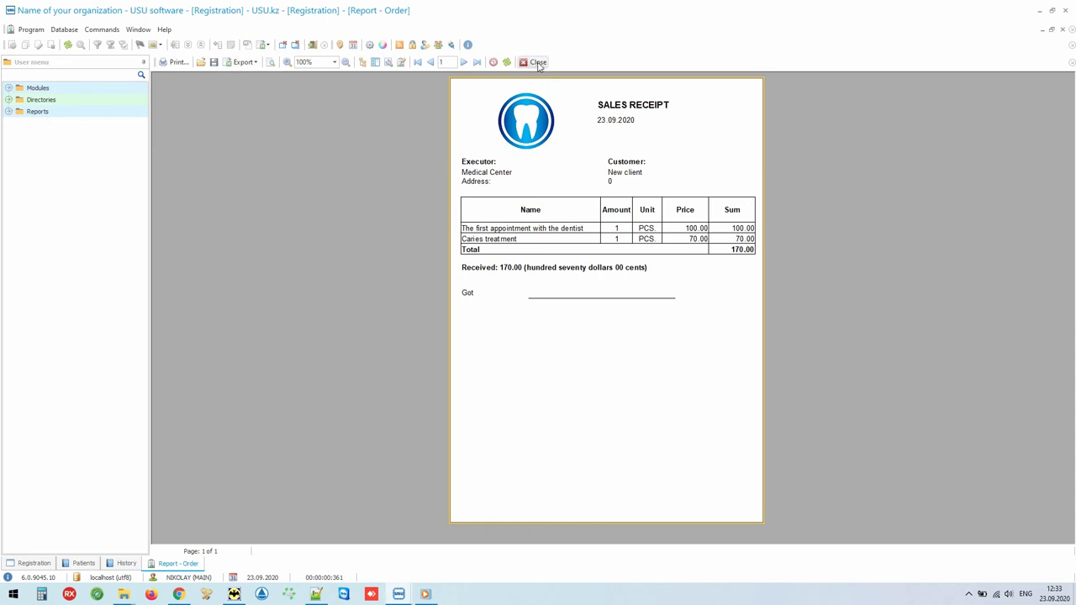
click(535, 61)
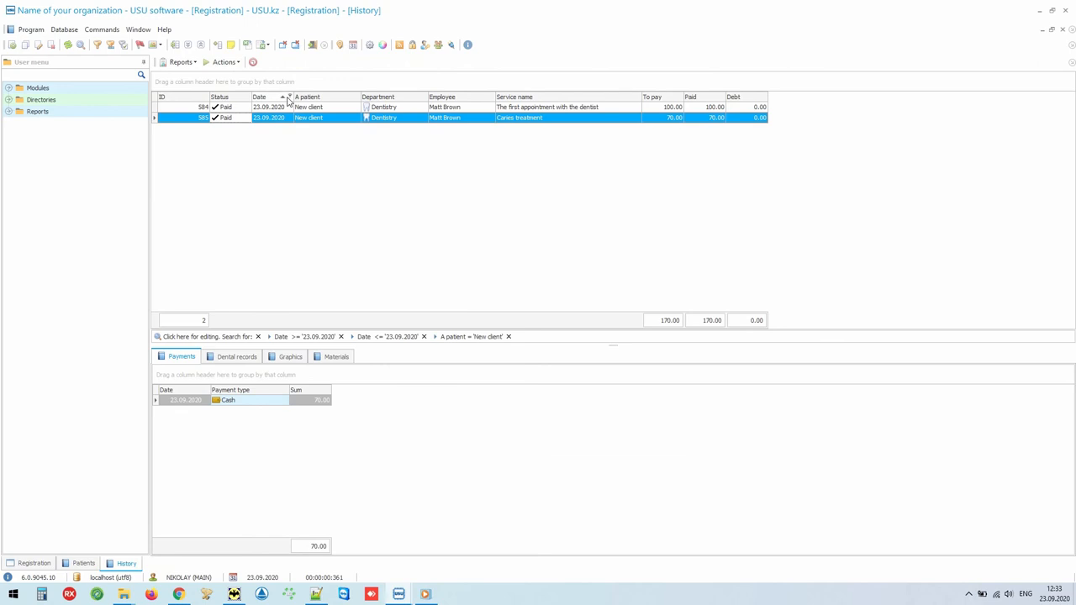
click(34, 563)
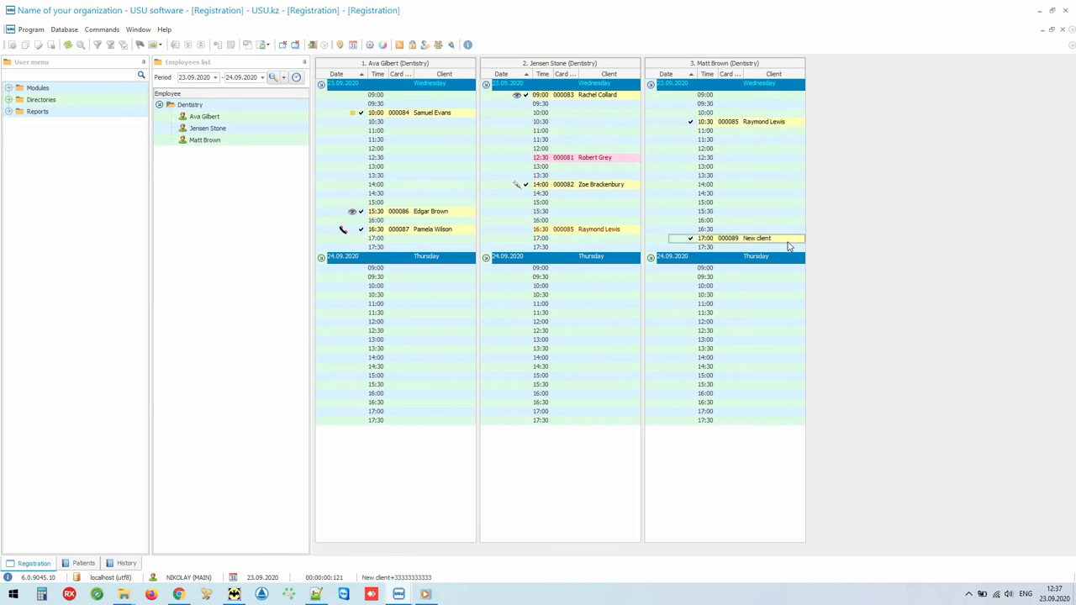
Open the New client 17:00 appointment's current history and show its Dental records.
right_click(756, 237)
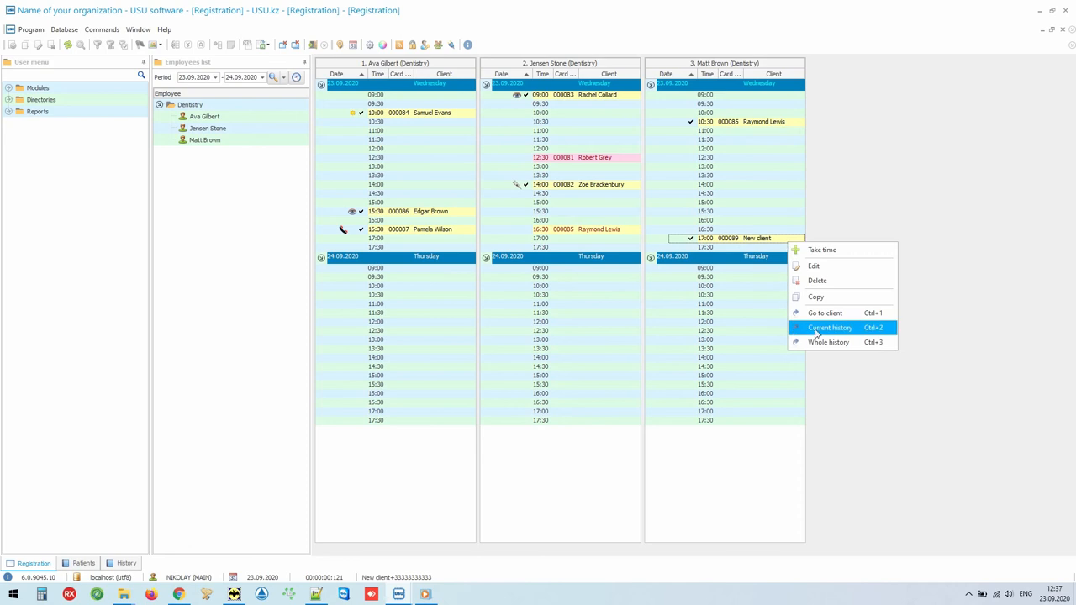
mouse_move(862, 332)
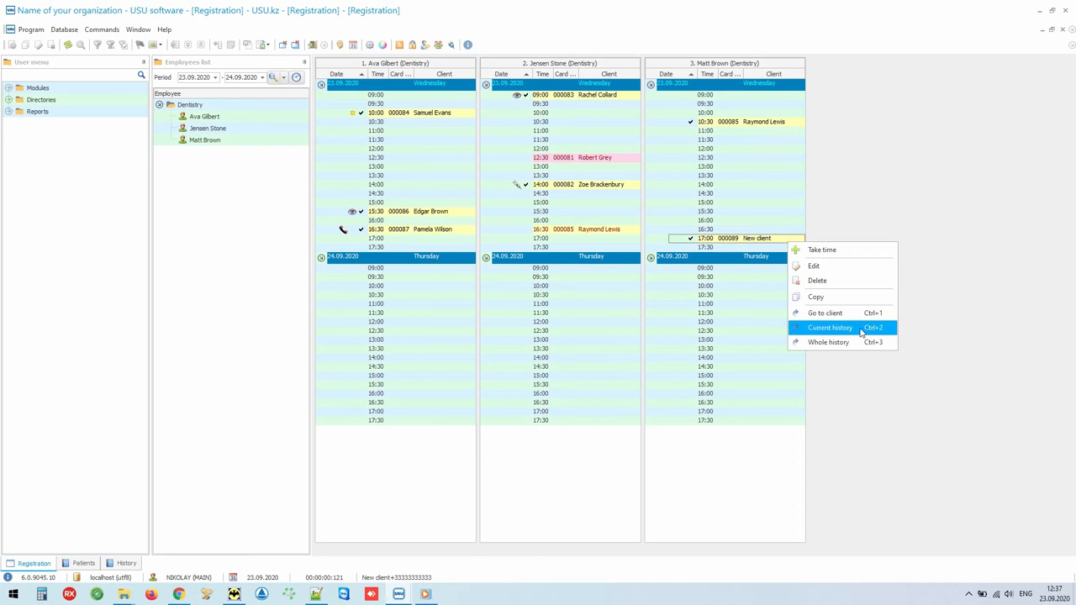
click(829, 328)
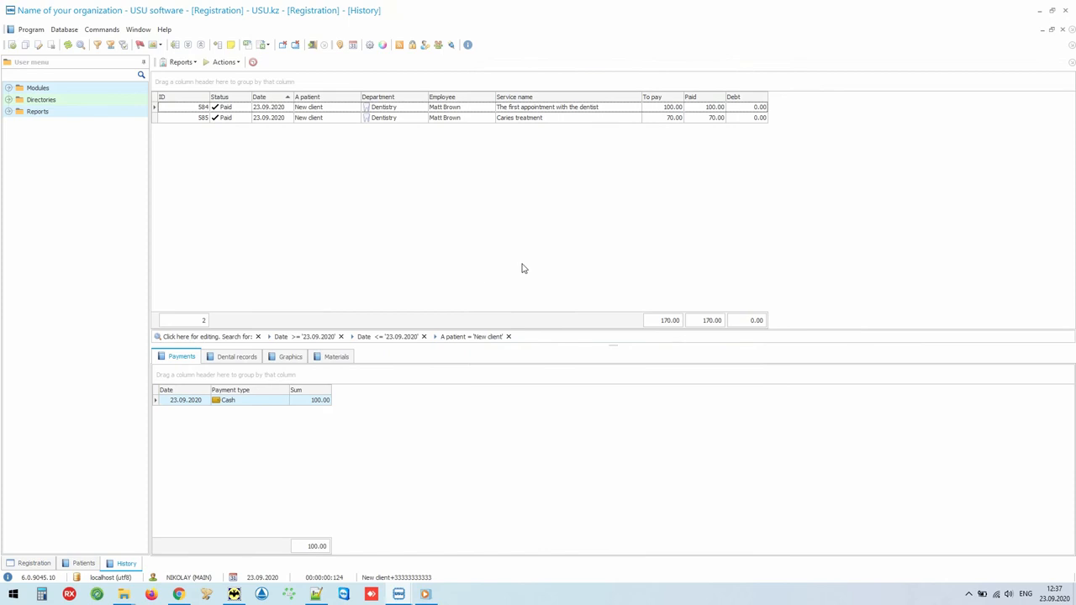
click(236, 356)
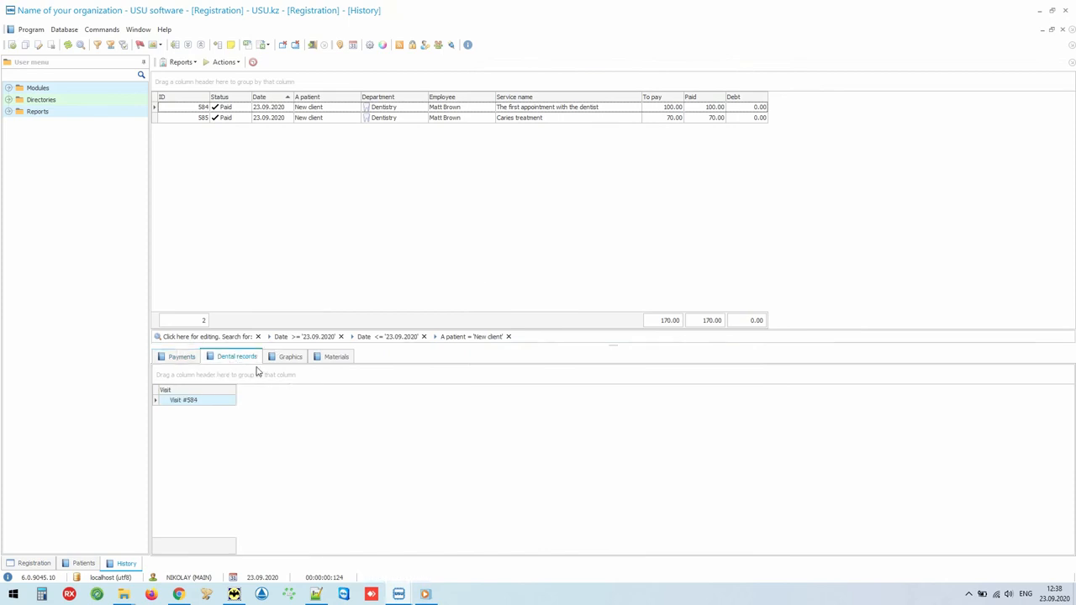
mouse_move(239, 369)
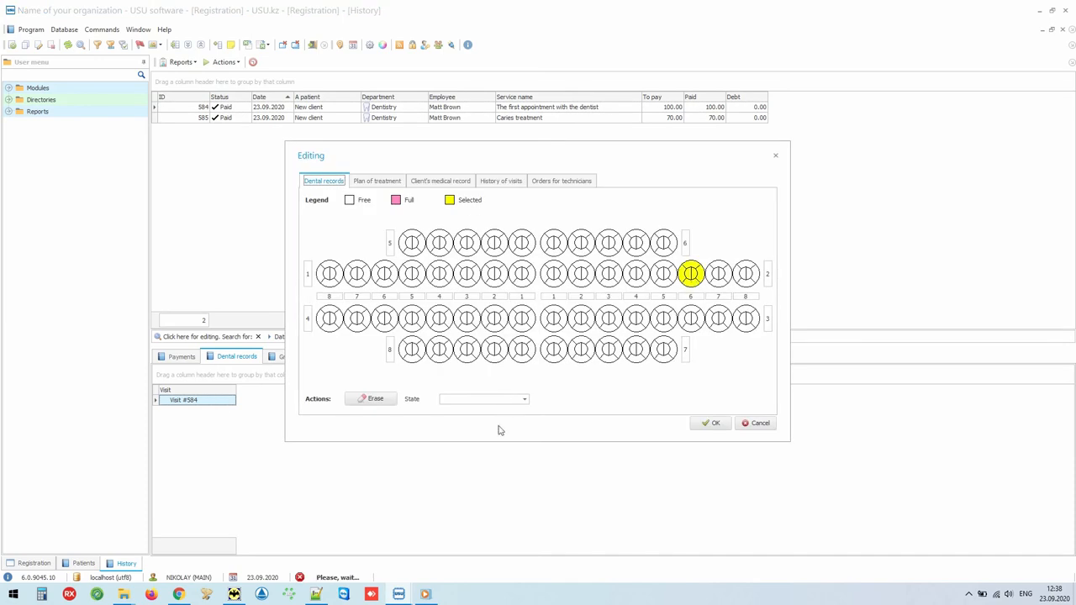
Set tooth 6 of the upper-right quadrant to Caries, then view the treatment plan.
click(524, 398)
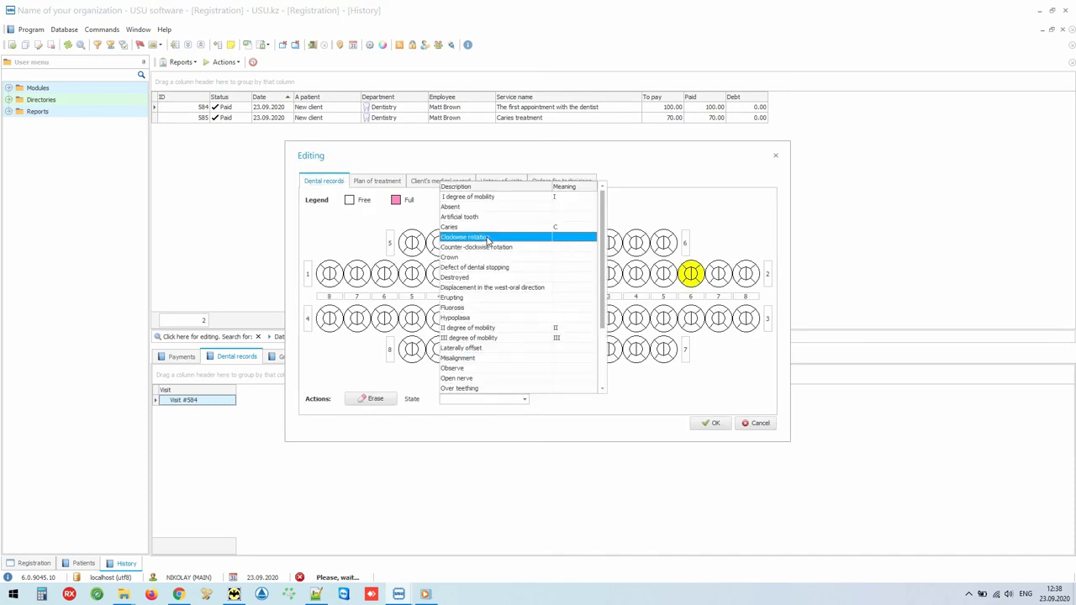
click(465, 237)
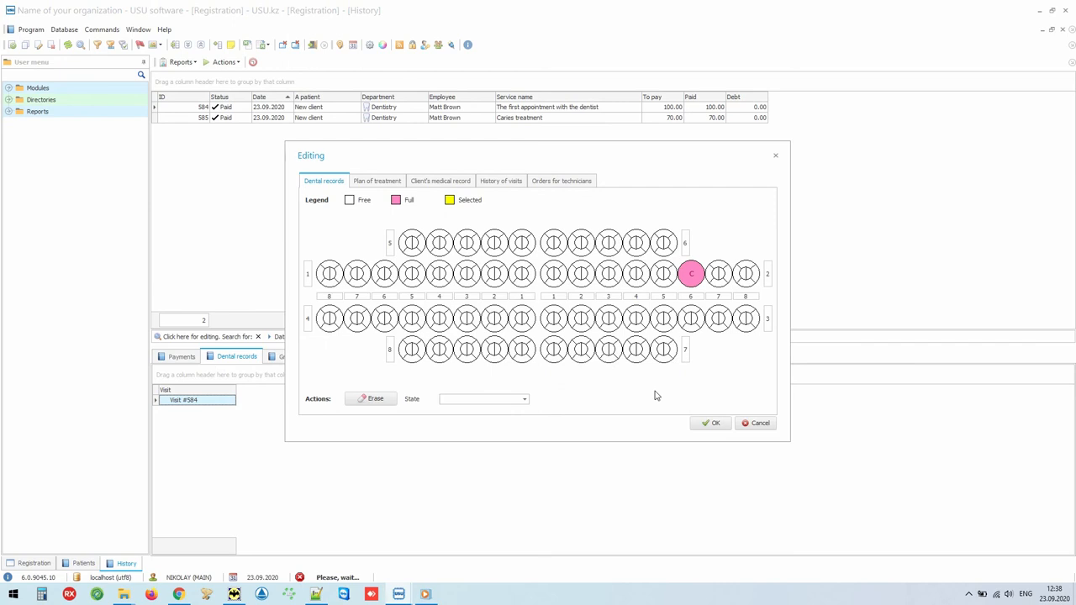
click(377, 180)
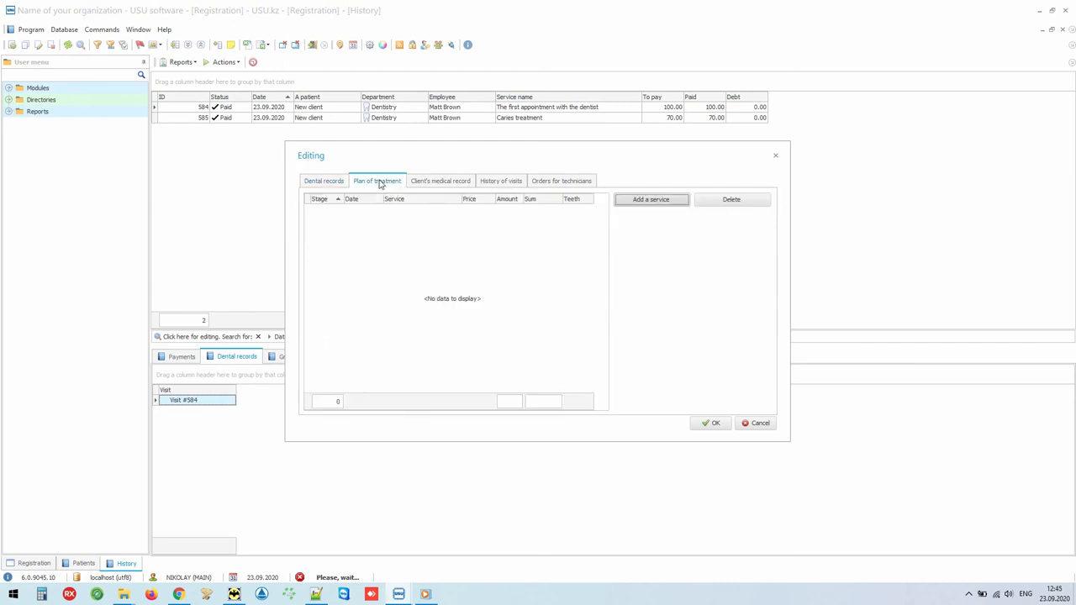
Save a Caries treatment service, amount 1, for tooth 26 at 70.00.
click(651, 200)
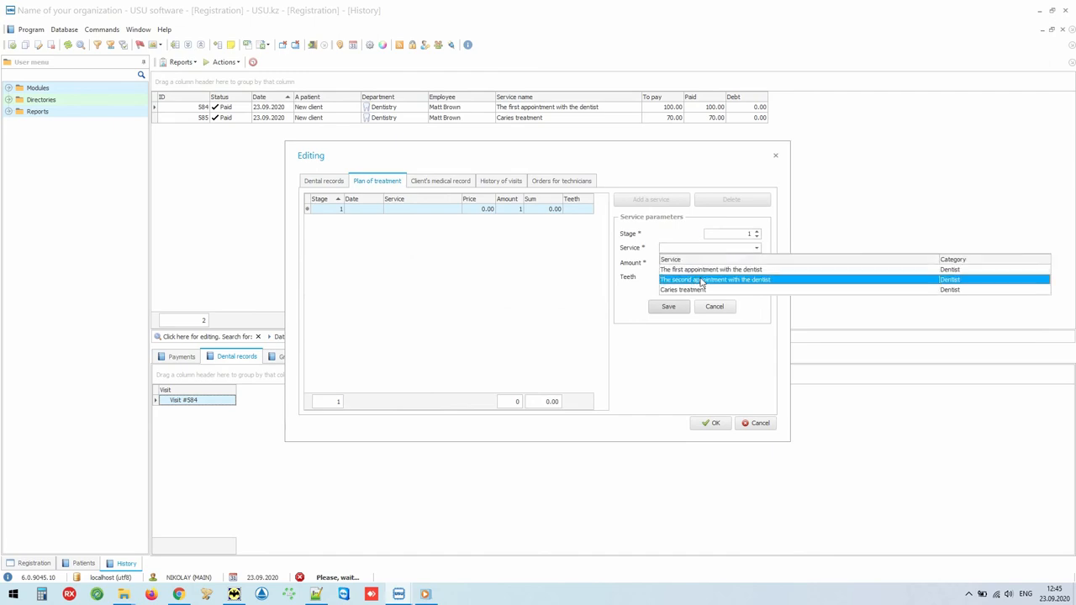
click(682, 289)
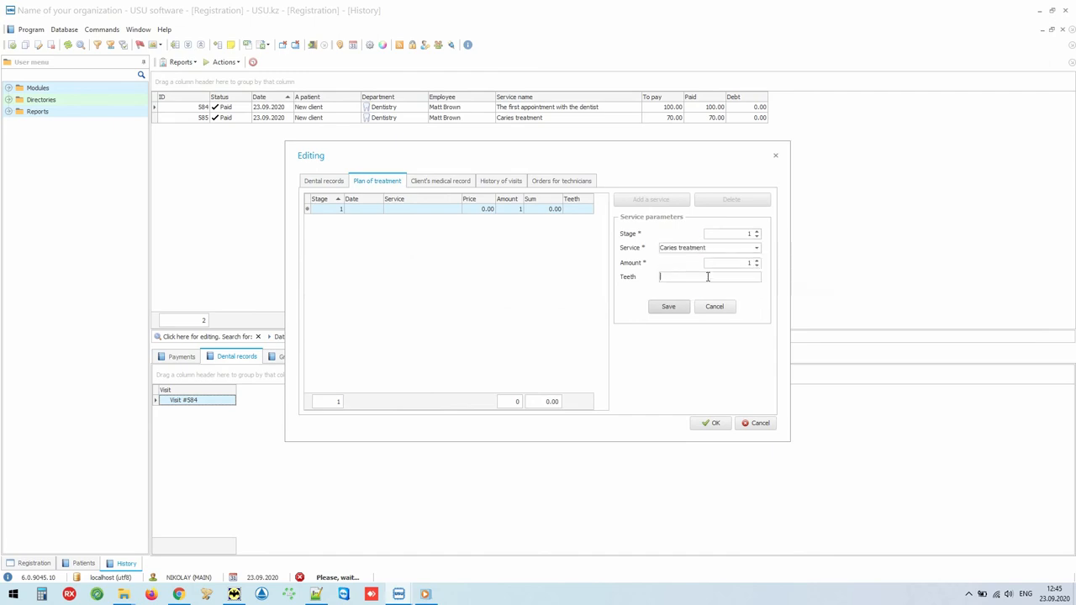
click(668, 306)
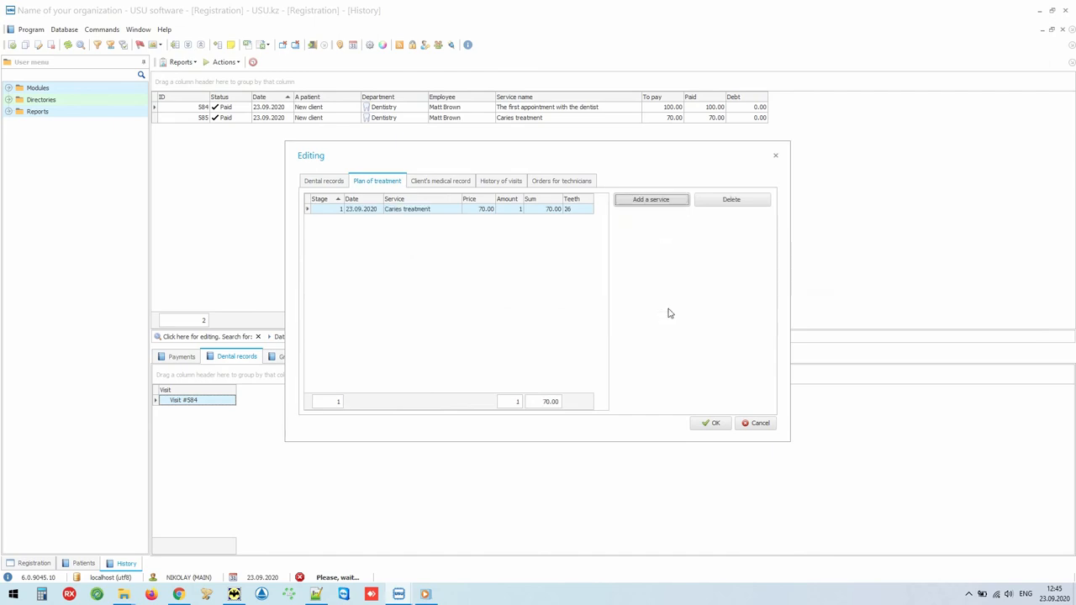
mouse_move(555, 379)
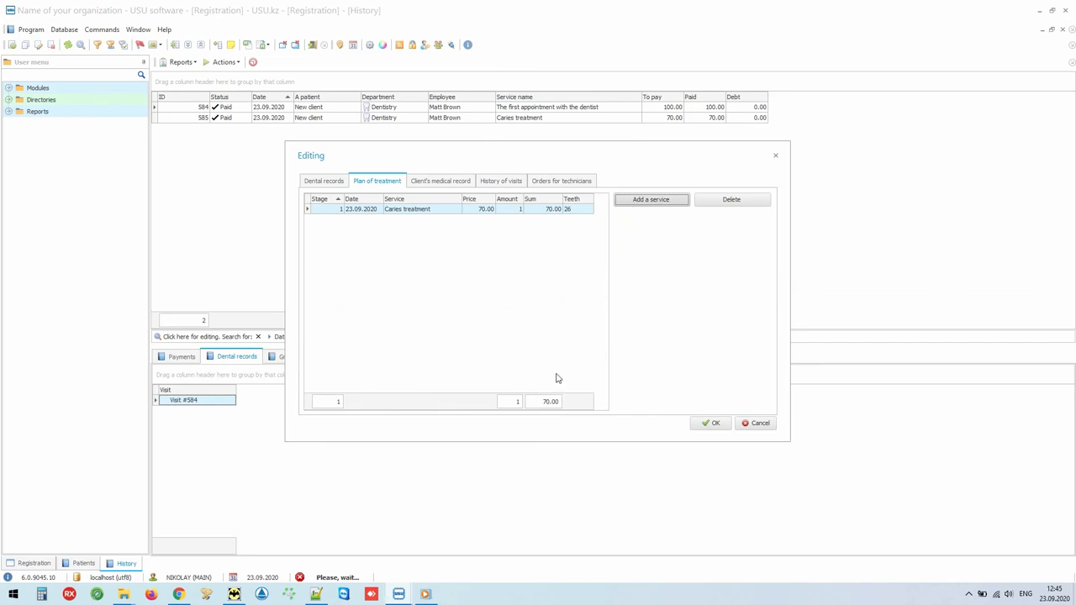
click(439, 180)
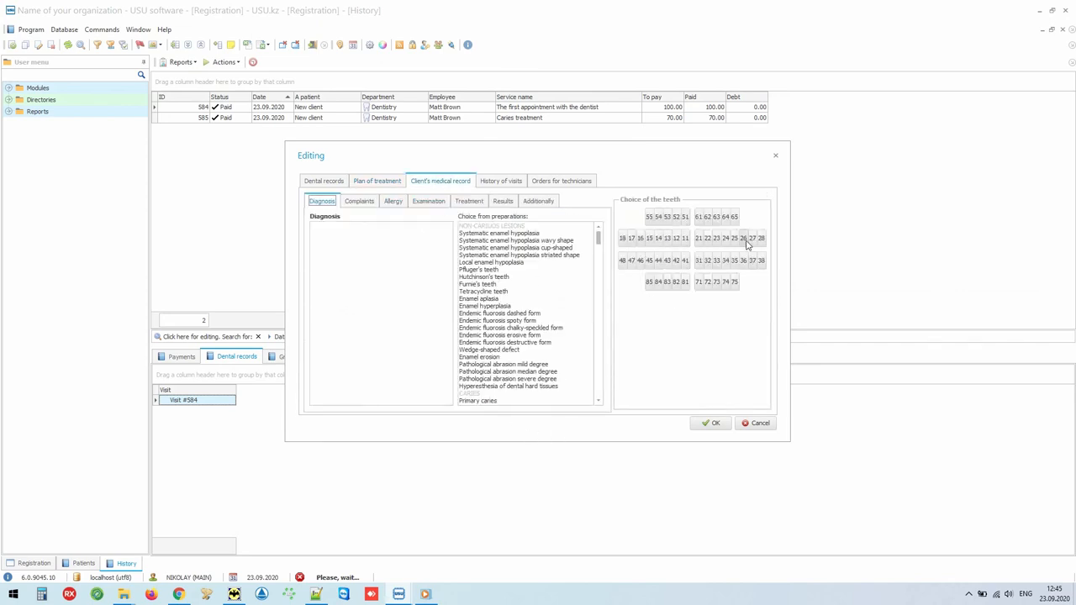
Record short-term pain from chemical irritants as the tooth 26 complaint.
scroll(down, 3)
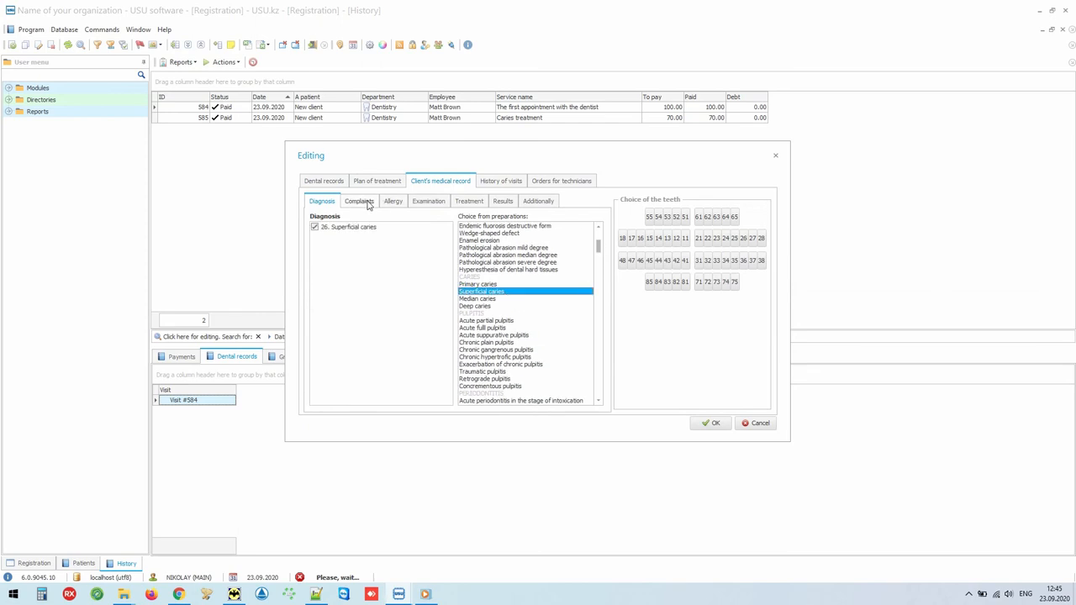
click(359, 201)
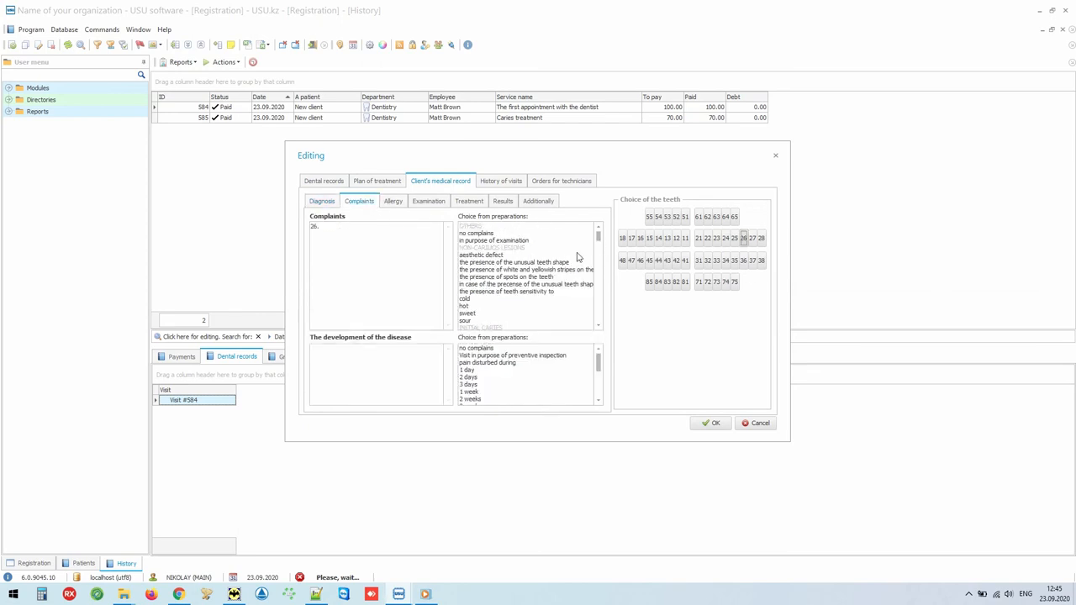
scroll(down, 3)
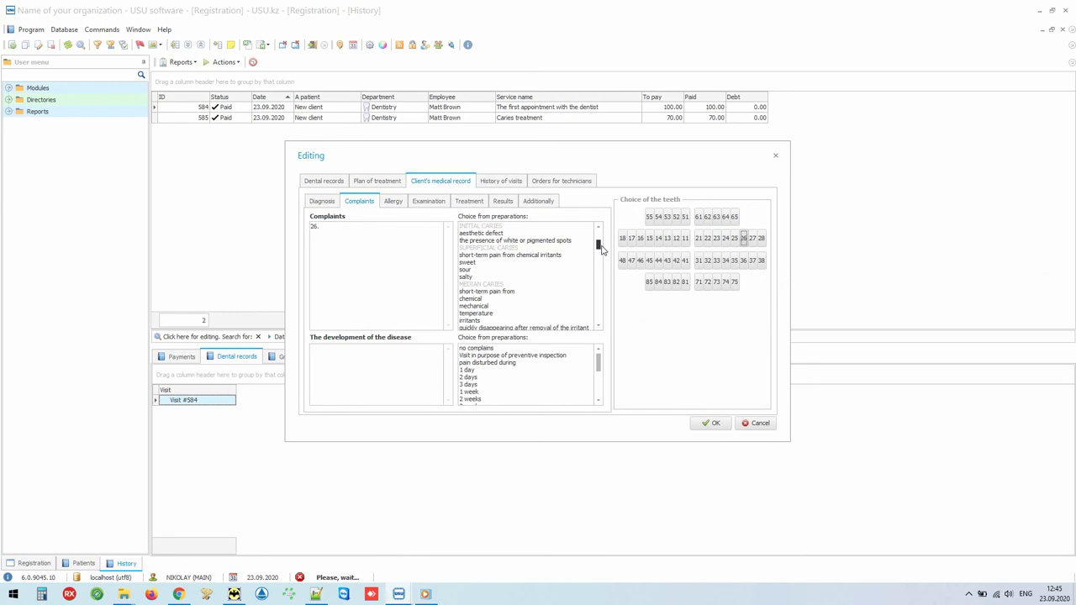
click(511, 254)
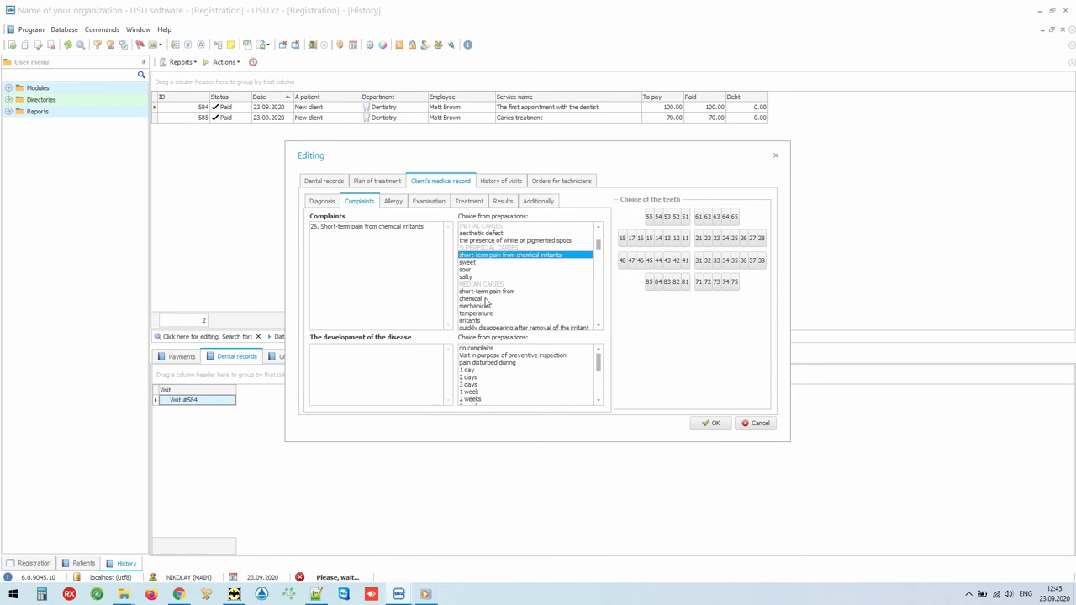
Review the allergy, examination, anesthesia/treatment and results sections of the medical record.
click(392, 201)
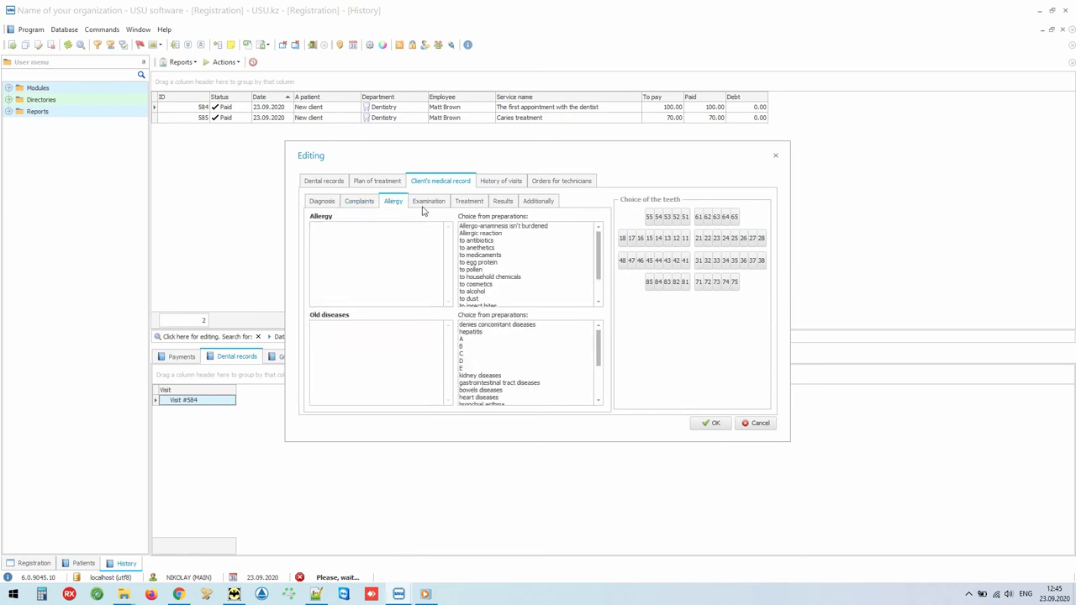
click(429, 201)
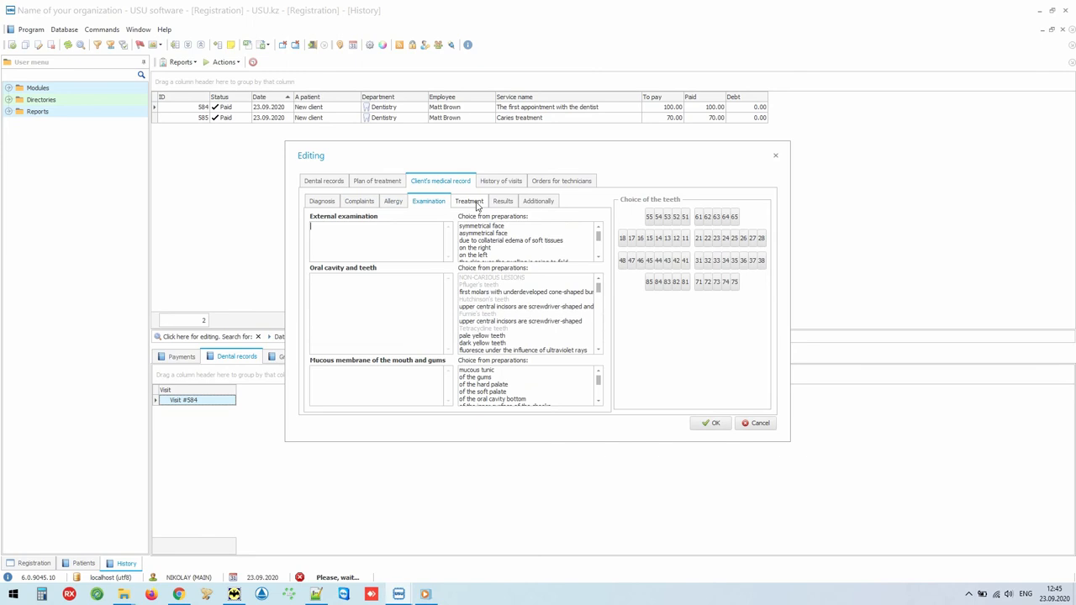
click(469, 201)
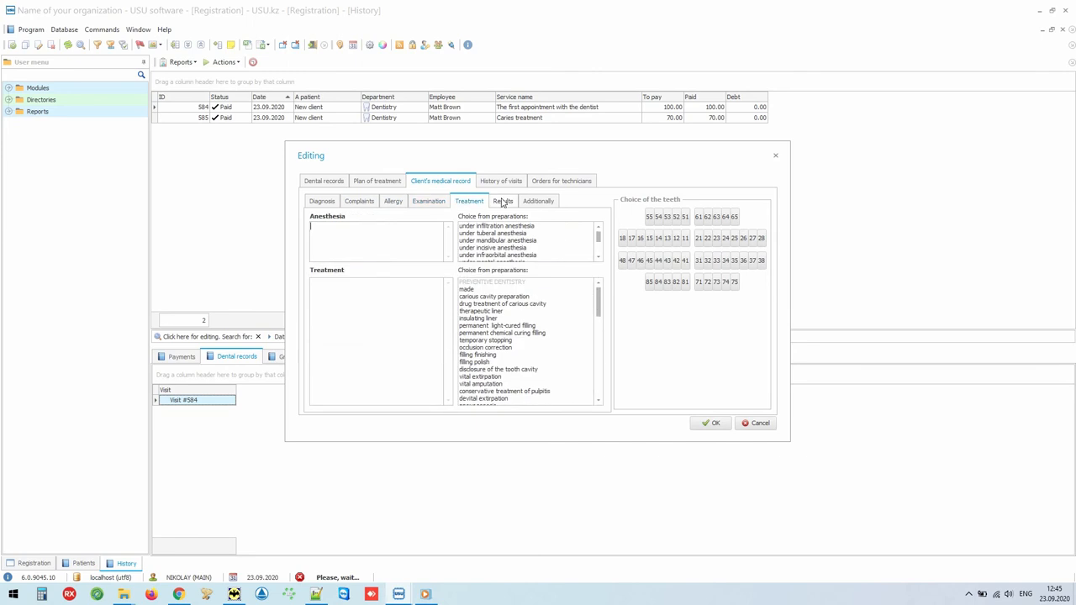
click(502, 201)
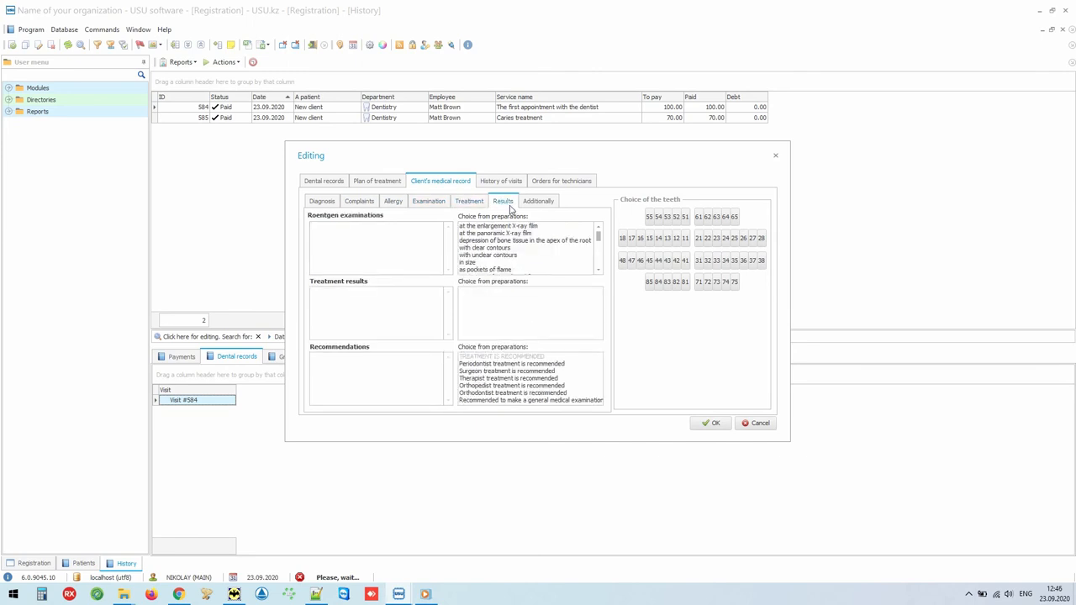
click(501, 181)
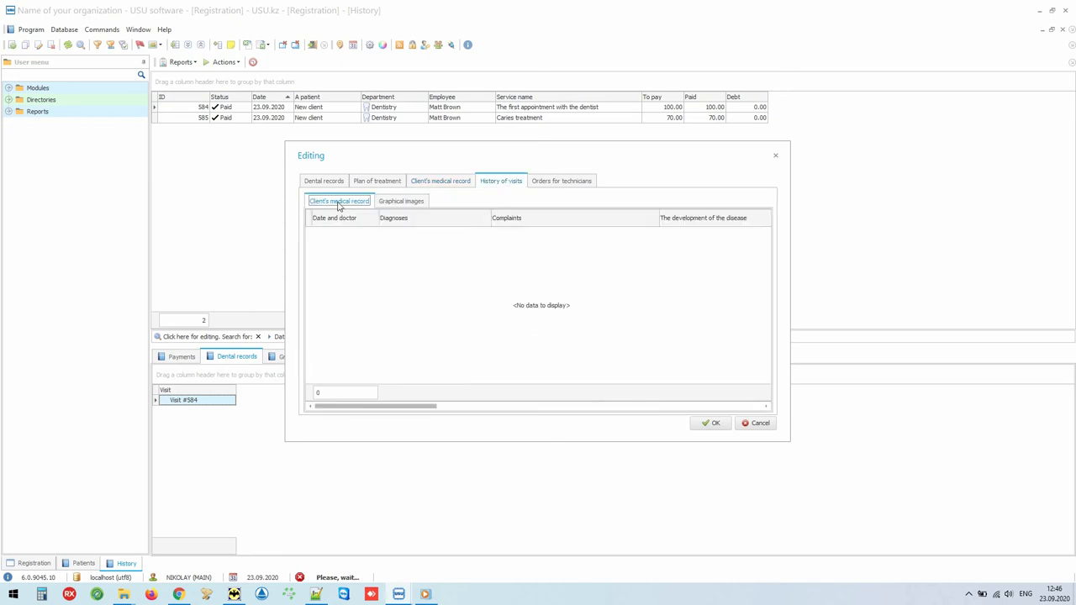
View the 23.09.2020 panoramic X-ray in Graphical images, then the technician orders.
click(401, 200)
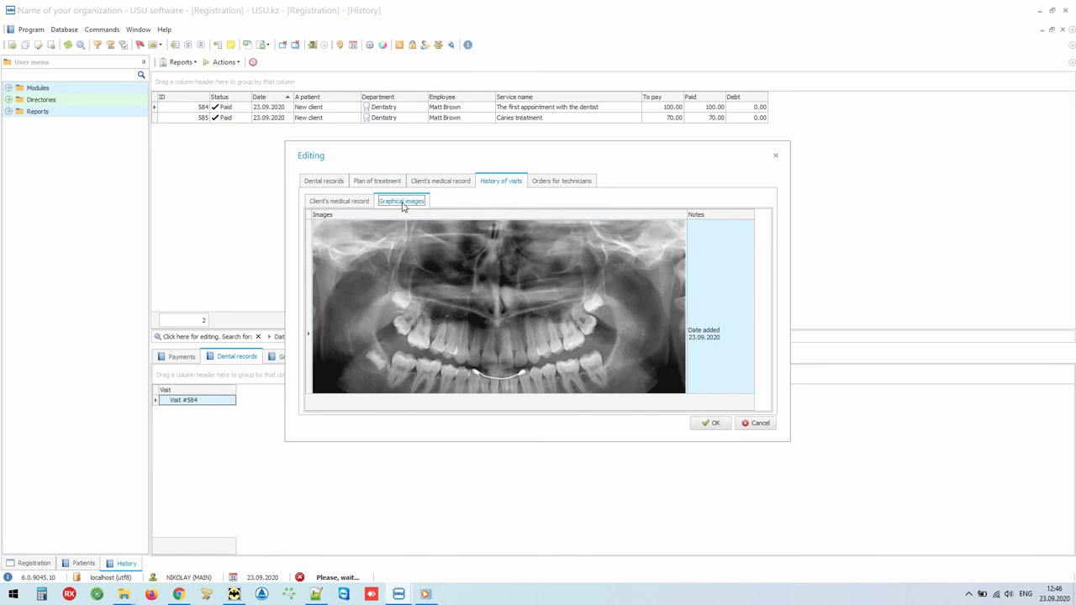
mouse_move(562, 187)
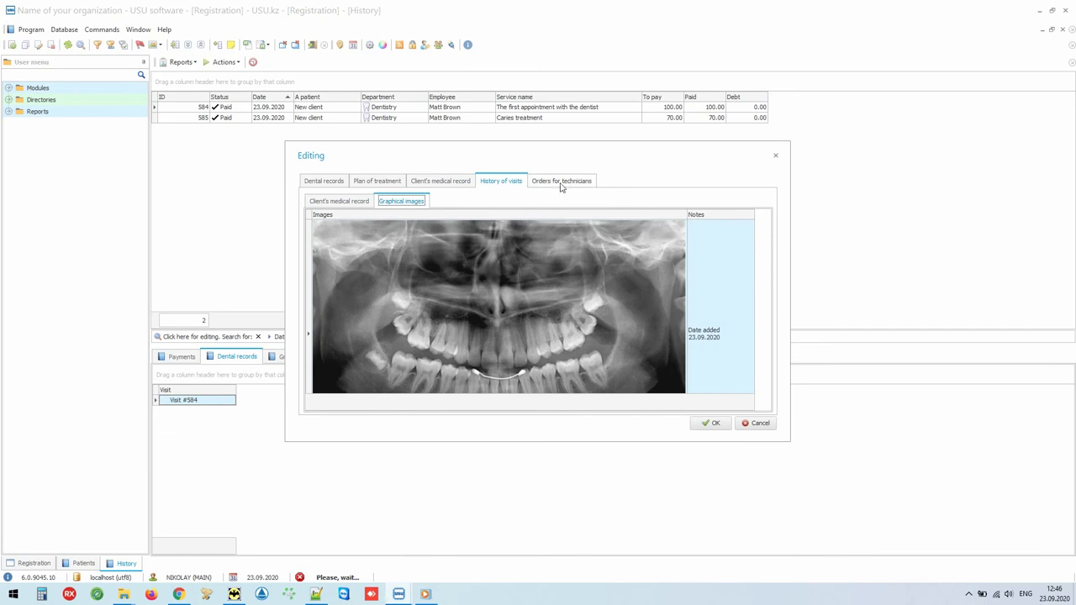
click(561, 181)
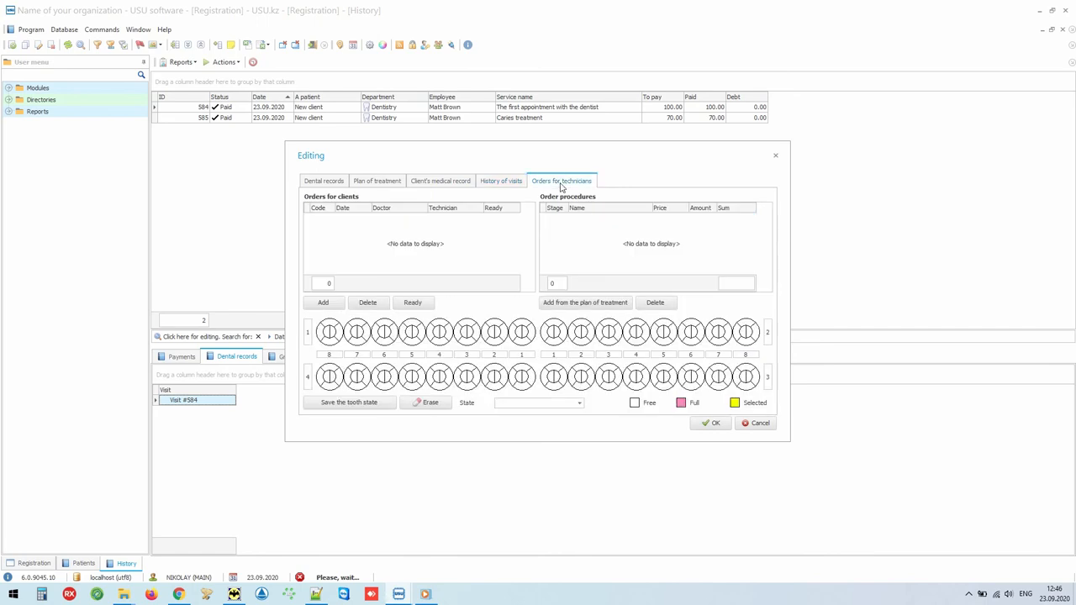
mouse_move(457, 261)
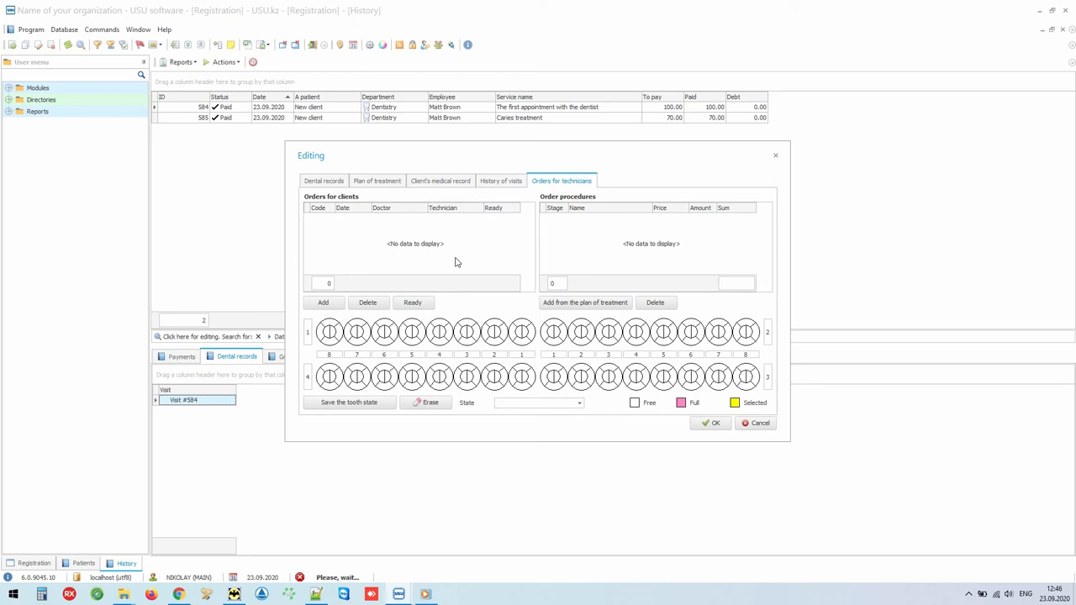
mouse_move(507, 318)
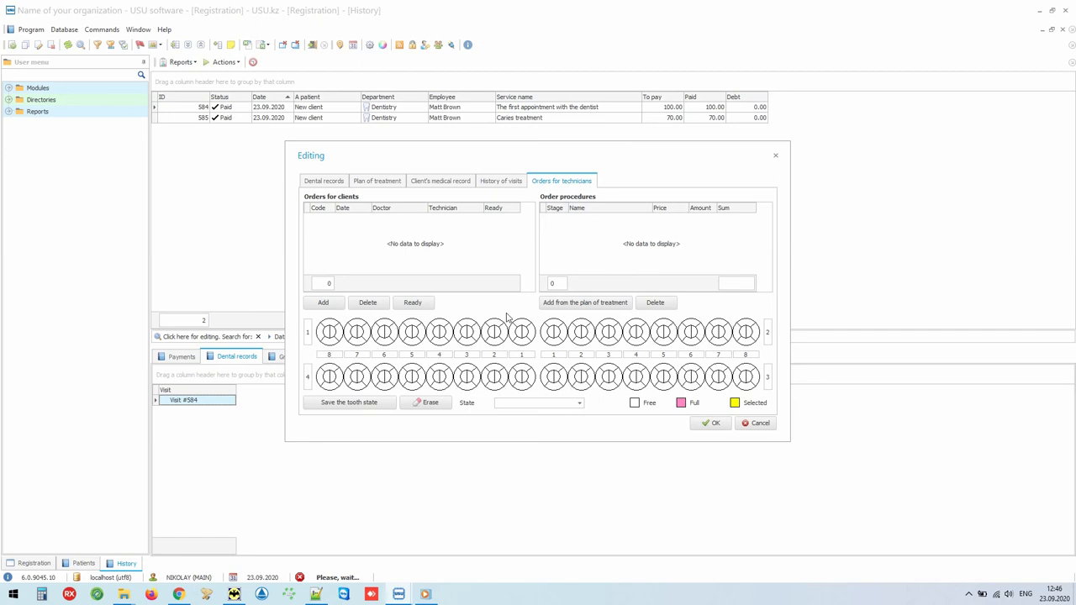
Close visit #584 as Done and show its panoramic X-ray under Graphics.
click(710, 422)
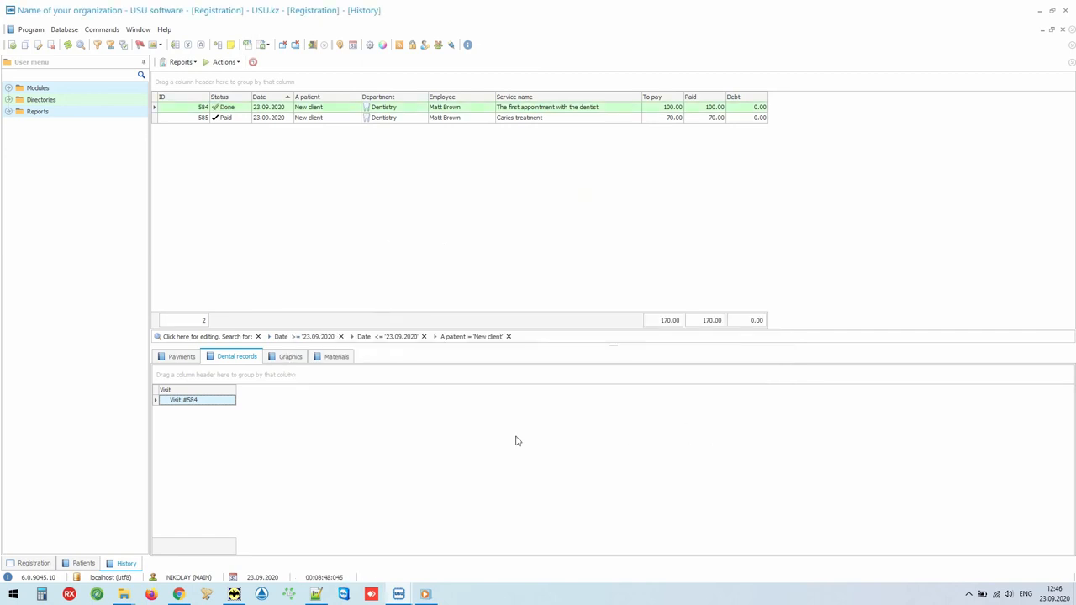
mouse_move(294, 456)
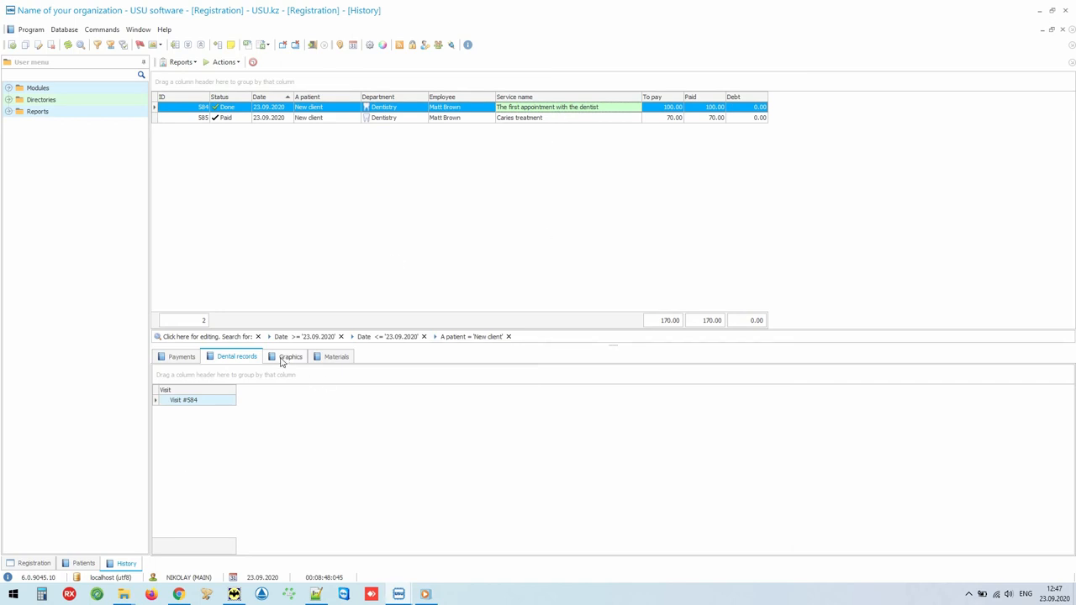
click(290, 356)
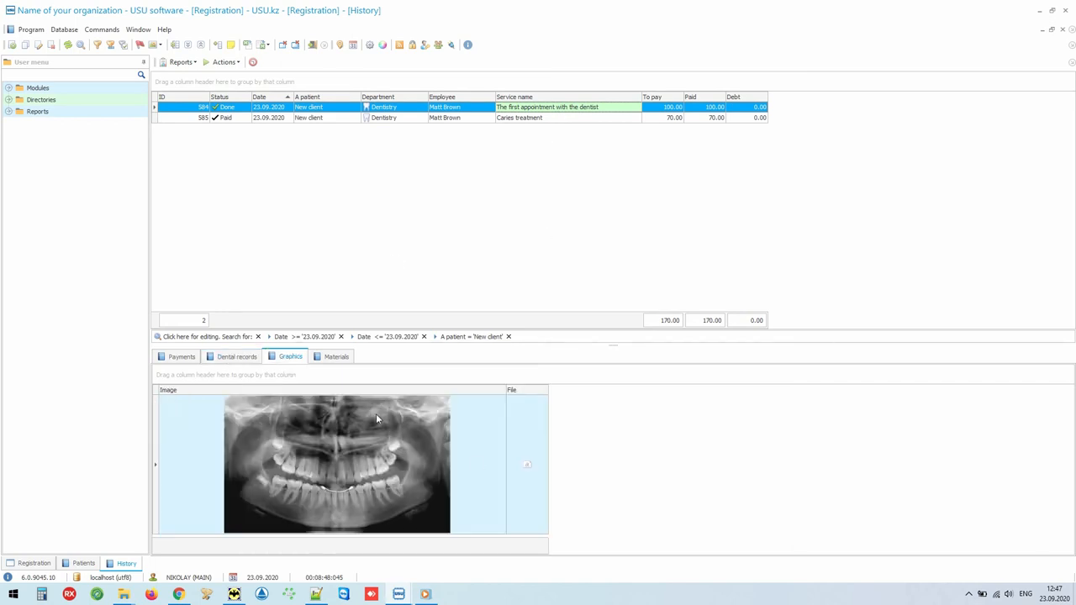
mouse_move(476, 466)
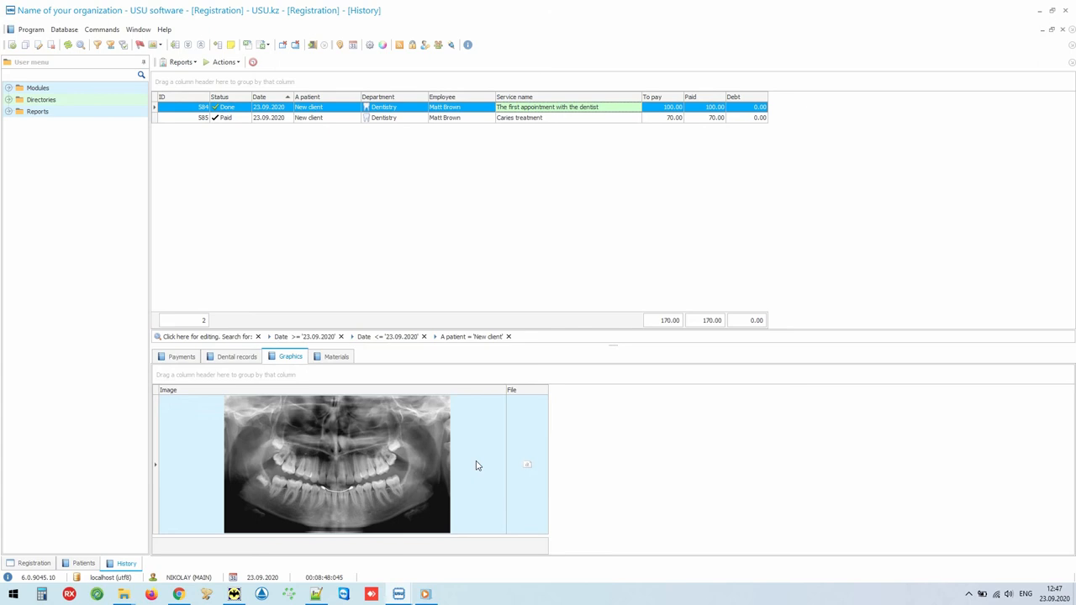
mouse_move(408, 382)
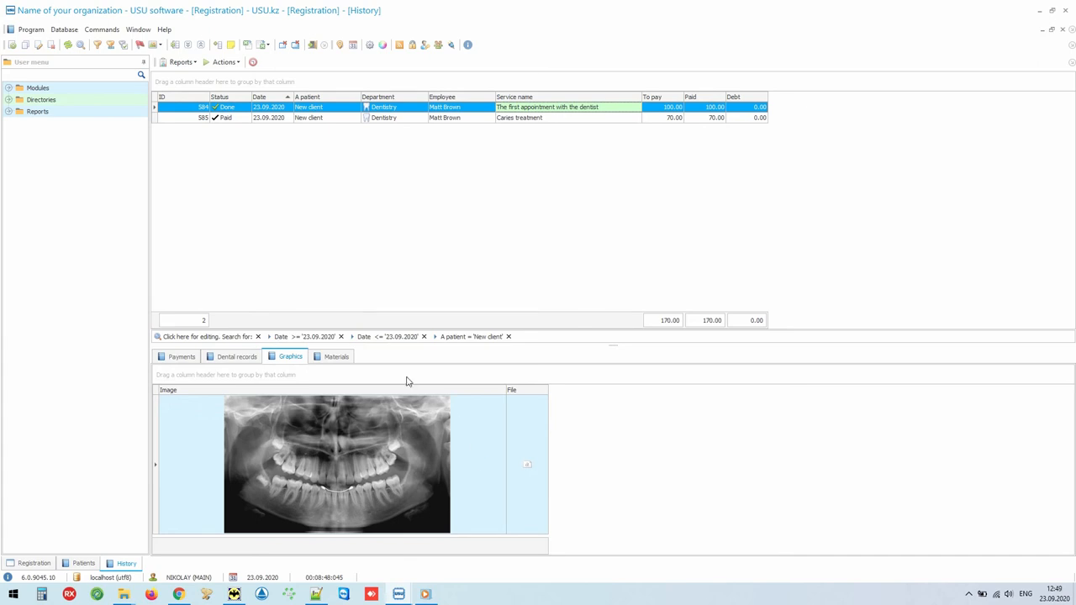
Write off 1 mg of 10005 Pharmaceutical drug 1 as a visit material, totalling 5.00.
click(336, 356)
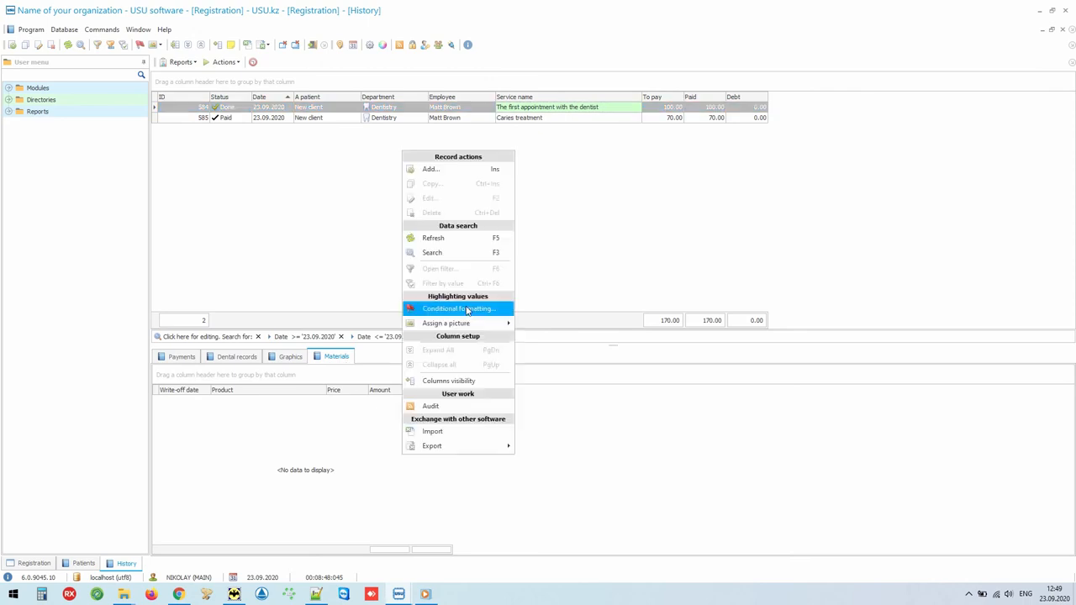
click(431, 169)
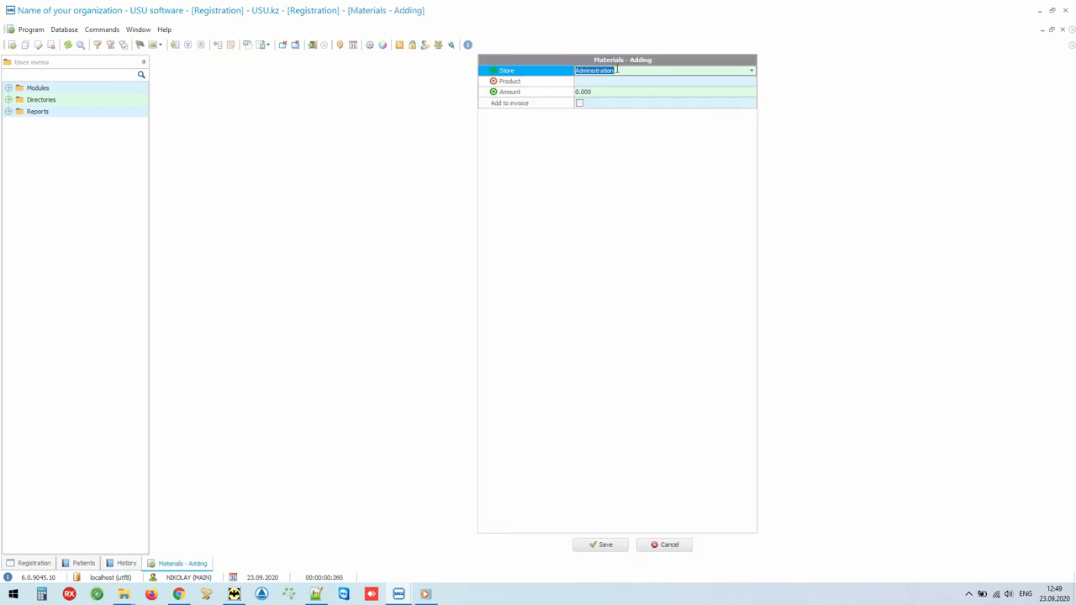
click(665, 81)
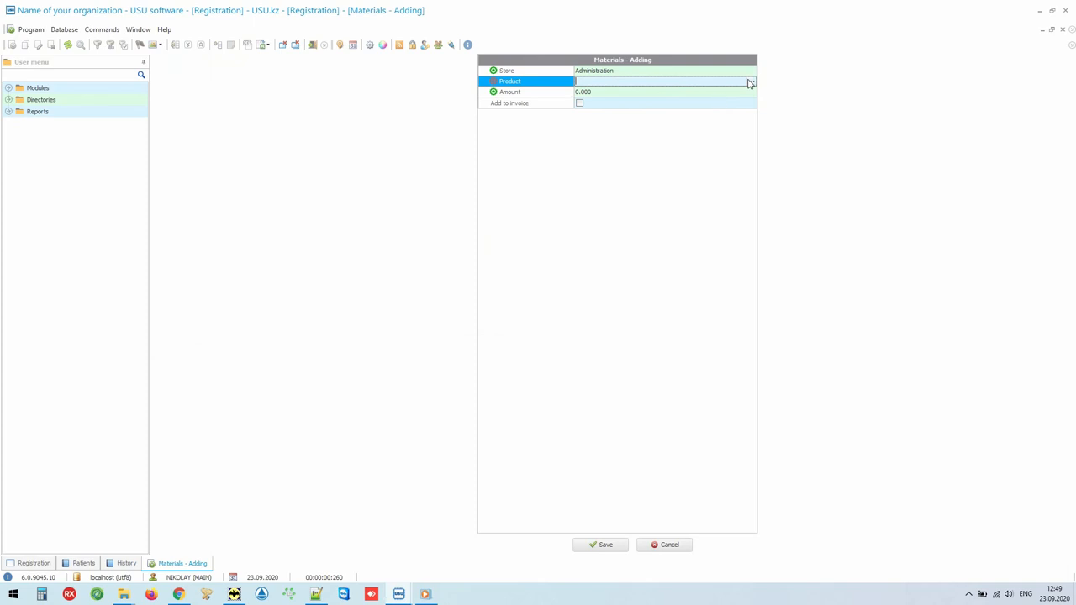
click(749, 81)
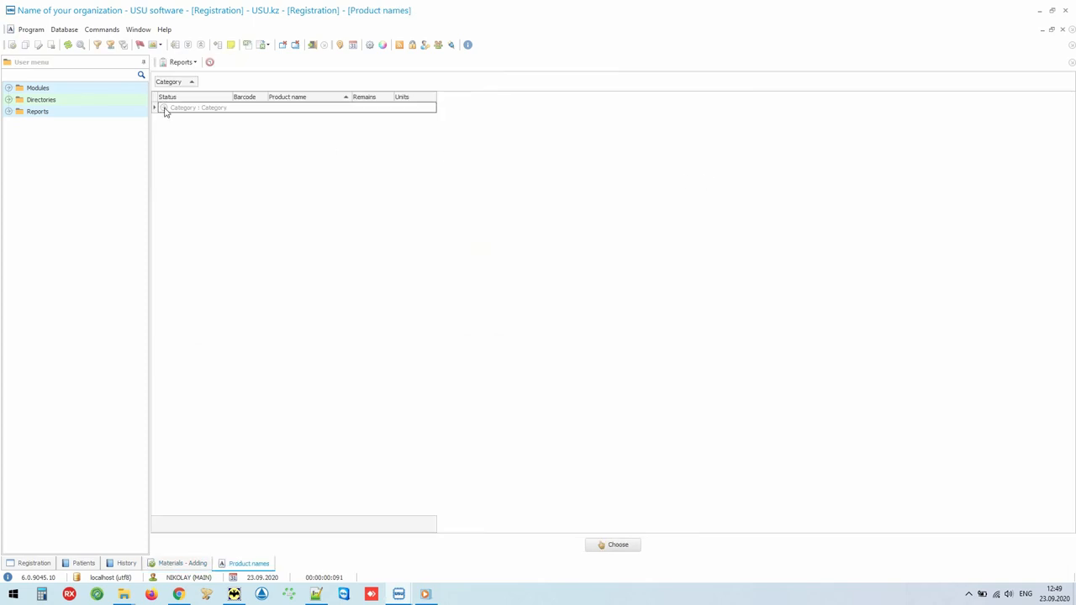
click(165, 107)
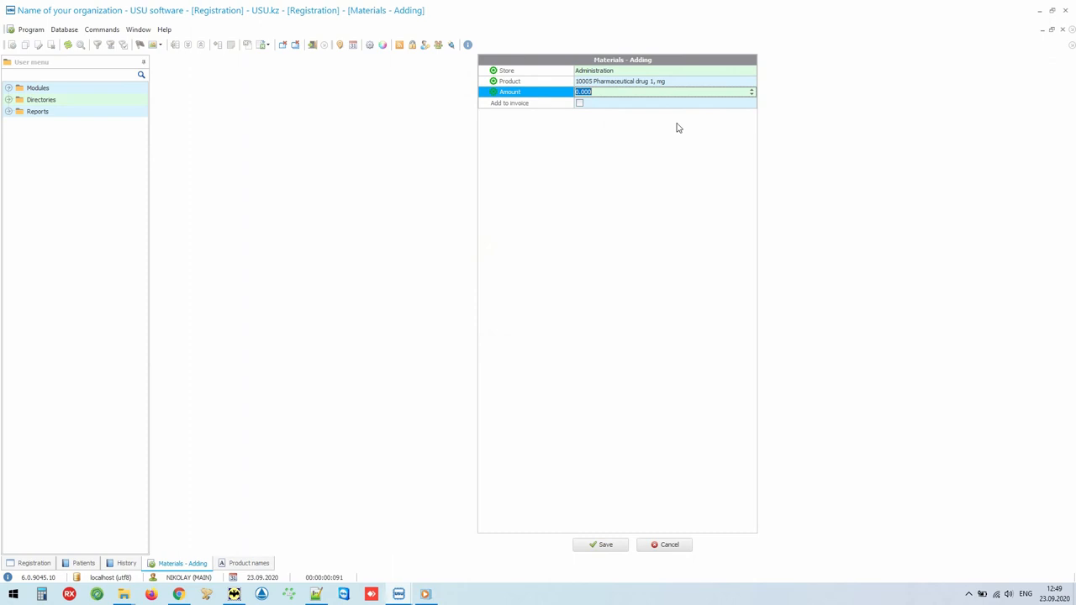
text(1)
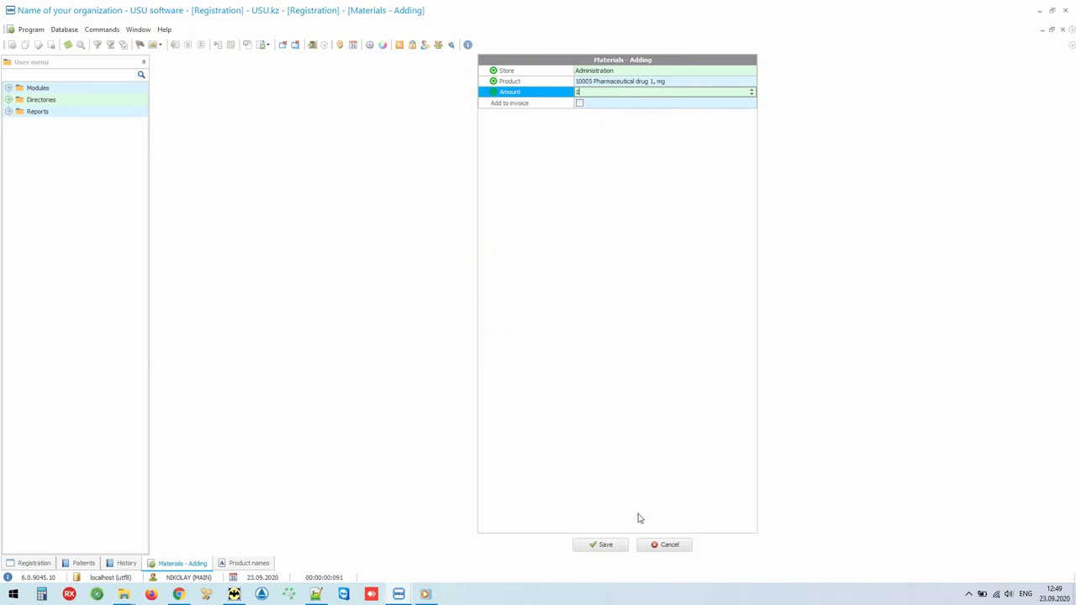
click(600, 545)
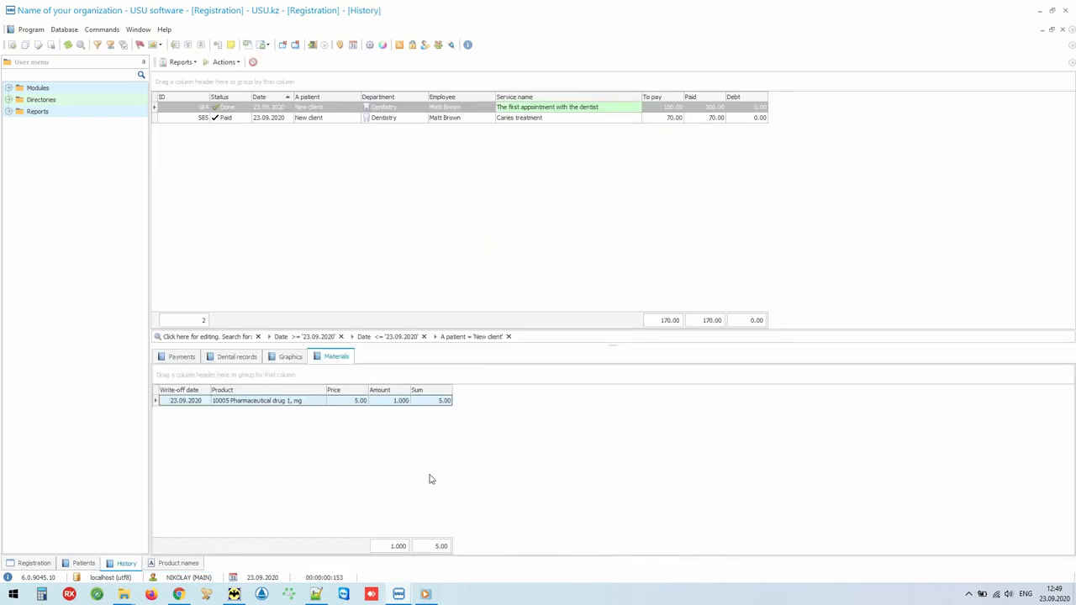
mouse_move(308, 418)
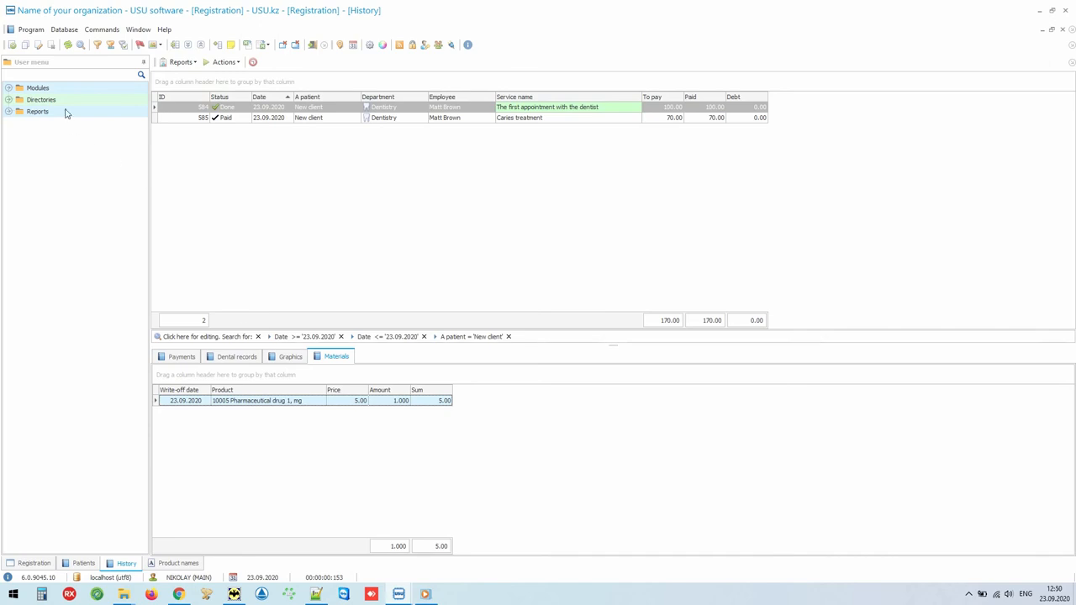
Generate the Store Remains report for 23.09.2020, showing Administration's drug 1 at 169.
click(37, 111)
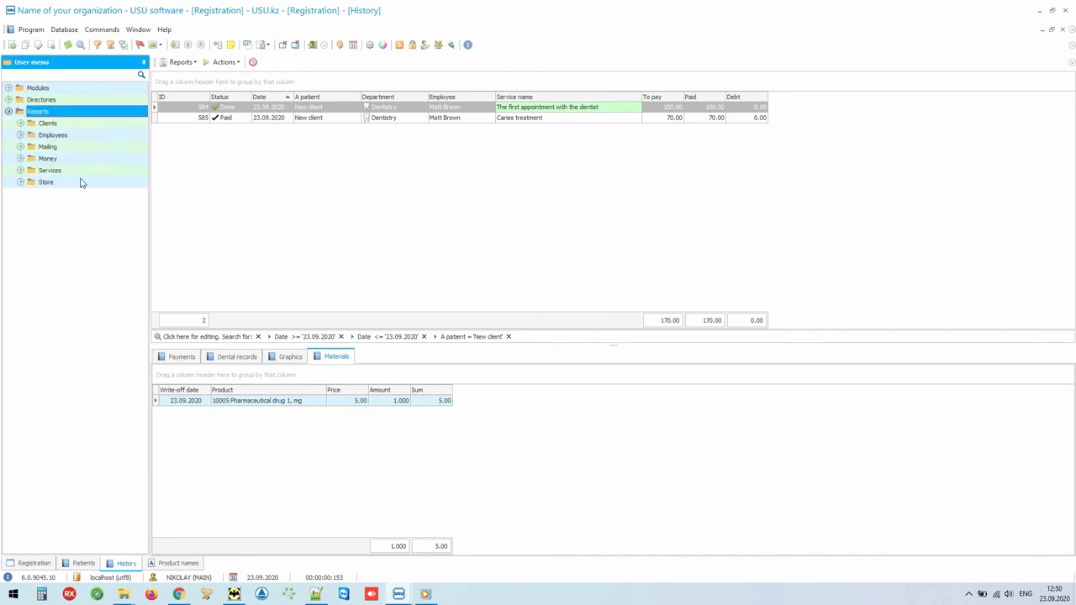
click(46, 182)
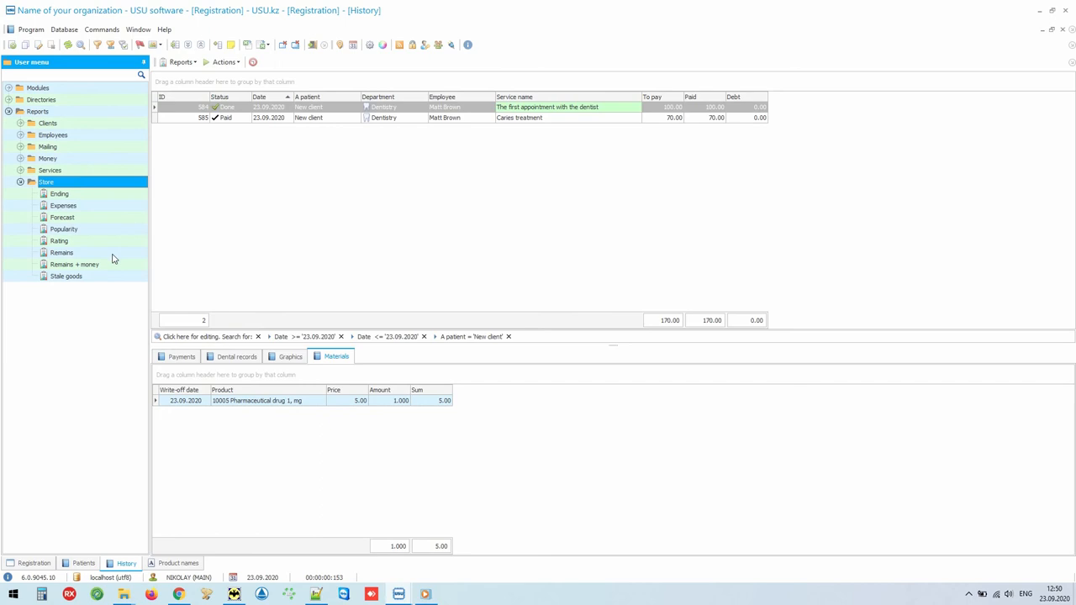
click(62, 252)
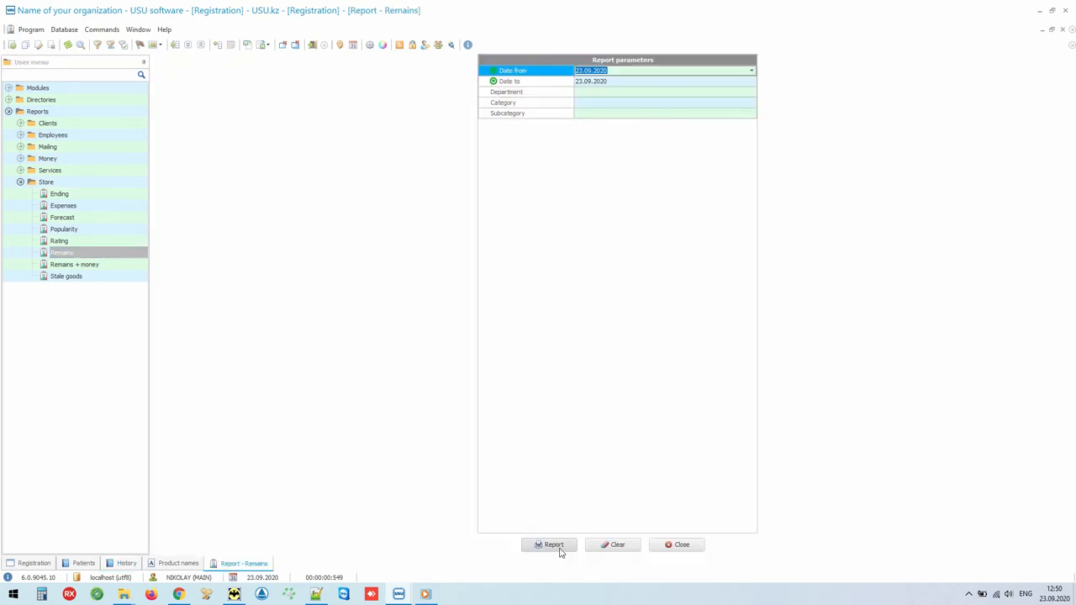
click(553, 545)
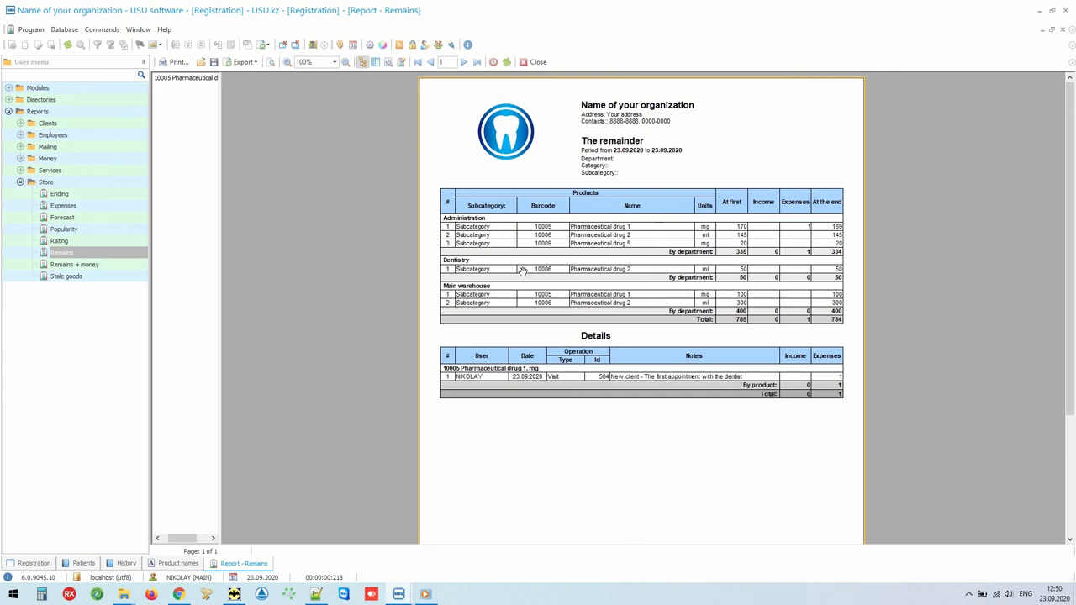
mouse_move(732, 235)
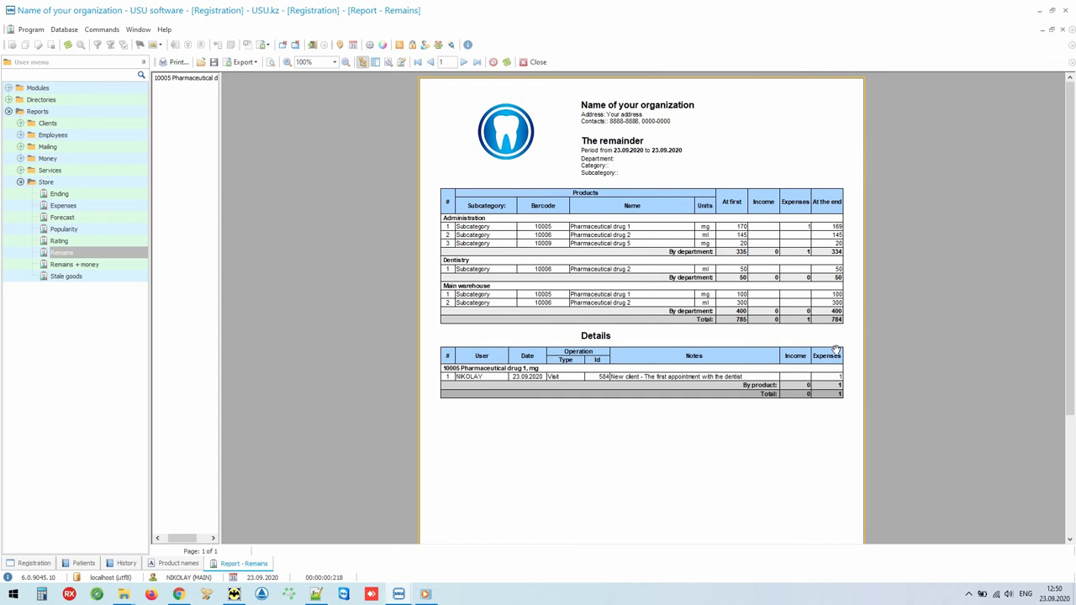
mouse_move(671, 465)
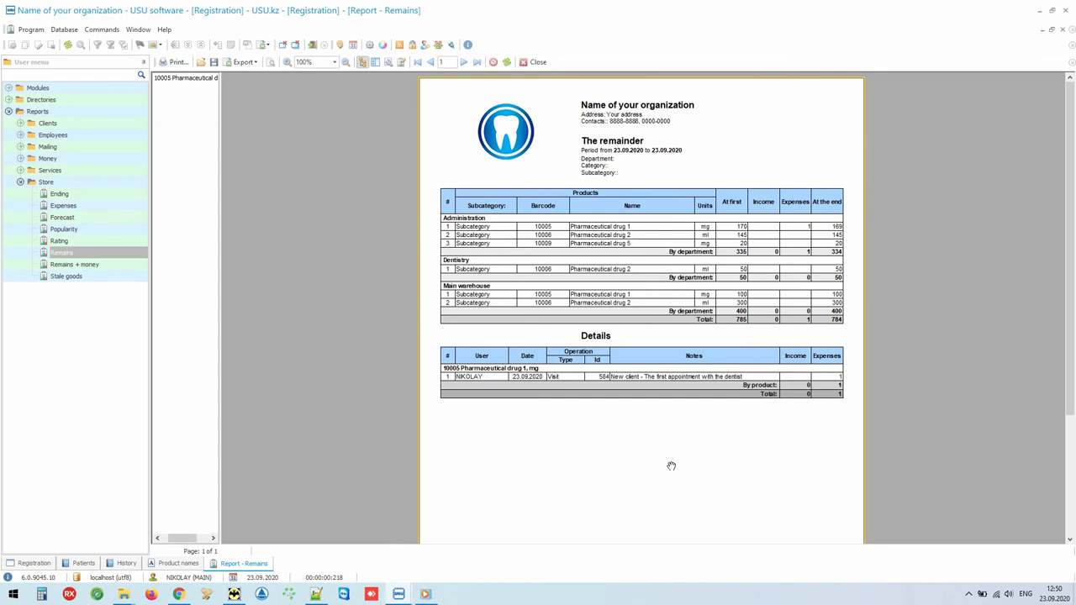
mouse_move(682, 467)
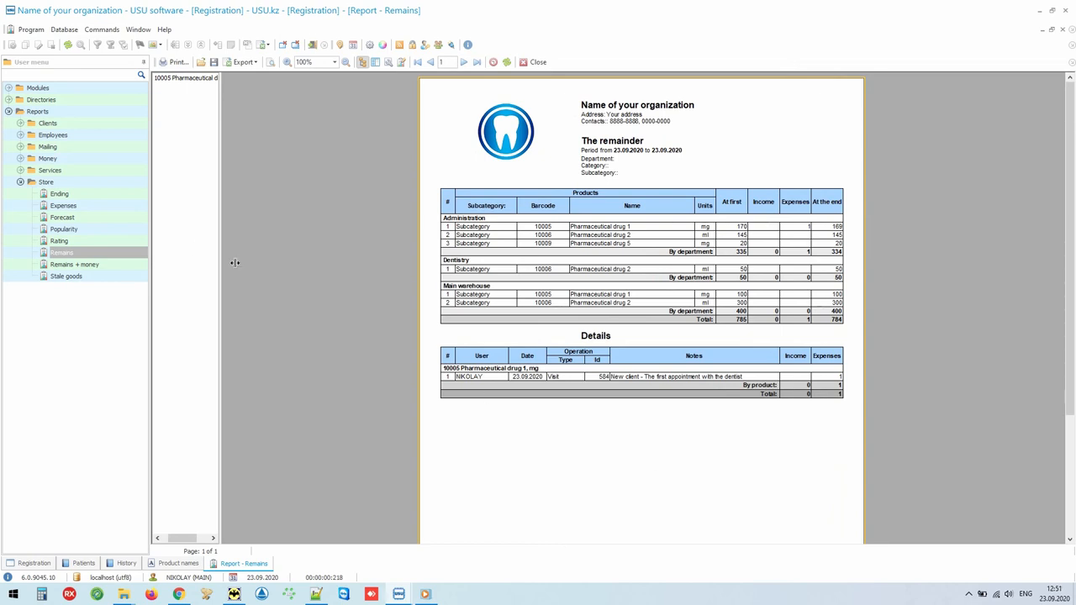
Open the Mailing subscribers report, start a mailing to five recipients, and begin the message.
click(48, 146)
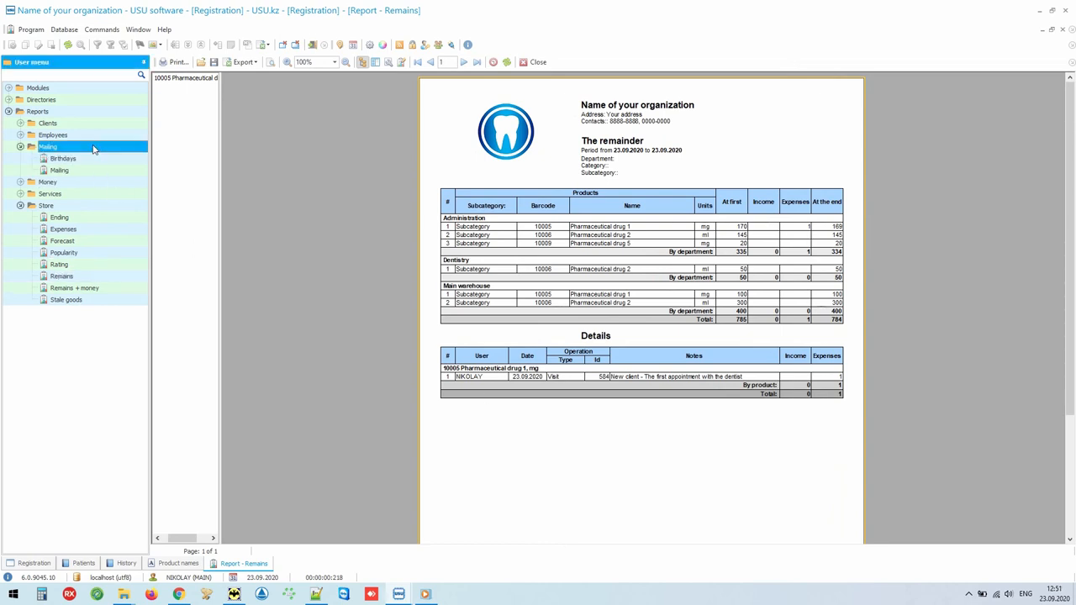
click(59, 170)
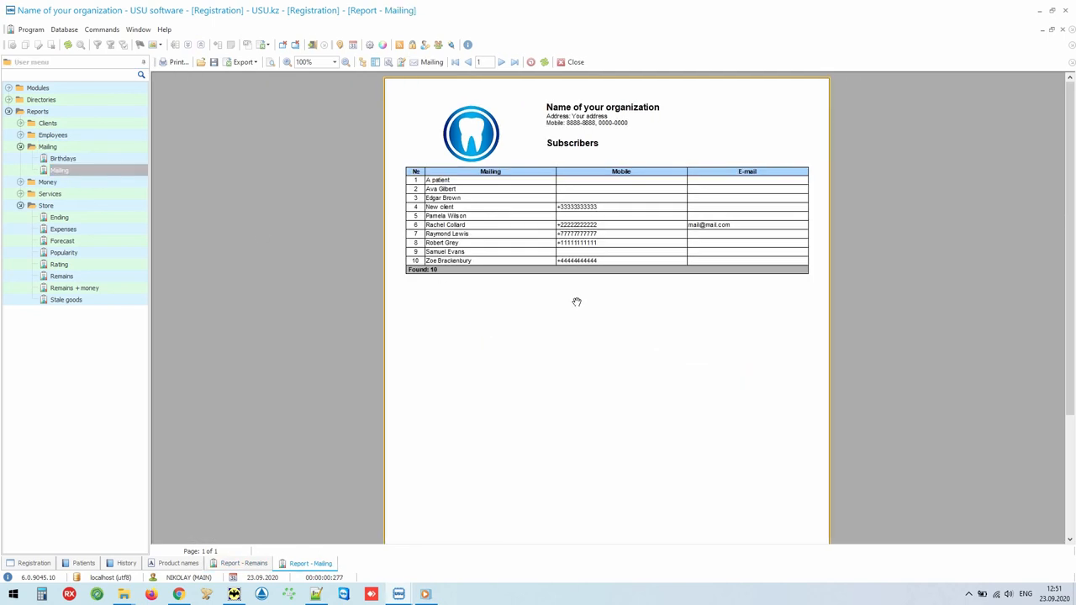
click(432, 61)
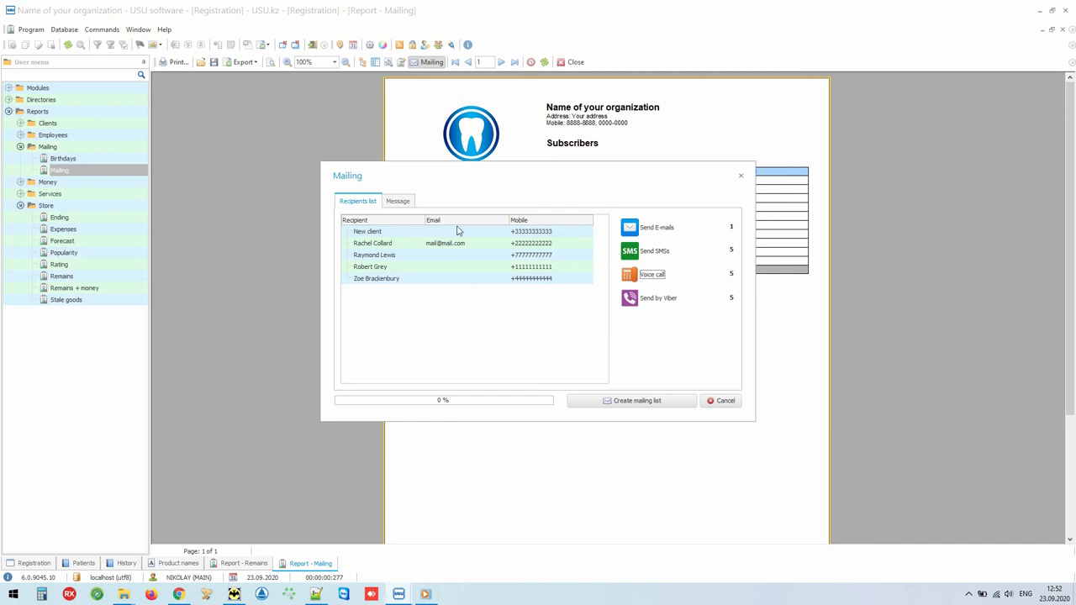
click(398, 201)
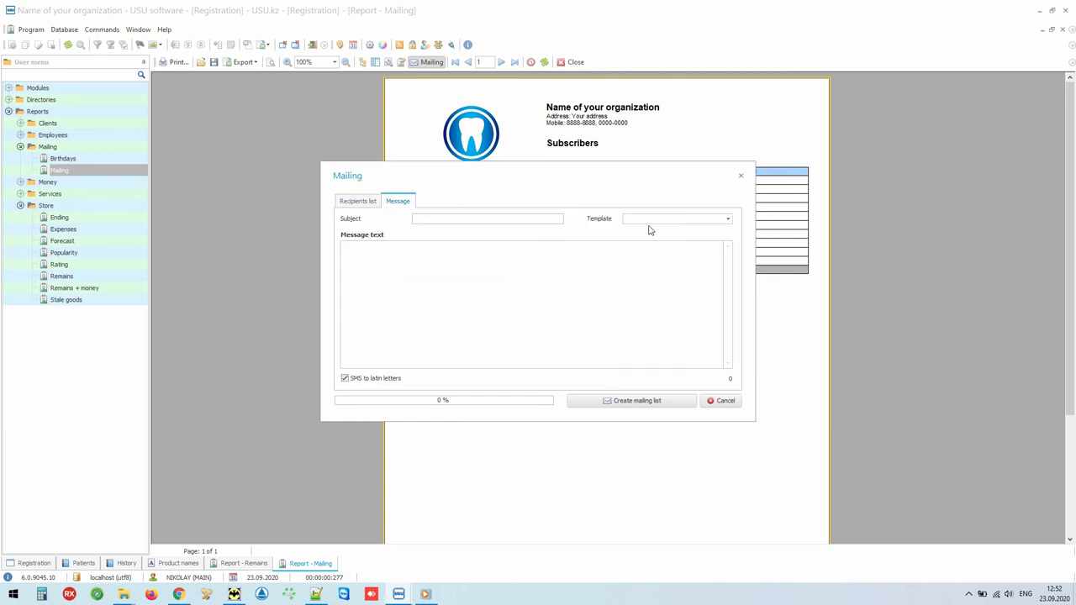
click(727, 218)
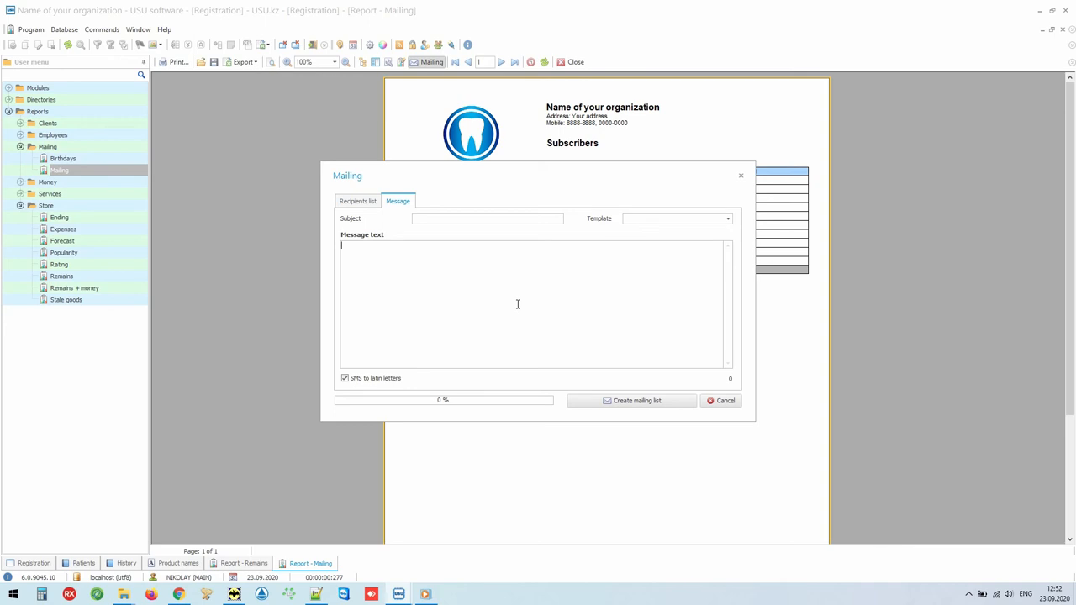
mouse_move(687, 391)
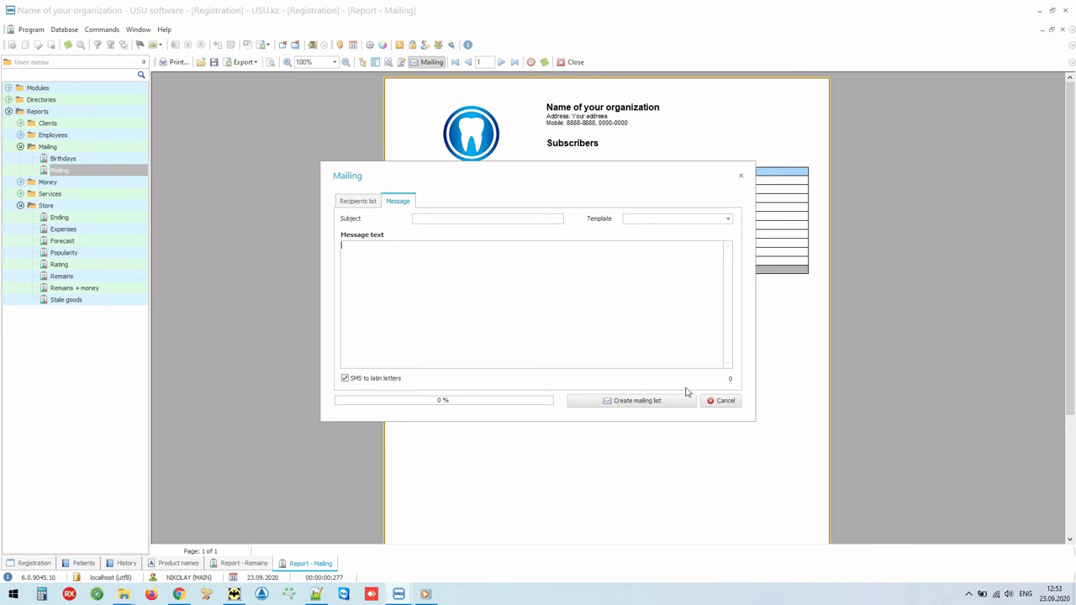
Cancel the mailing and expand the Money, Services, Employees, Clients and modules groups.
click(720, 400)
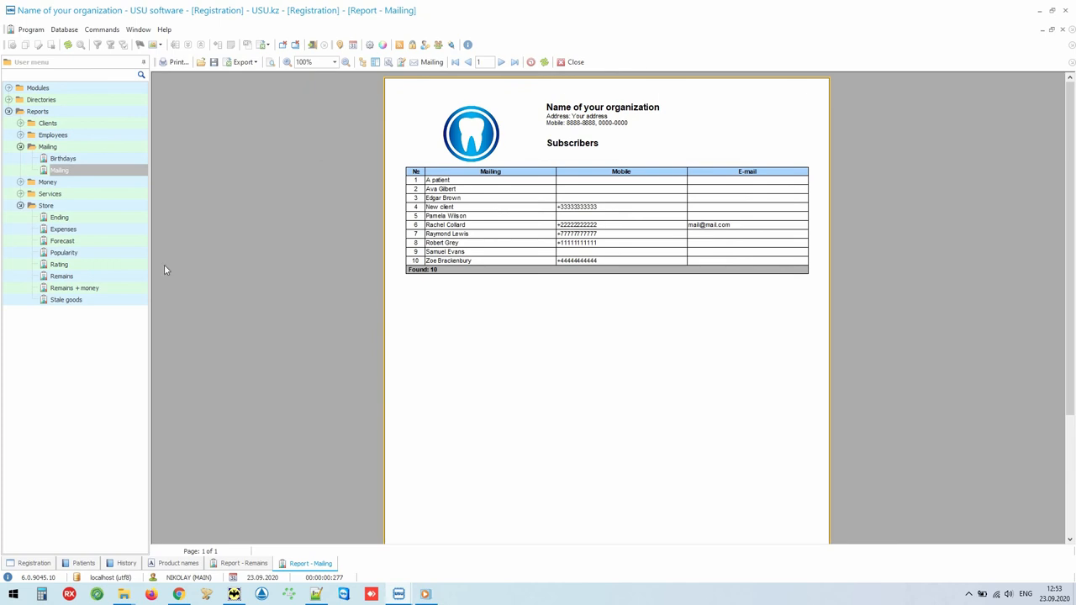
click(20, 183)
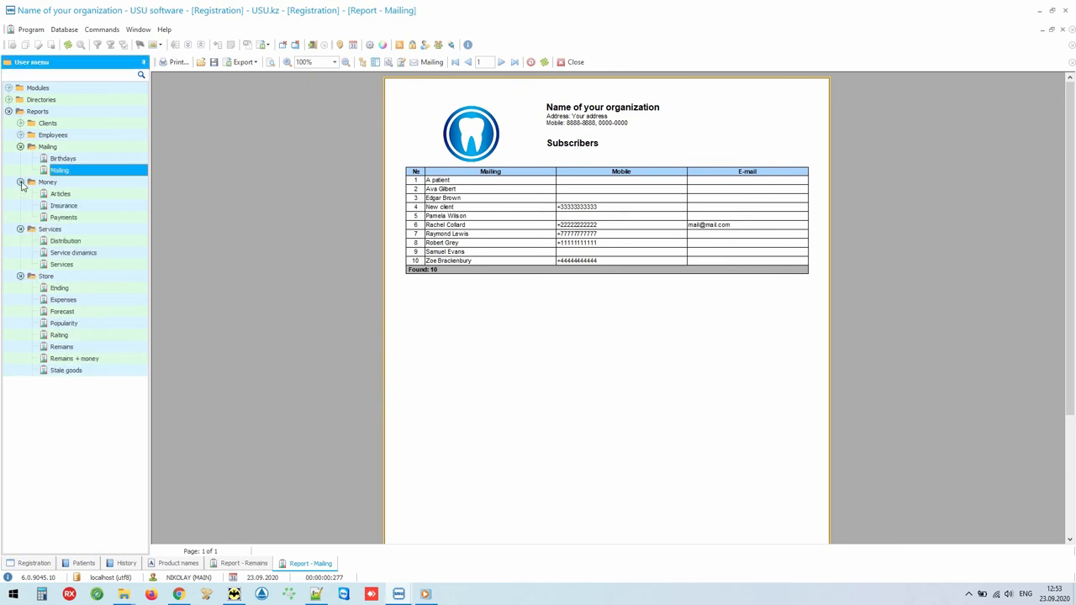
click(20, 135)
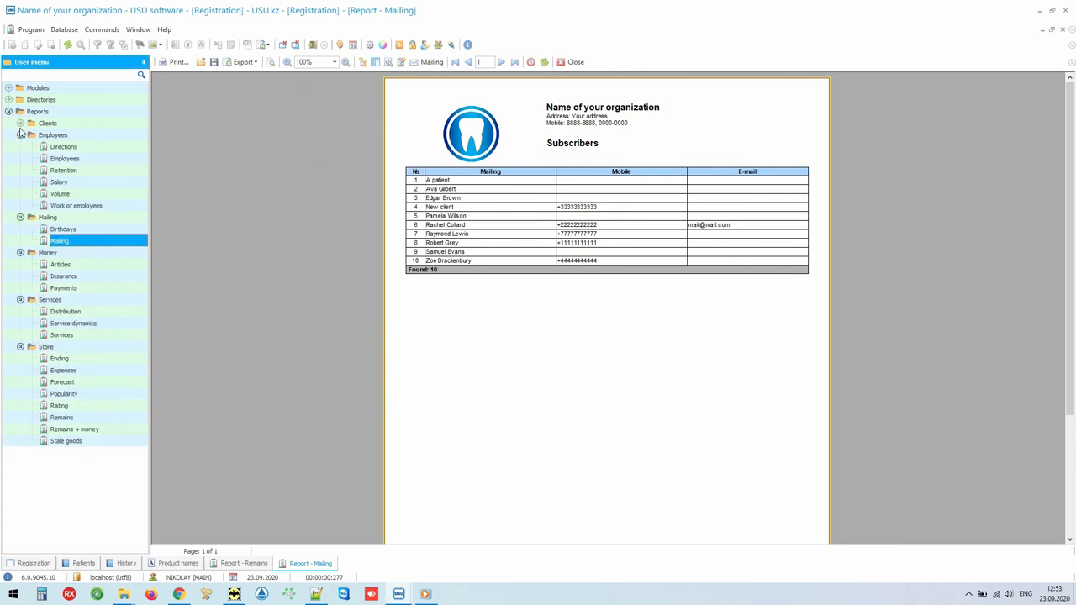
click(20, 124)
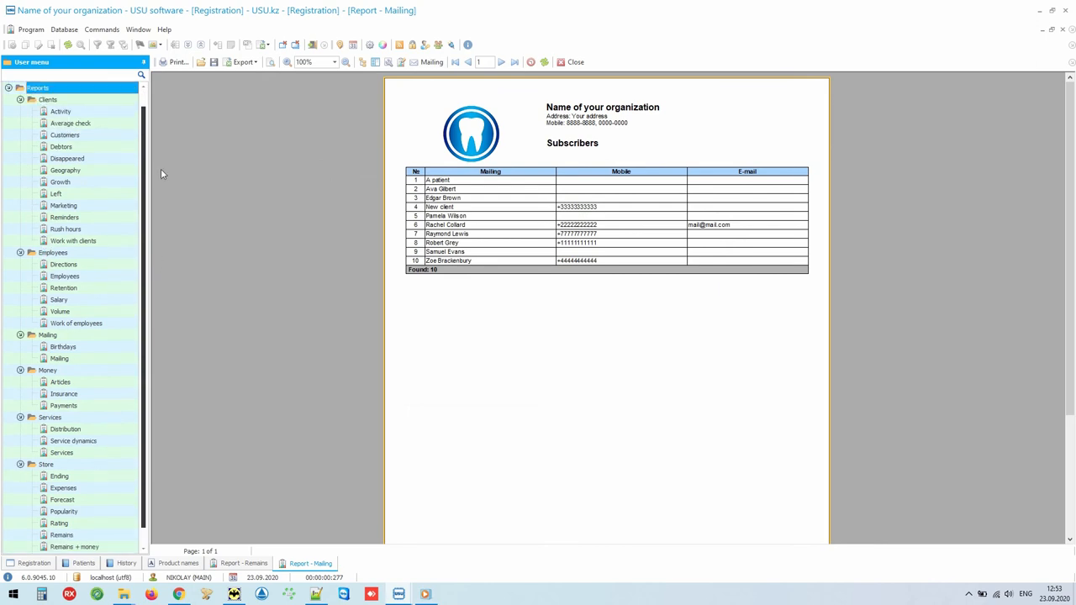
click(38, 112)
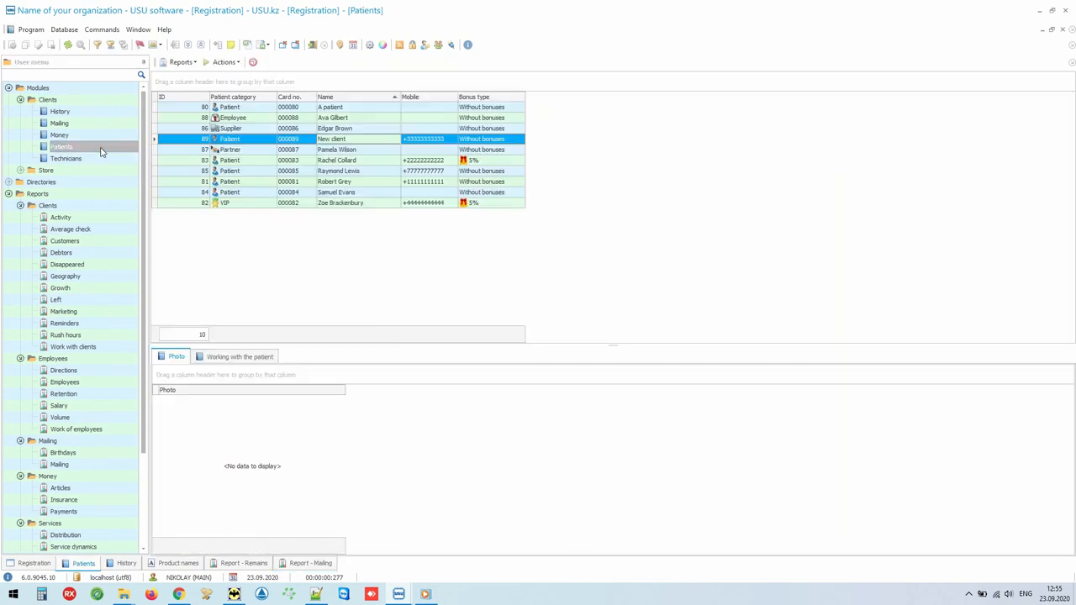
mouse_move(354, 223)
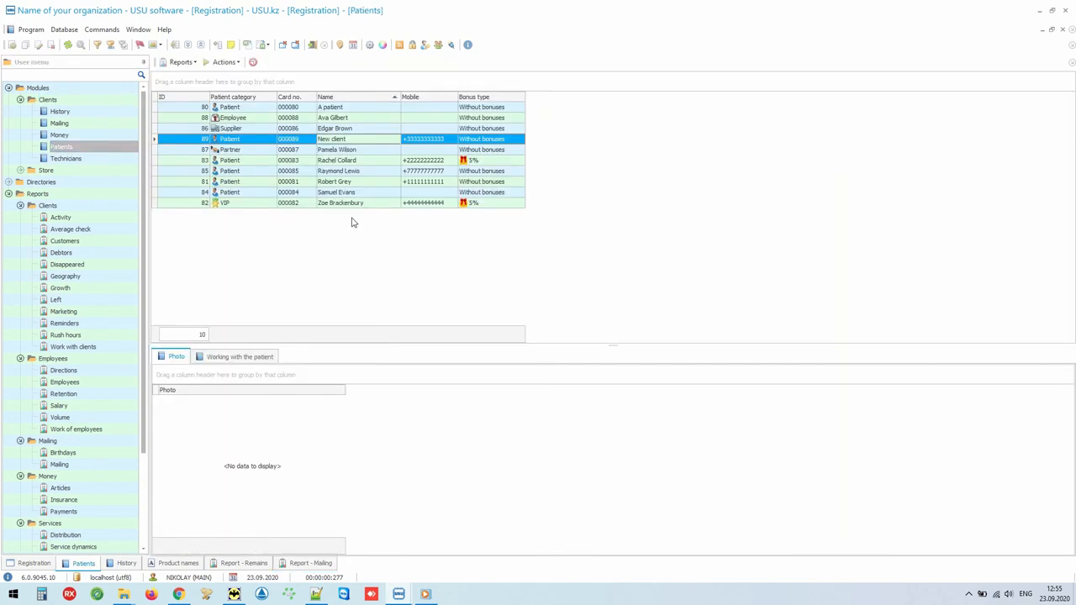
click(366, 149)
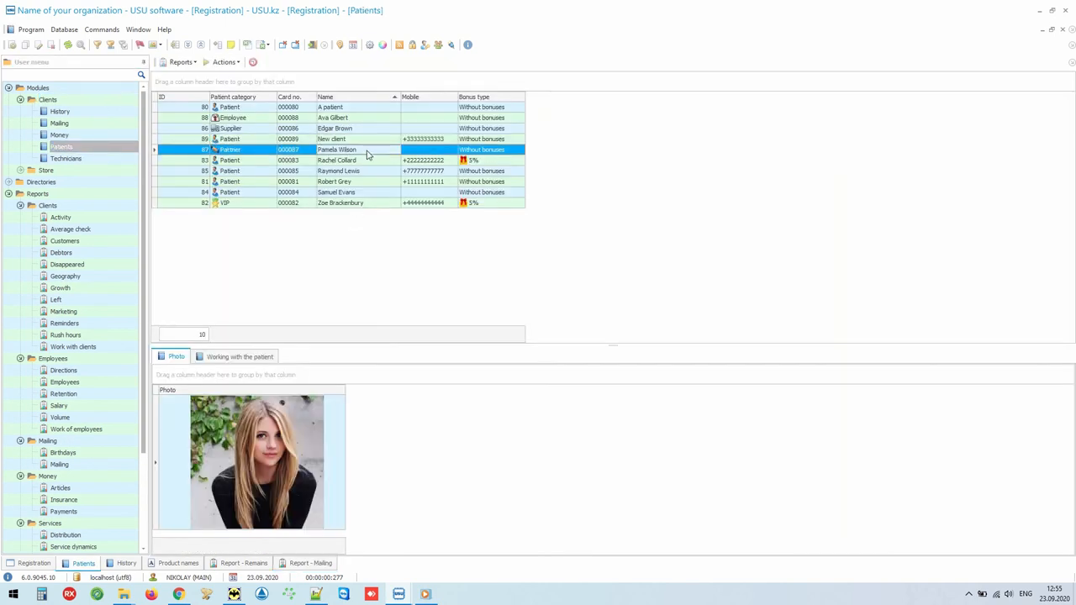
click(181, 62)
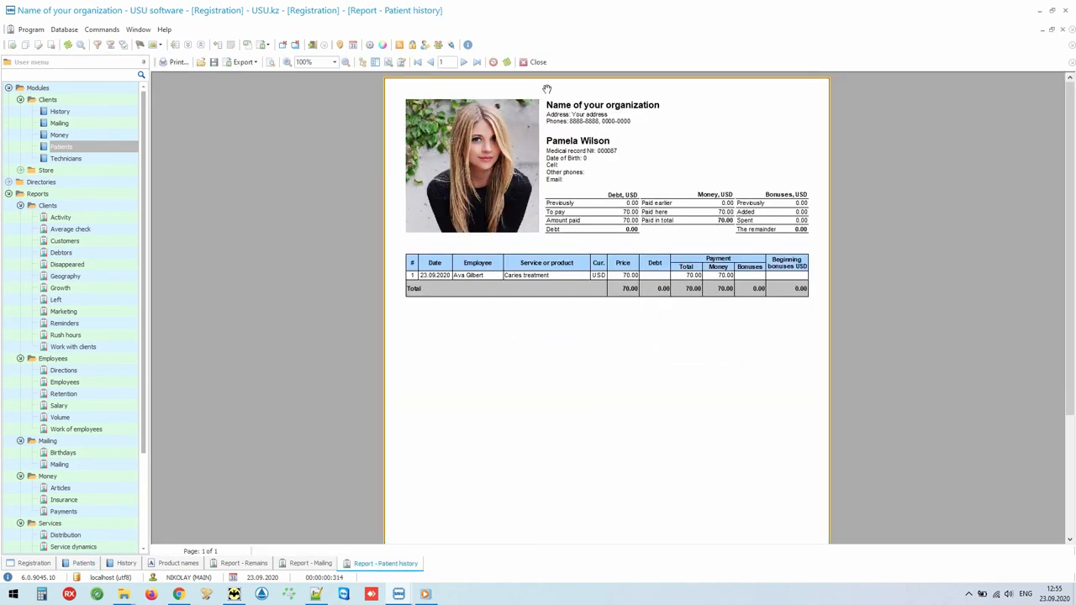
click(539, 61)
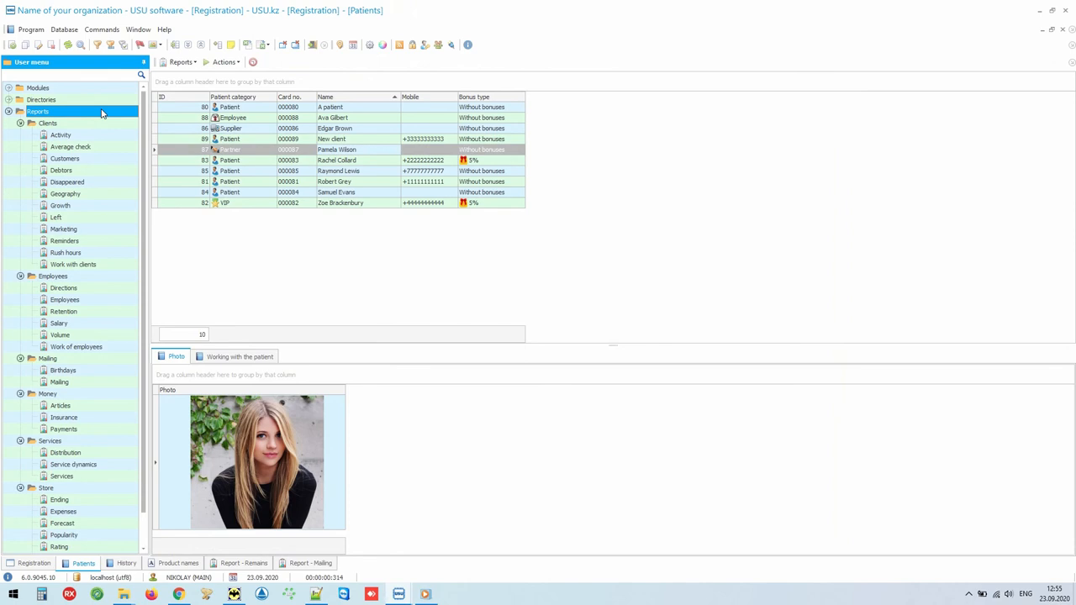
mouse_move(95, 113)
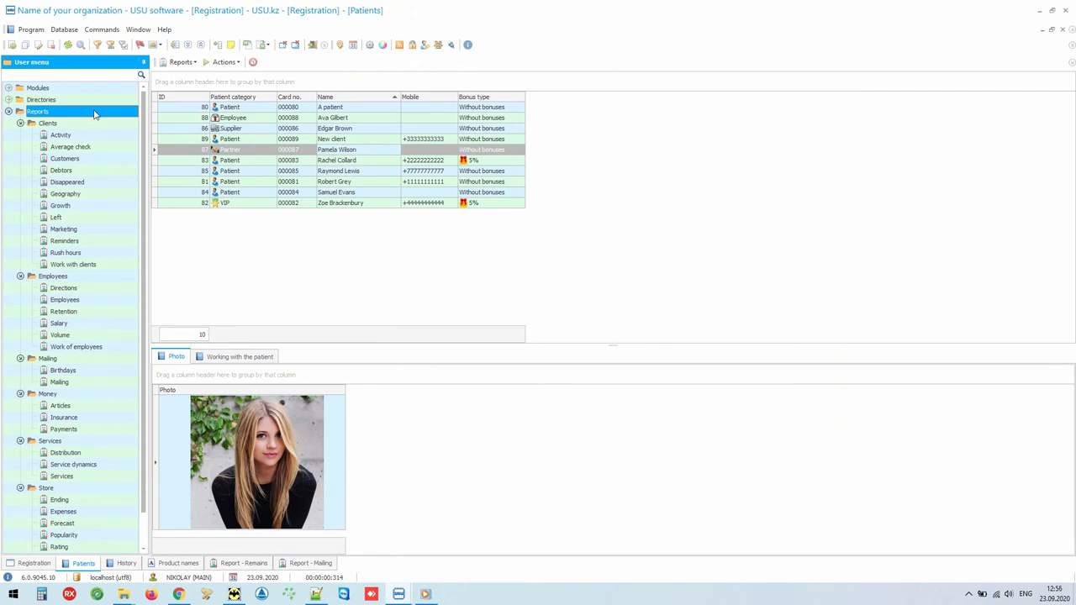
Collapse the employee, mailing, money, services and store report groups to expose the Clients reports.
click(47, 123)
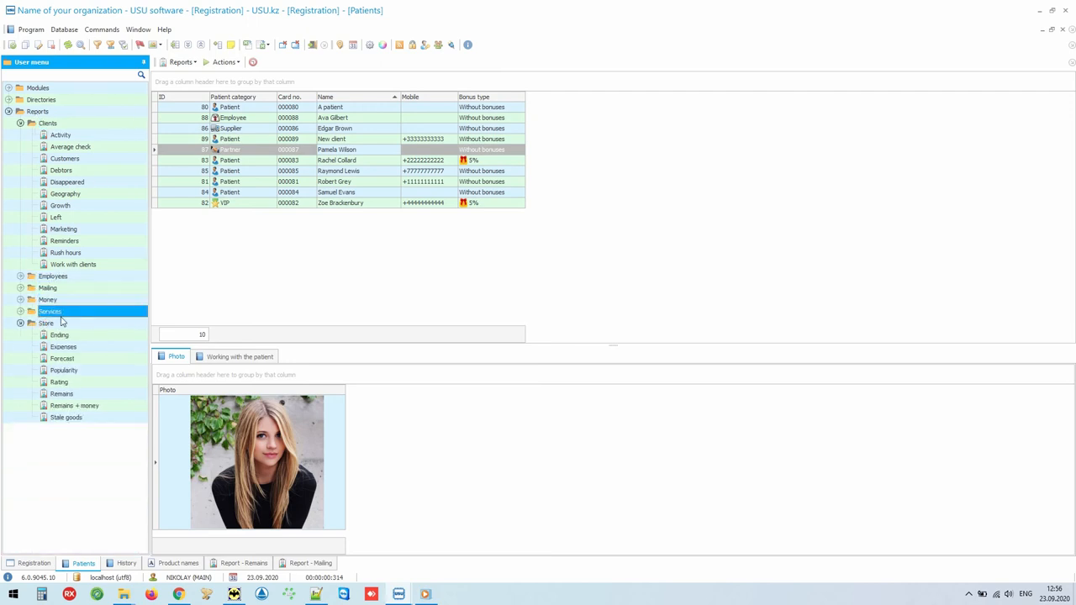
click(48, 123)
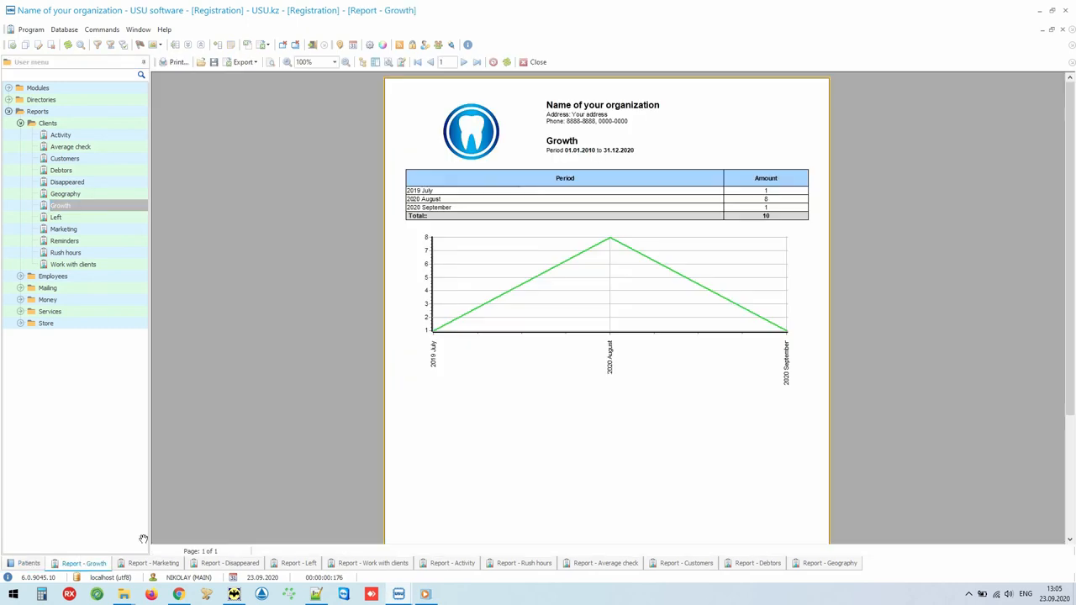
mouse_move(821, 347)
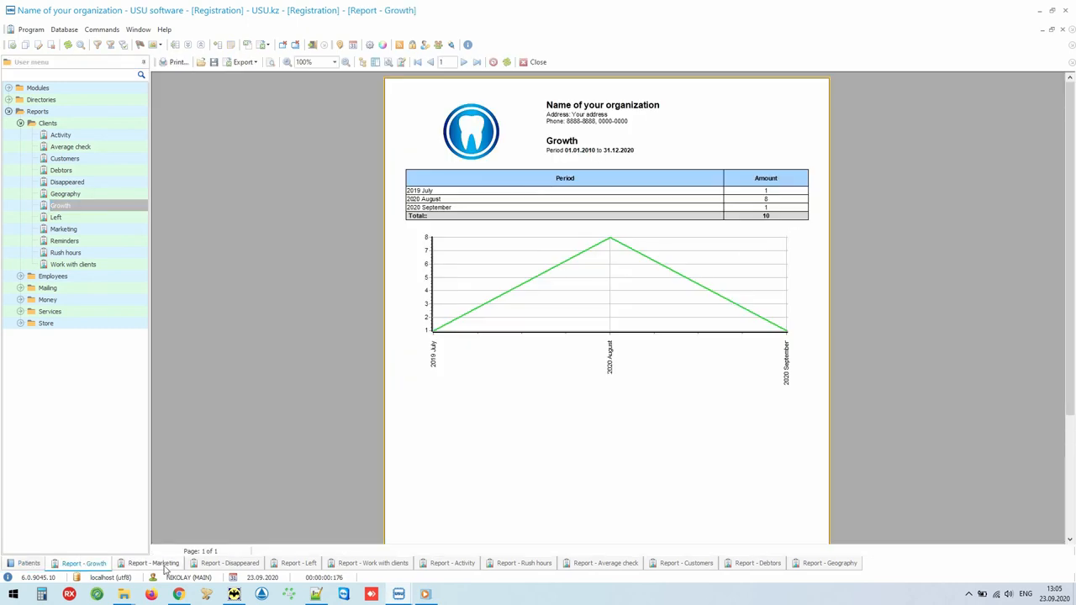
View the Marketing report (830.00 total, 65% unknown sources), then the Disappeared report of seven clients.
click(149, 564)
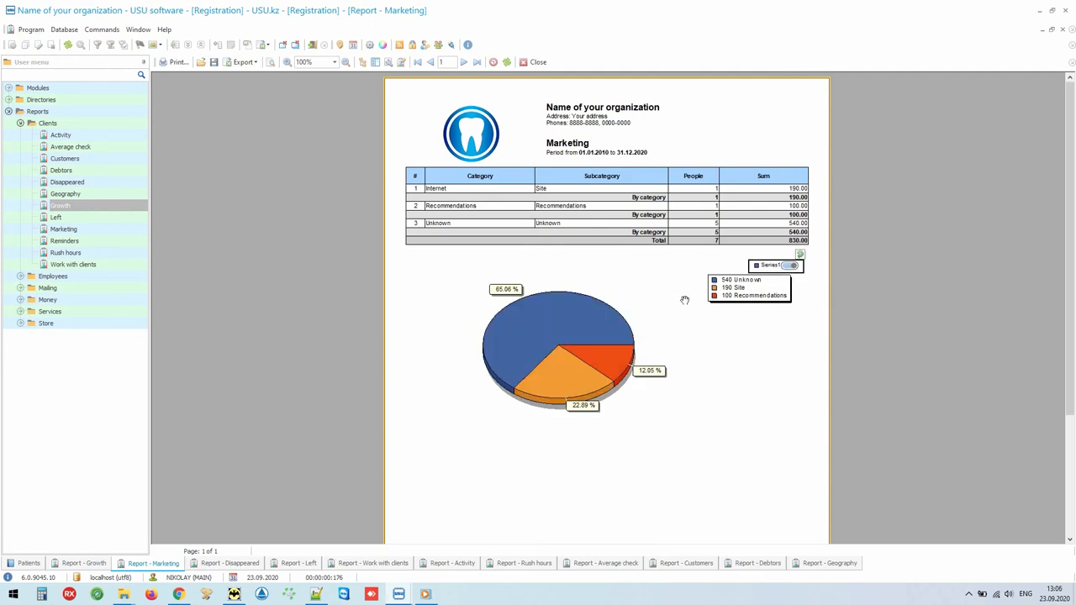
click(790, 265)
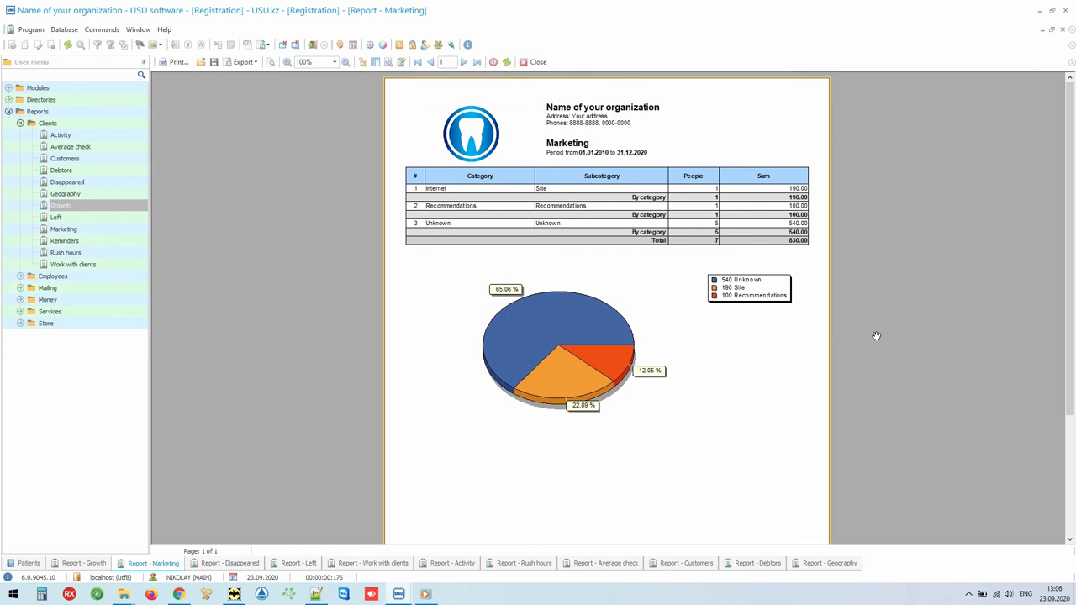
mouse_move(267, 566)
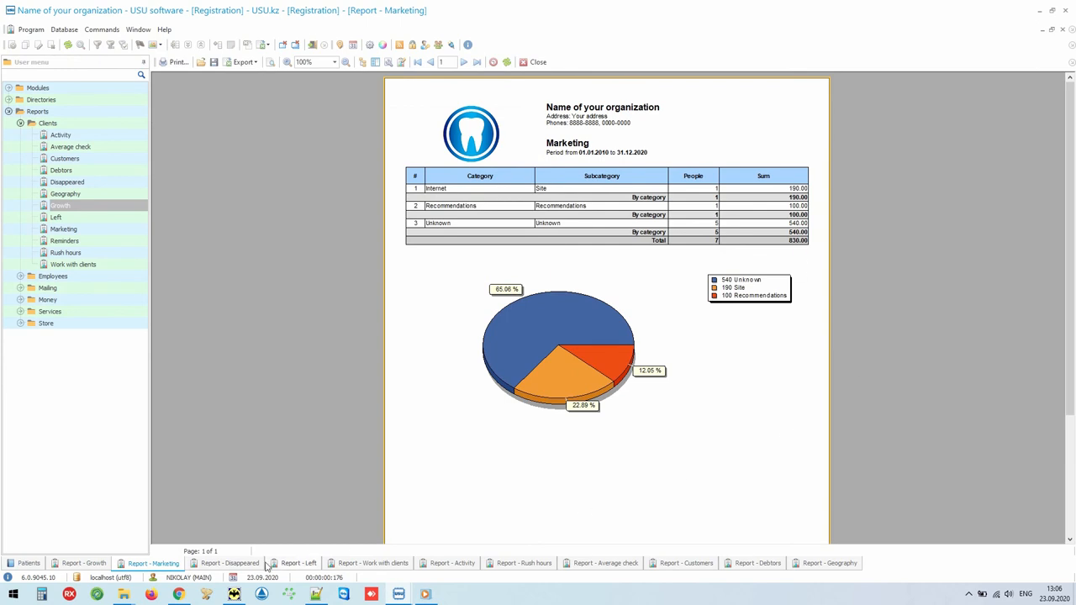
click(229, 564)
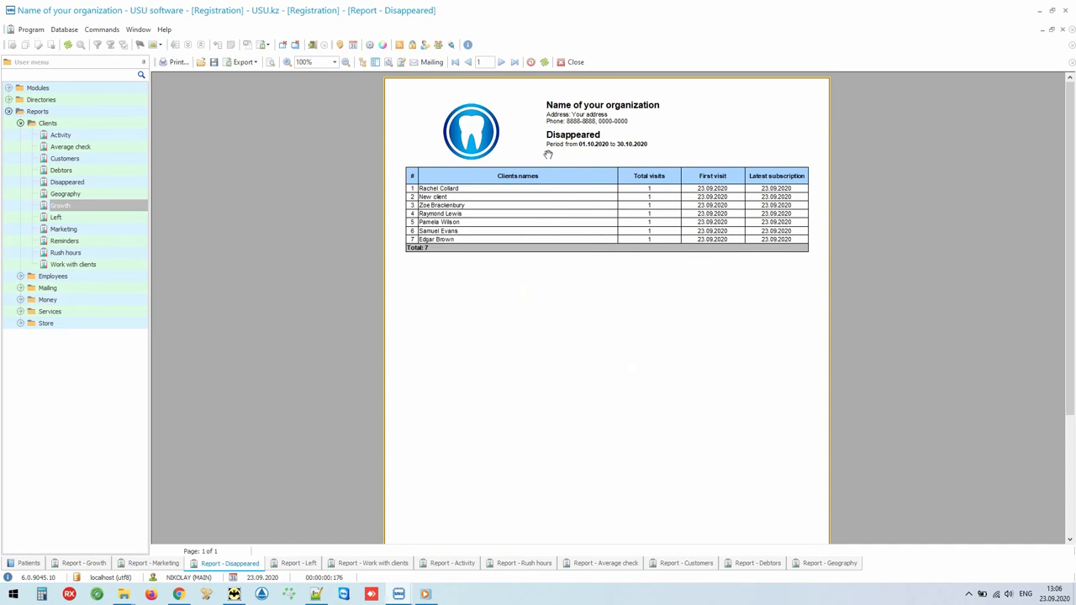
mouse_move(596, 158)
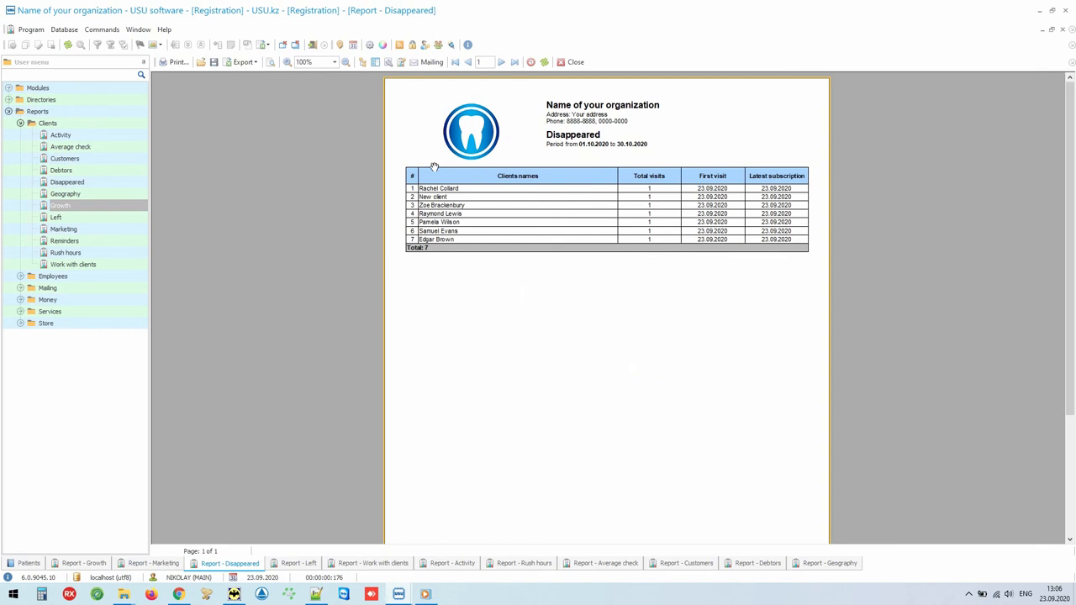
mouse_move(441, 302)
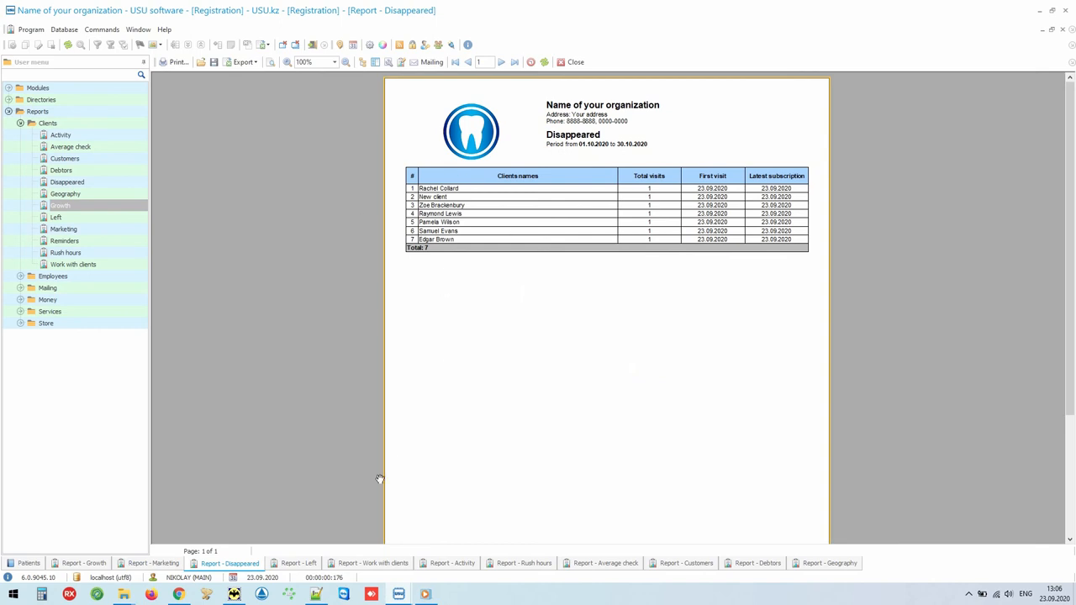
mouse_move(300, 560)
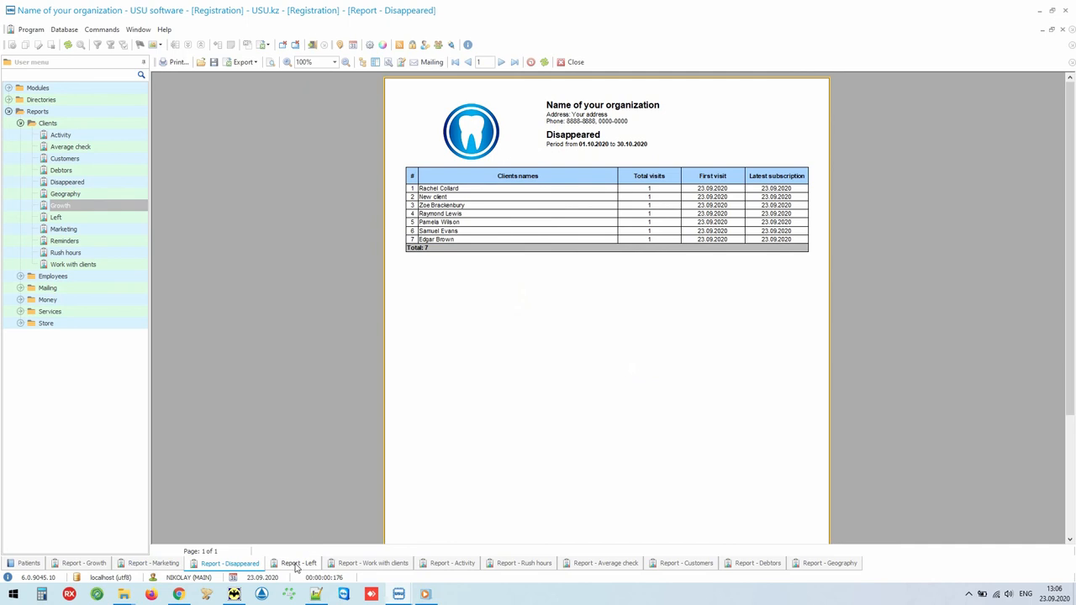
Show the 2010–2020 Left clients report with two departures and prices cited in 66.67% of reasons.
click(299, 563)
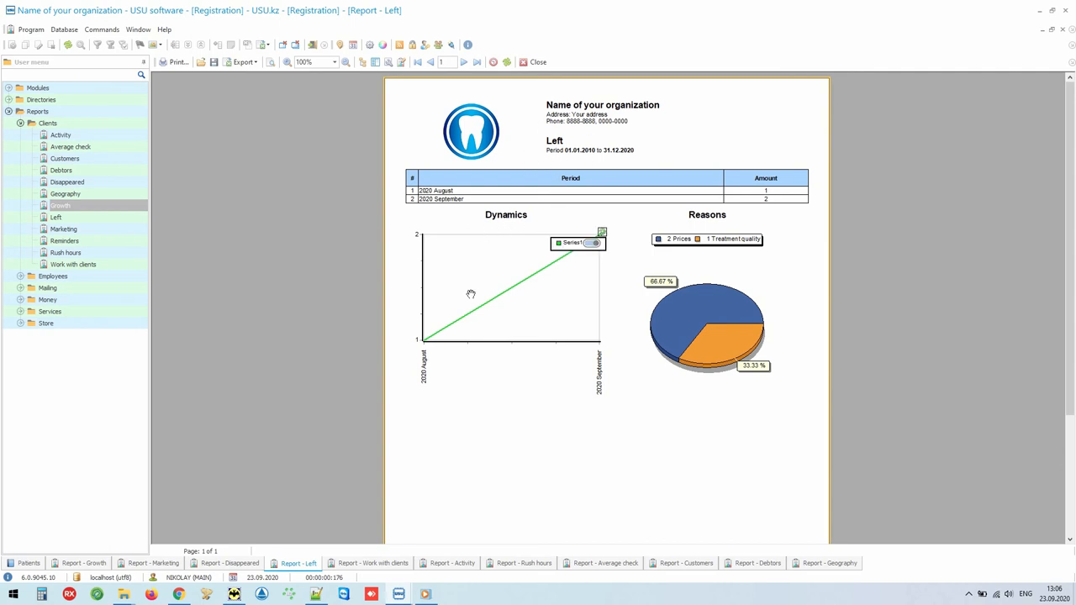
mouse_move(589, 313)
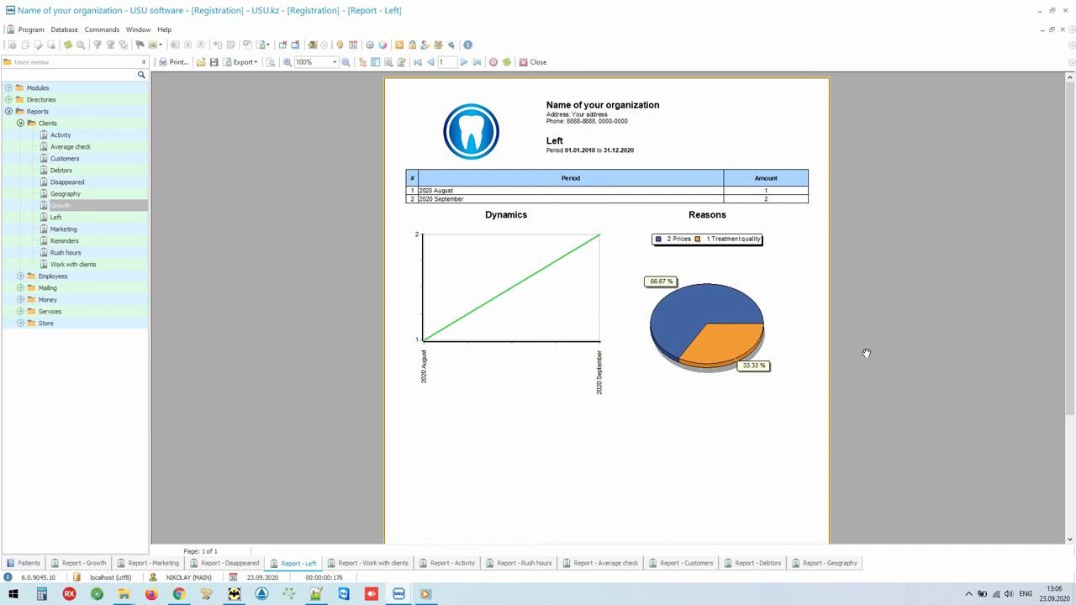
mouse_move(423, 529)
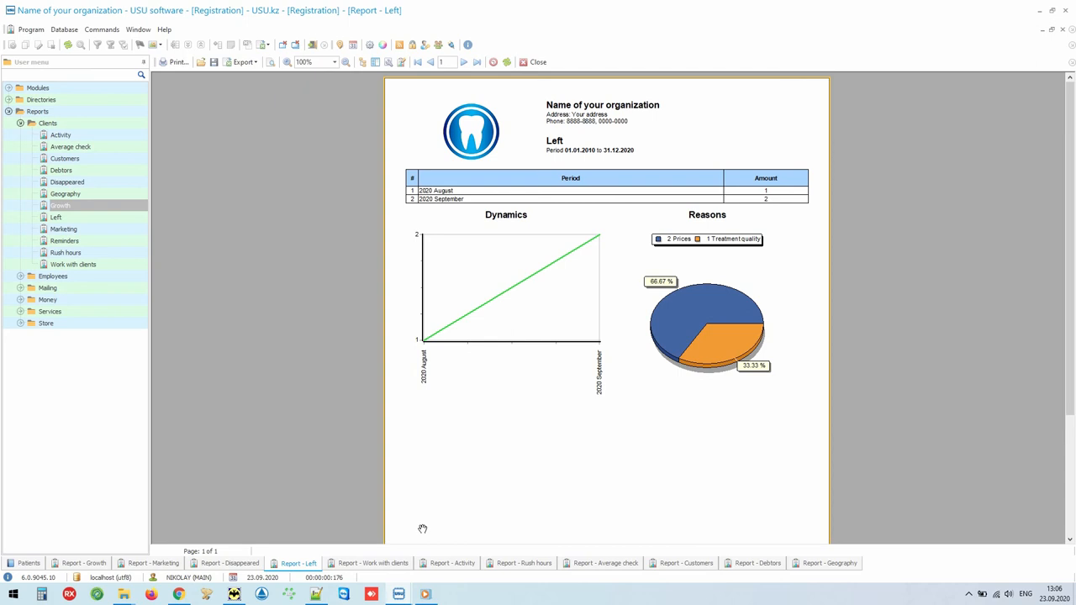
mouse_move(366, 552)
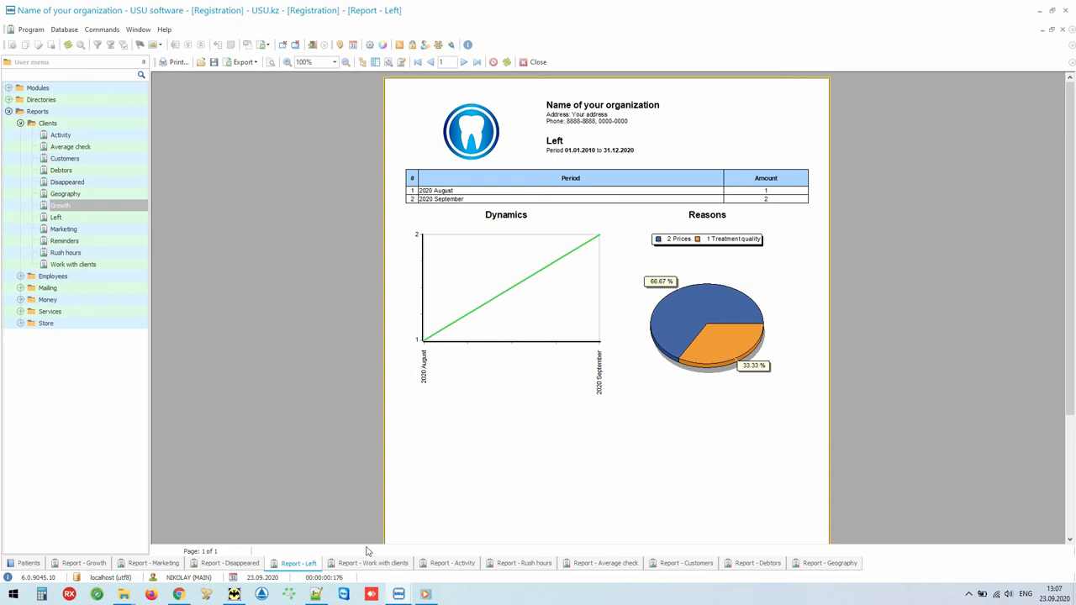
Show the Work with clients report listing seven call-to-patient tasks by employee.
click(371, 563)
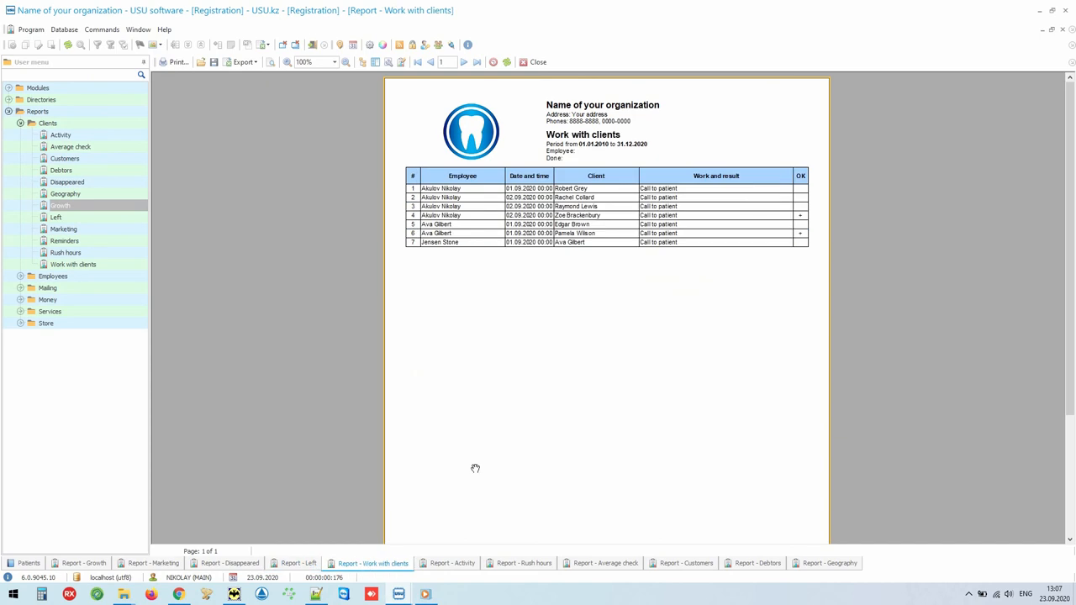
mouse_move(473, 233)
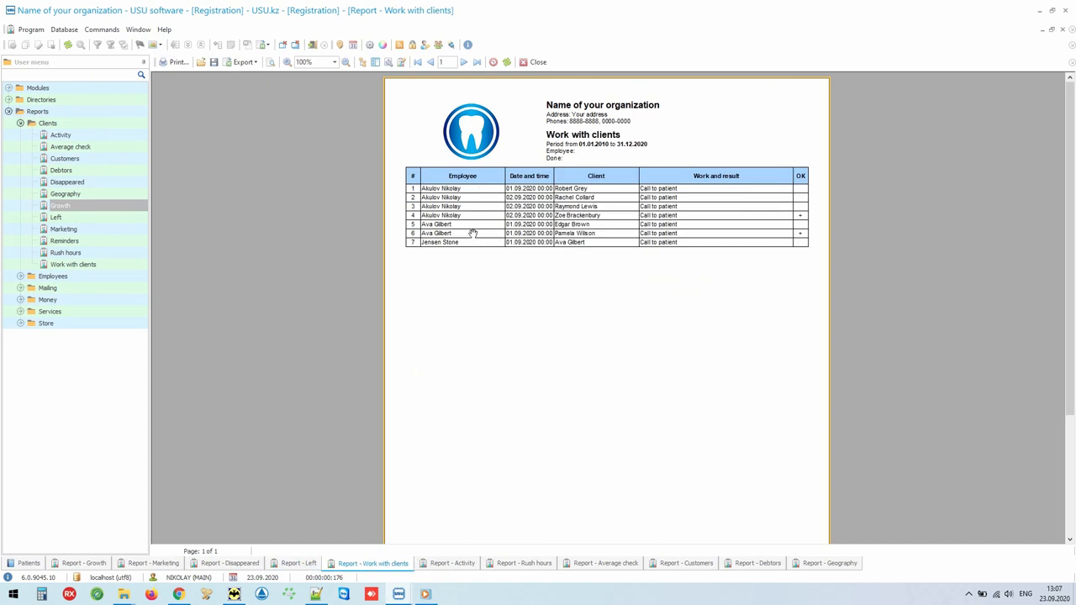
mouse_move(690, 186)
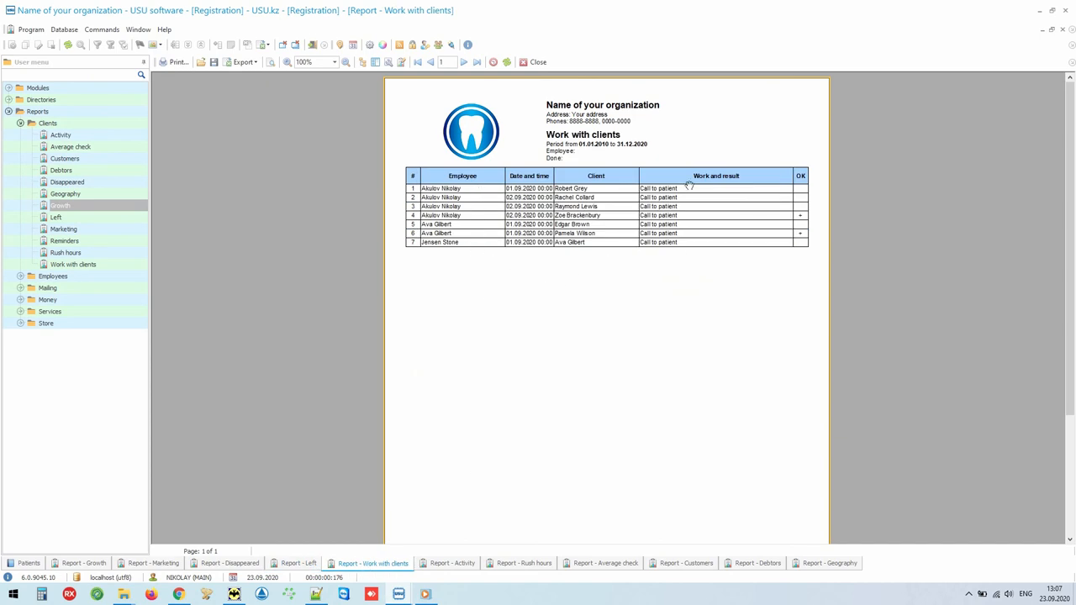
mouse_move(676, 265)
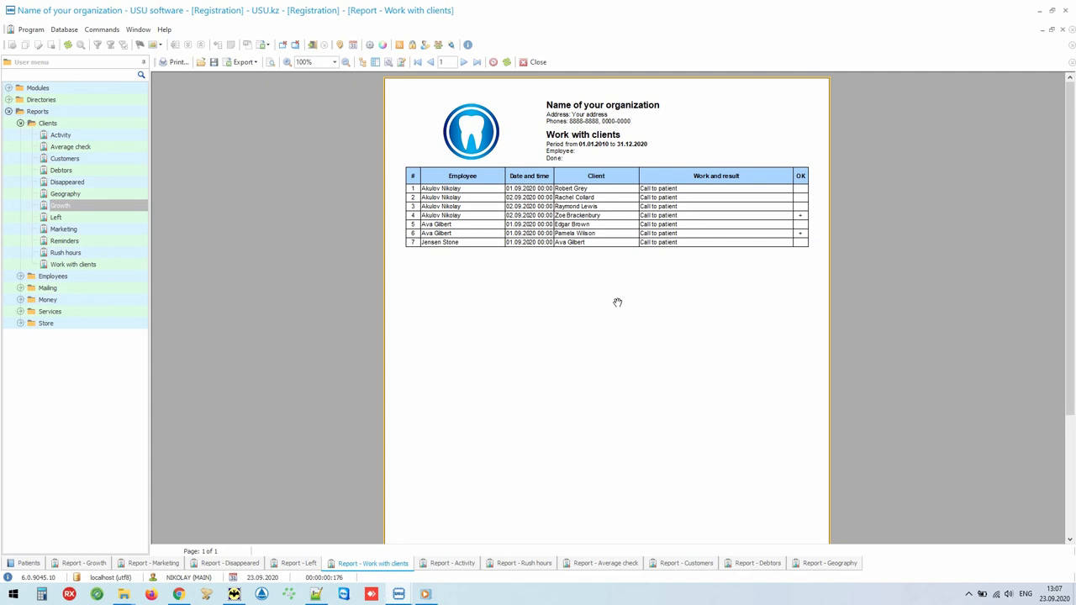
mouse_move(570, 387)
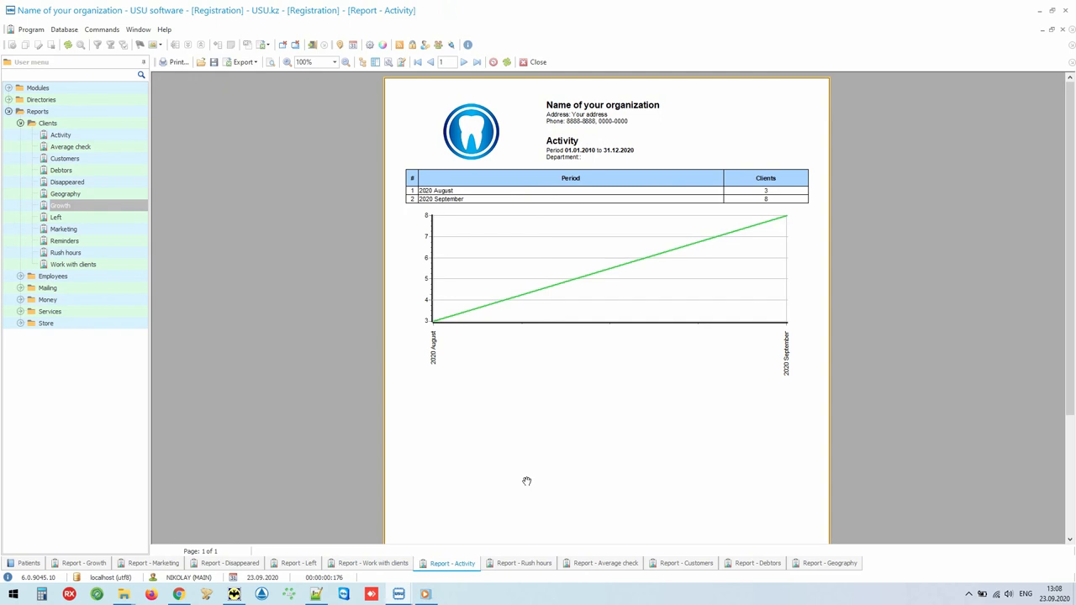
View Rush hours, then the Average check report: 830.00 over nine sales, 92.22 average.
click(520, 563)
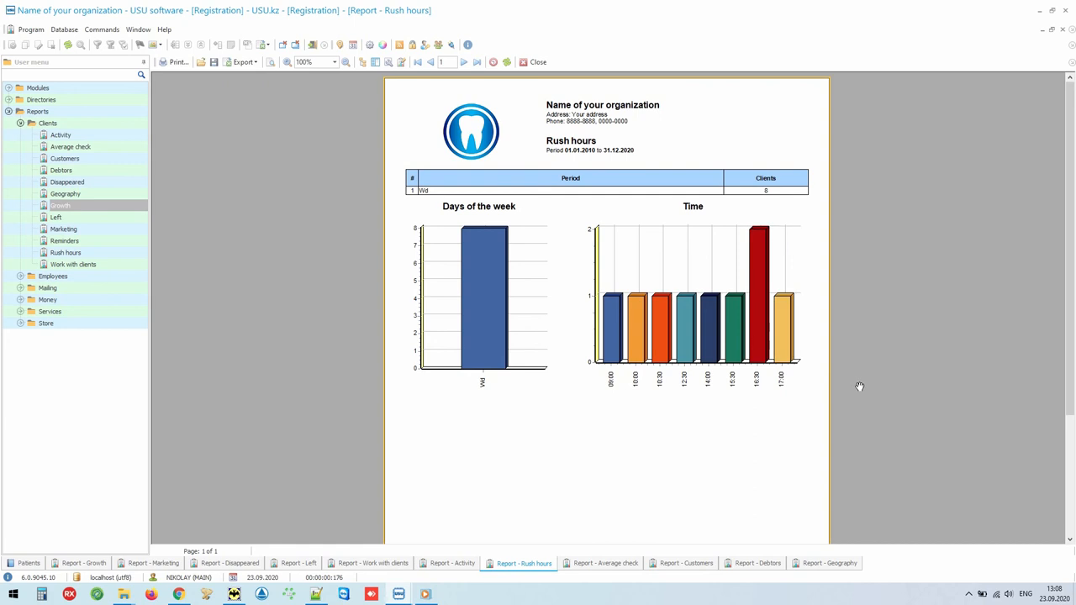
click(600, 564)
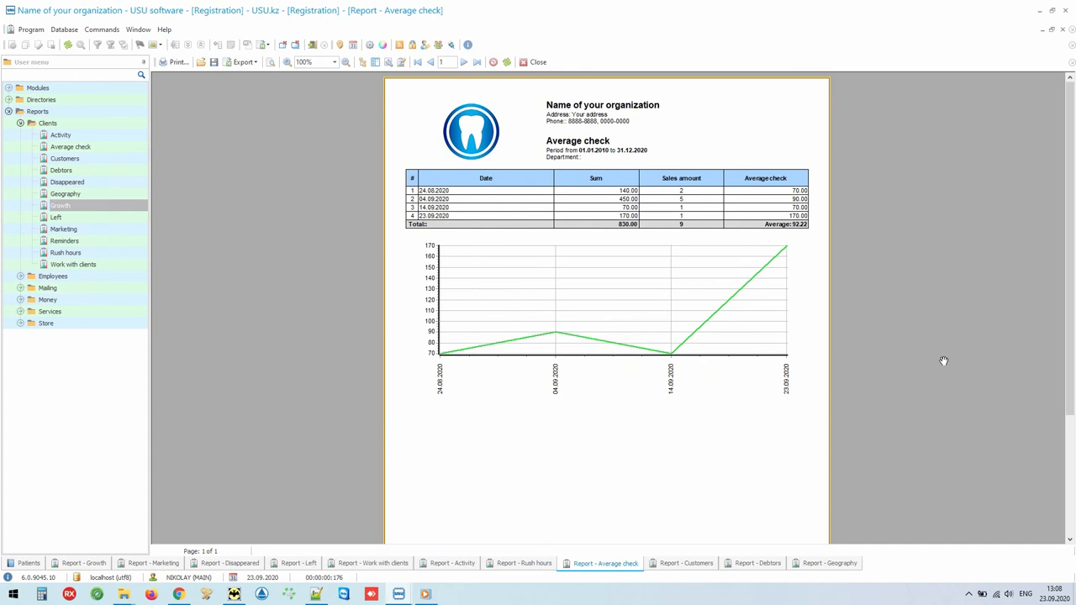
mouse_move(844, 495)
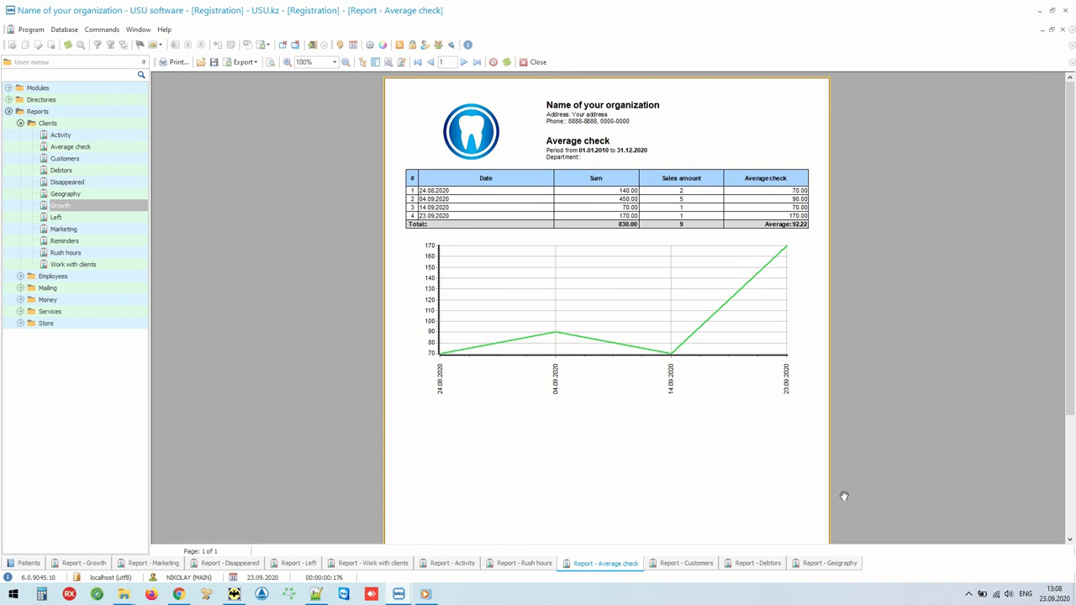
Show the Customers report breaking sales down by client and department to 830.00.
click(685, 563)
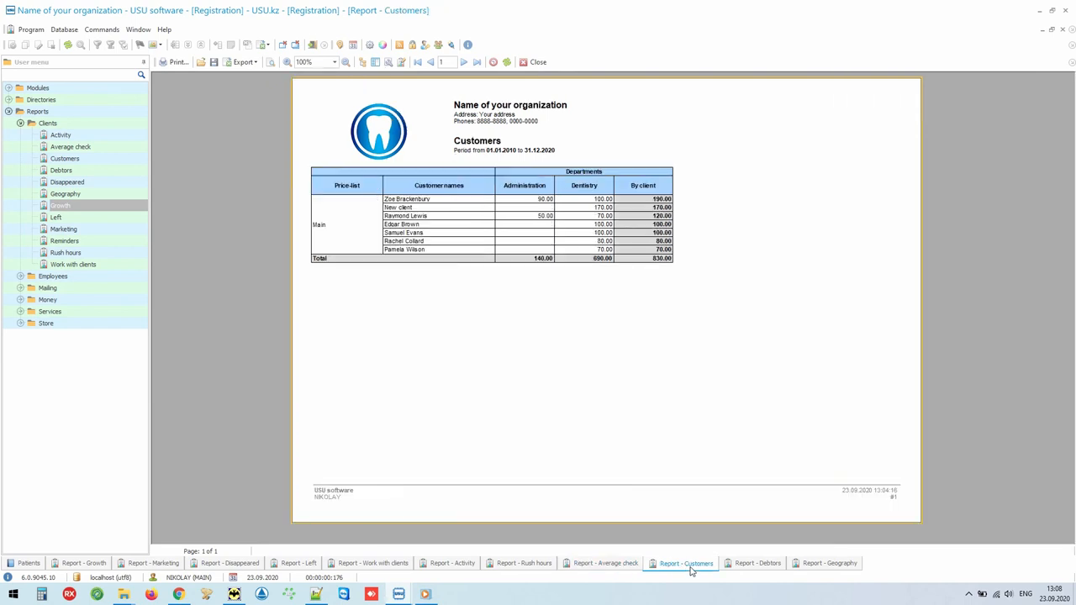
mouse_move(587, 368)
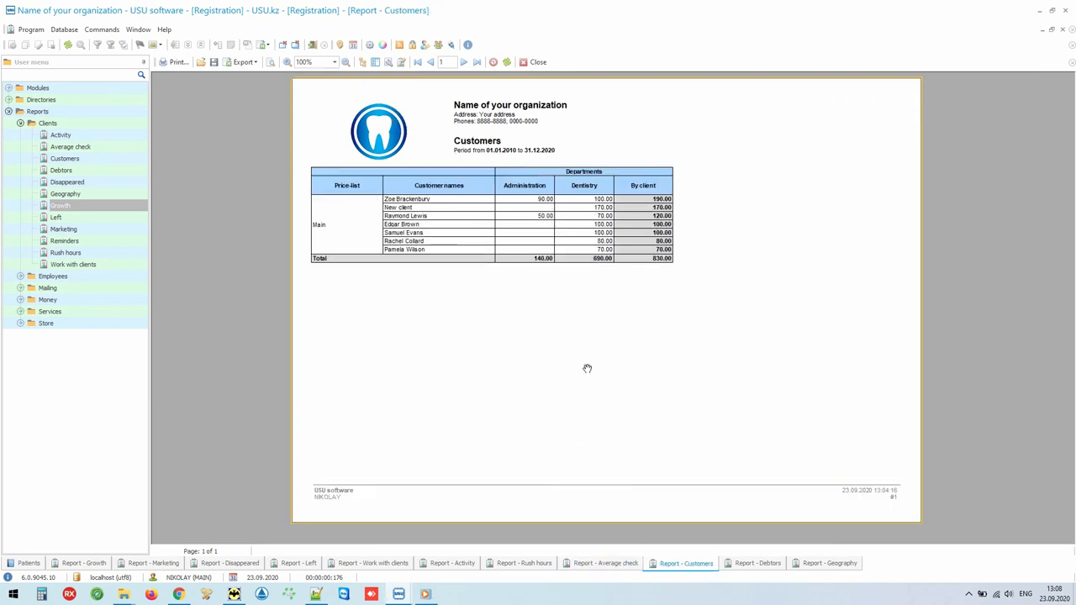
mouse_move(396, 265)
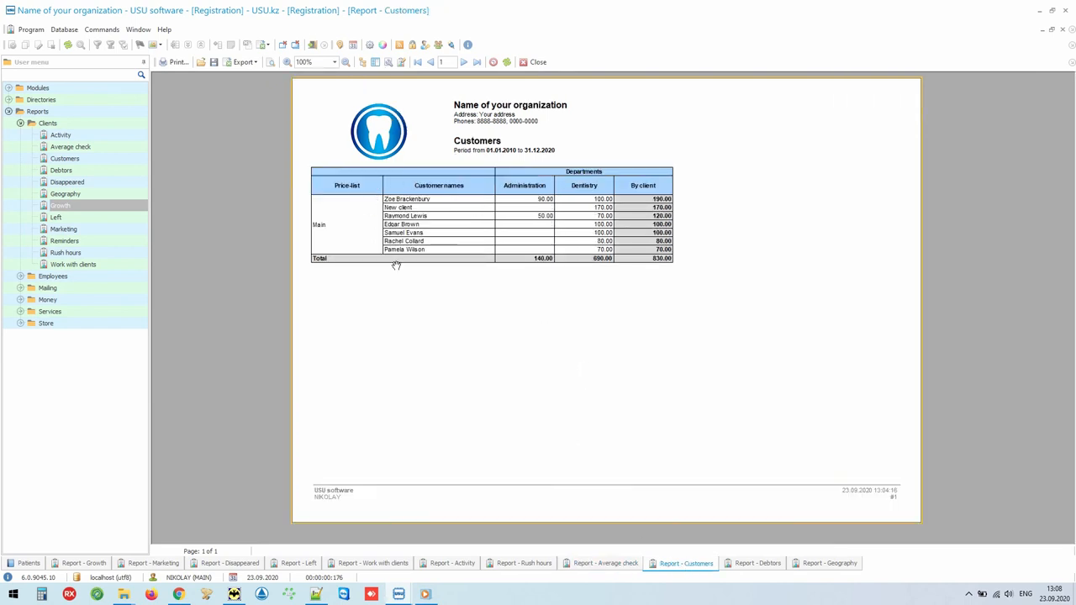
mouse_move(684, 185)
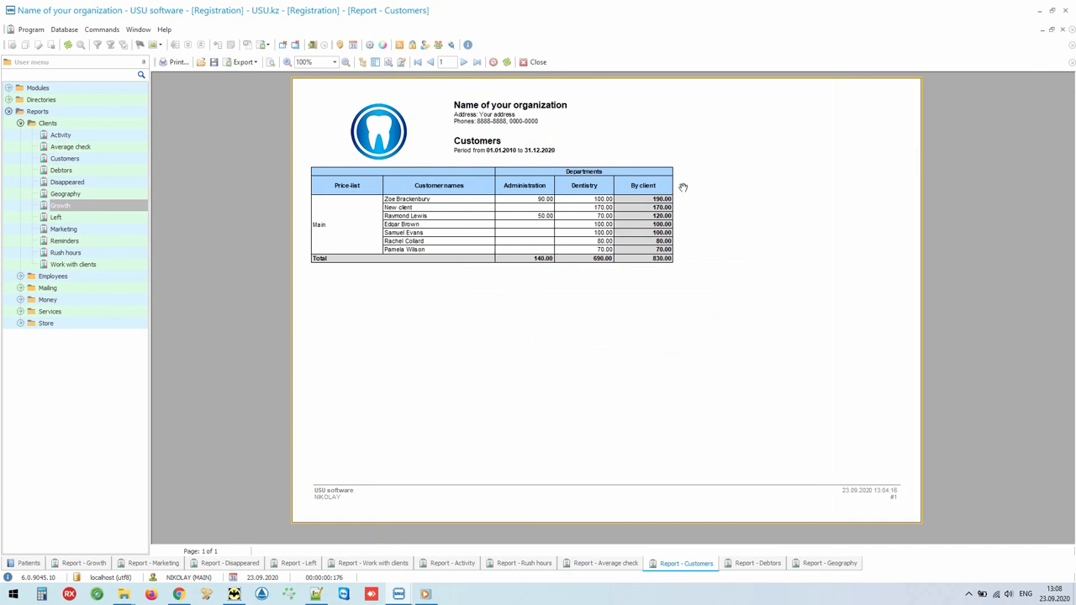
mouse_move(685, 200)
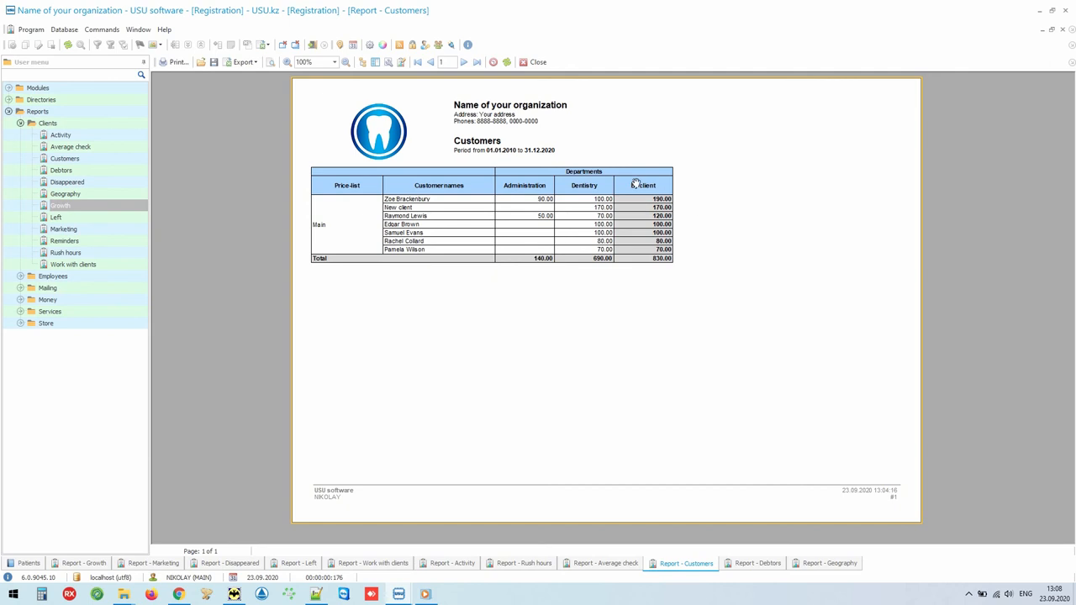
mouse_move(685, 199)
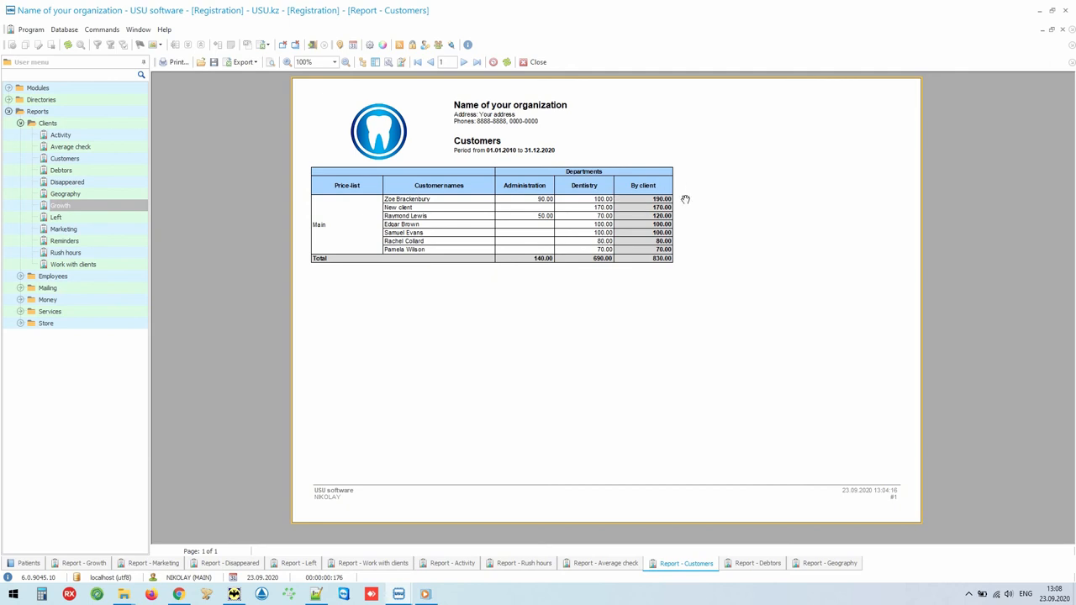
mouse_move(690, 259)
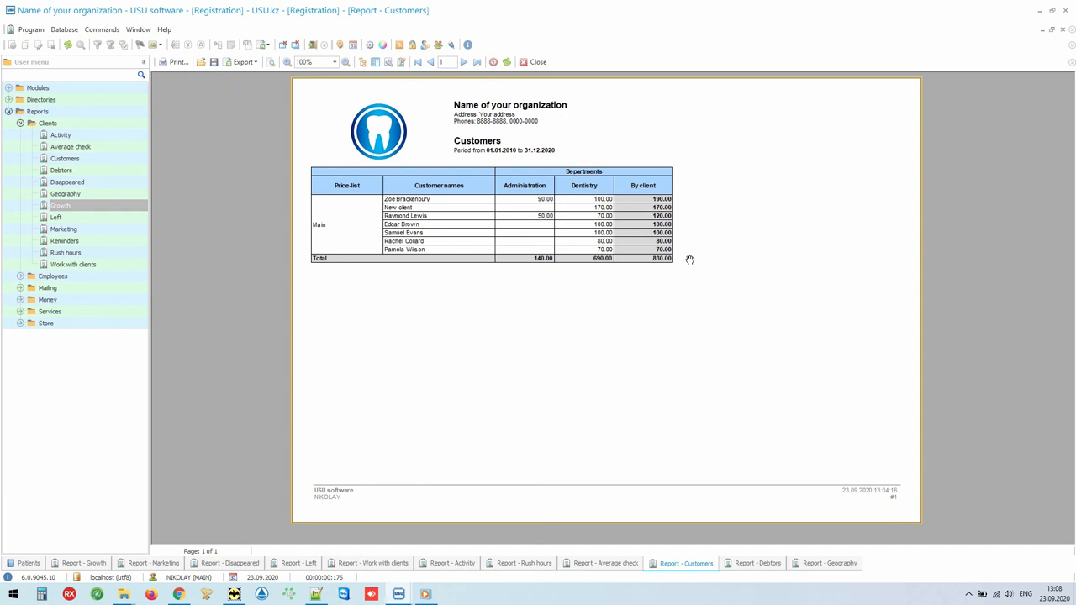
mouse_move(709, 454)
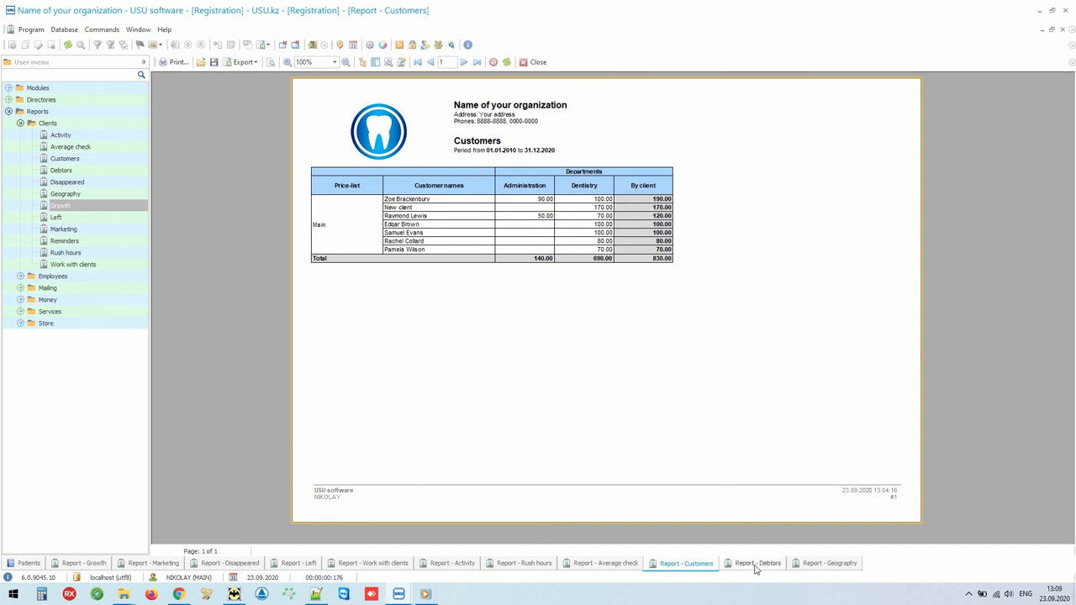
View the Debts report dated 23.09.2020, then the Geography pie chart of 830.00 by city.
click(755, 563)
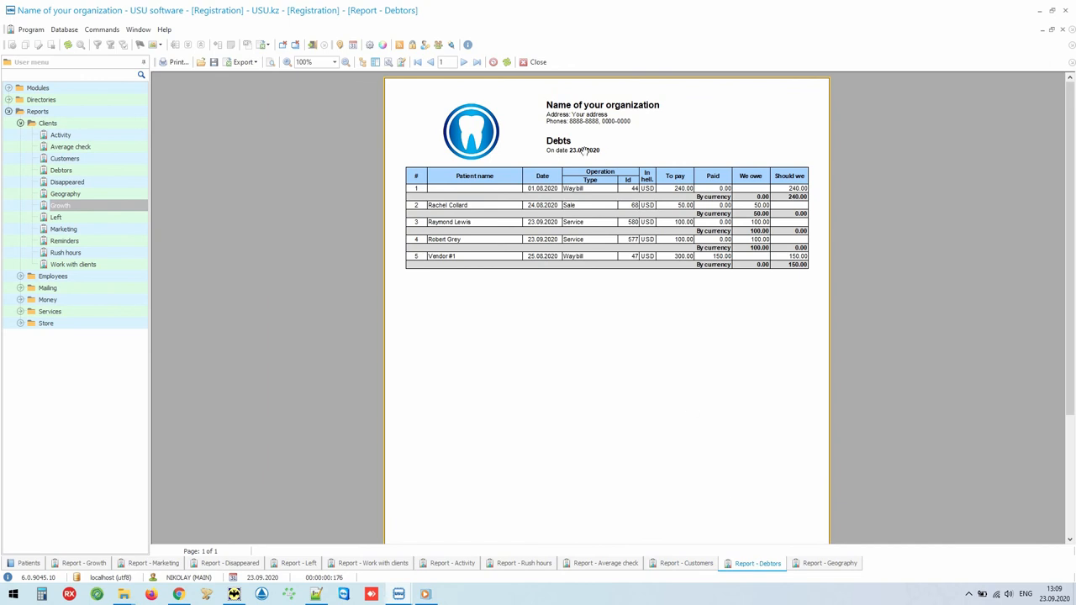
mouse_move(611, 154)
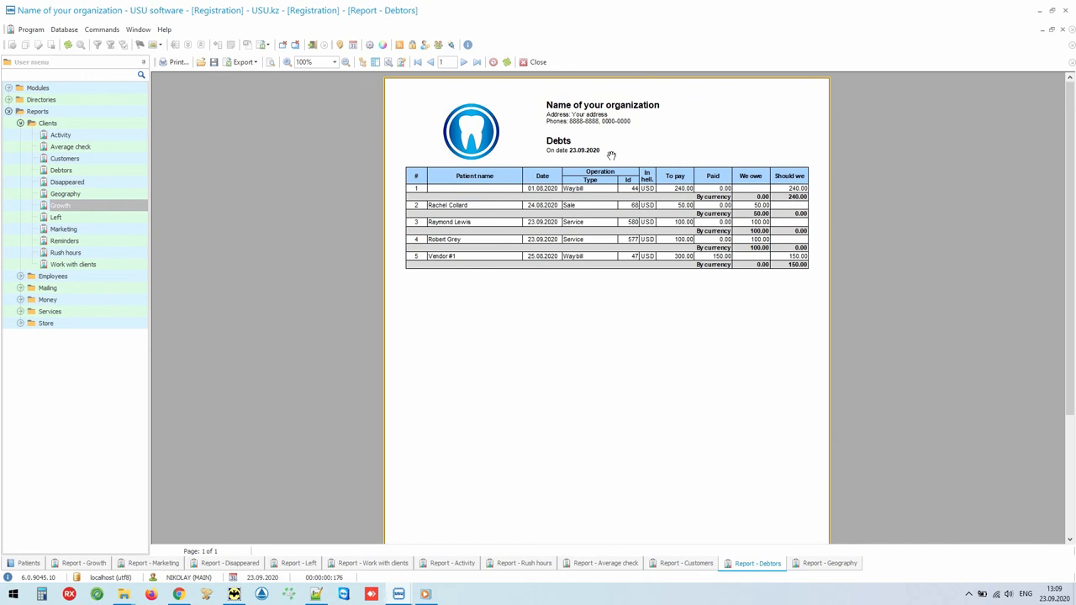
mouse_move(691, 476)
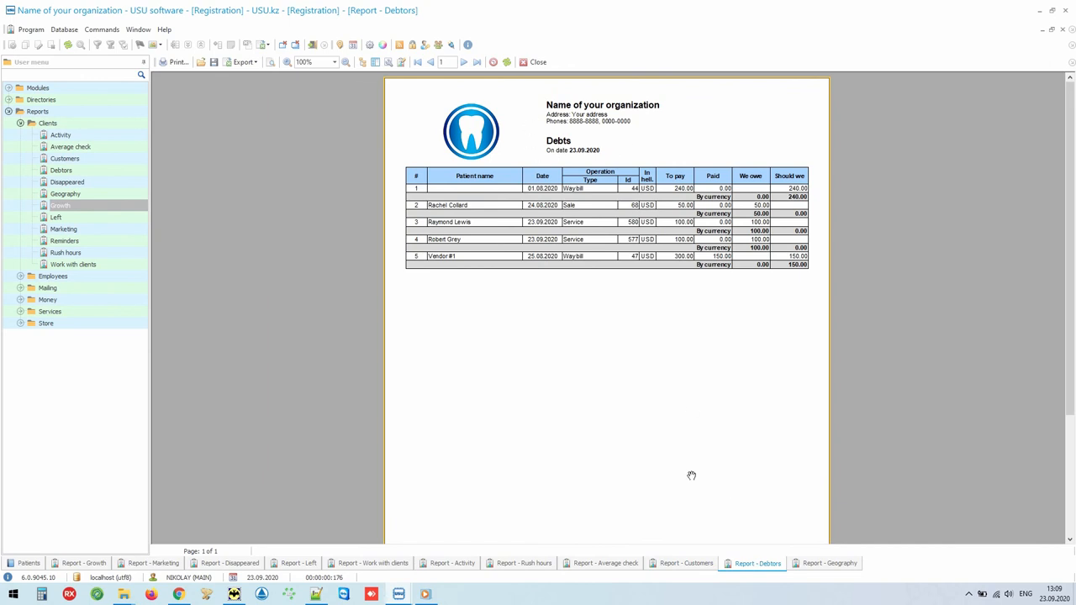
mouse_move(825, 568)
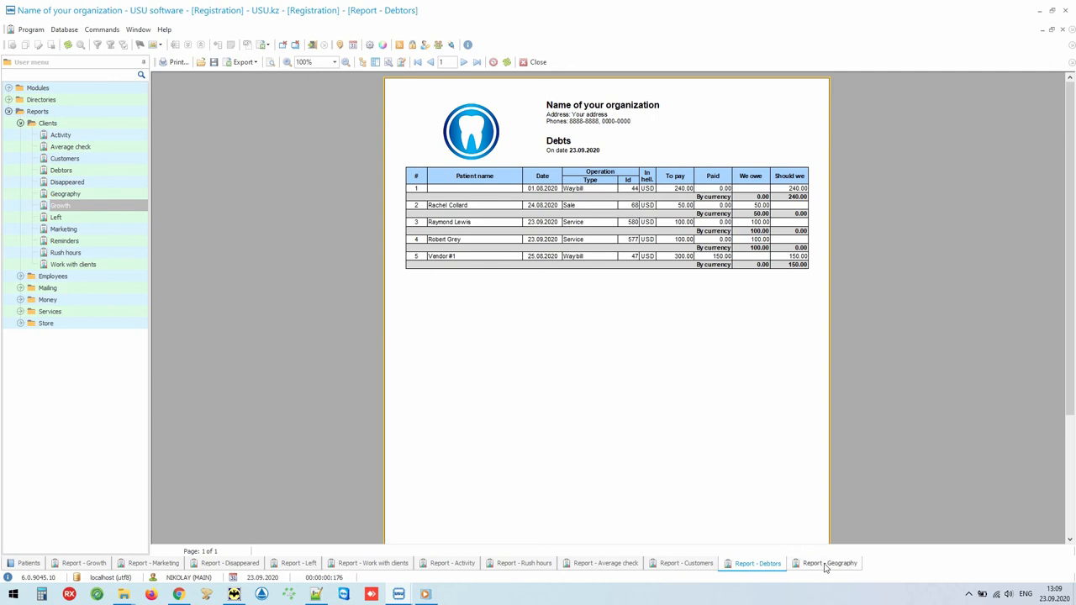
click(830, 563)
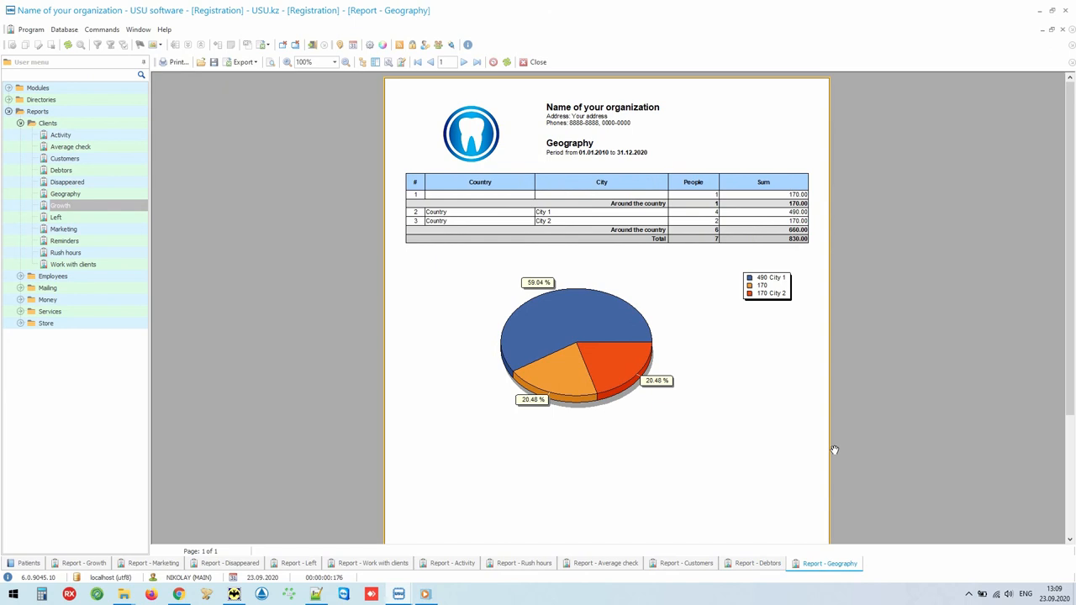
mouse_move(866, 446)
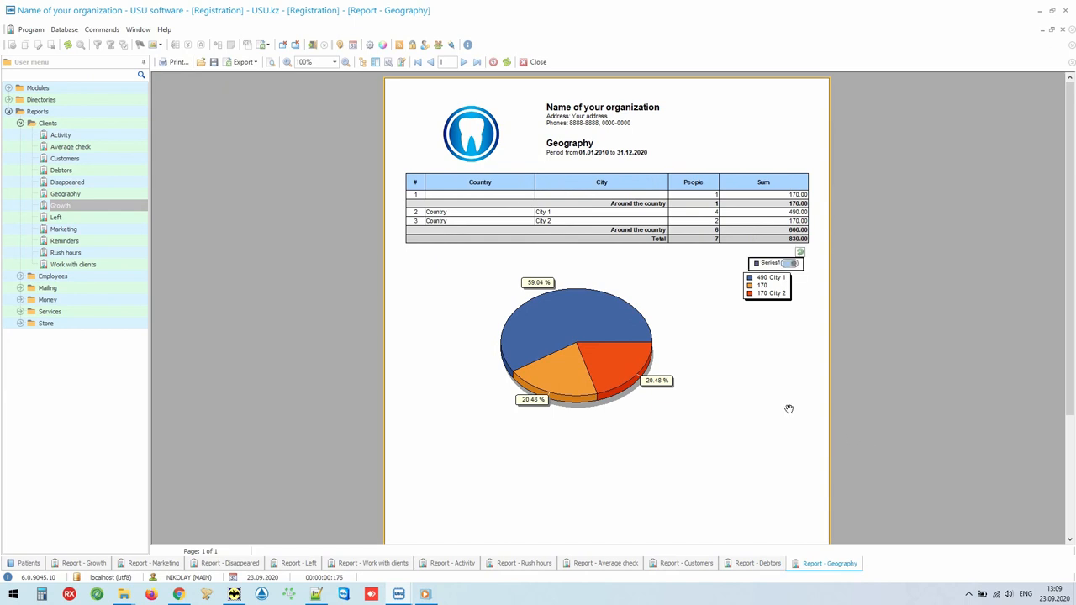
Collapse Clients, expand Employees, and open the Employees report of sums per employee, totalling 830.00.
click(20, 123)
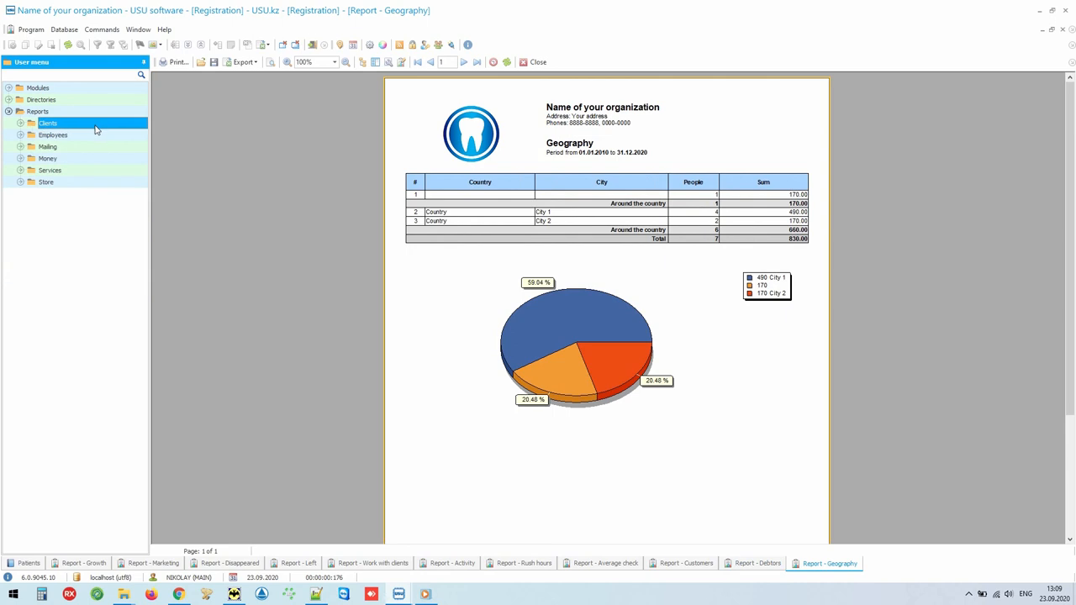
click(53, 134)
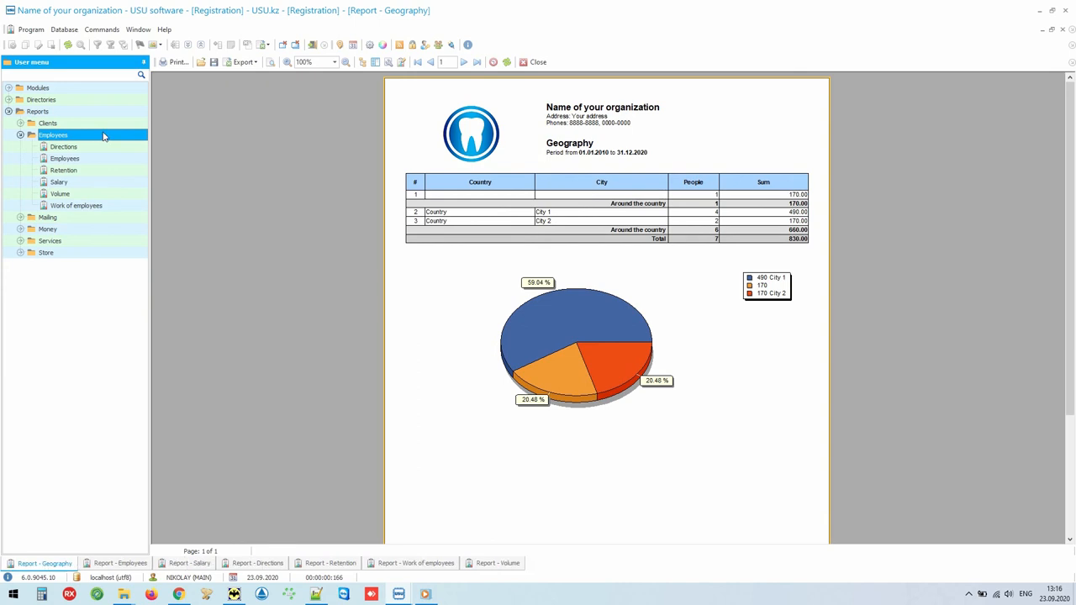
mouse_move(101, 163)
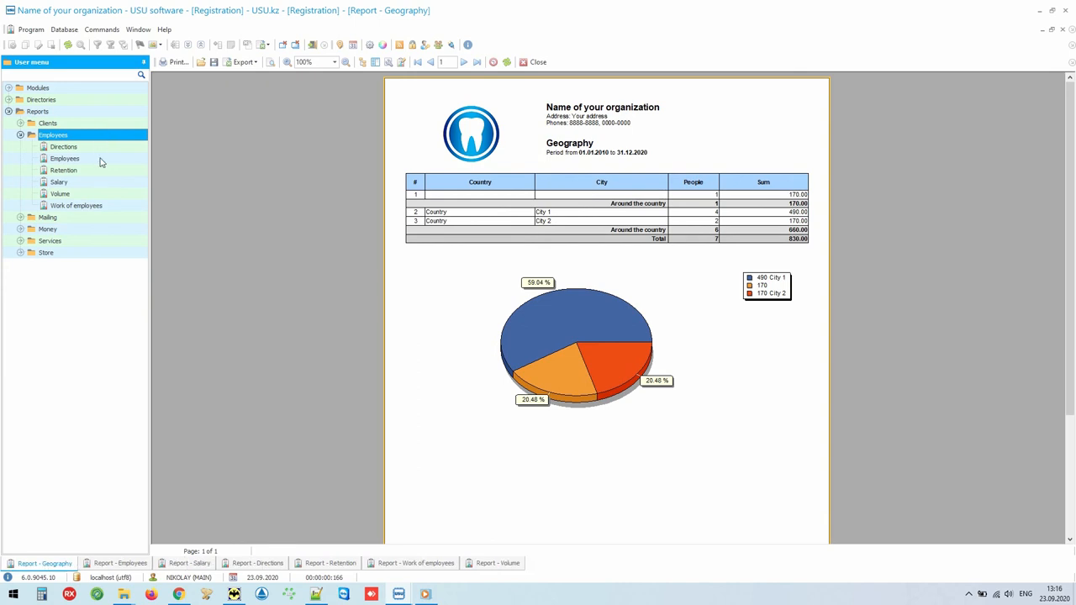
click(65, 159)
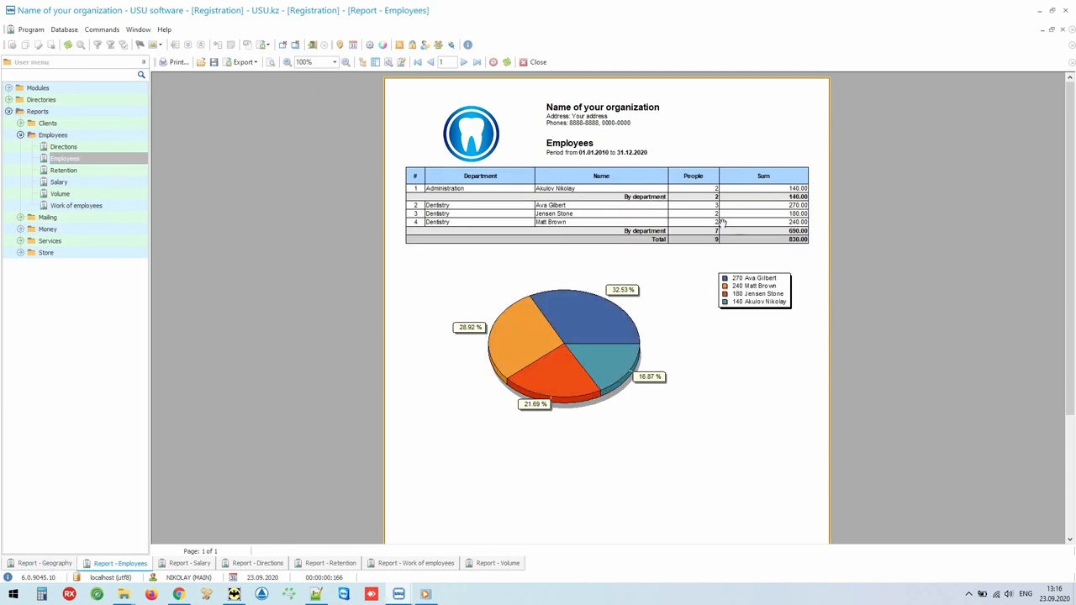
mouse_move(872, 308)
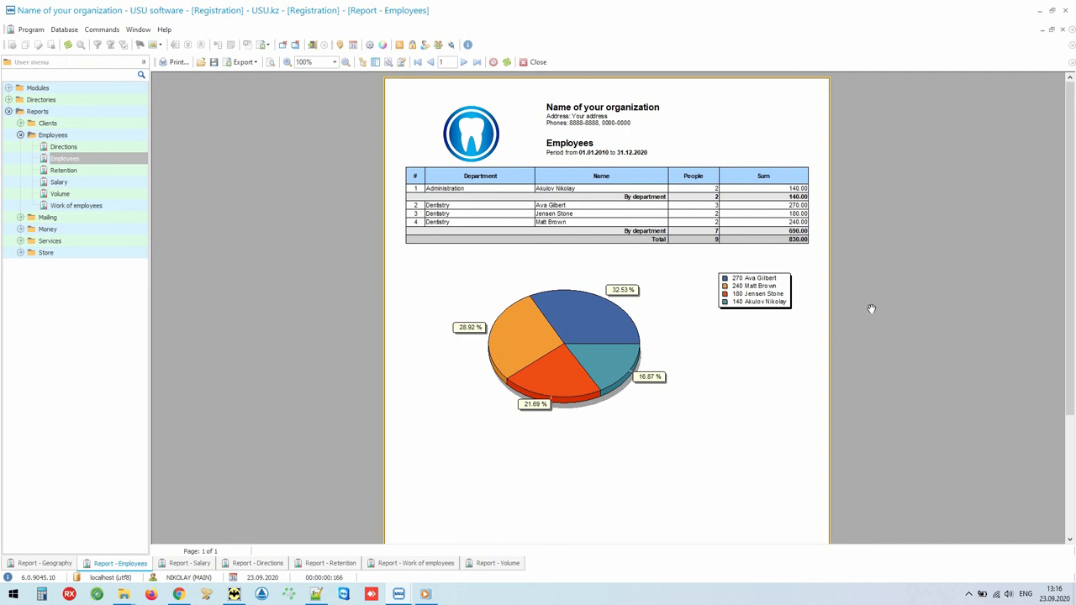
mouse_move(185, 566)
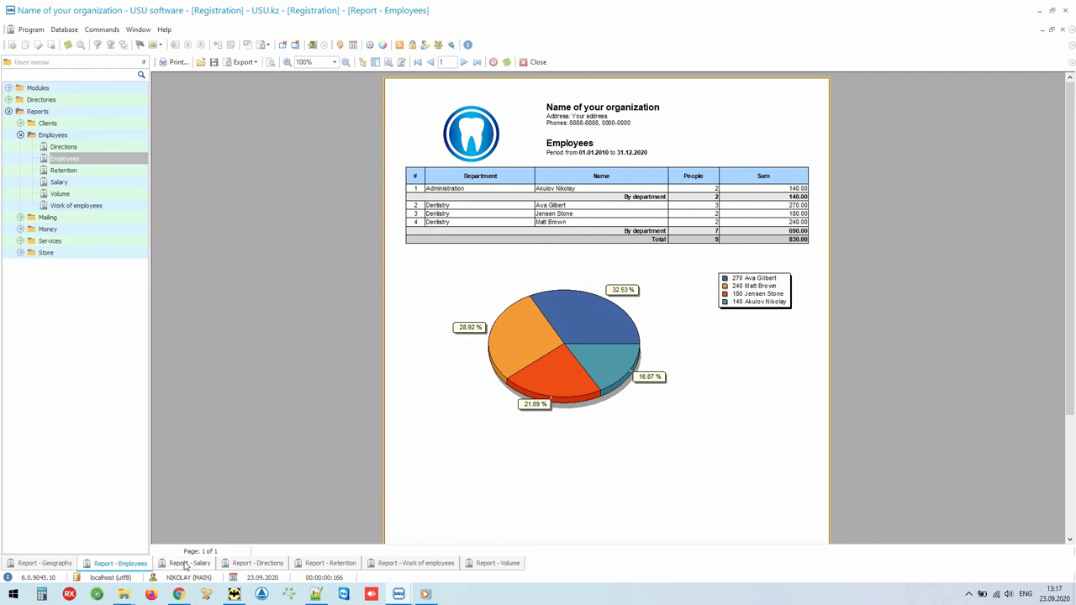
View the Salary report totalling 204.50, then the Directions referral report totalling 900.00.
click(189, 563)
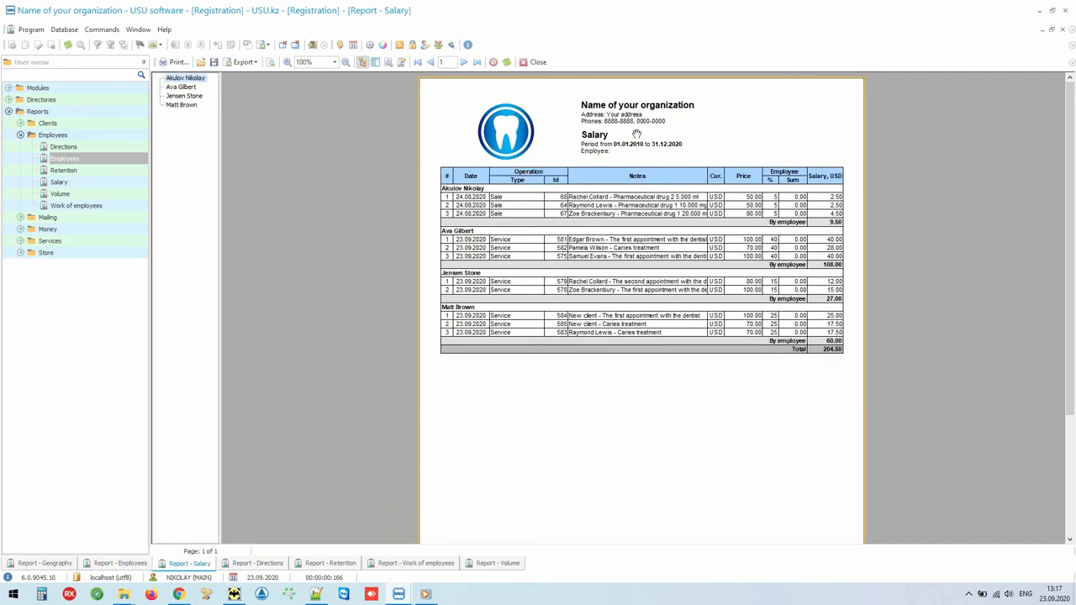
mouse_move(639, 158)
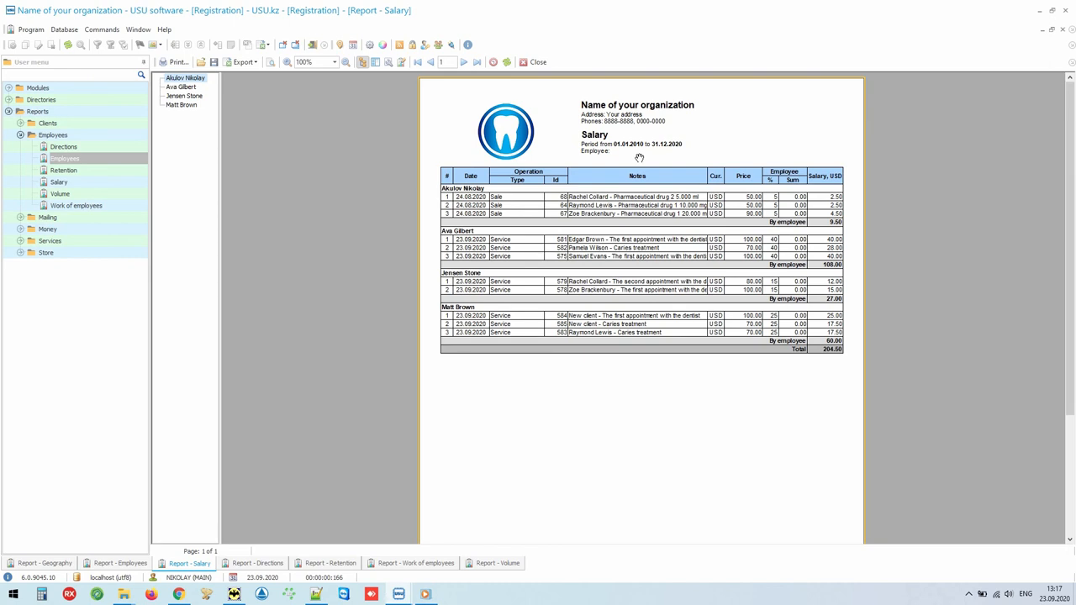
mouse_move(479, 296)
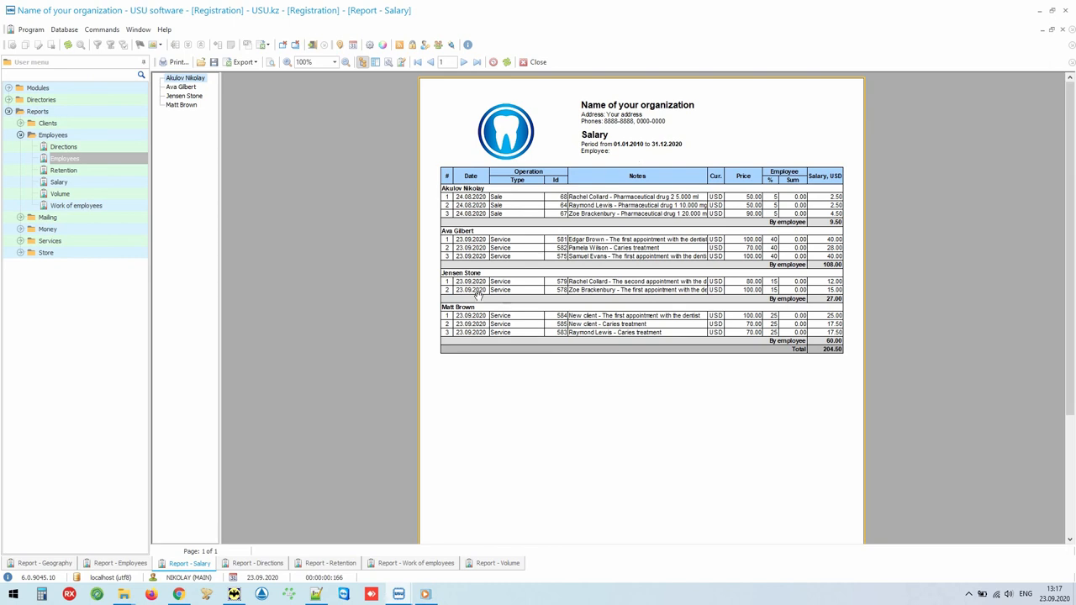
click(256, 563)
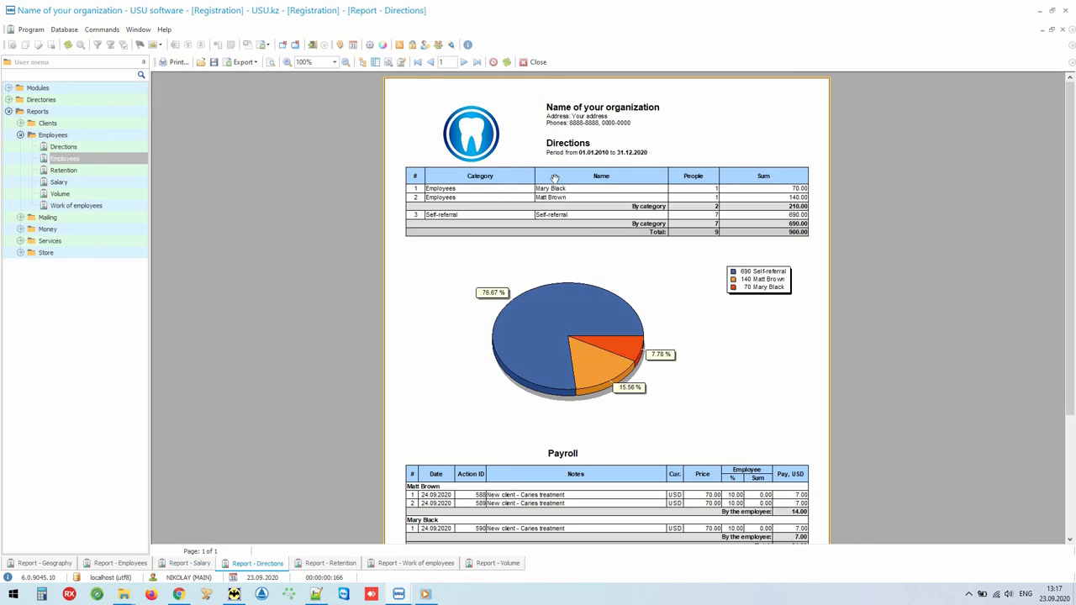
mouse_move(635, 138)
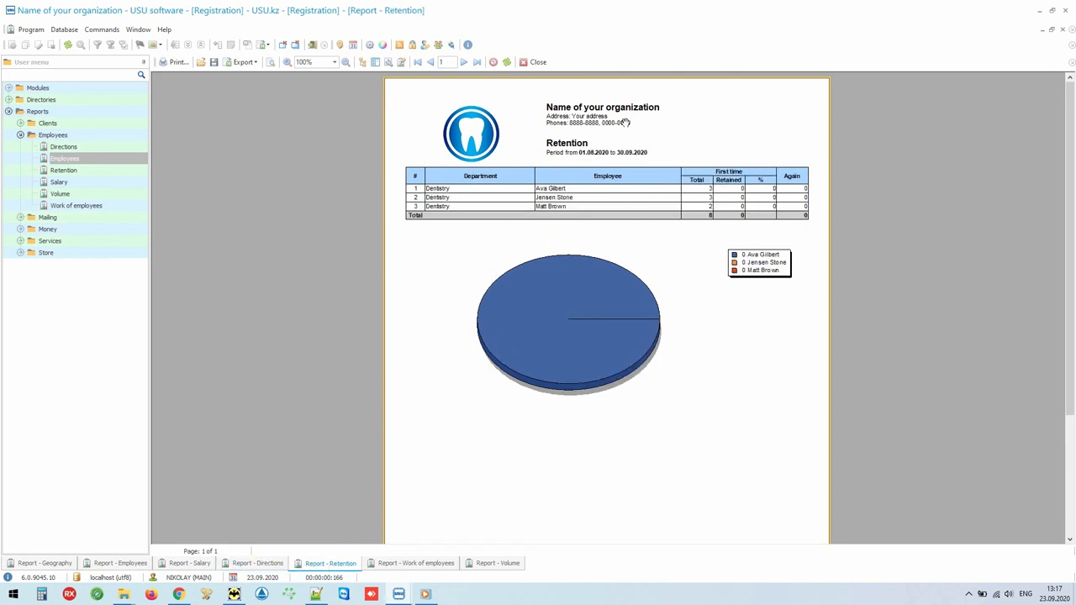
mouse_move(625, 136)
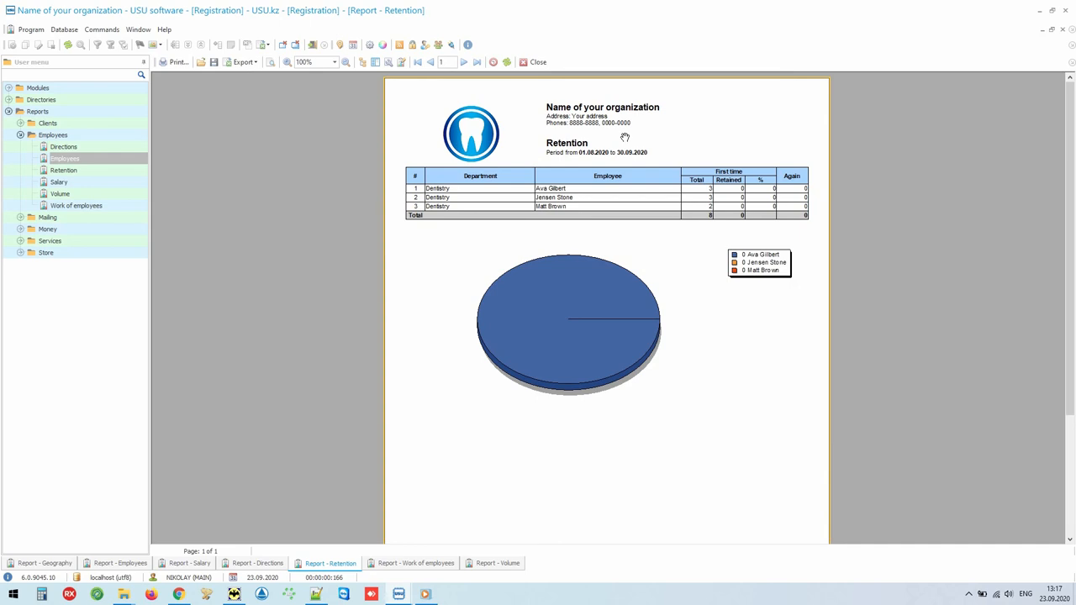
mouse_move(694, 196)
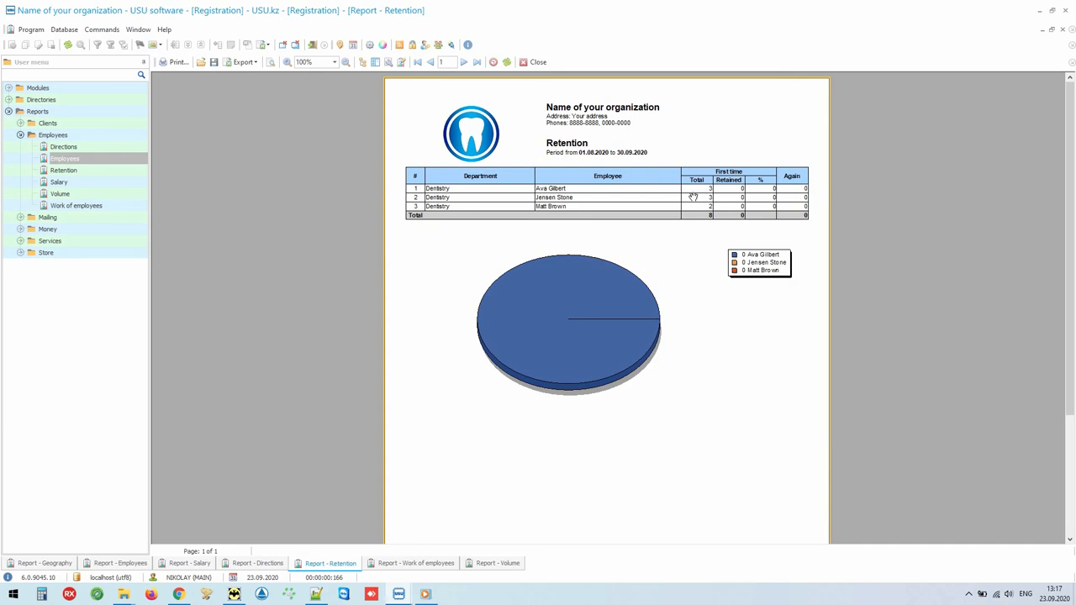
mouse_move(725, 197)
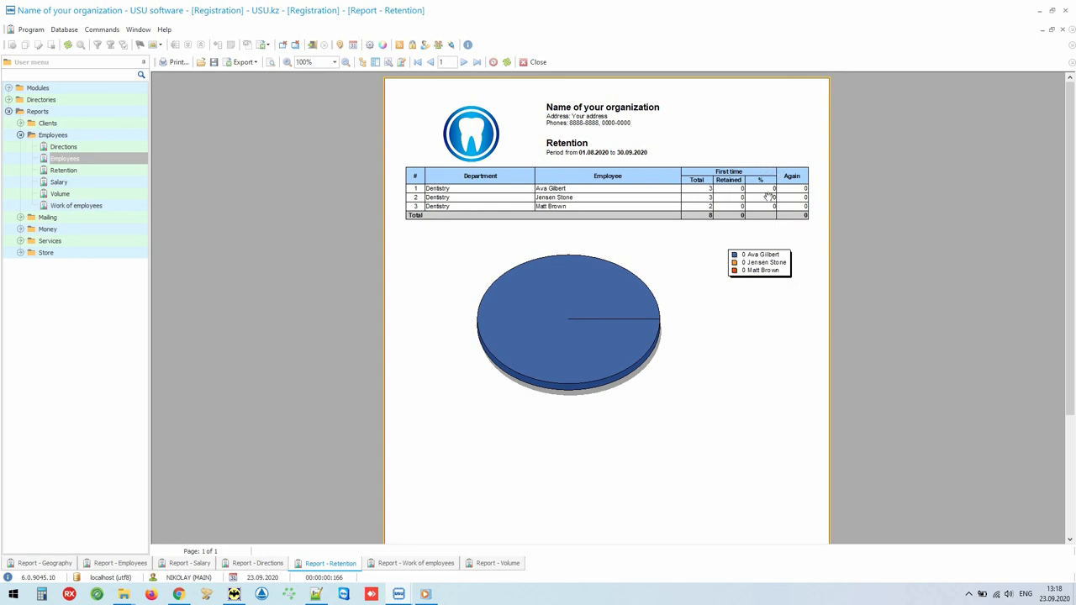
mouse_move(767, 197)
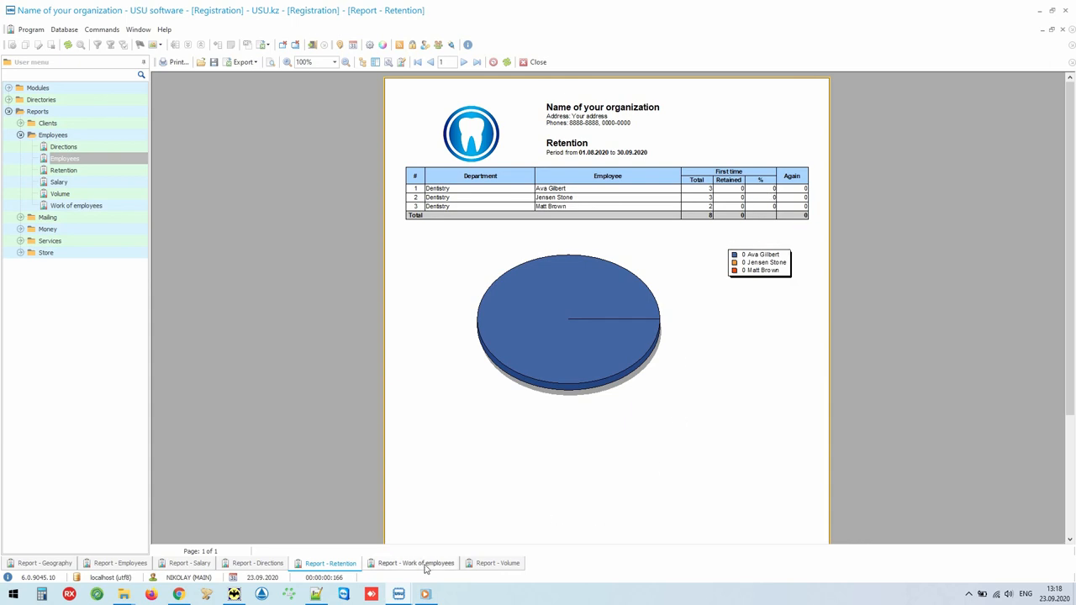
Open the Work of employees report, which totals 8.
click(414, 563)
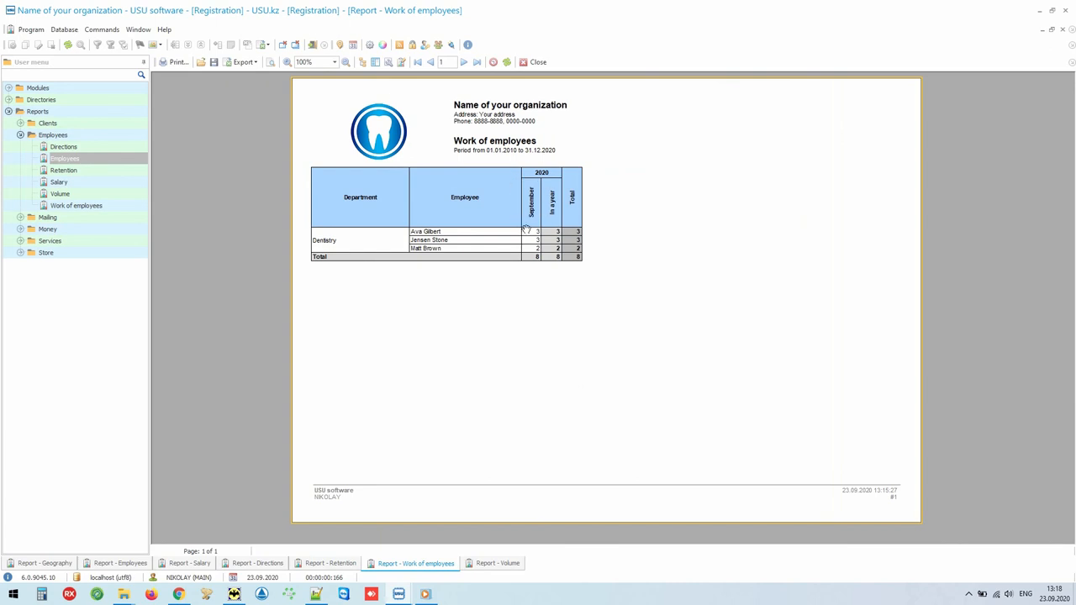
mouse_move(523, 312)
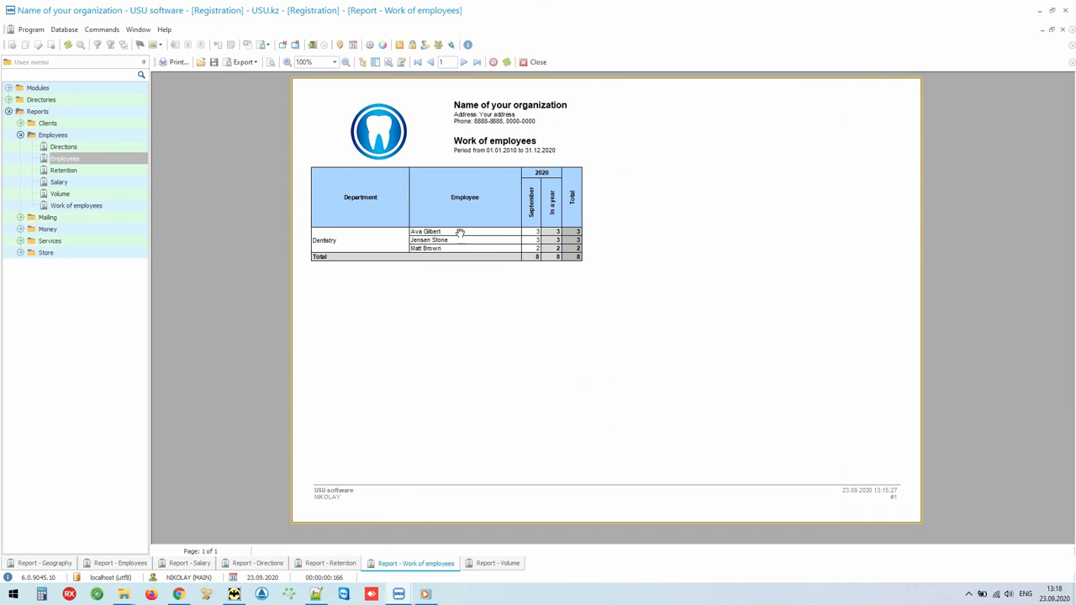
mouse_move(447, 284)
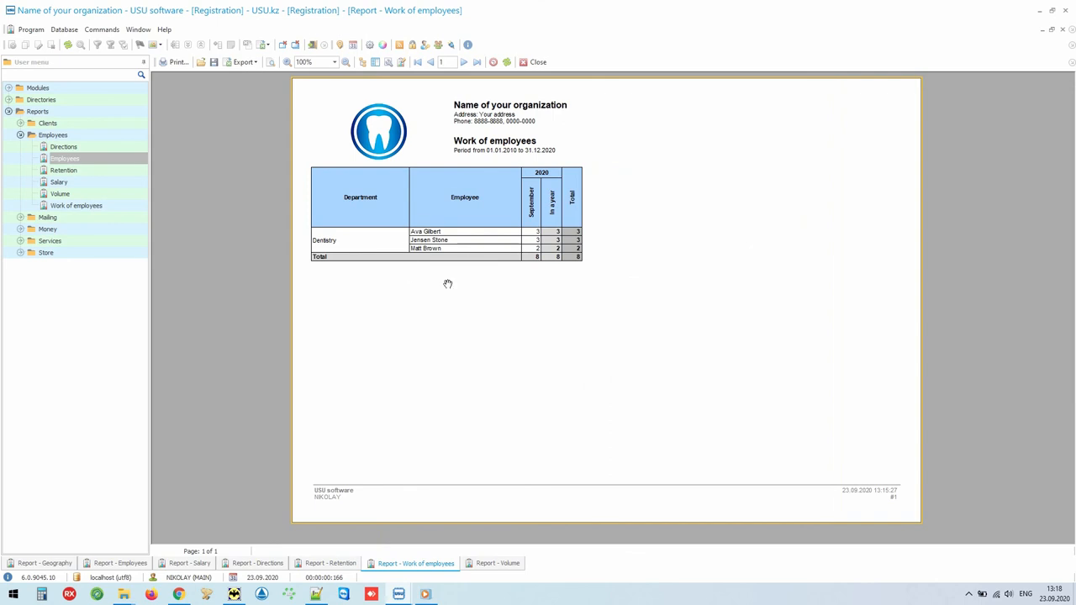
View the Volume report of 11 services by employee, then collapse the Employees report group.
click(498, 564)
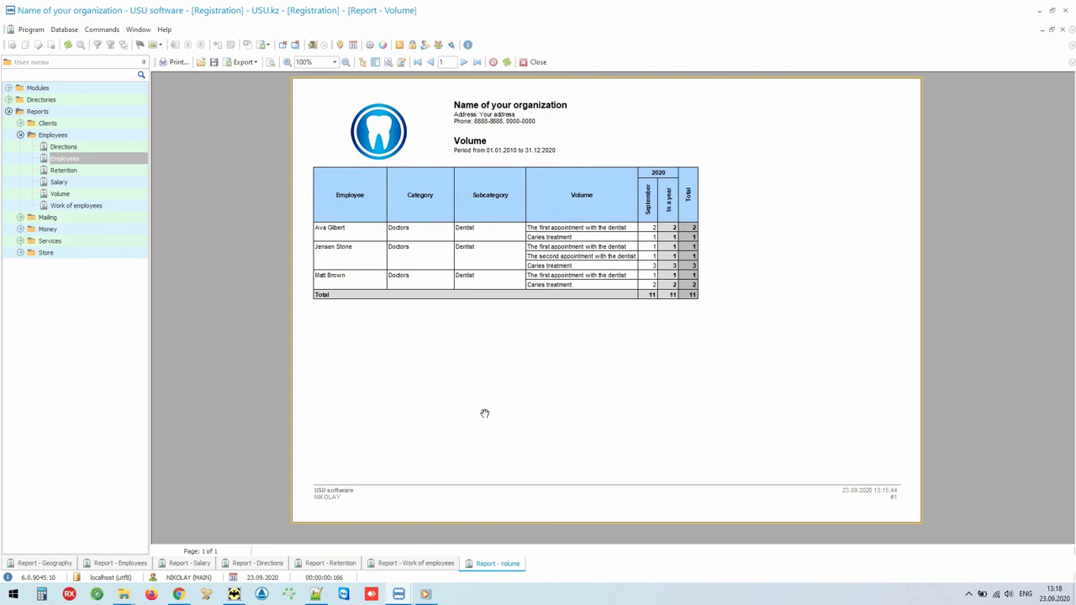
mouse_move(521, 298)
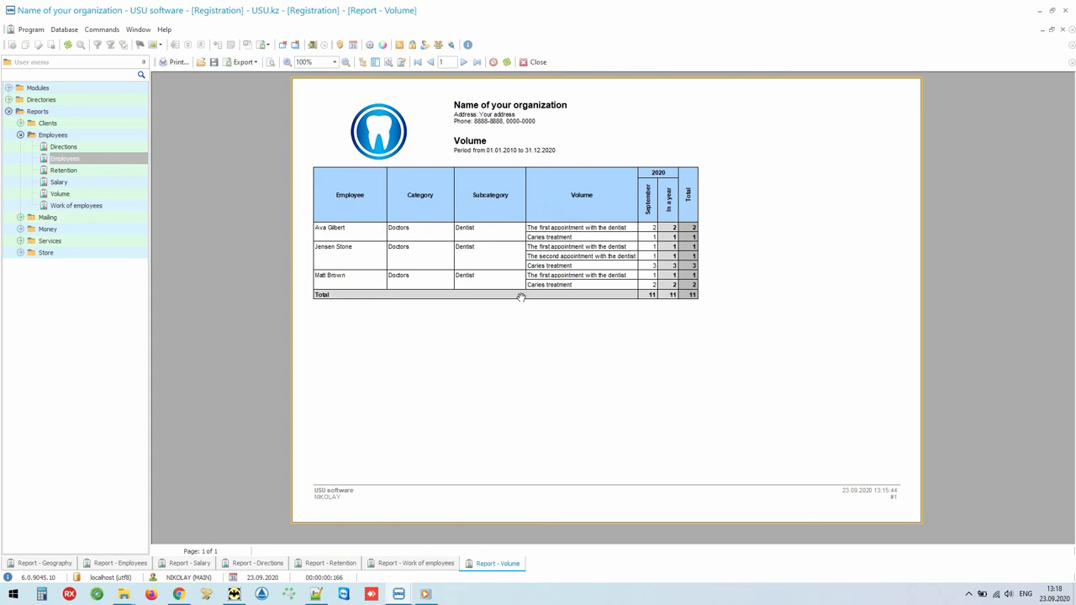
mouse_move(587, 317)
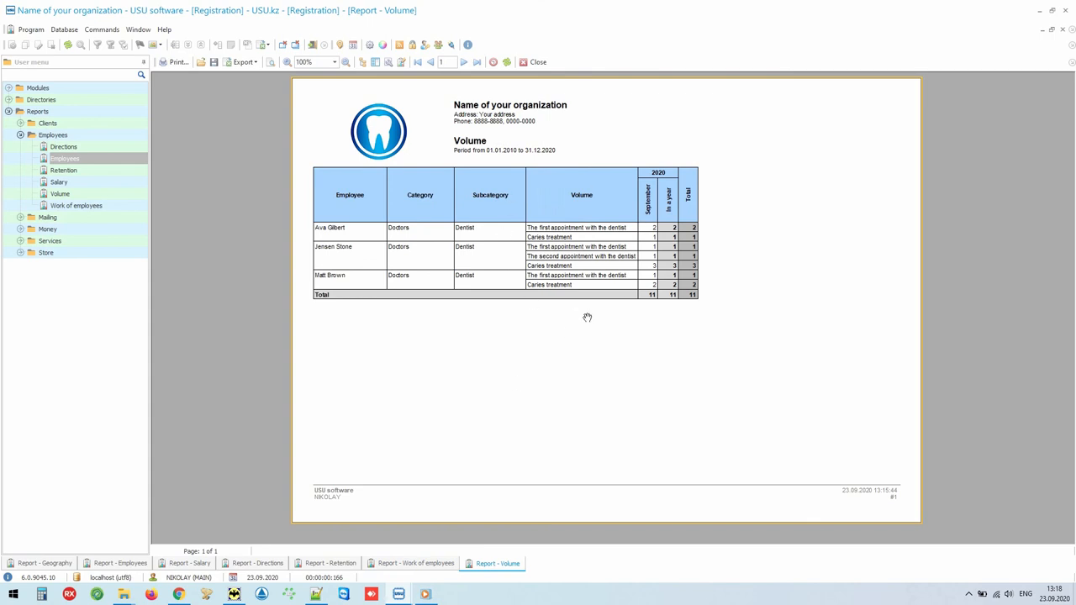
mouse_move(459, 192)
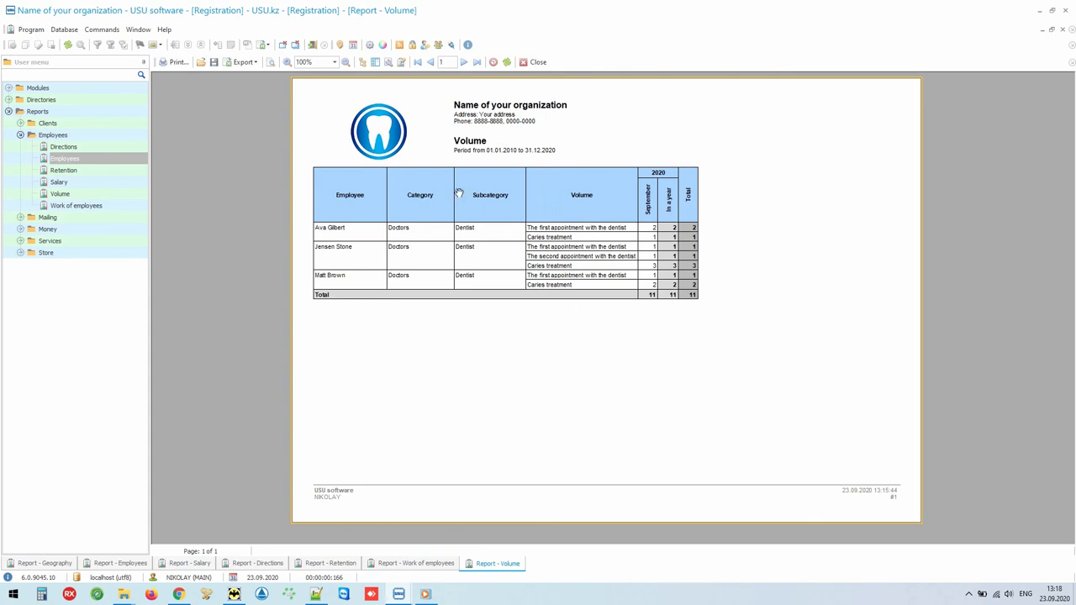
mouse_move(612, 111)
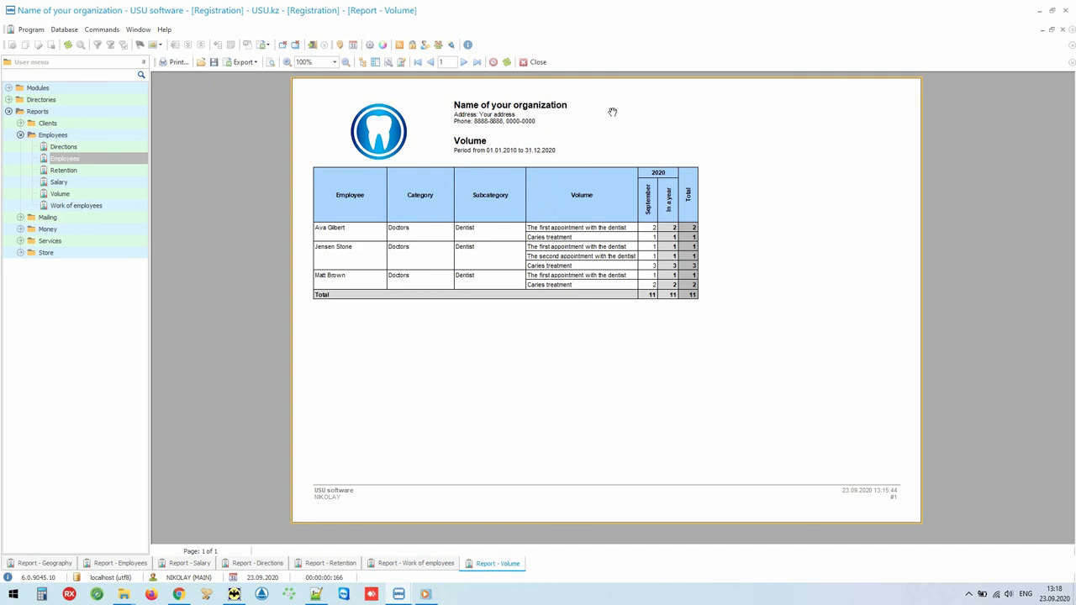
mouse_move(567, 132)
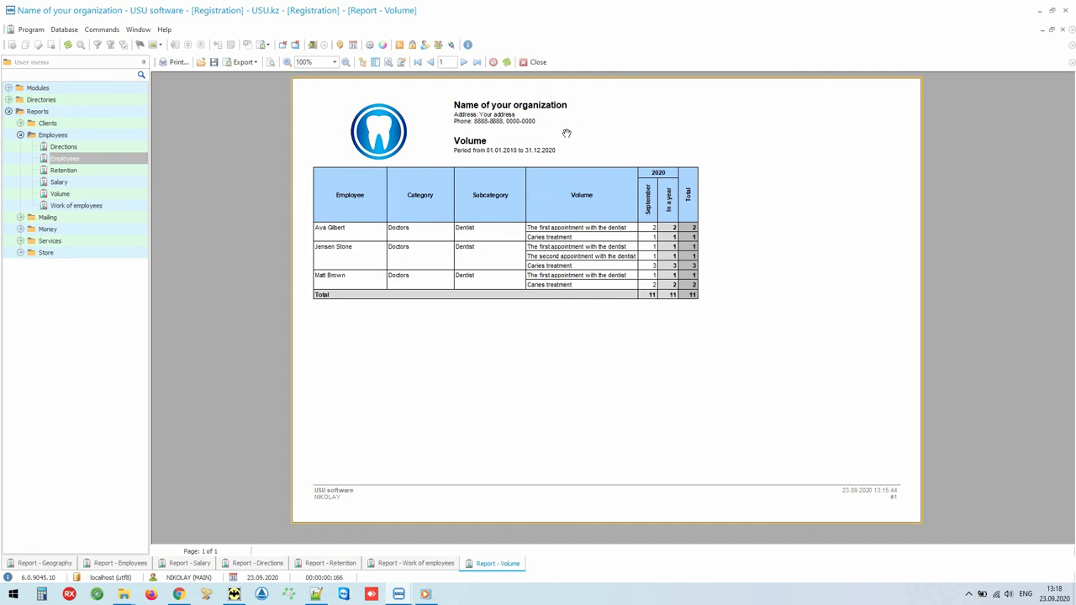
mouse_move(512, 159)
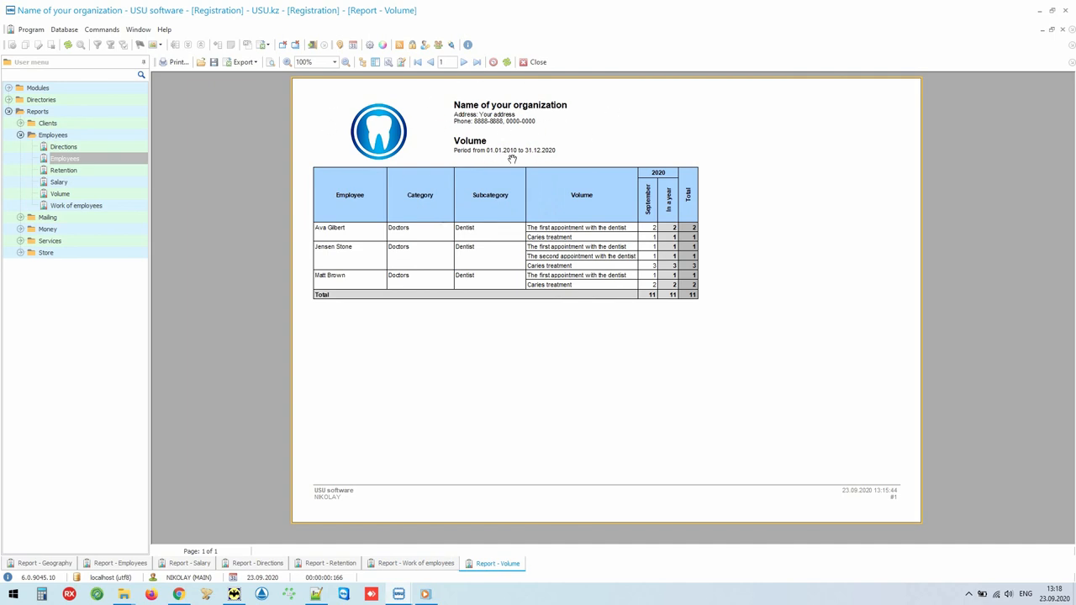
mouse_move(545, 158)
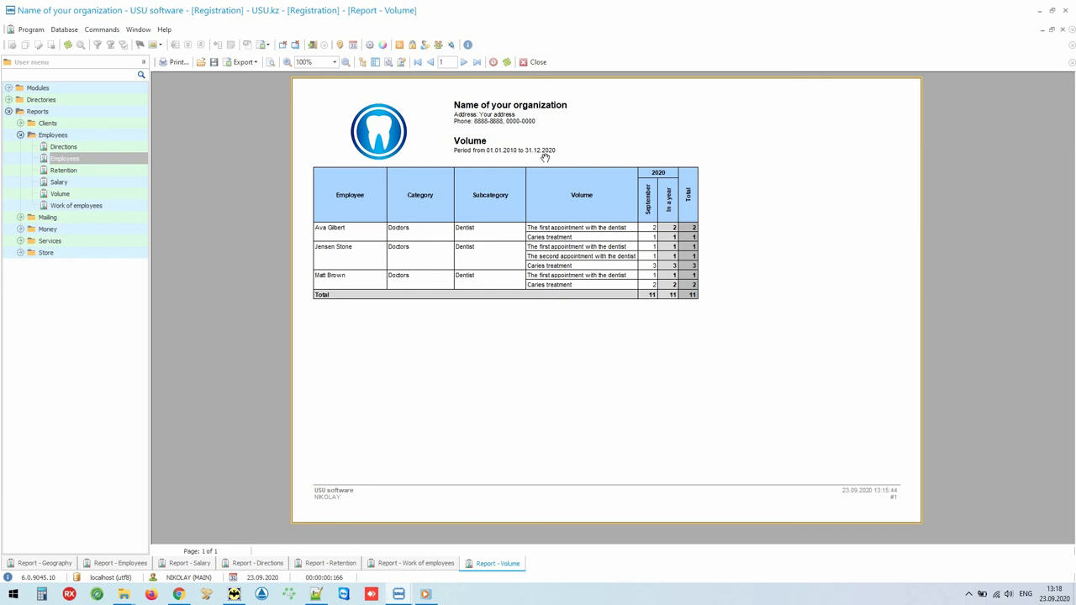
mouse_move(530, 153)
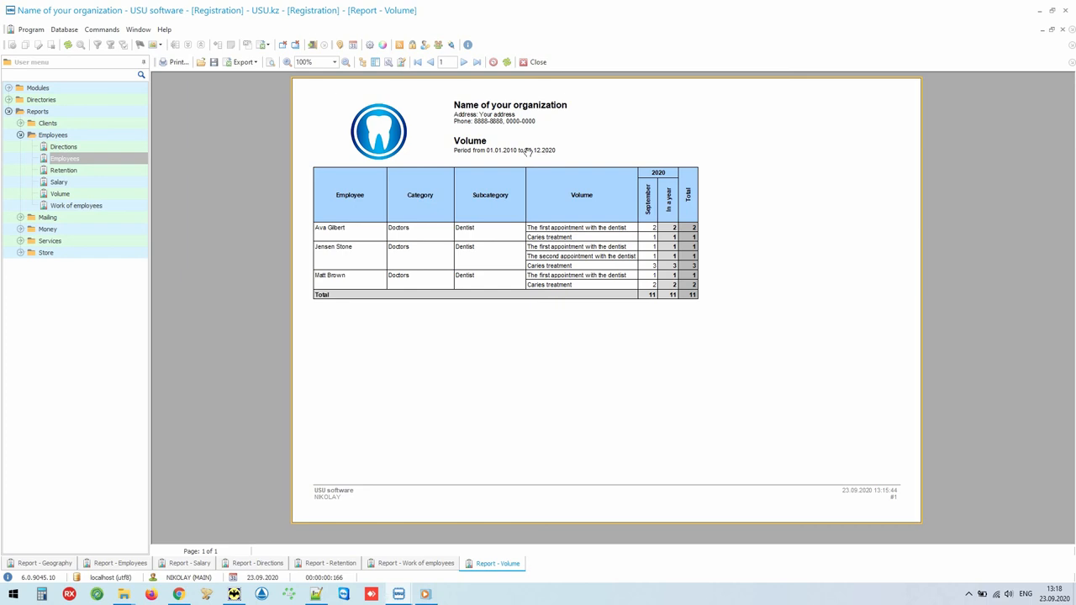
click(52, 134)
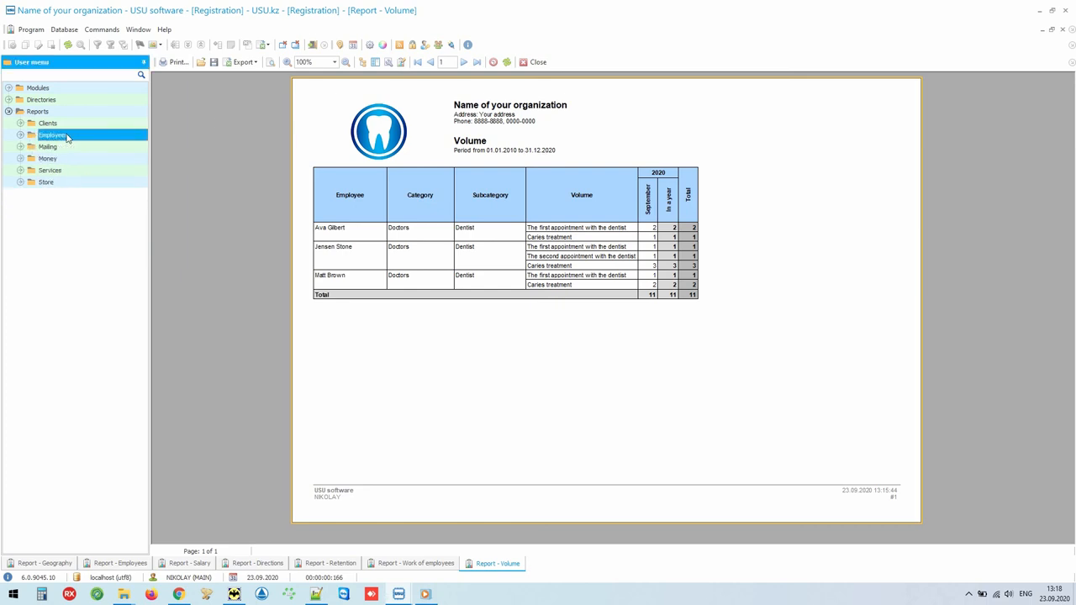
Expand the Money report group and bring up the Services report totalling 900.00.
click(50, 170)
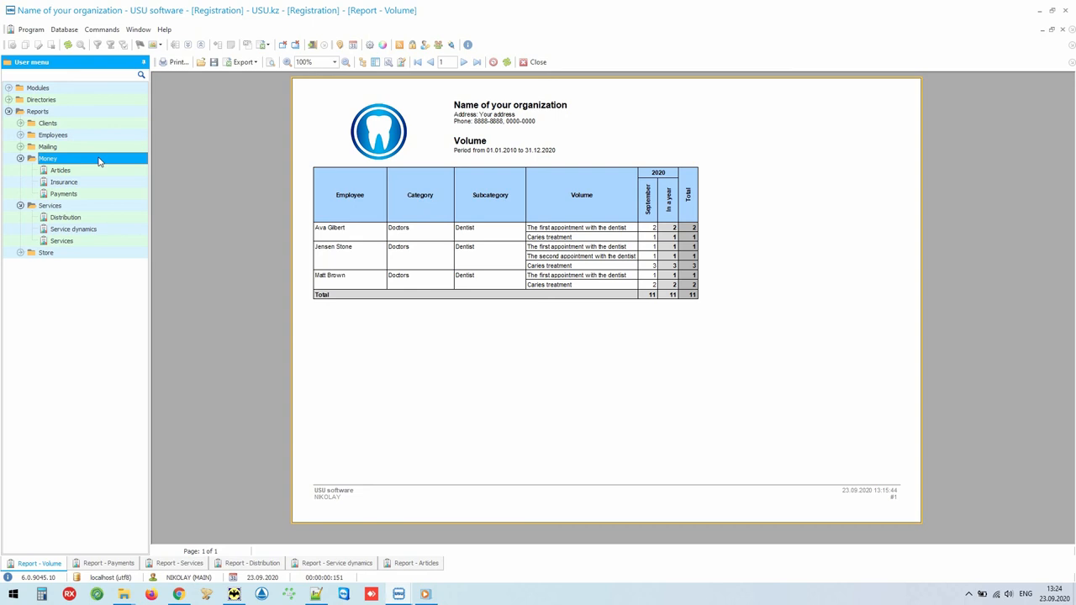
mouse_move(363, 57)
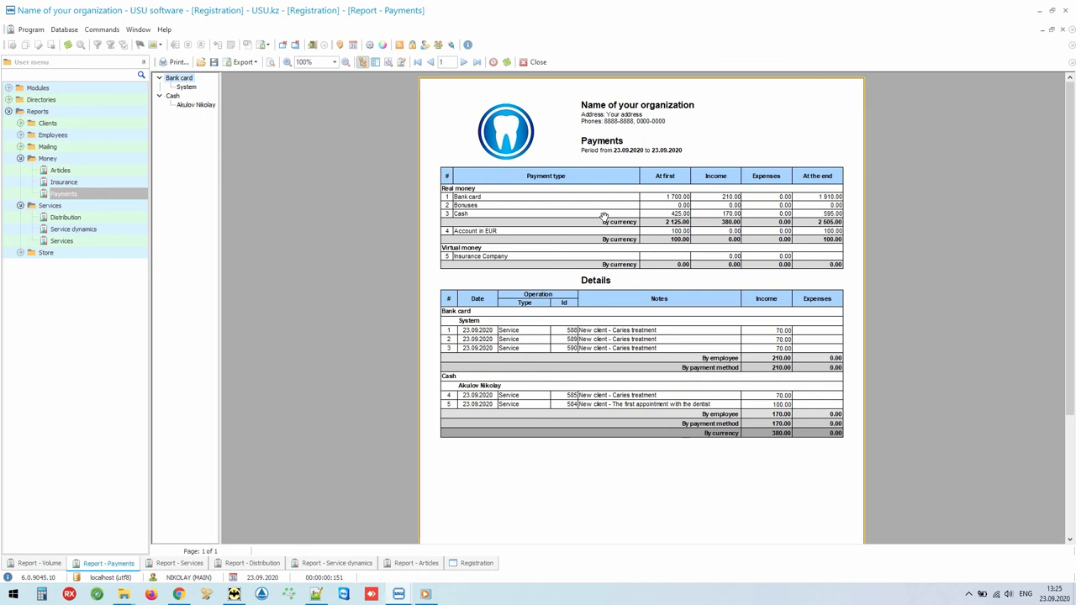
mouse_move(395, 217)
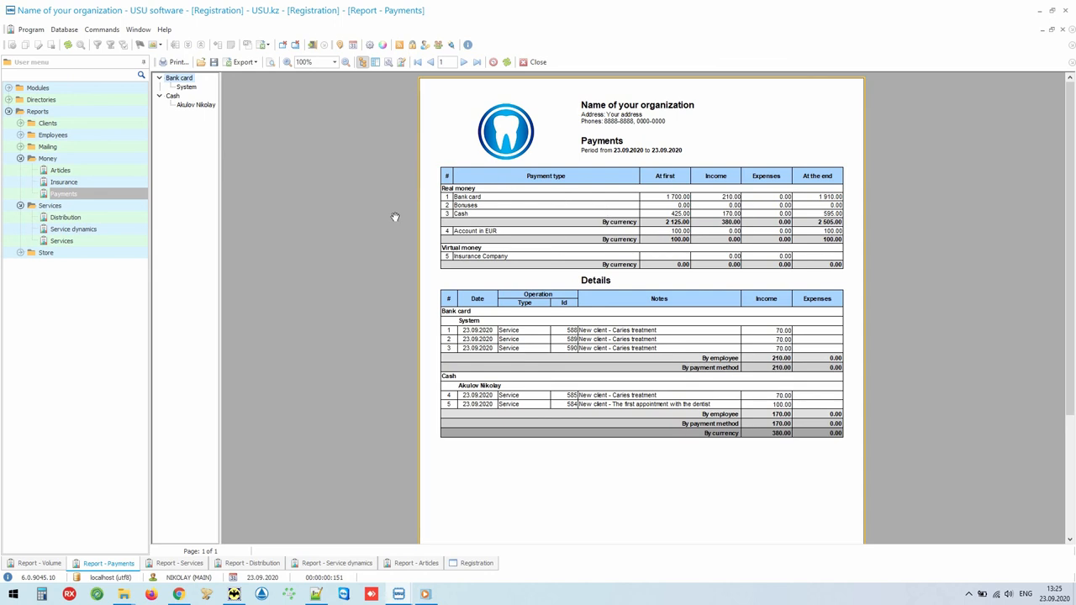
mouse_move(792, 158)
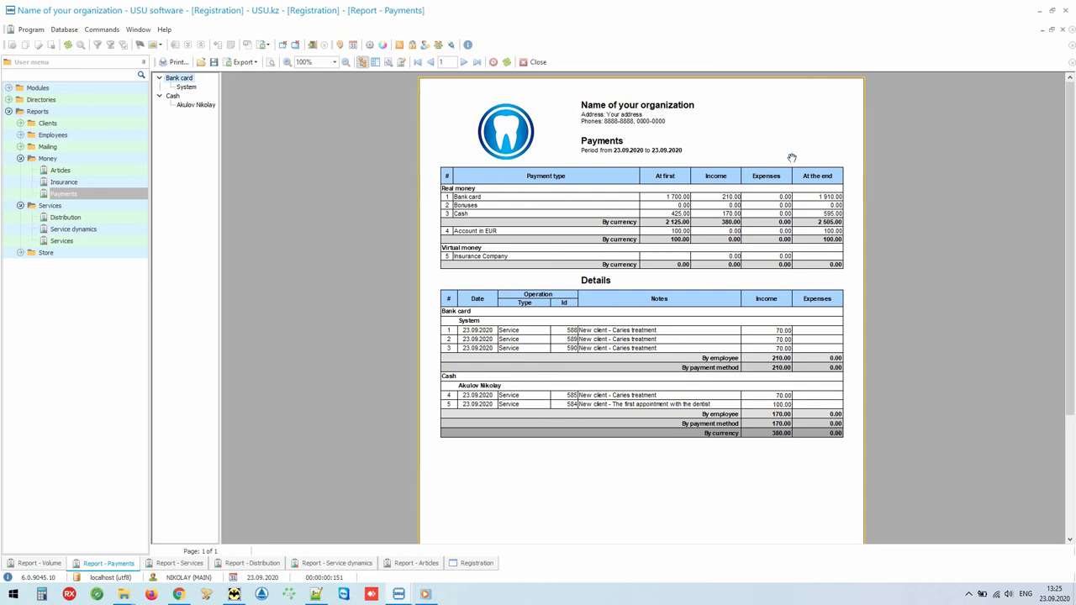
mouse_move(826, 244)
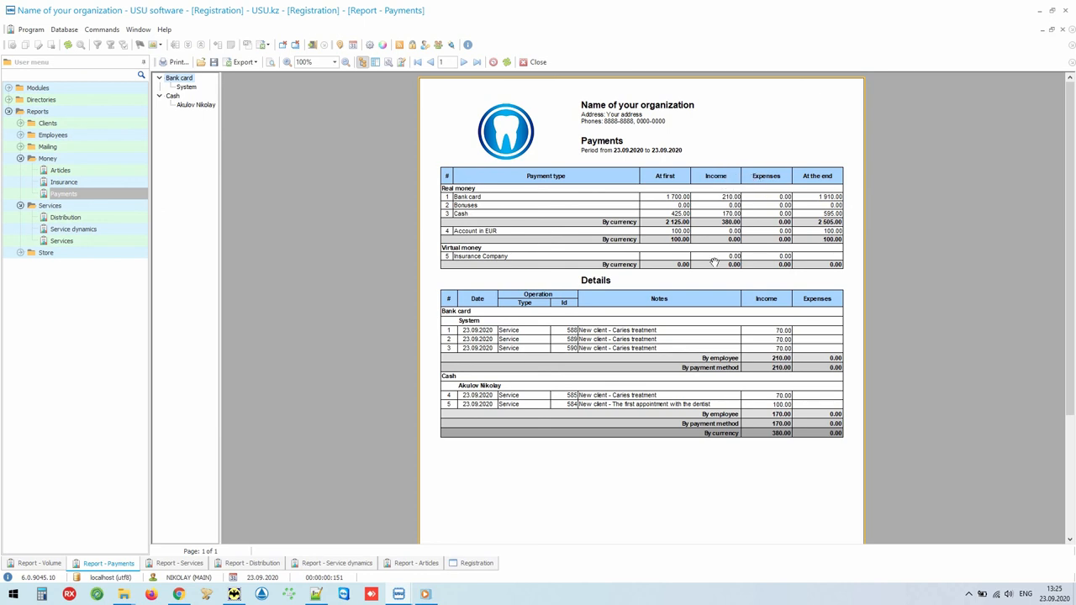
mouse_move(597, 265)
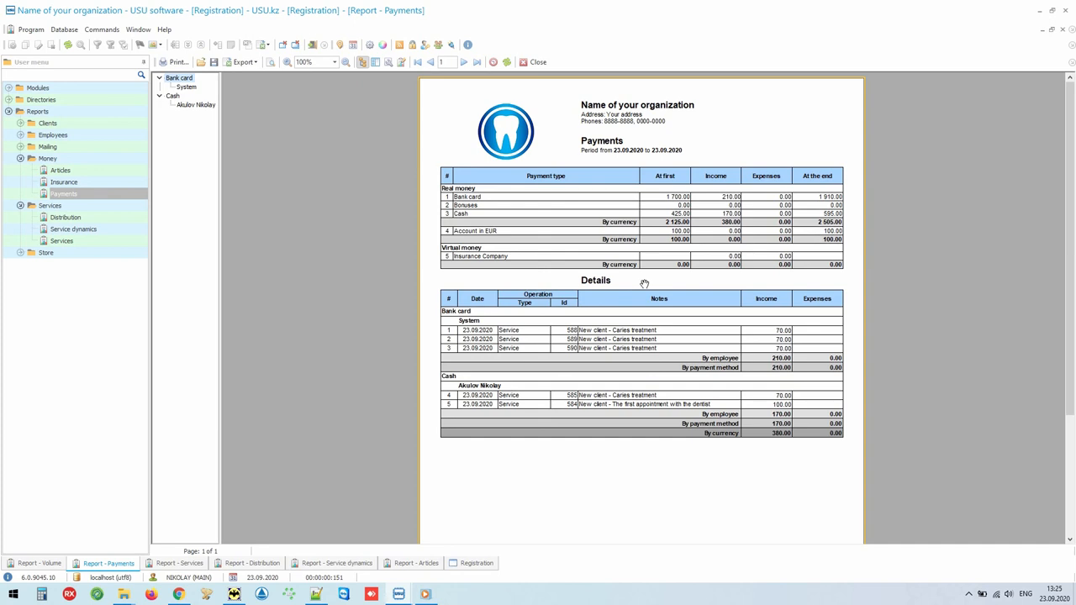
mouse_move(502, 196)
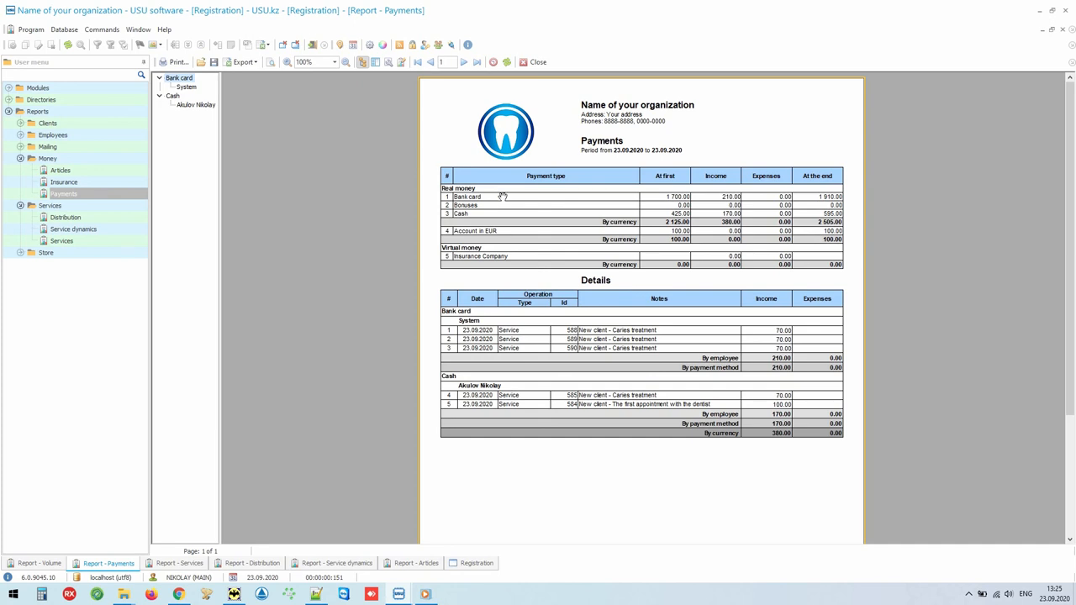
mouse_move(494, 206)
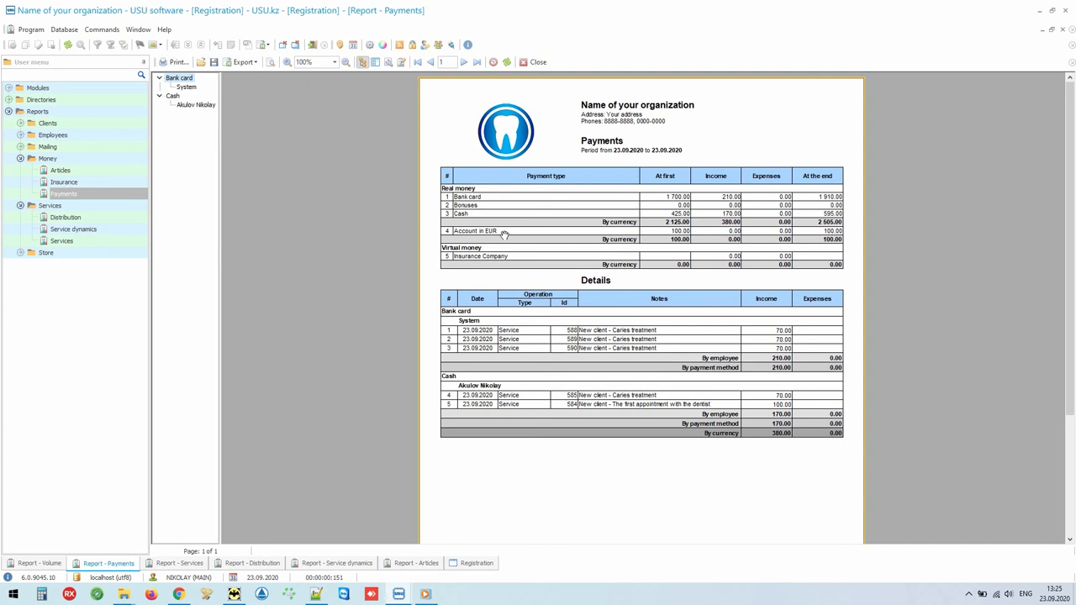
mouse_move(504, 235)
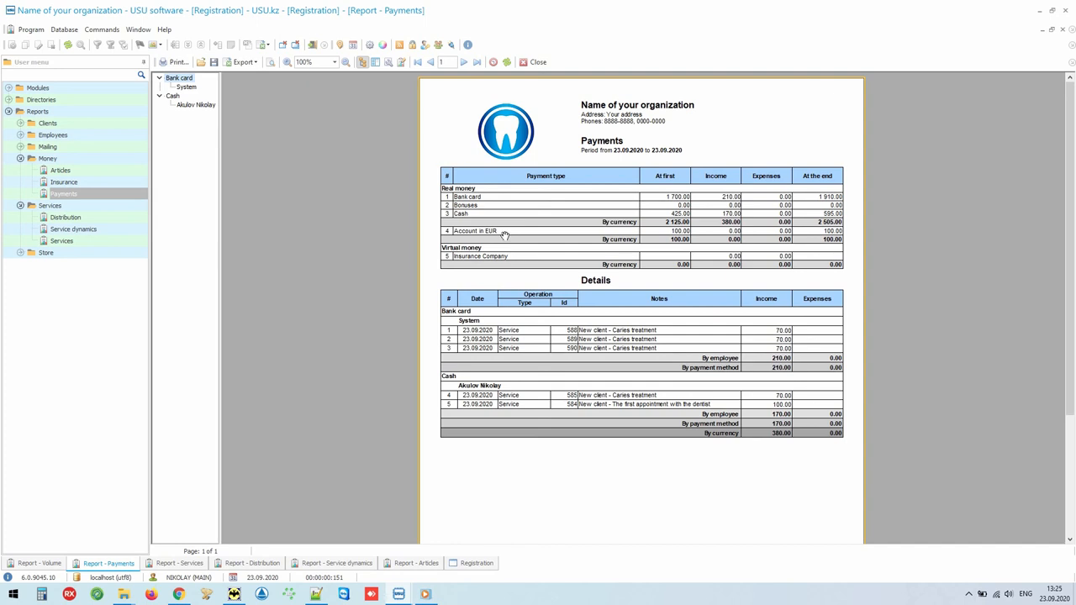
mouse_move(213, 558)
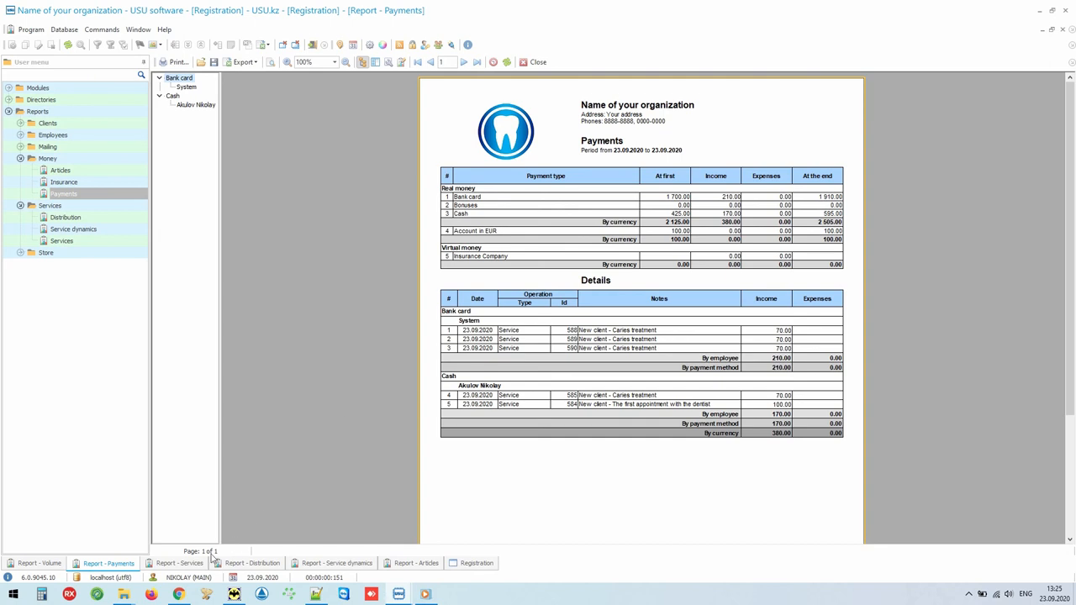
click(179, 563)
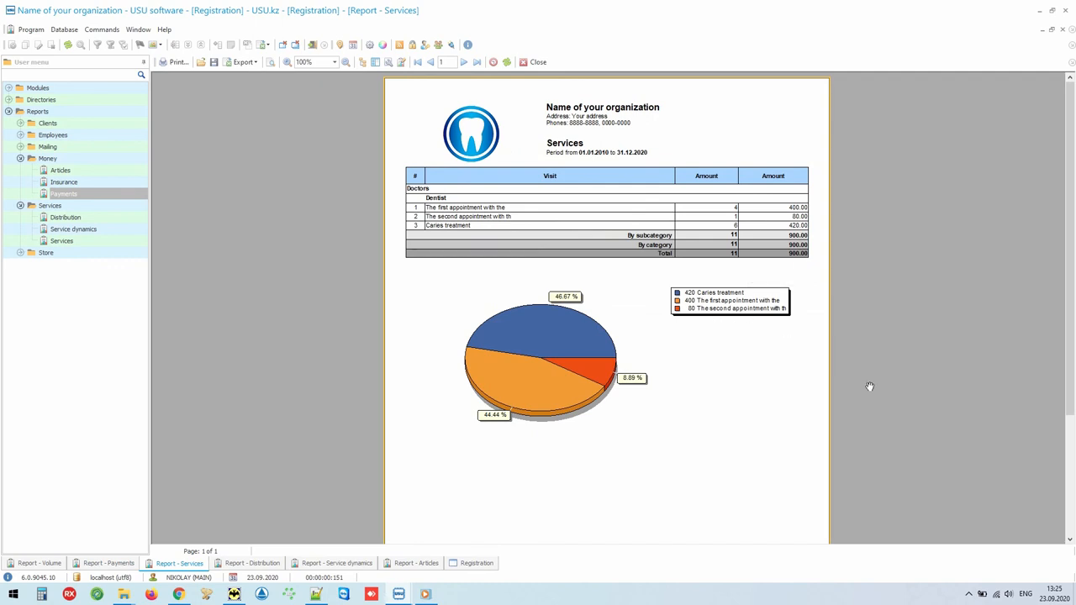
mouse_move(854, 397)
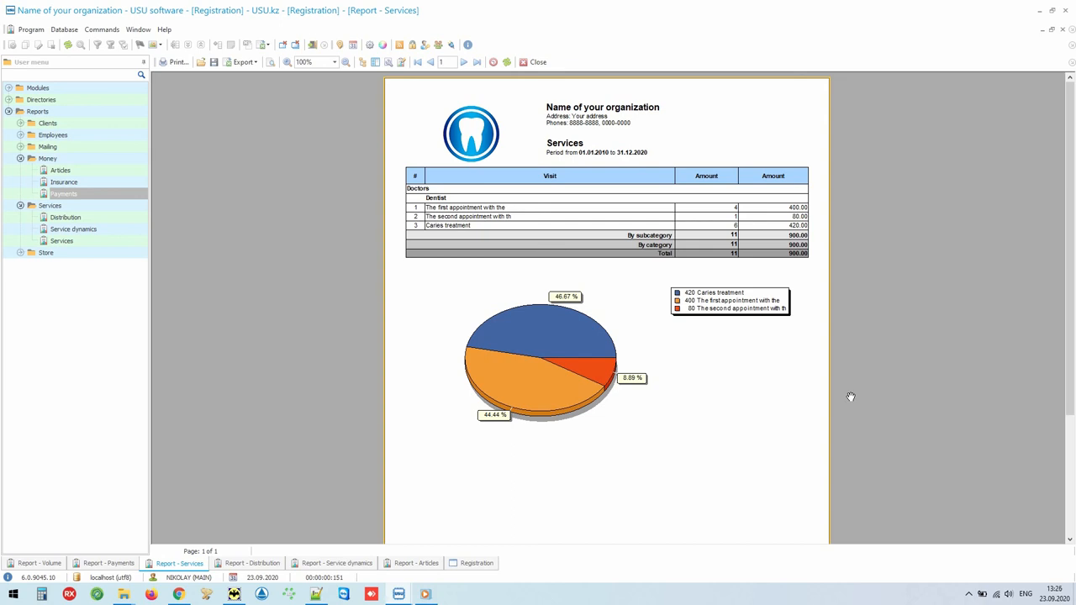
mouse_move(462, 510)
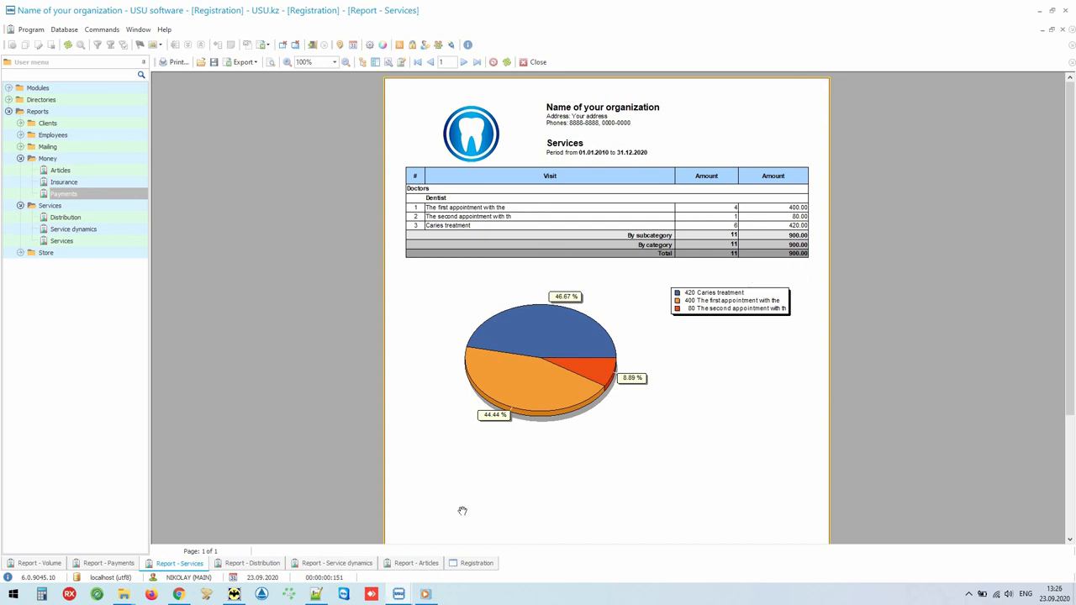
Show the 2010–2020 Distribution report splitting eleven dentist services across three employees.
click(252, 563)
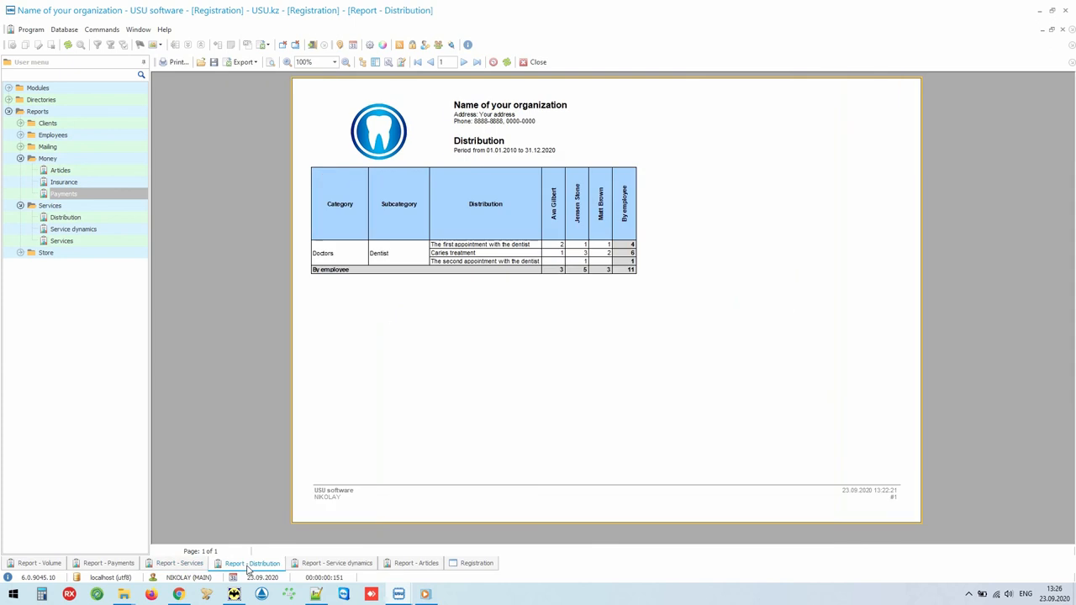
mouse_move(469, 280)
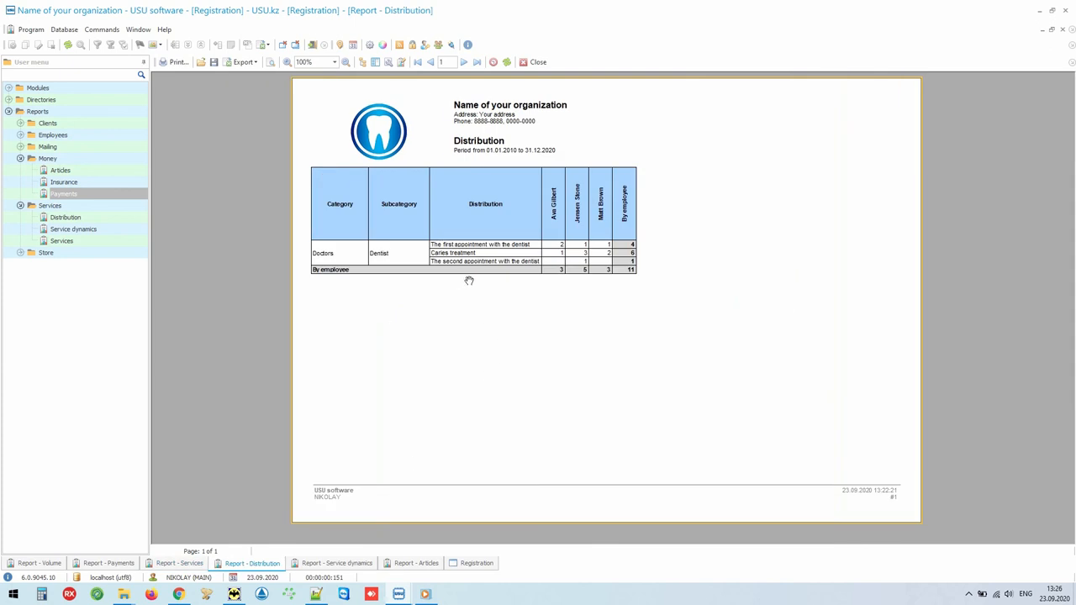
mouse_move(477, 282)
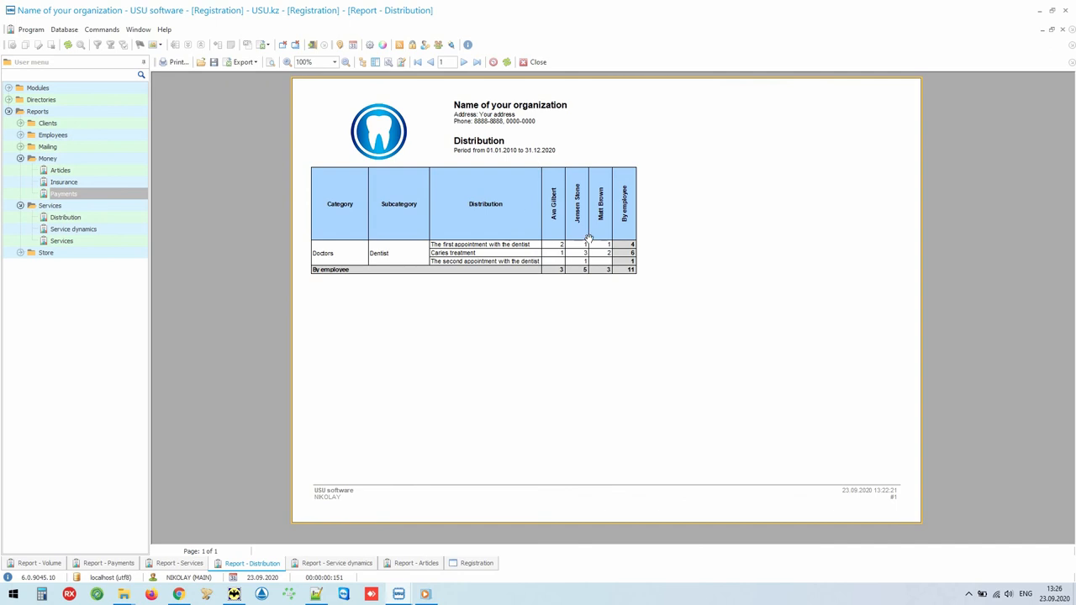
mouse_move(596, 300)
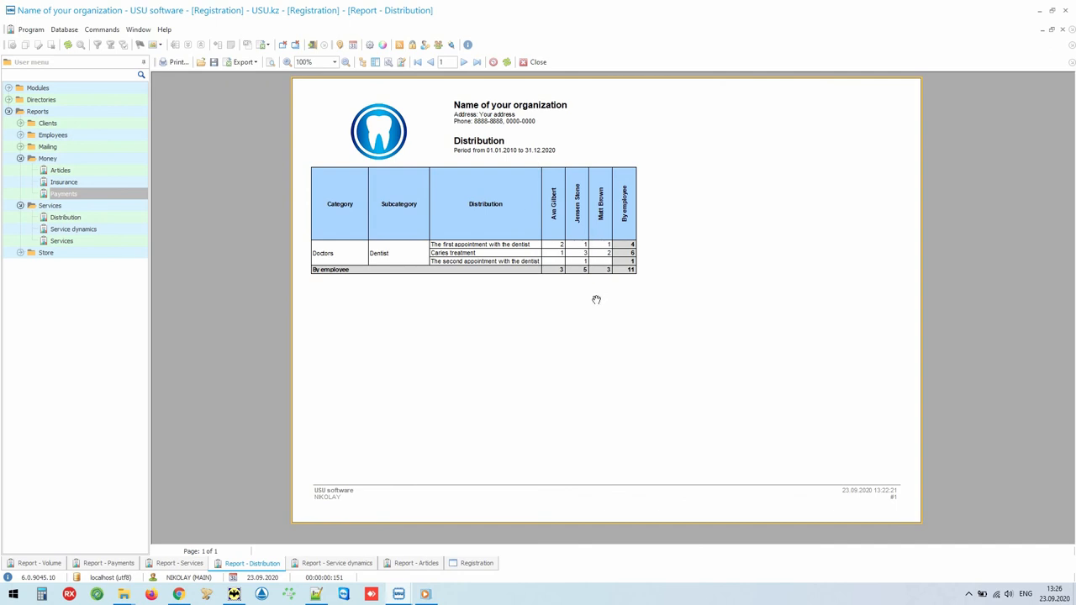
mouse_move(576, 237)
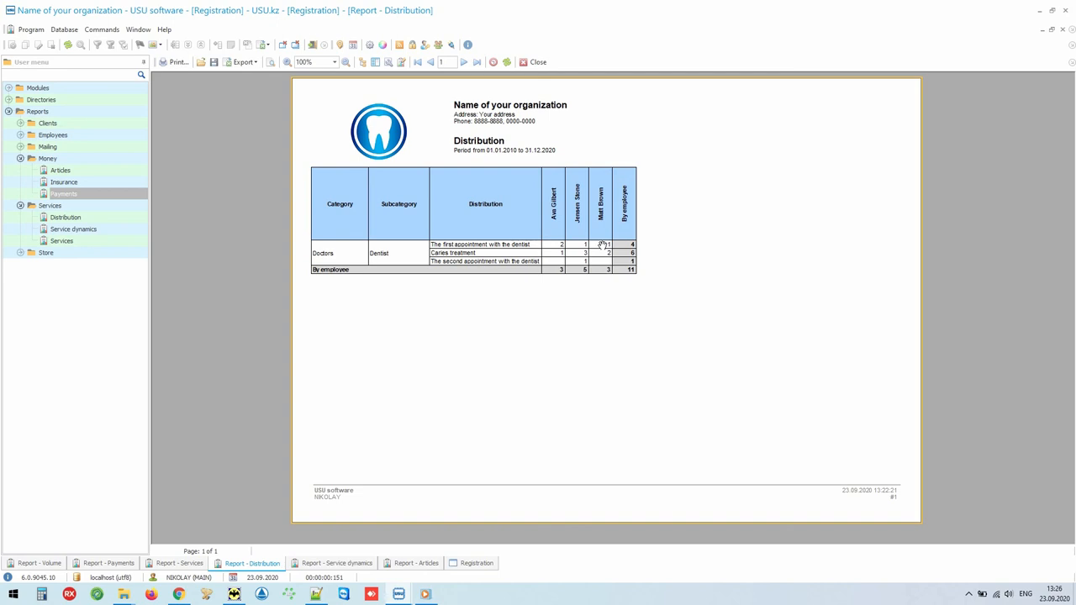
mouse_move(596, 320)
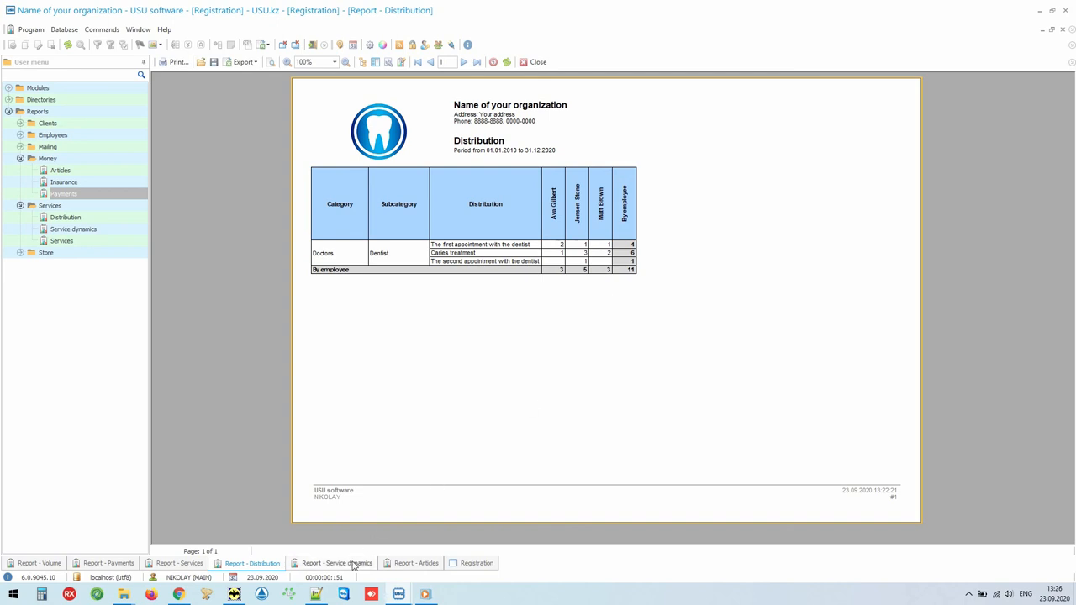
View the Service dynamics report, then the Articles report with 3,190.00 income.
click(336, 562)
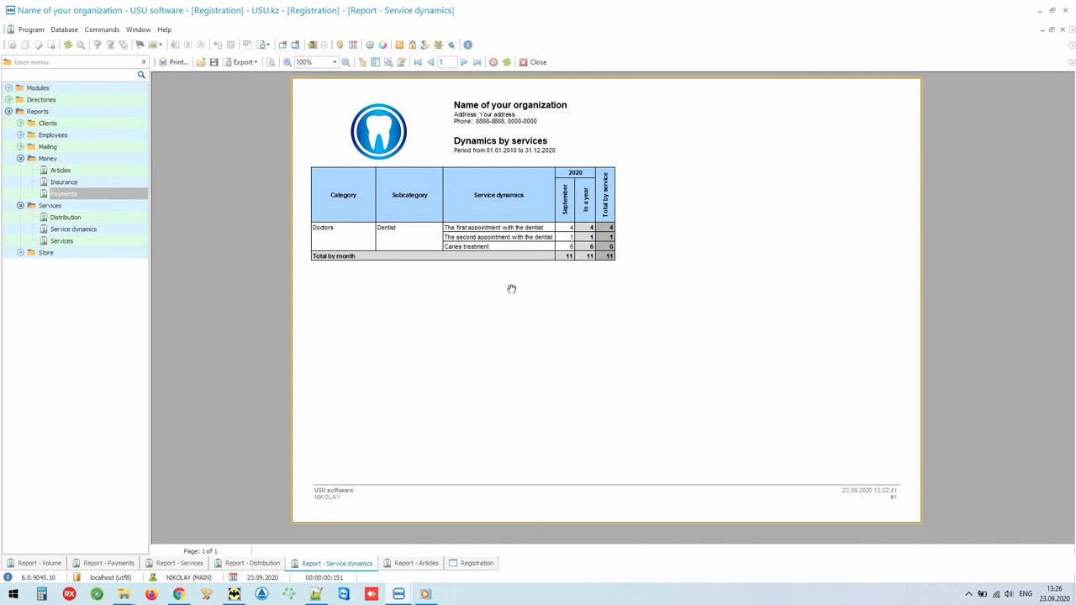
mouse_move(555, 252)
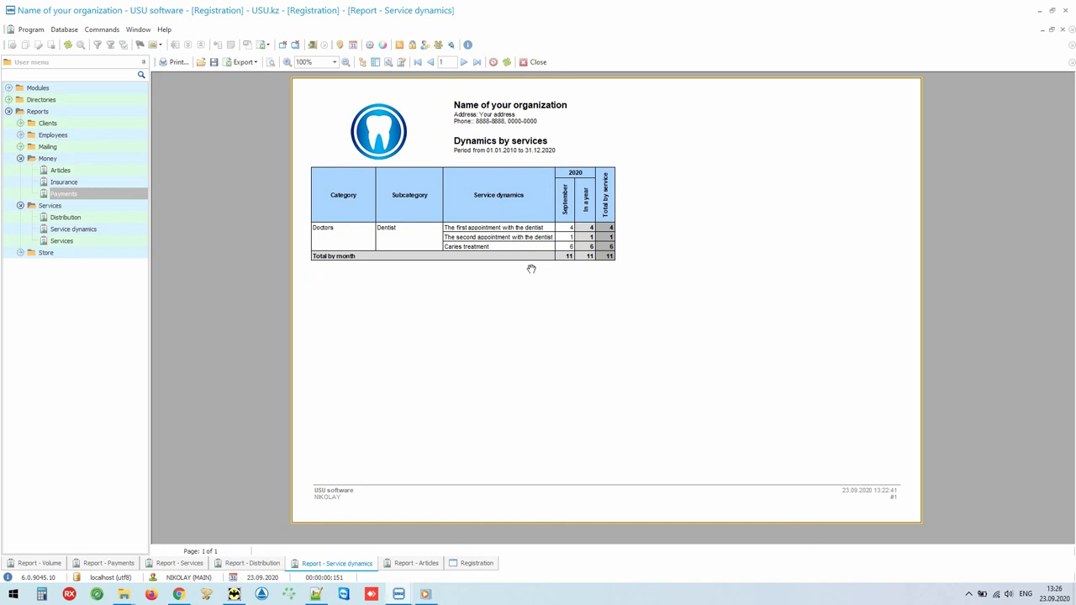
mouse_move(529, 268)
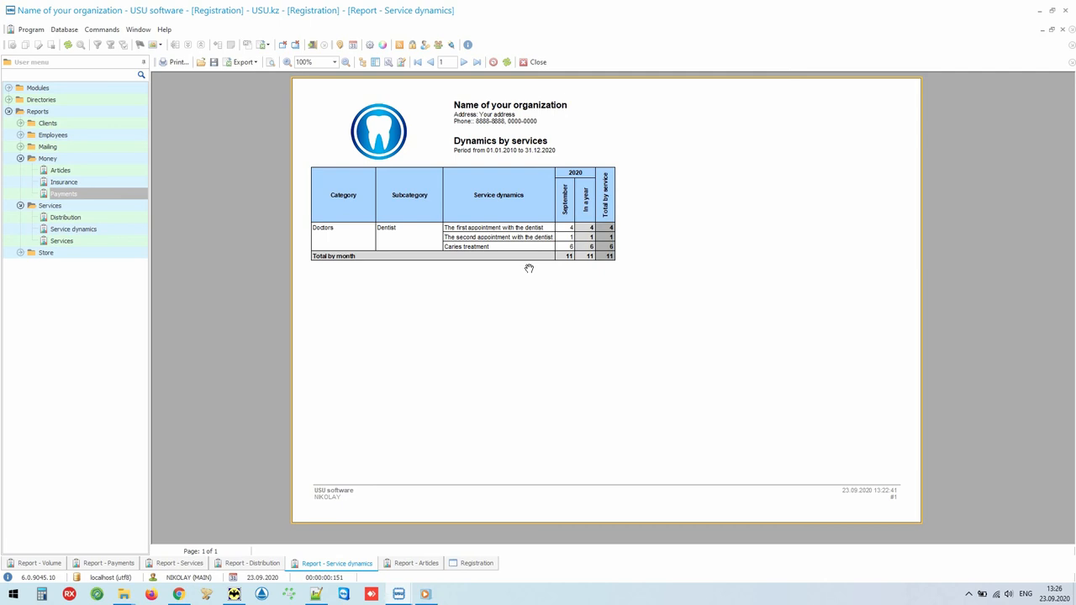
mouse_move(440, 392)
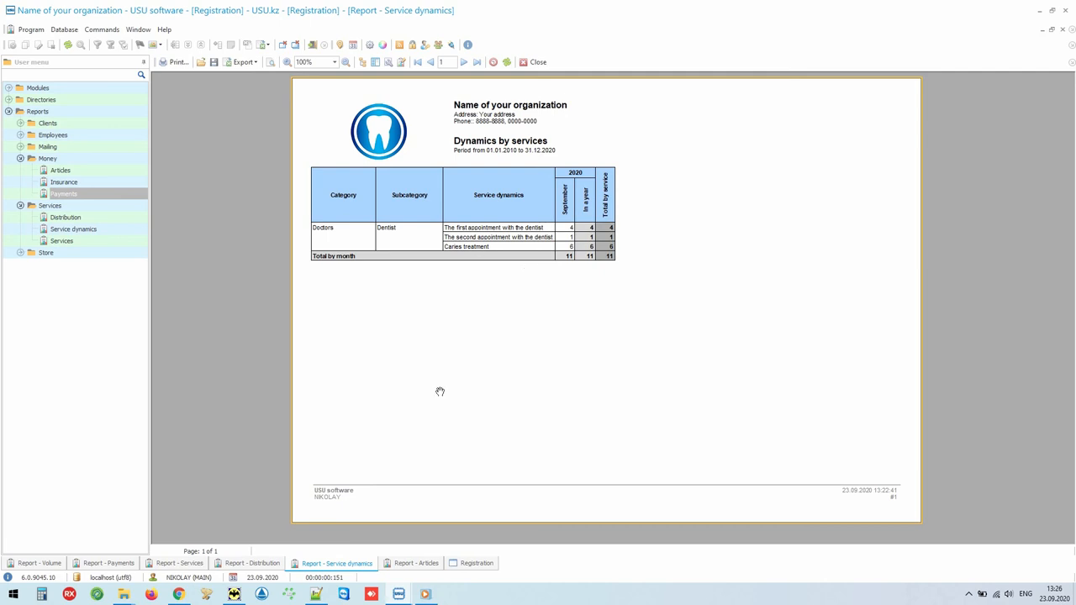
click(415, 564)
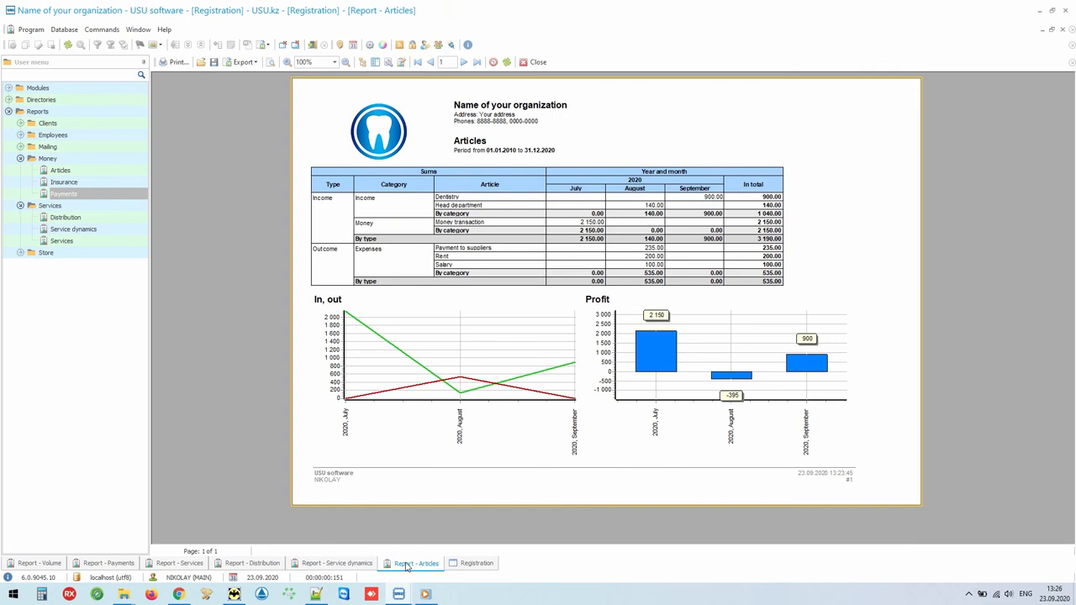
mouse_move(450, 475)
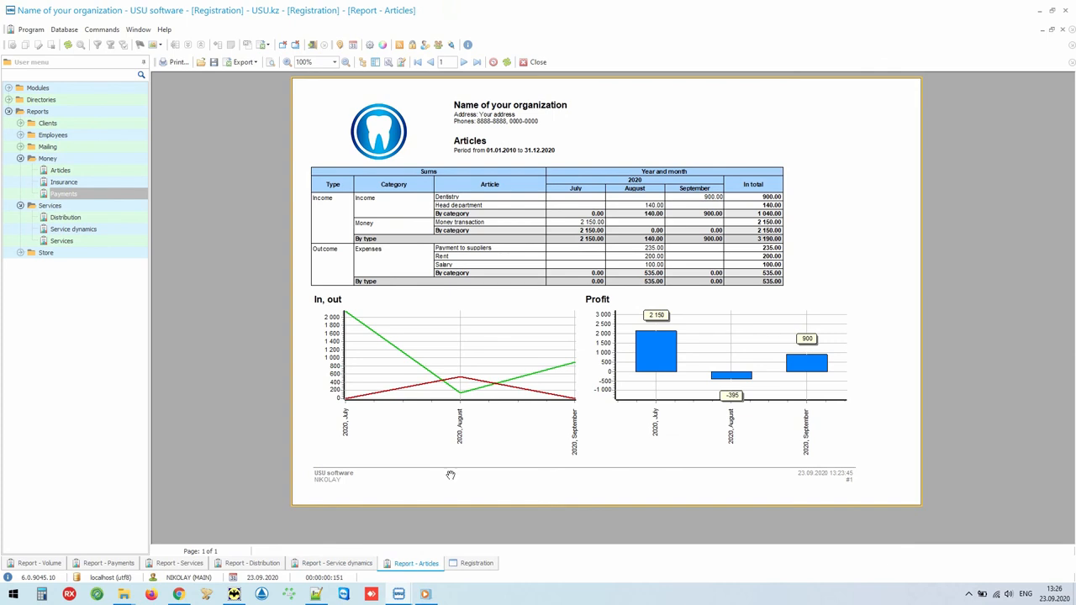
mouse_move(468, 238)
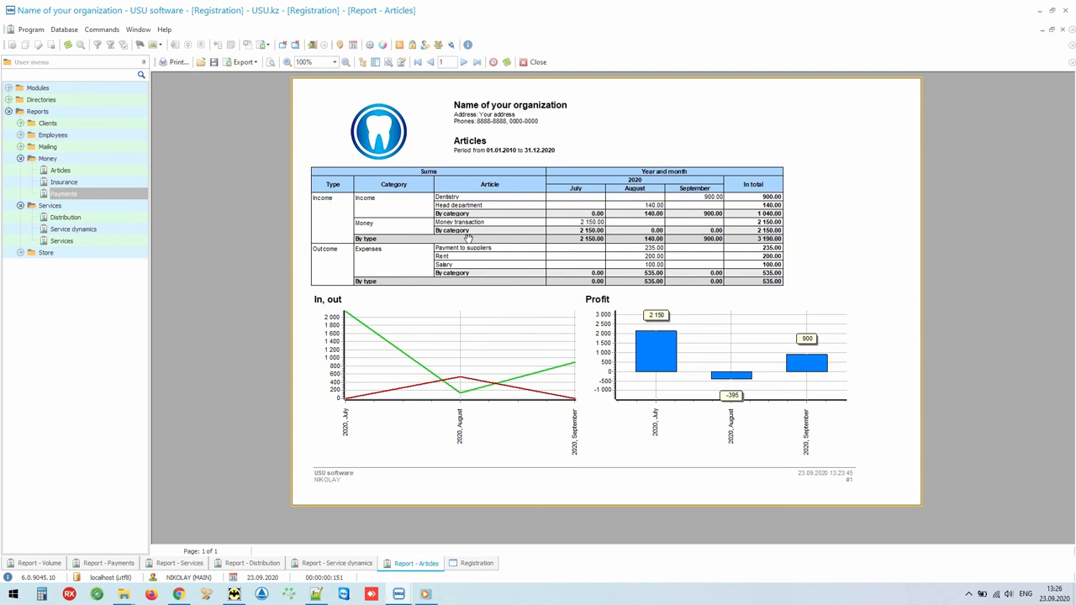
mouse_move(497, 273)
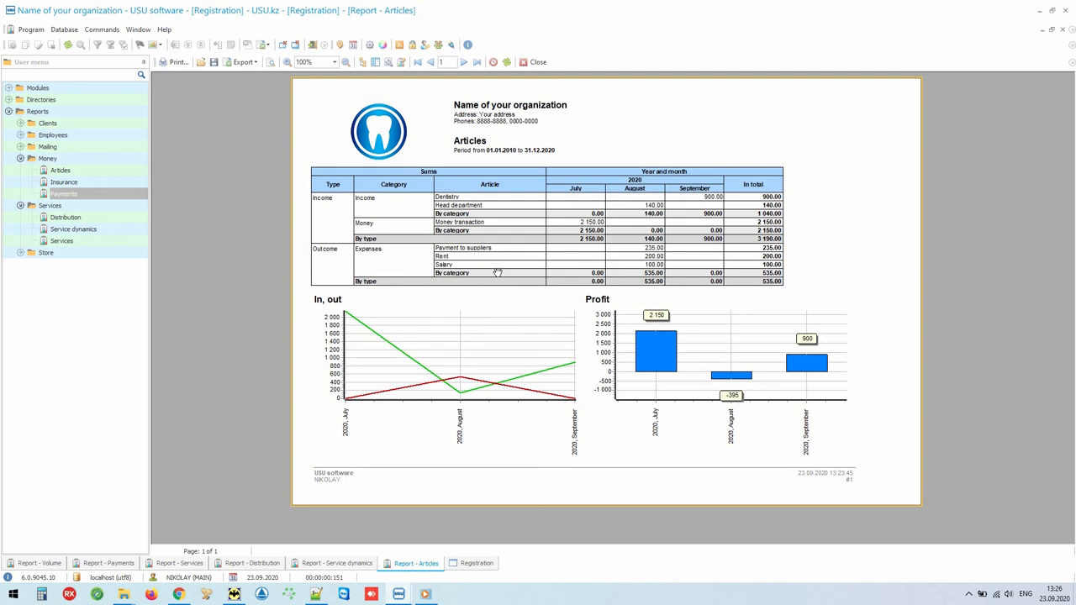
mouse_move(695, 196)
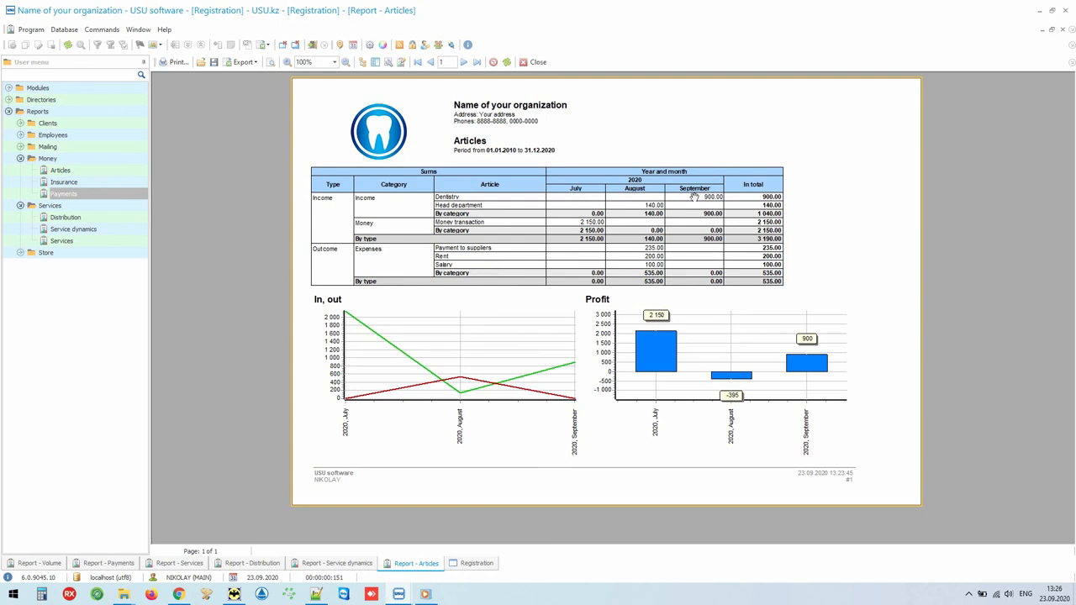
mouse_move(254, 315)
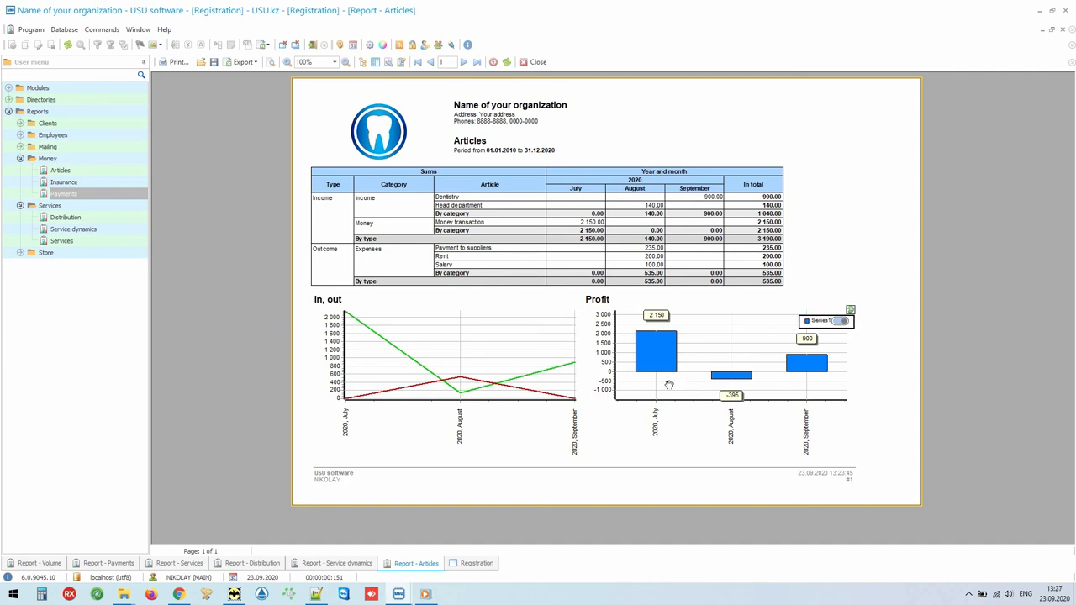
mouse_move(270, 385)
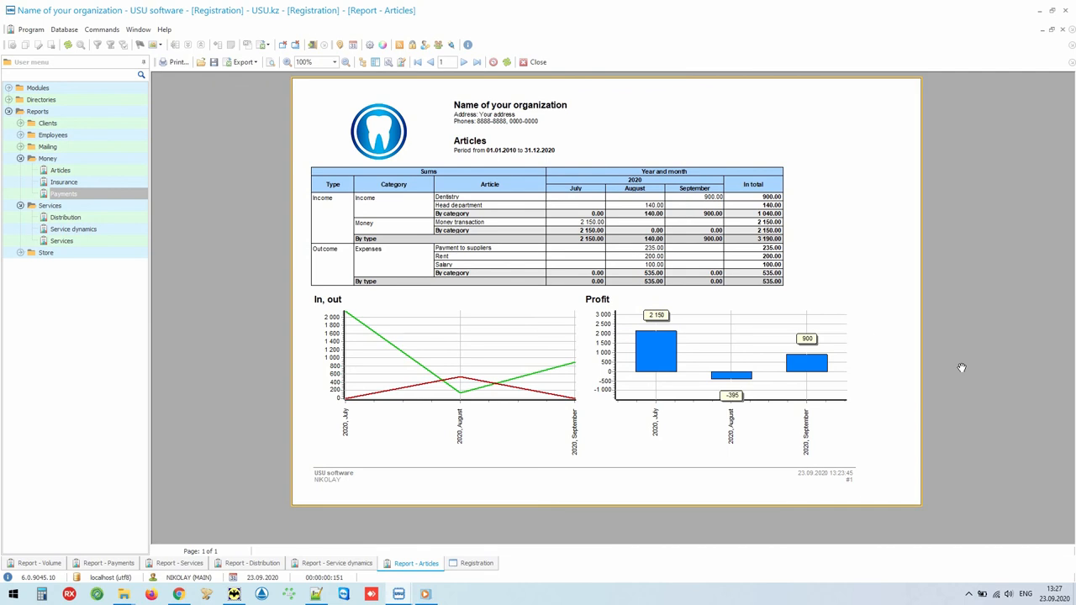
mouse_move(958, 361)
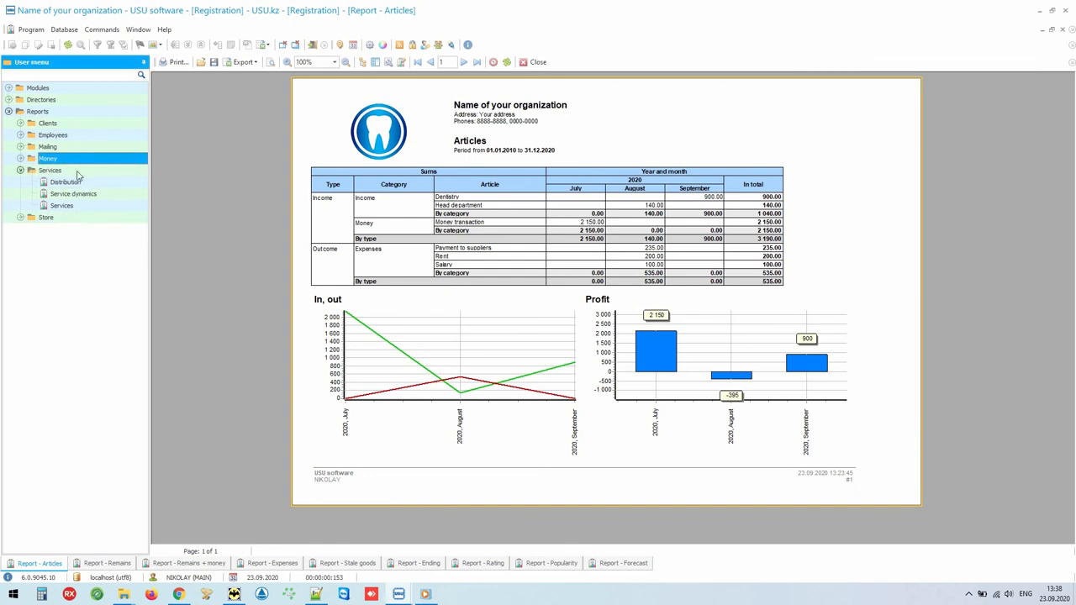
Expand Reports > Store to list Ending, Forecast, Popularity, Remains and Stale goods.
click(46, 182)
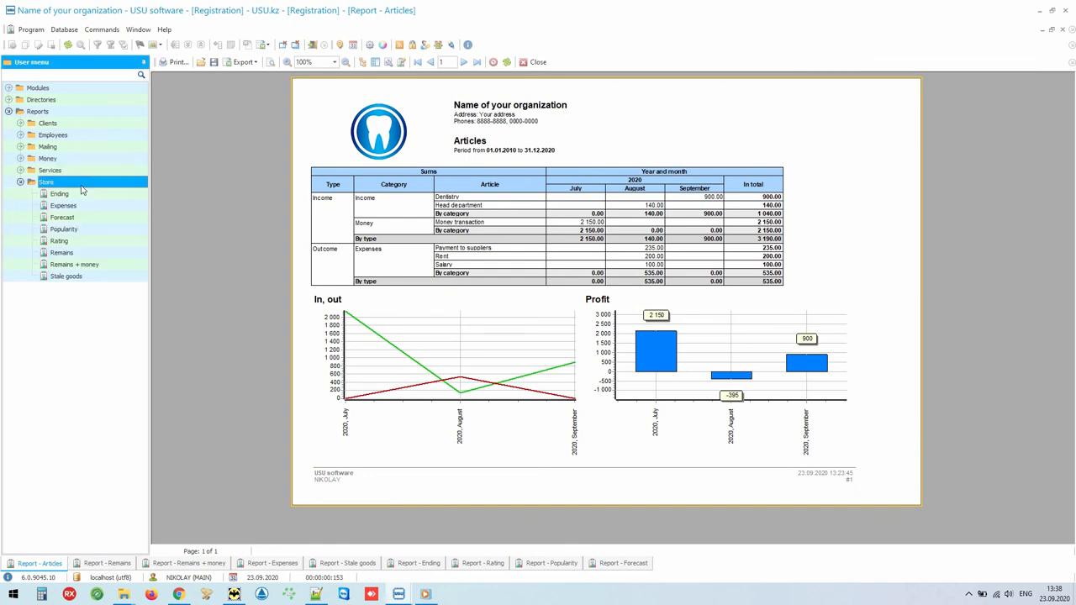
mouse_move(101, 184)
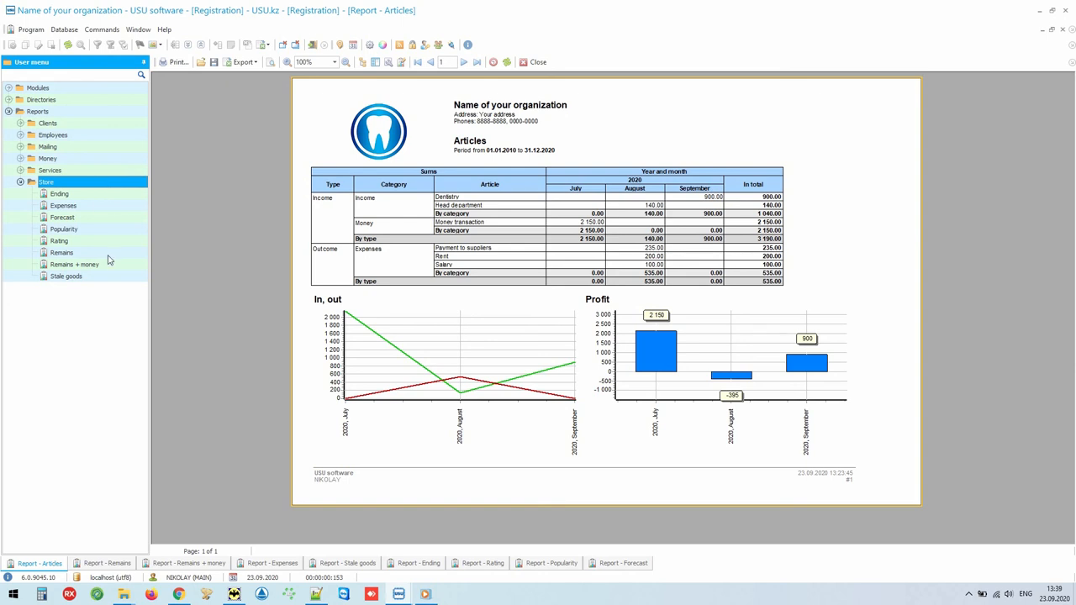
Open the Remains report, then the Remains with money report valuing stock at 6,535.00.
click(60, 252)
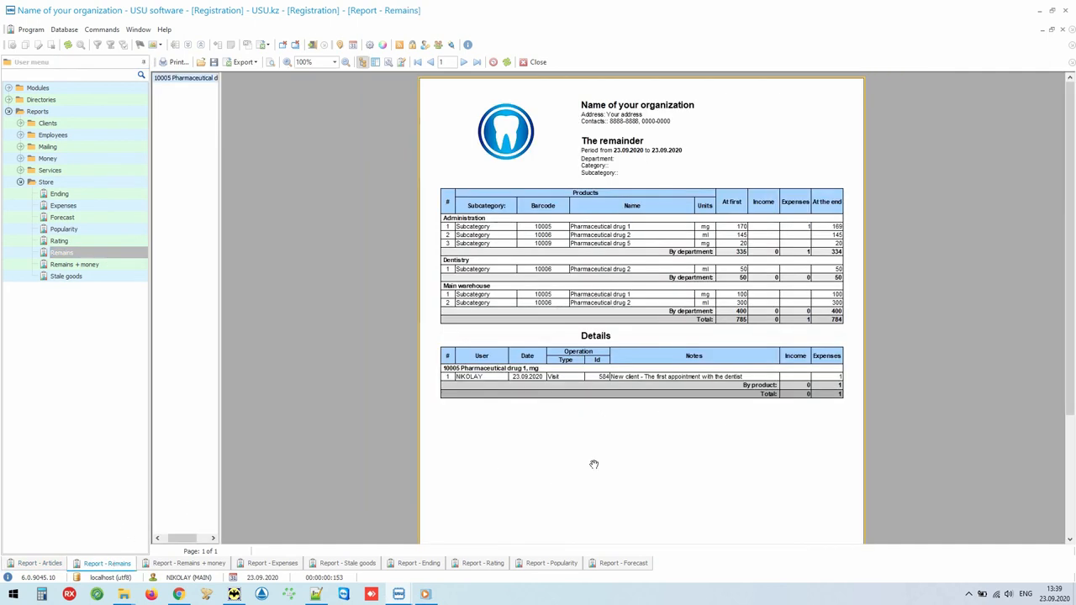
mouse_move(524, 317)
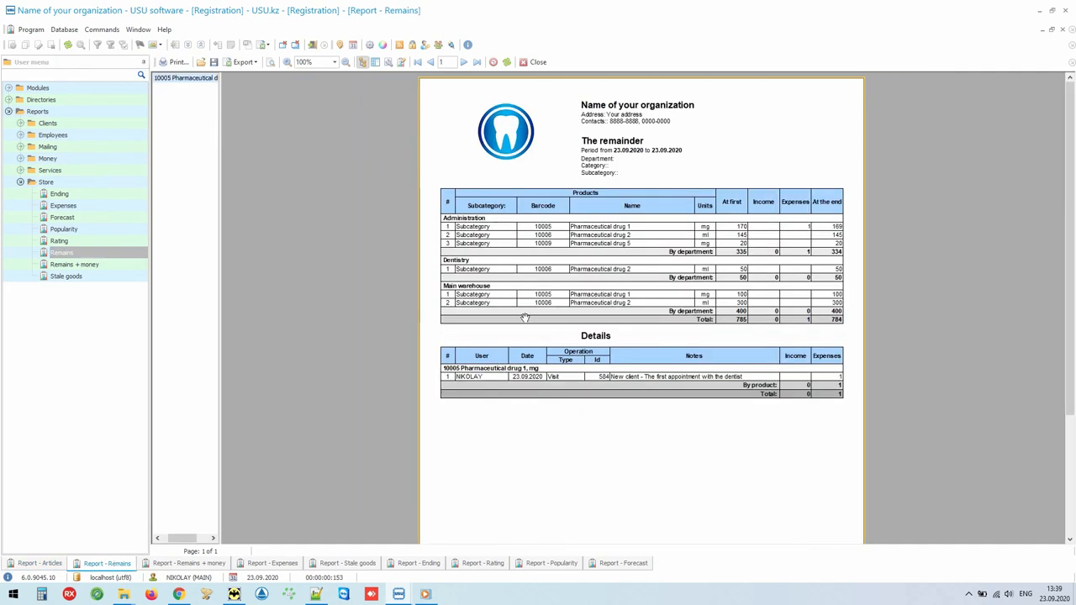
mouse_move(866, 226)
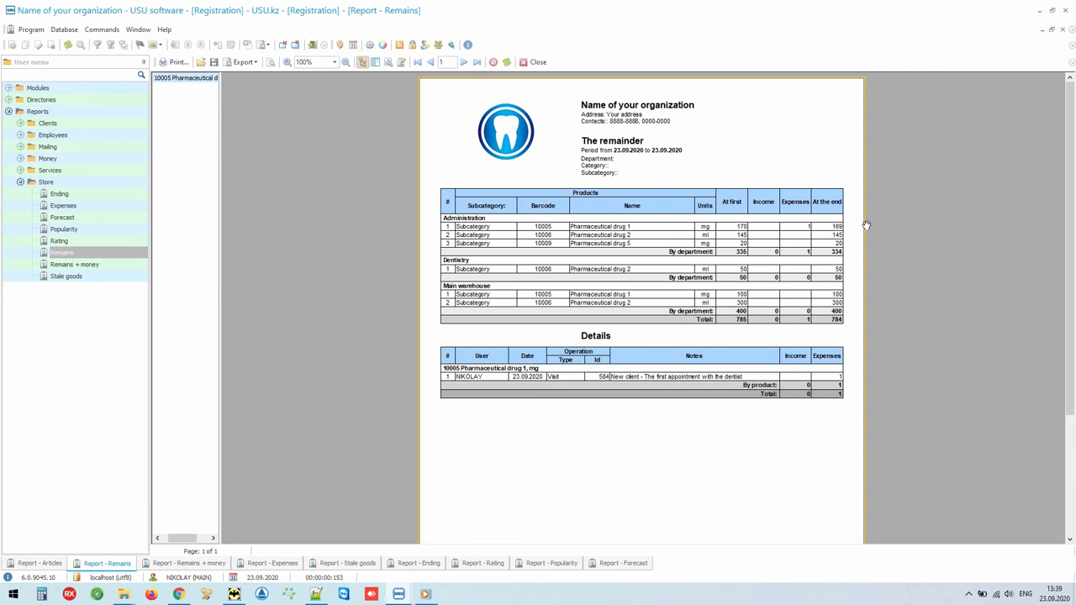
mouse_move(857, 264)
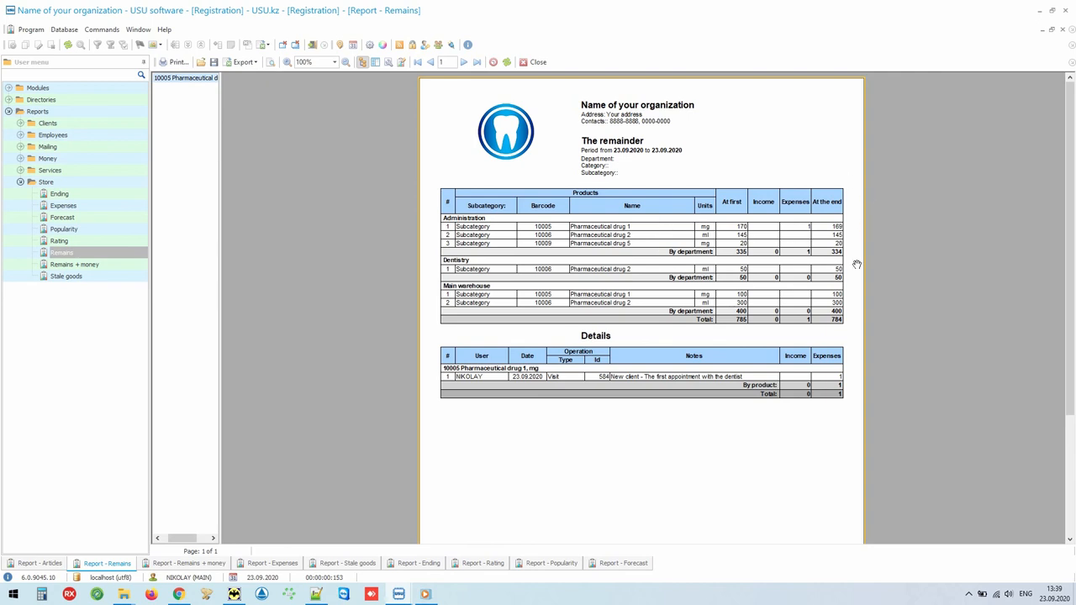
mouse_move(323, 505)
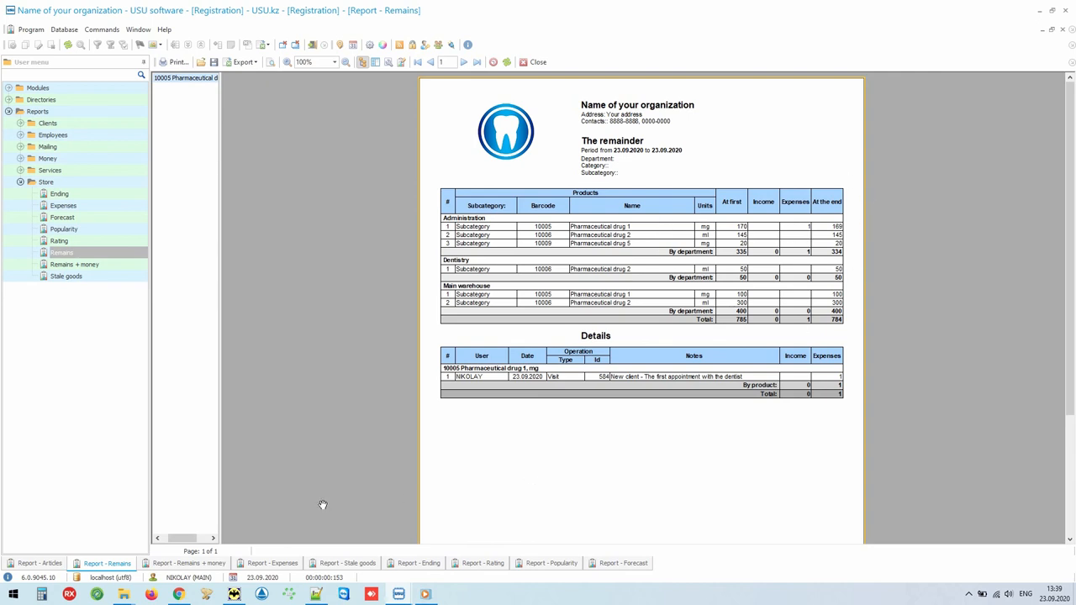
click(189, 563)
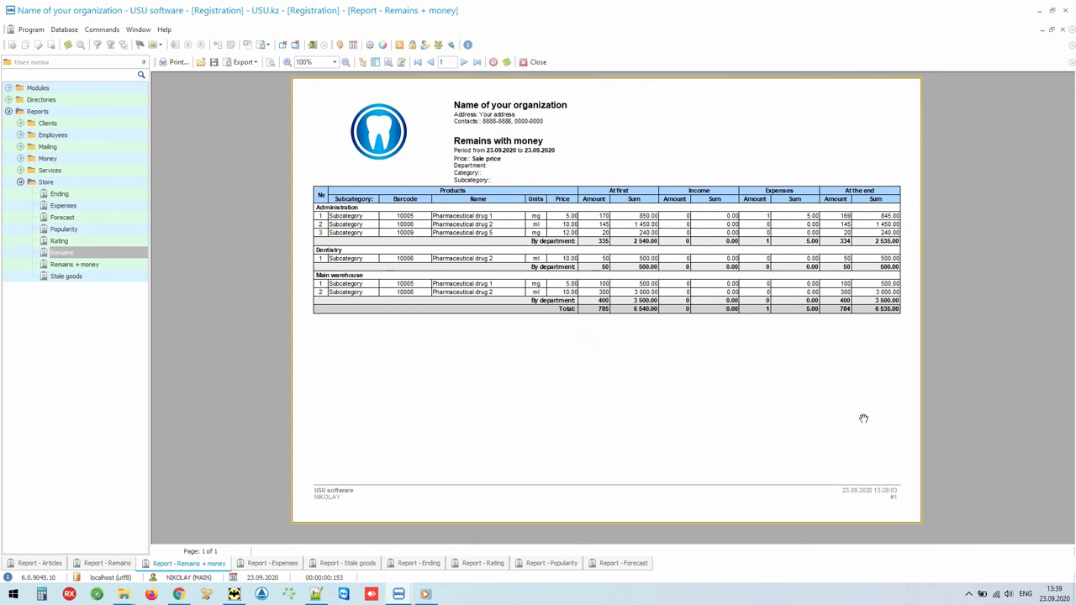
mouse_move(912, 352)
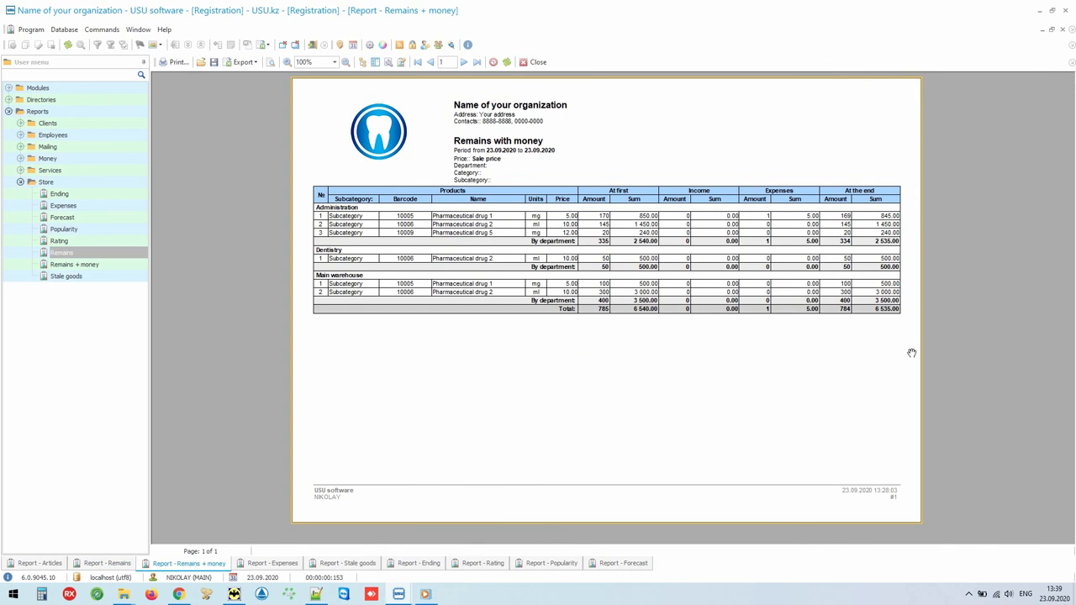
Browse the Expenses (190.00), Stale goods, Ending and product Rating store reports.
click(271, 564)
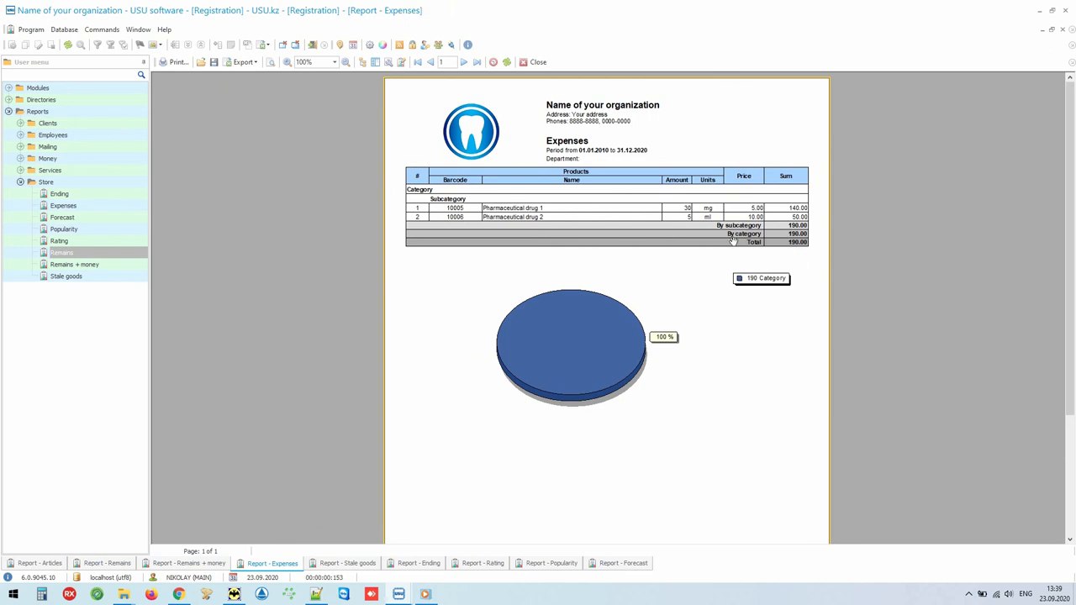
mouse_move(738, 244)
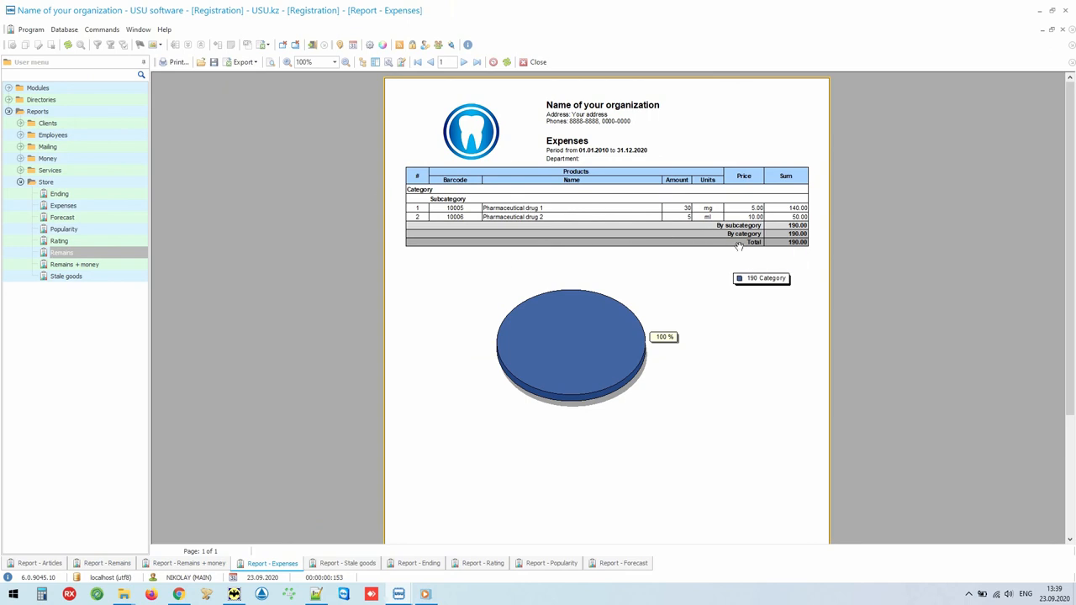
click(347, 564)
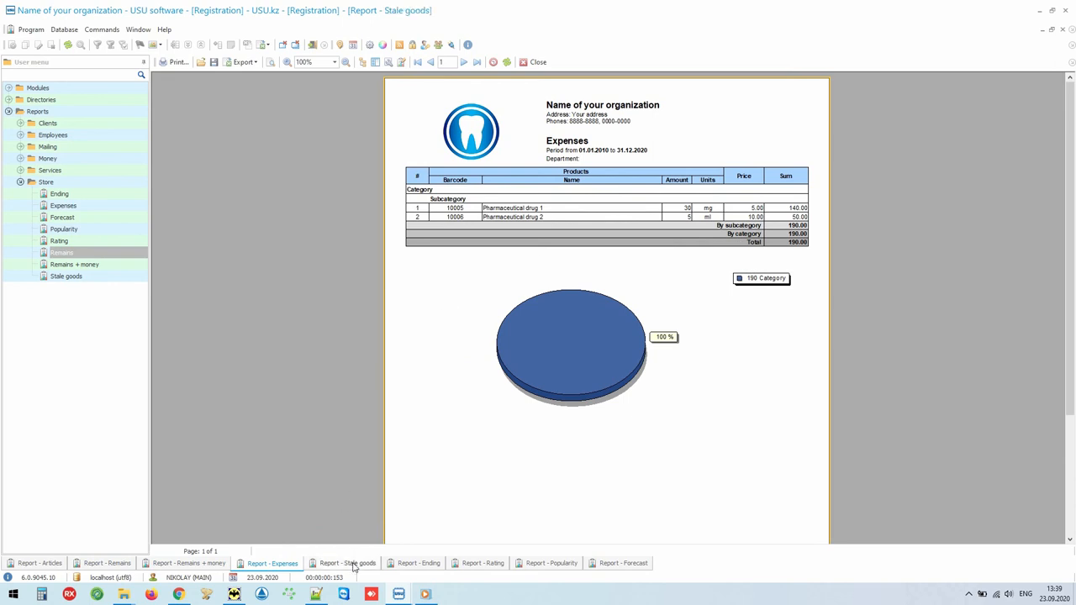
click(347, 563)
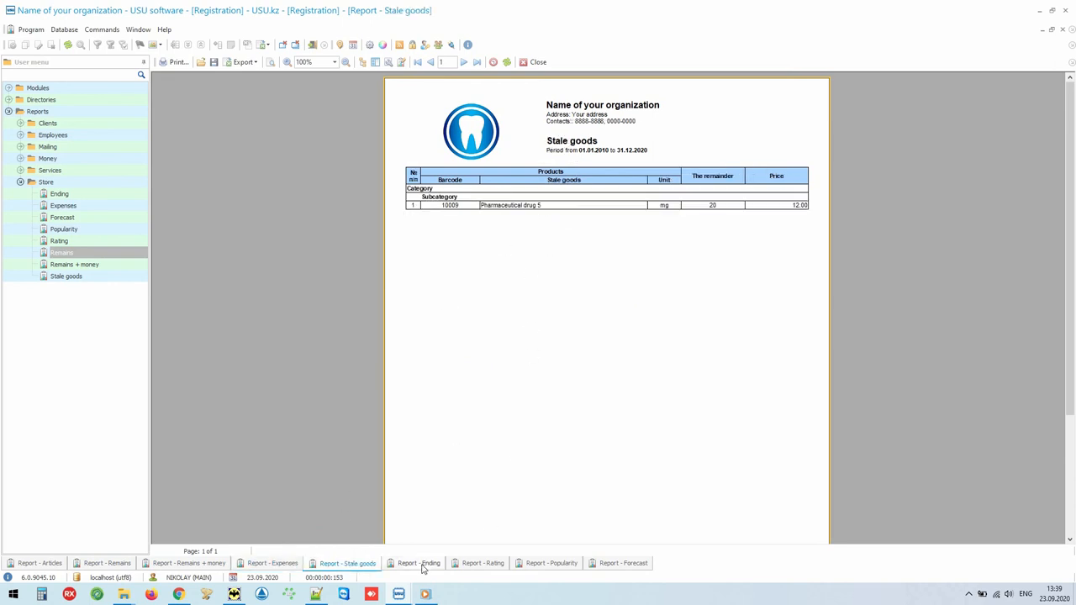
click(418, 563)
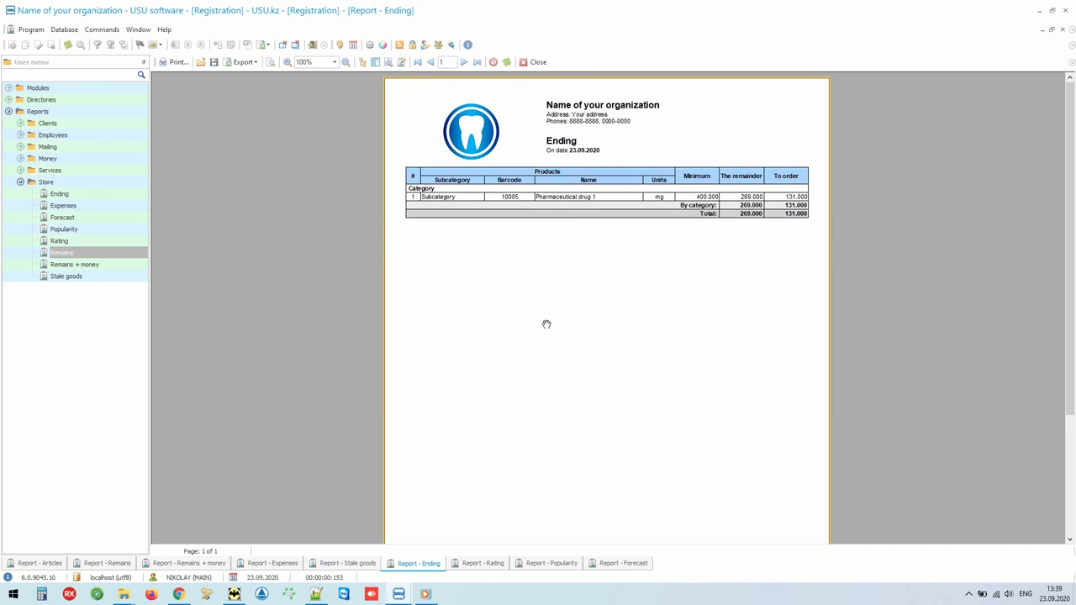
mouse_move(580, 155)
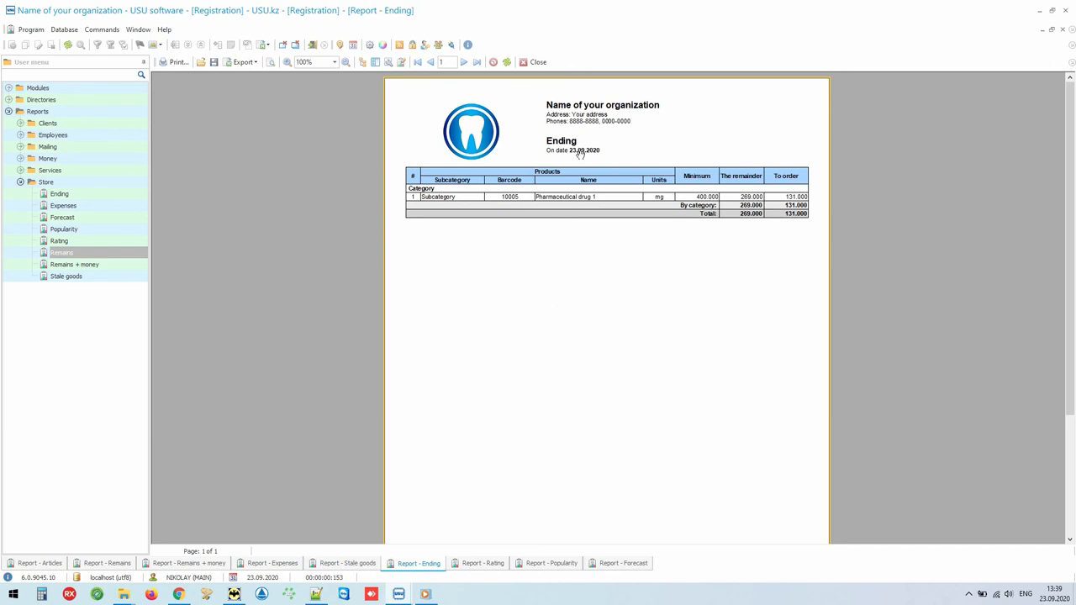
mouse_move(580, 156)
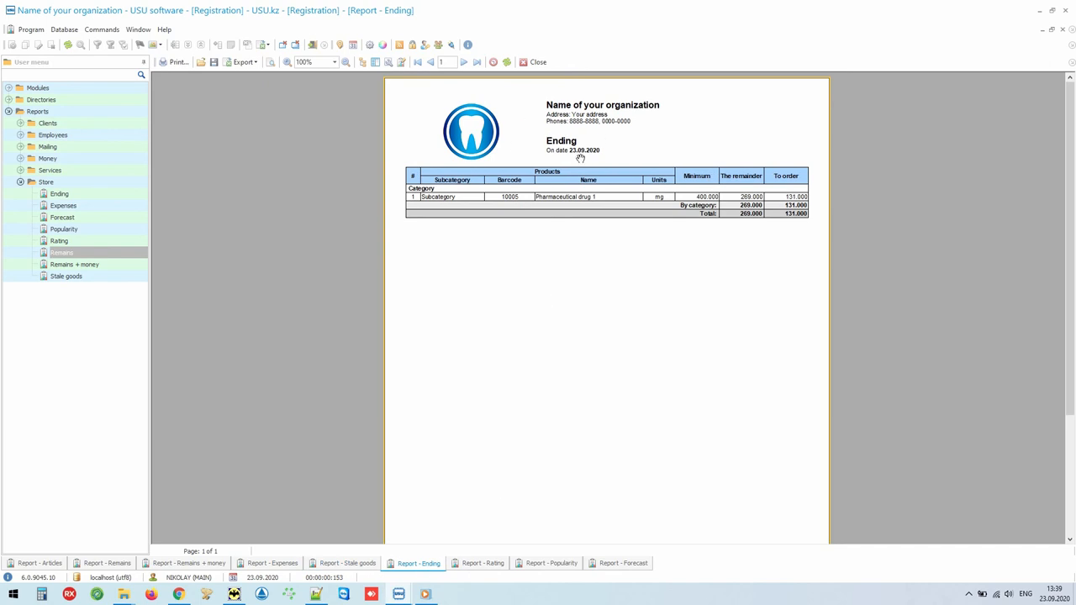
mouse_move(556, 233)
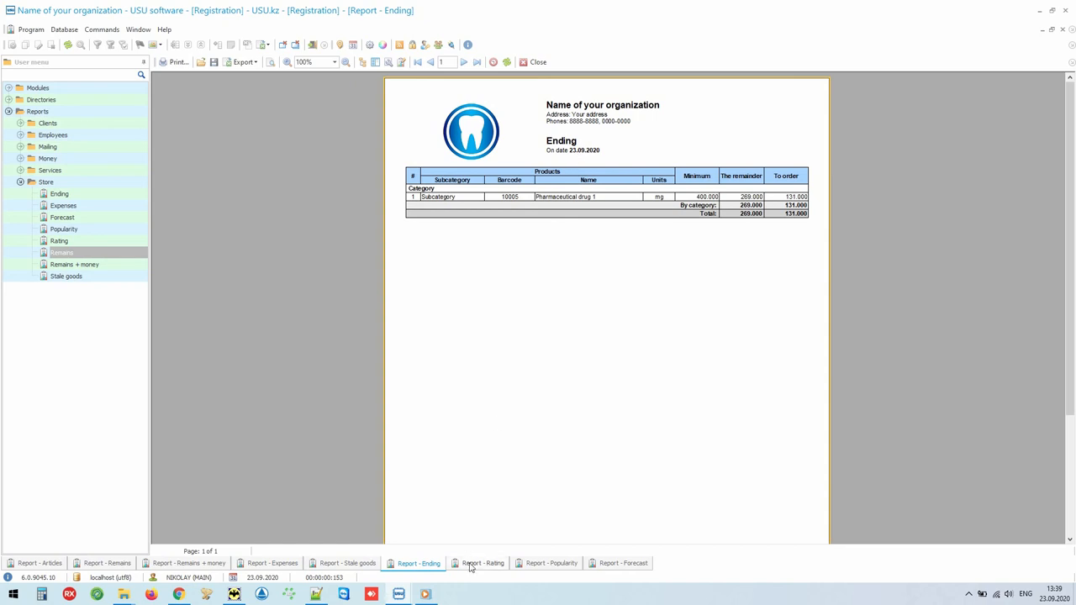
click(482, 563)
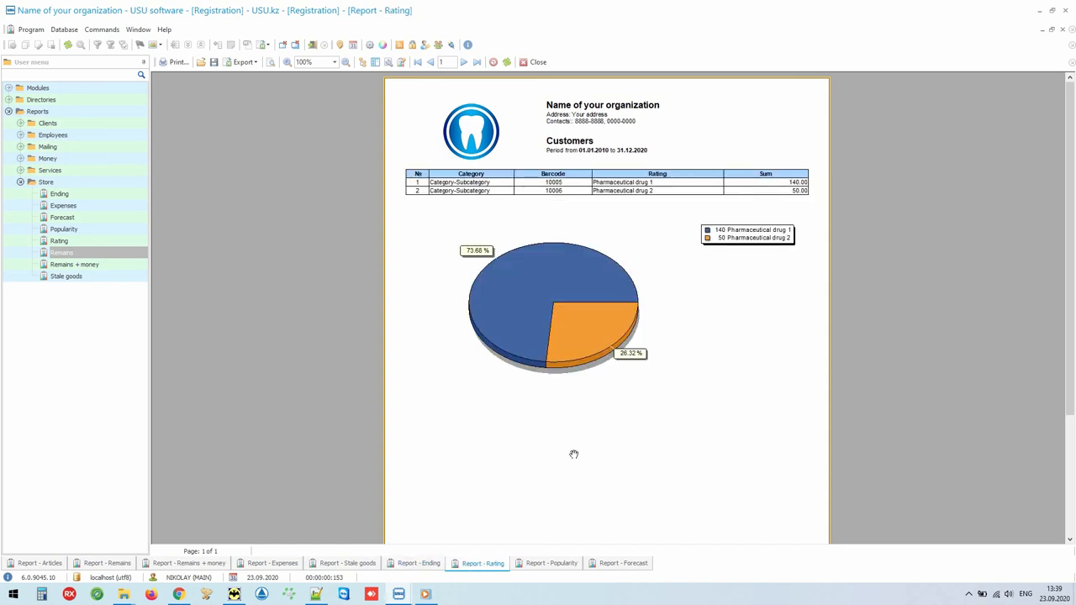
mouse_move(589, 448)
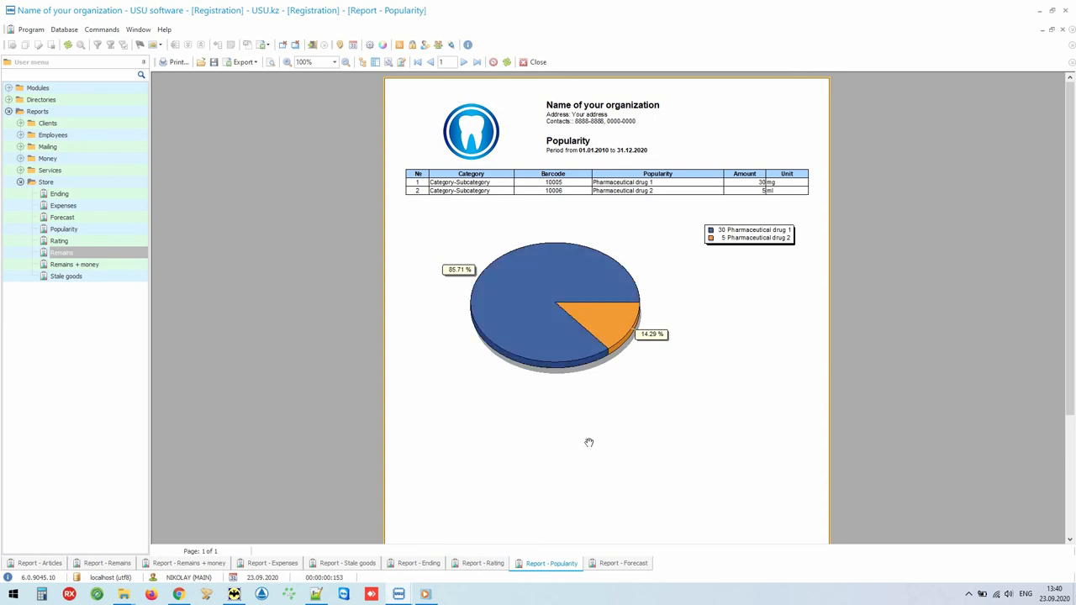
mouse_move(621, 563)
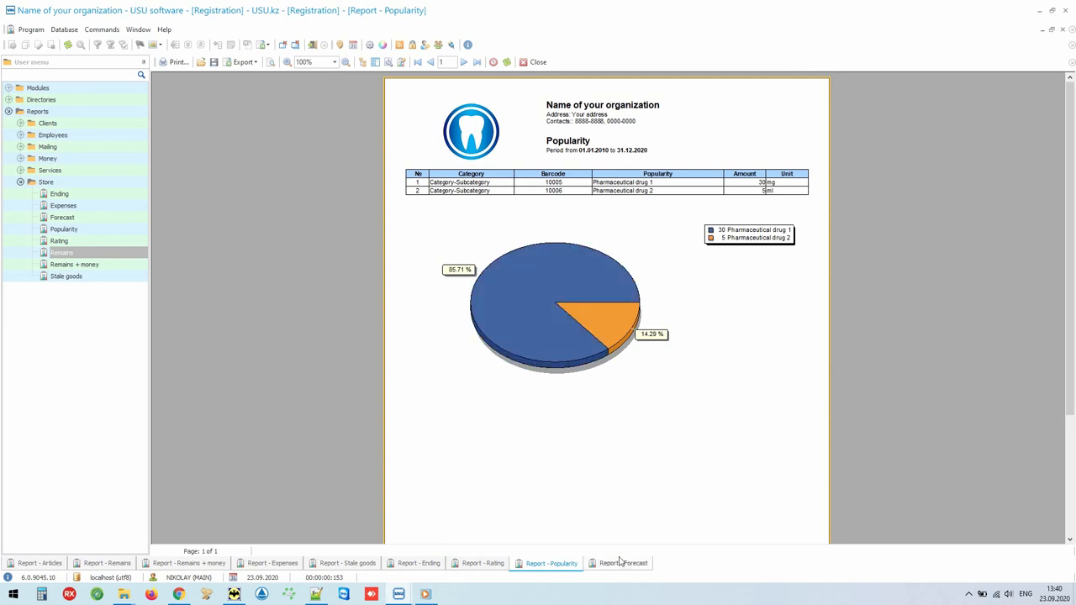
Bring up the Forecast report showing how many days stock will last.
click(623, 563)
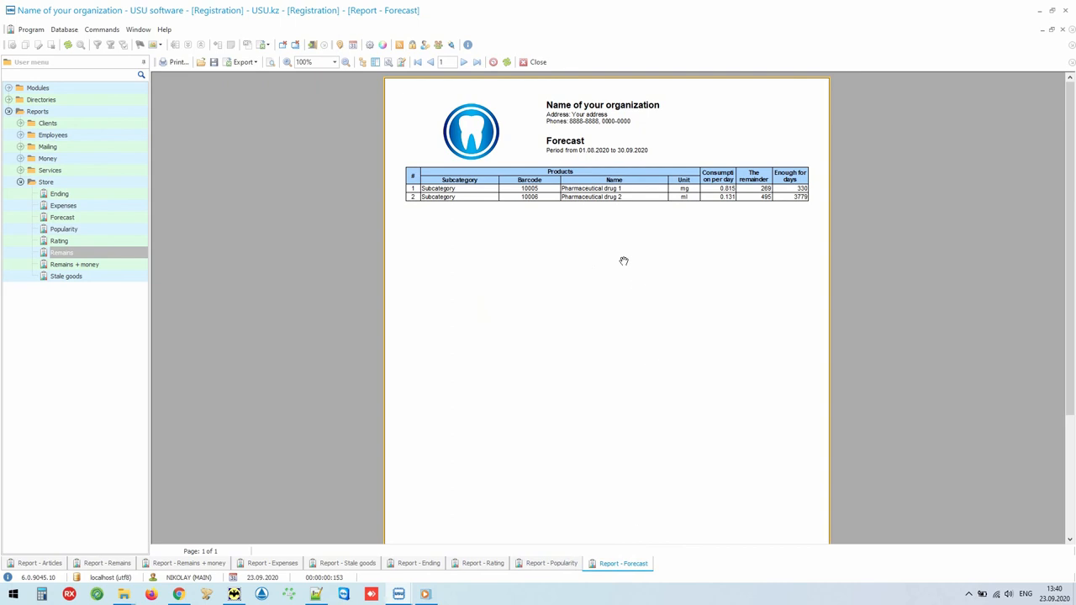
mouse_move(607, 253)
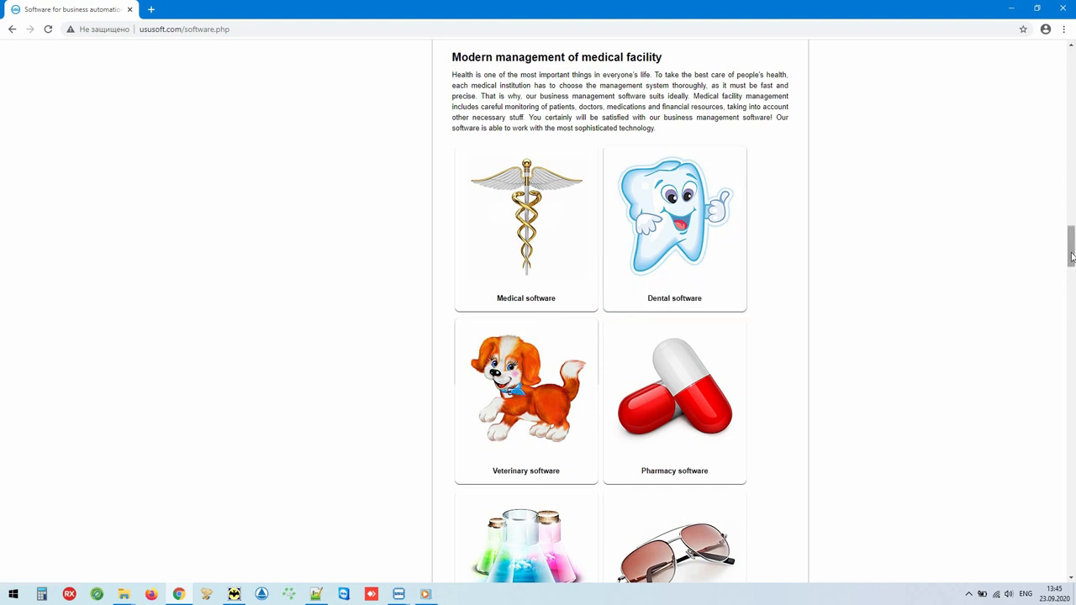
Show the program price in US dollars (60 total), then view the Contact details page.
click(533, 275)
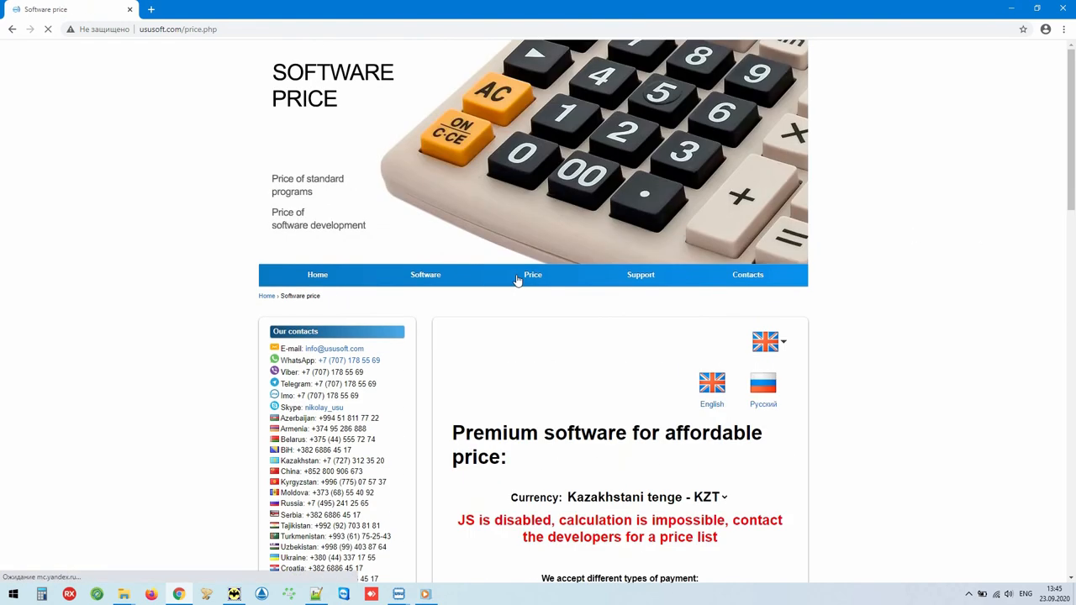
click(644, 61)
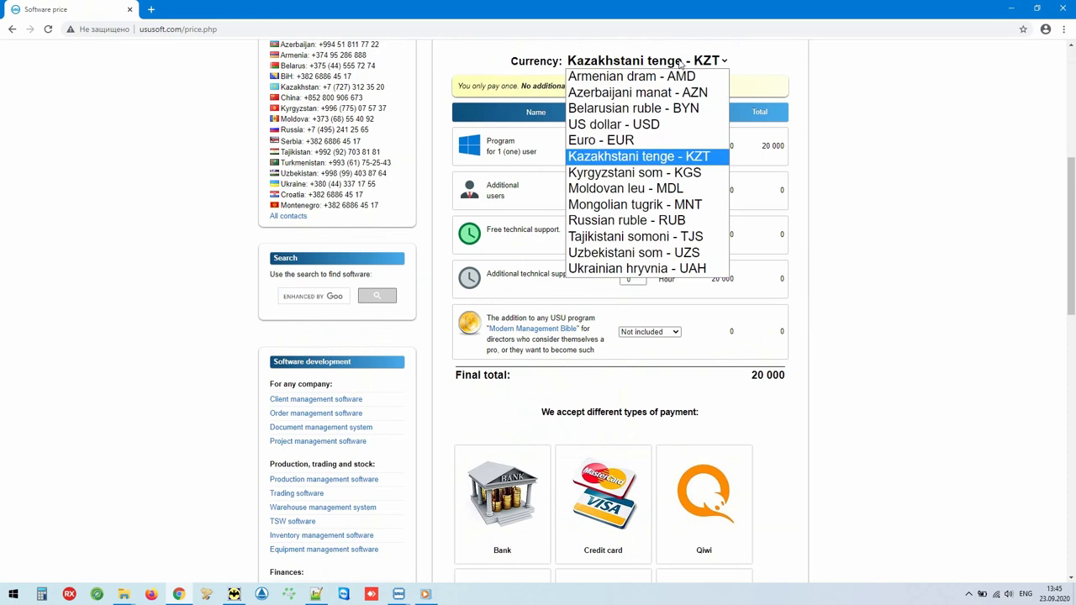
click(614, 124)
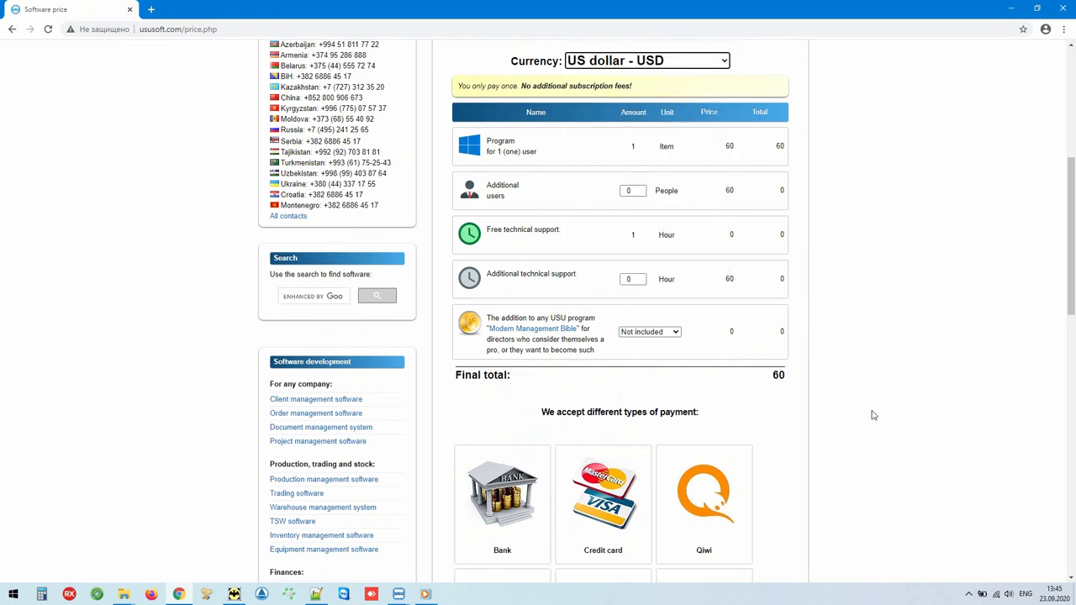
click(646, 60)
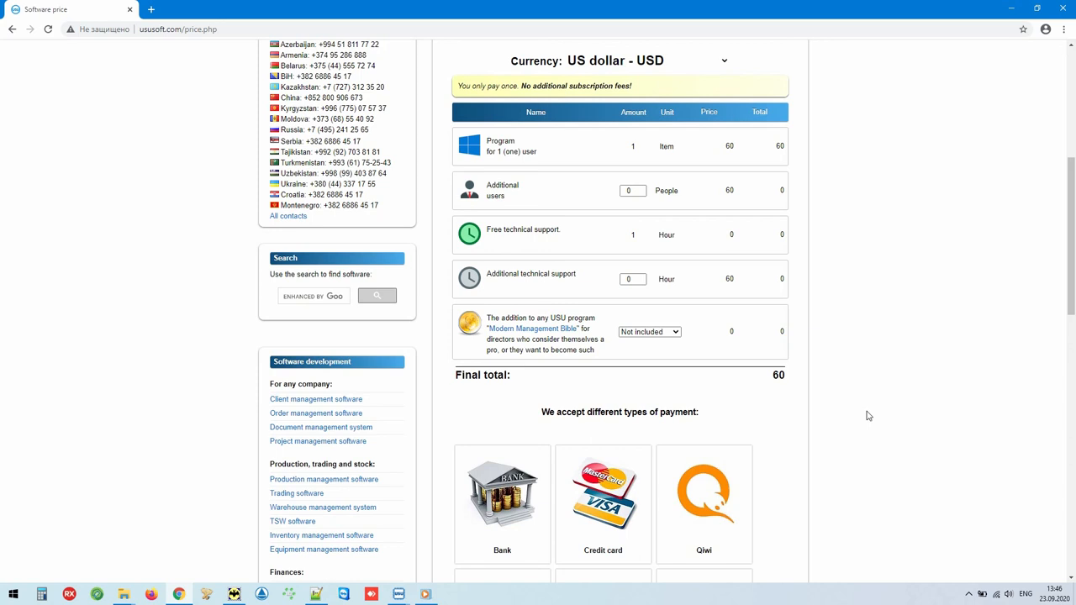
scroll(up, 3)
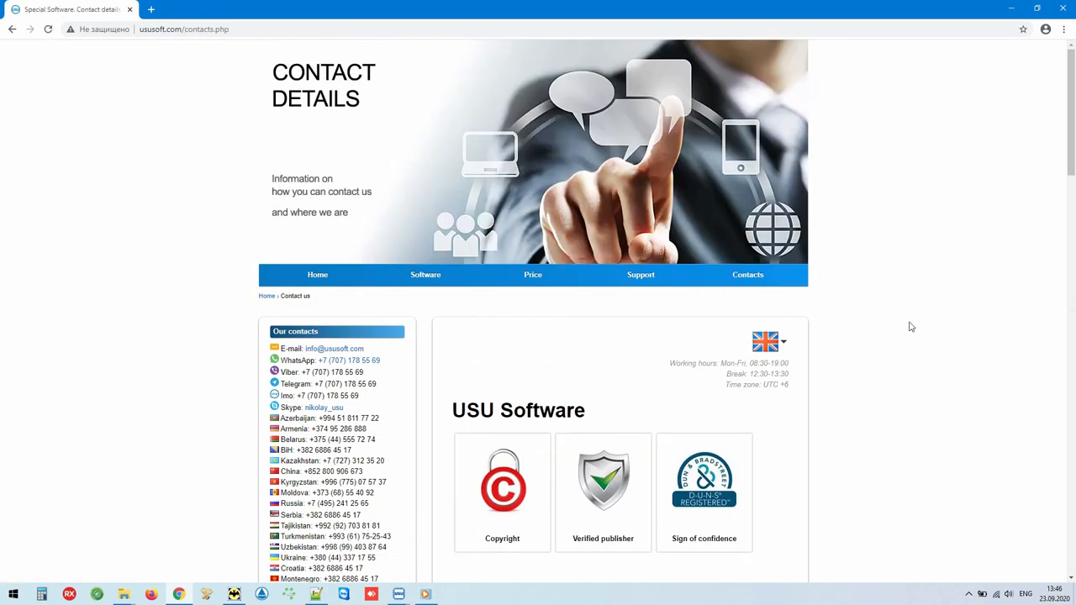
scroll(down, 3)
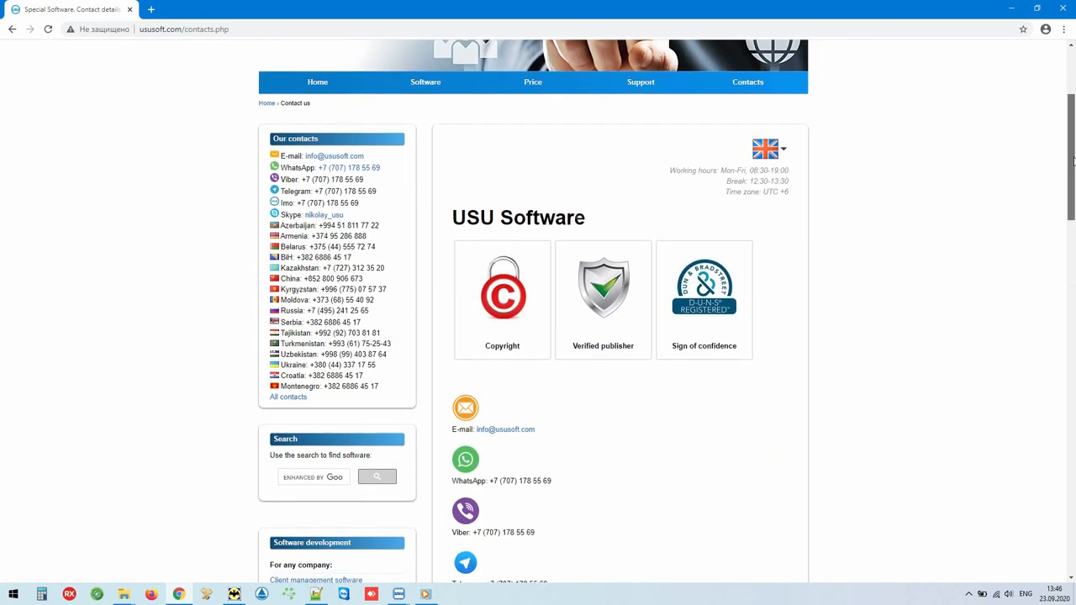
scroll(down, 3)
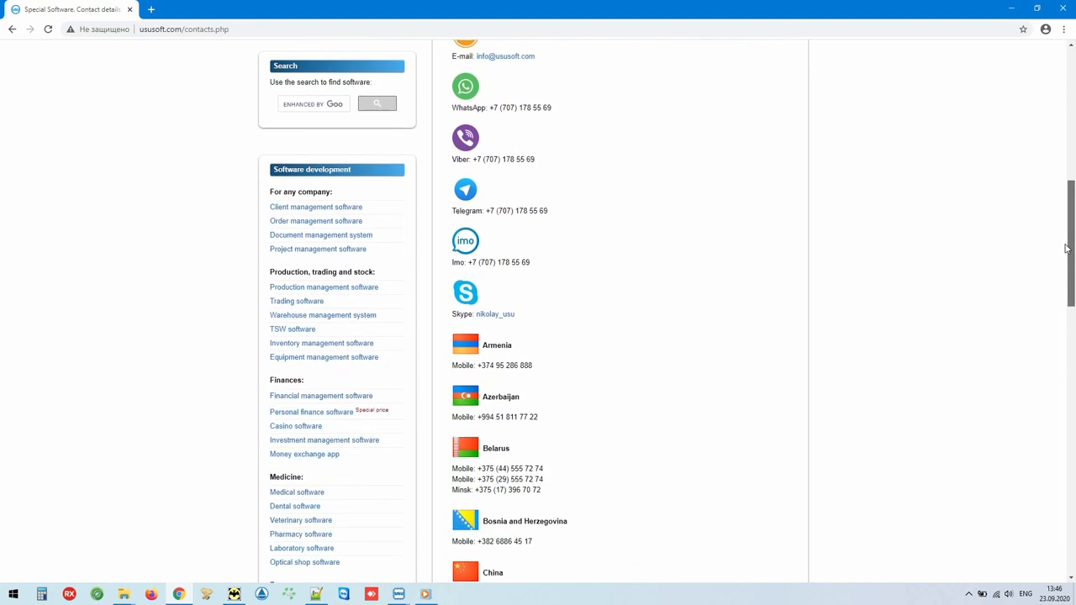
scroll(down, 3)
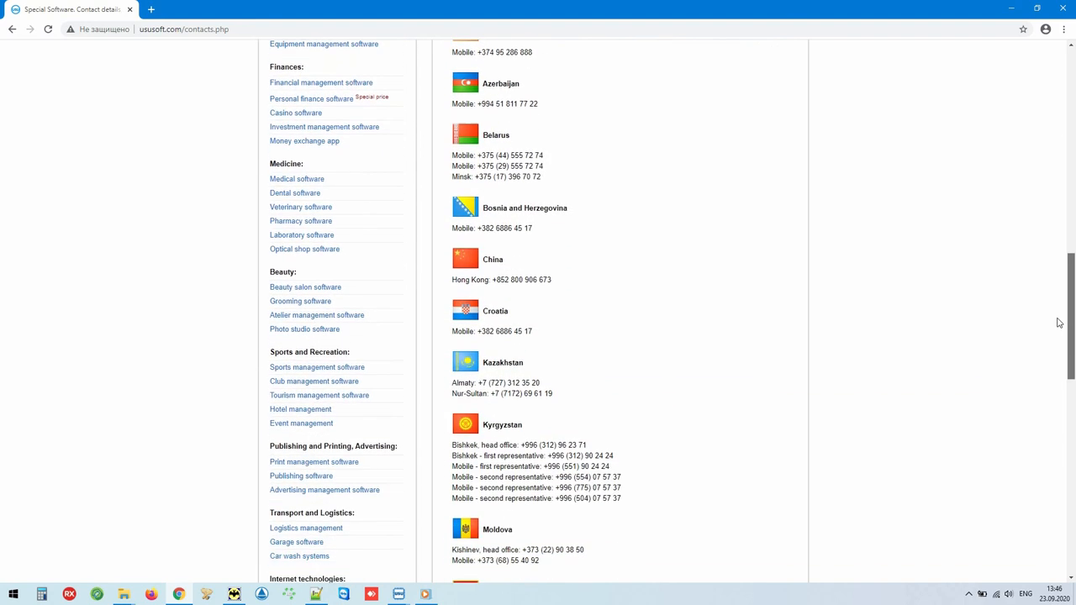
scroll(down, 3)
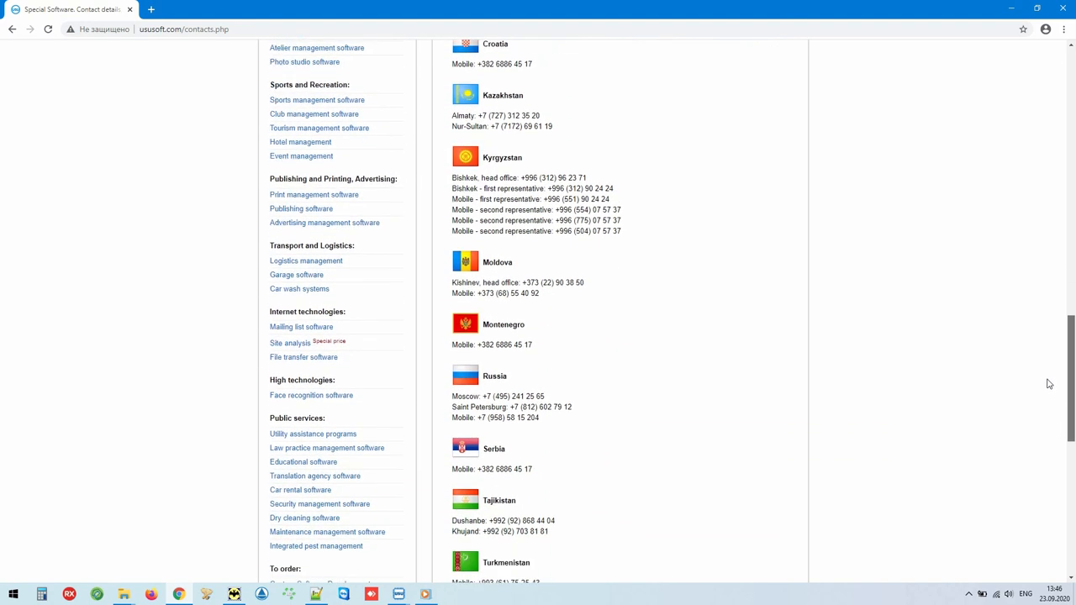
scroll(down, 3)
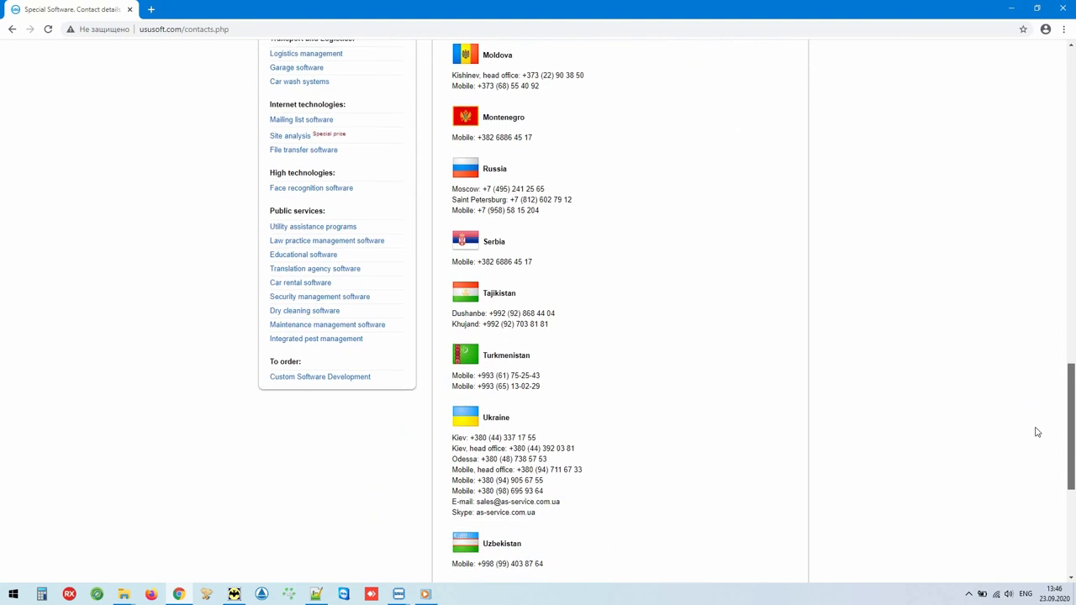